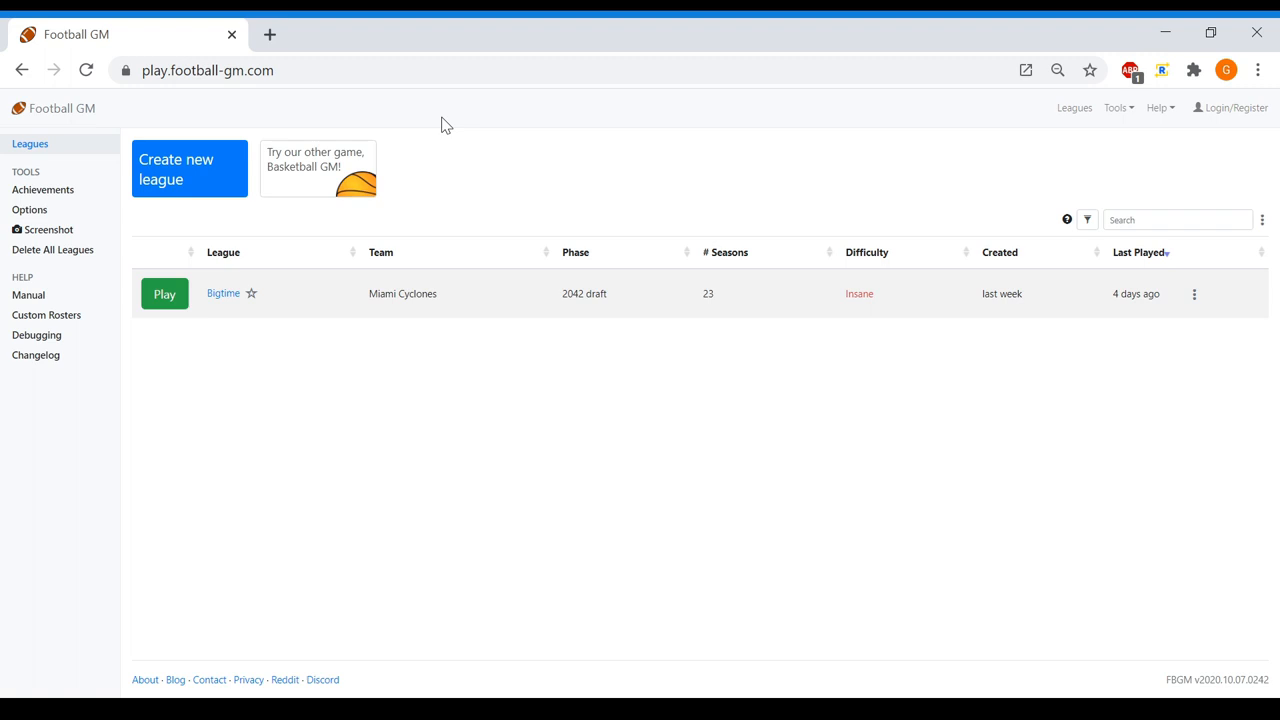
{"action": "mouse_move", "coordinate": [433, 203]}
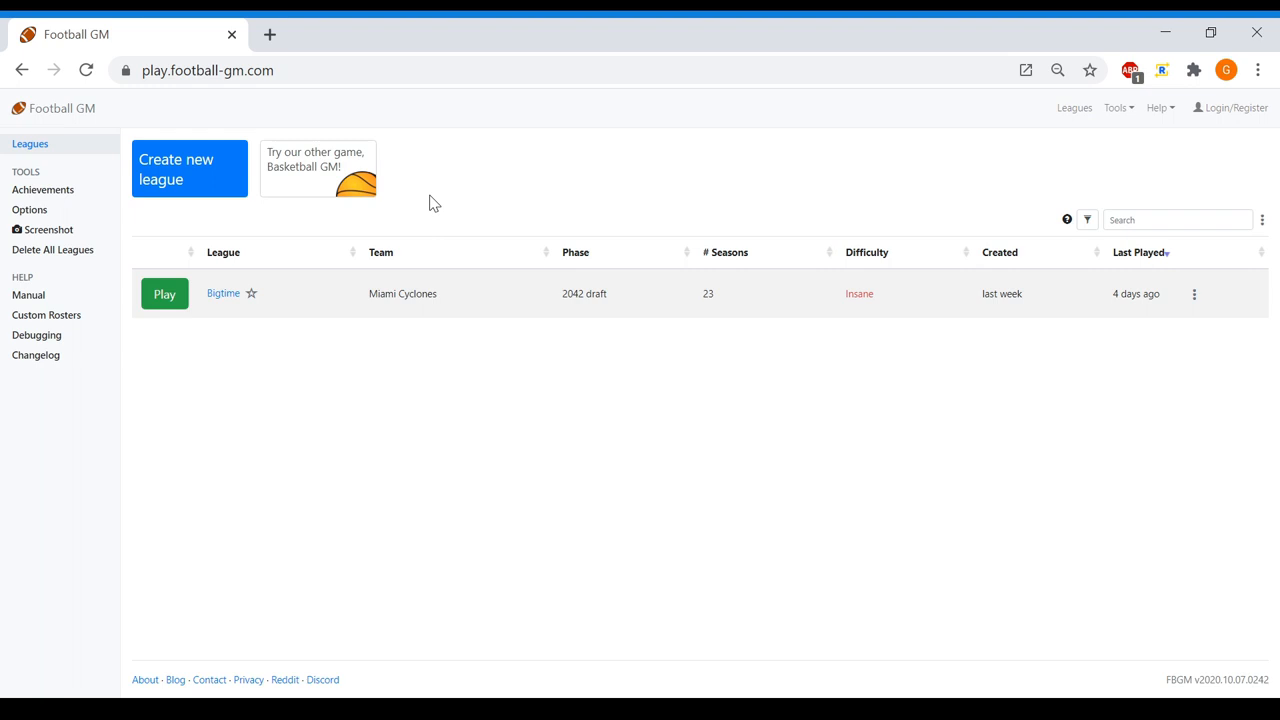
{"action": "mouse_move", "coordinate": [607, 253]}
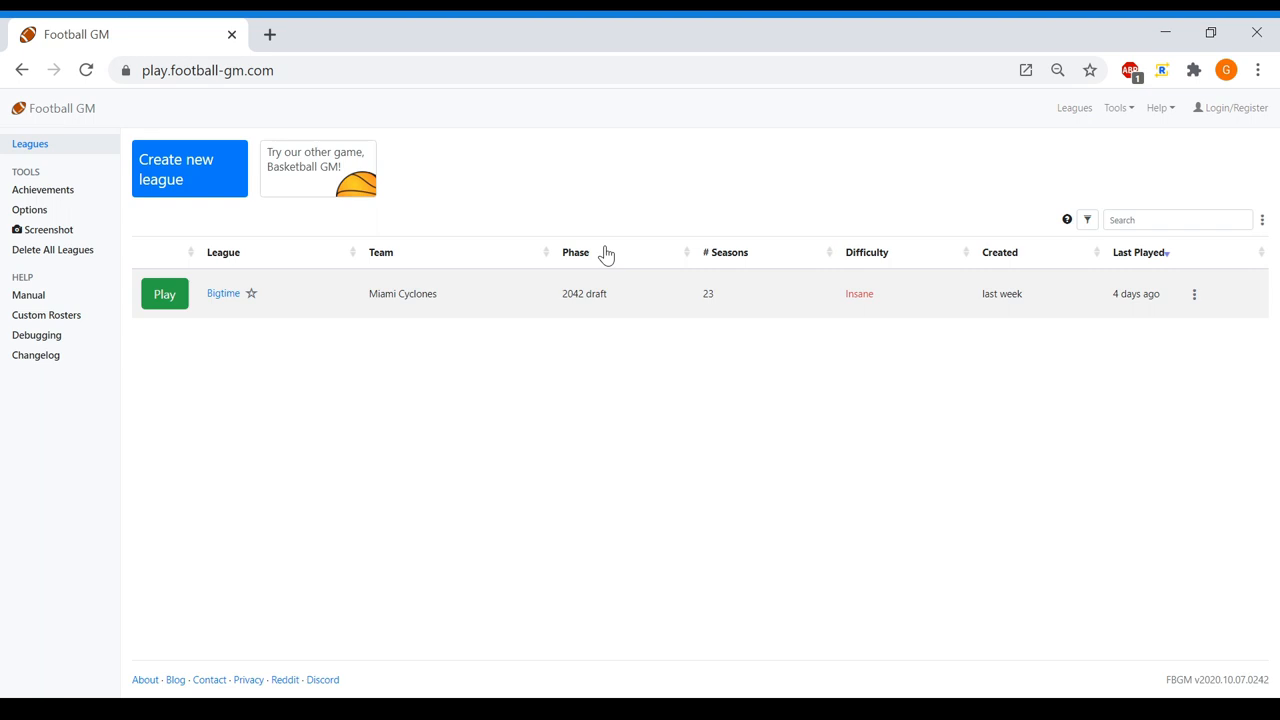
{"action": "mouse_move", "coordinate": [205, 190]}
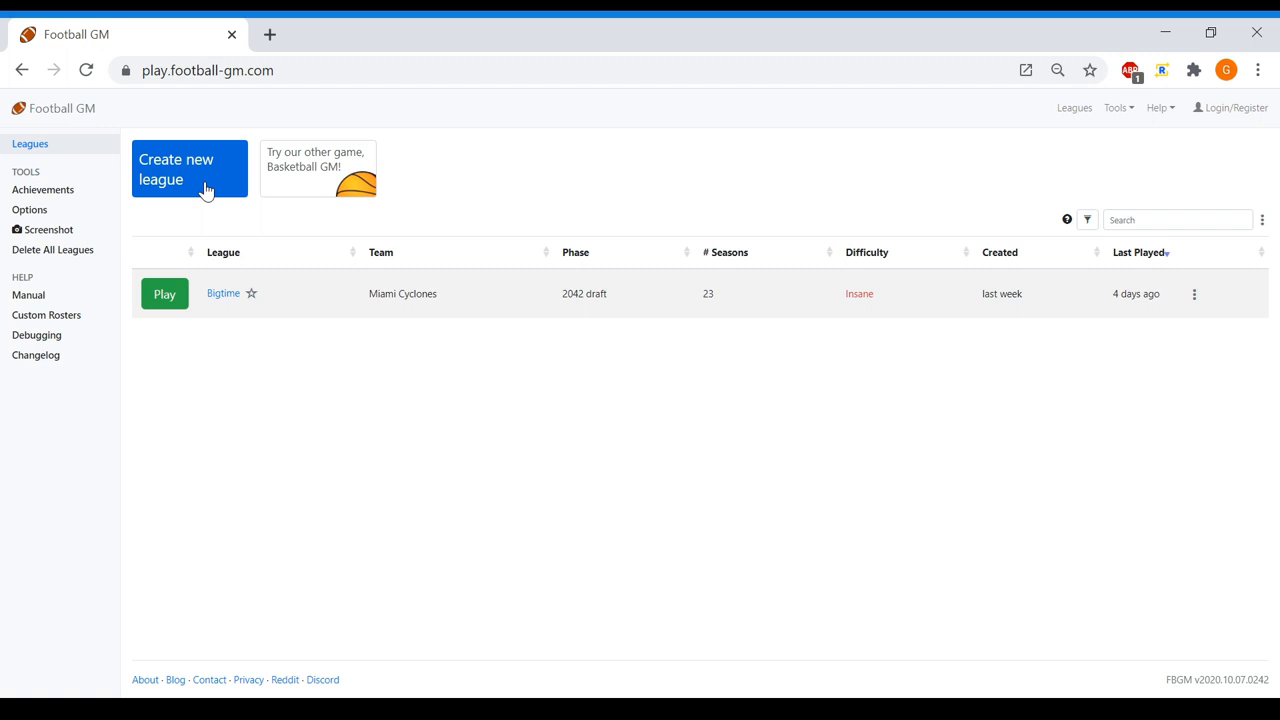
Create a league named 'Stream 2' starting in 2000 as St. Louis on Insane difficulty
{"action": "left_click", "coordinate": [189, 168]}
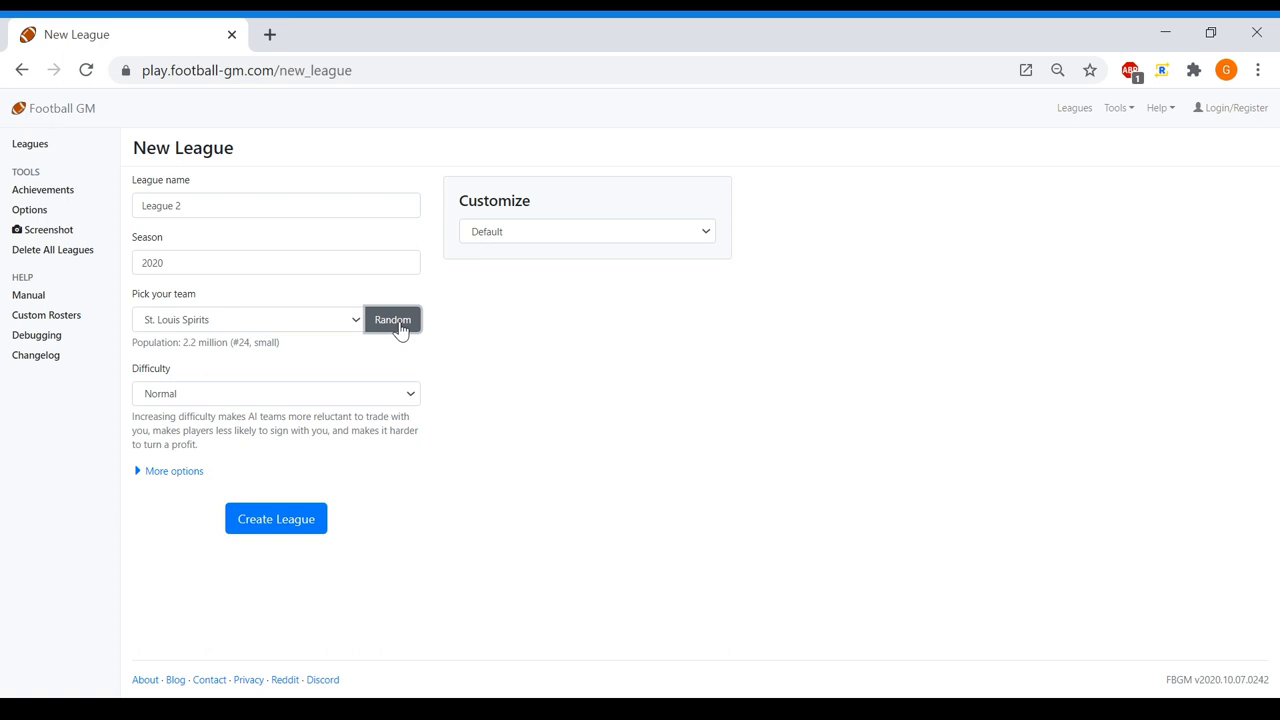
{"action": "left_click", "coordinate": [275, 205]}
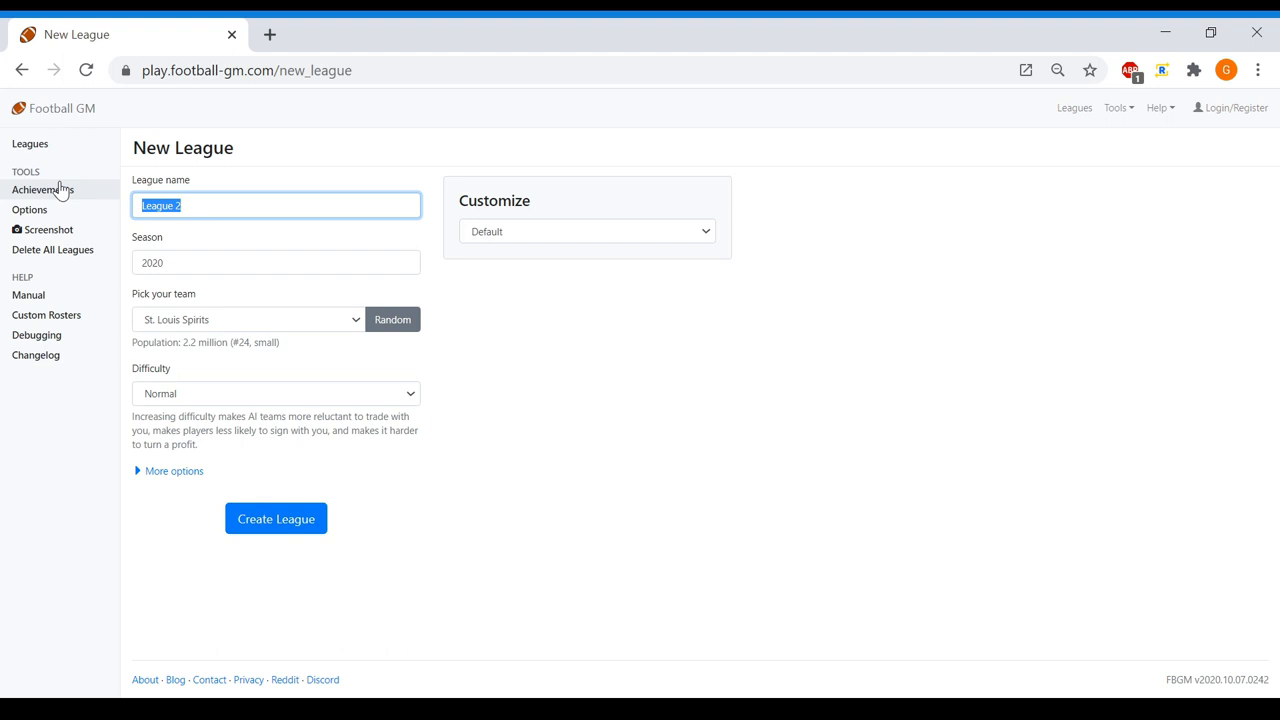
{"action": "type", "text": "Stream 2"}
{"action": "left_click", "coordinate": [276, 262]}
{"action": "type", "text": "2000"}
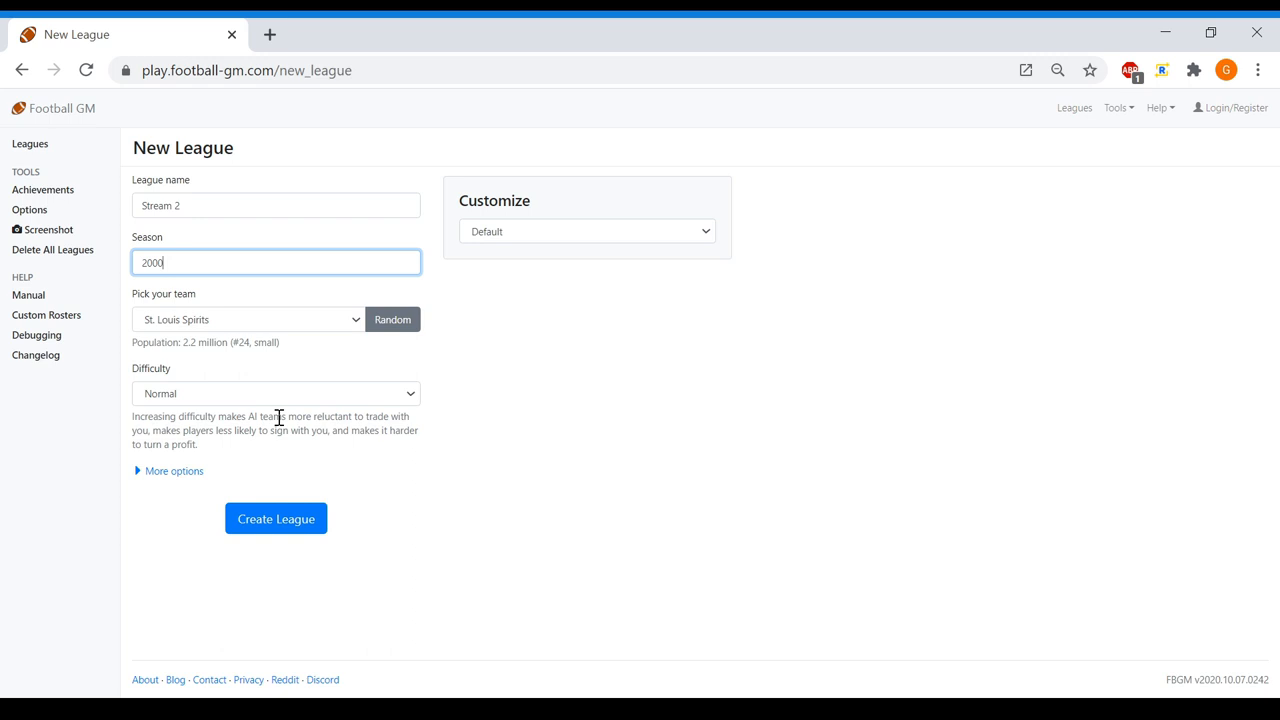
{"action": "left_click", "coordinate": [275, 393]}
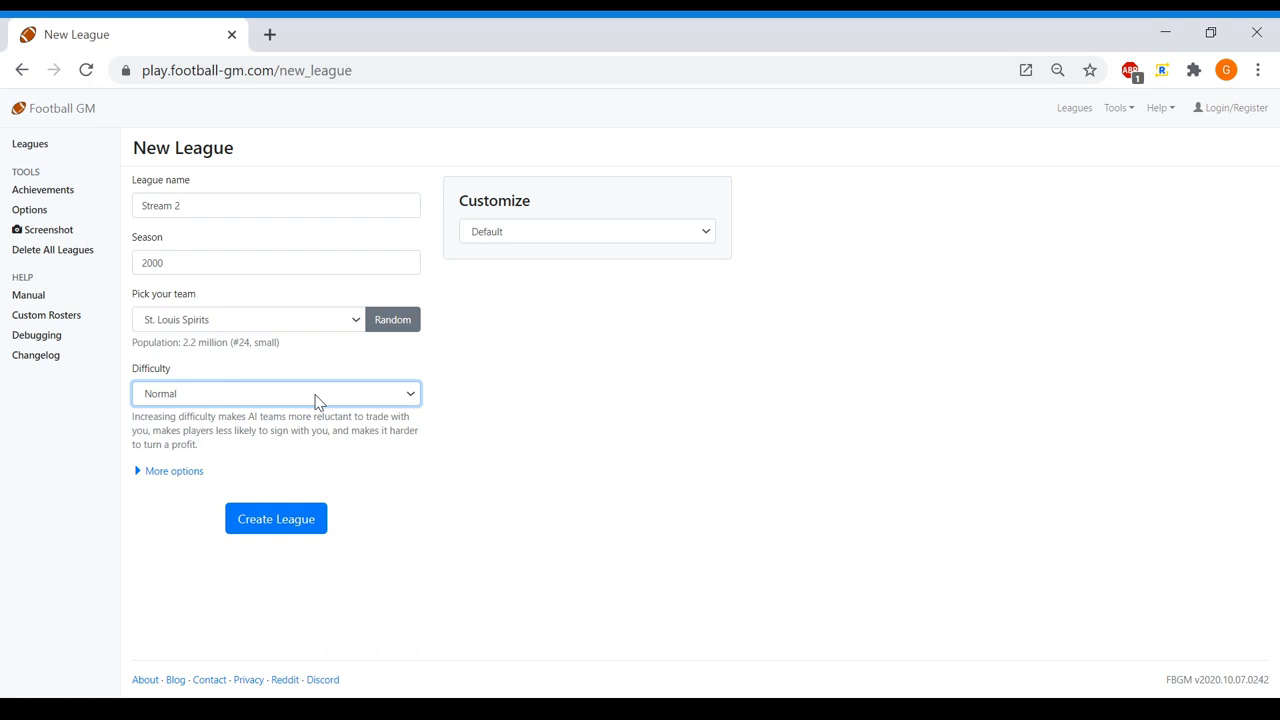
{"action": "left_click", "coordinate": [275, 393]}
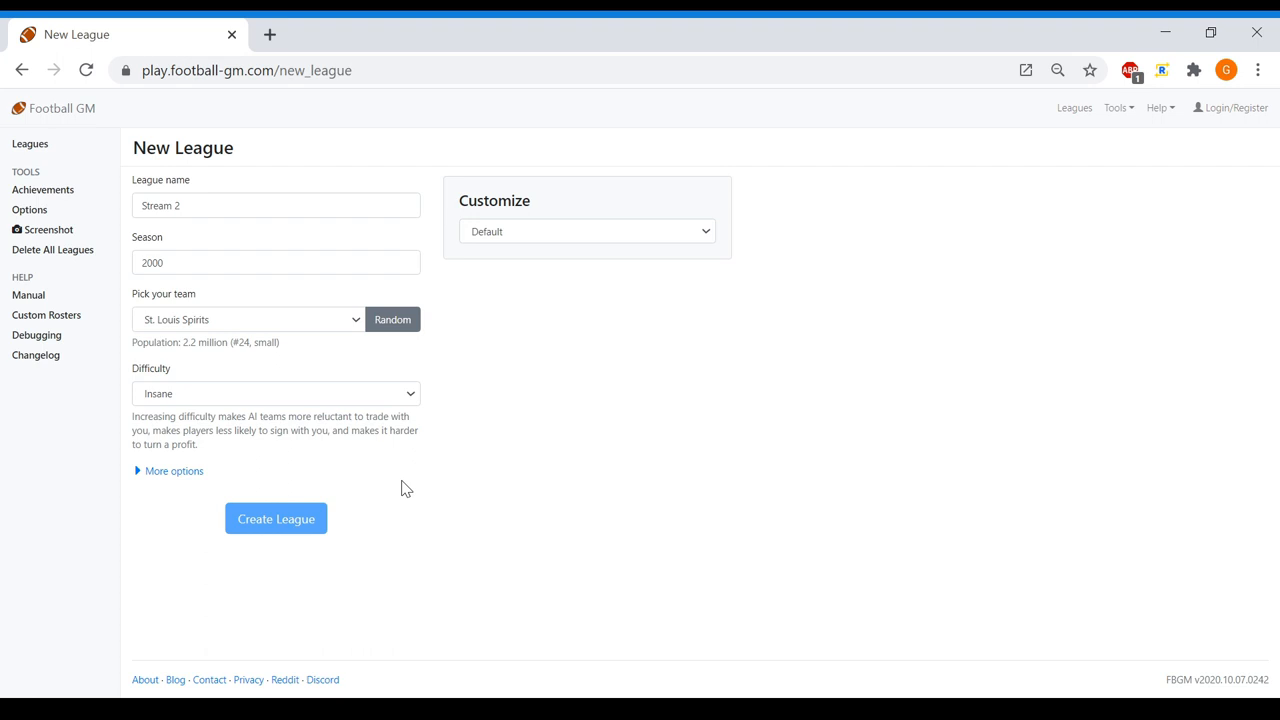
{"action": "left_click", "coordinate": [275, 518]}
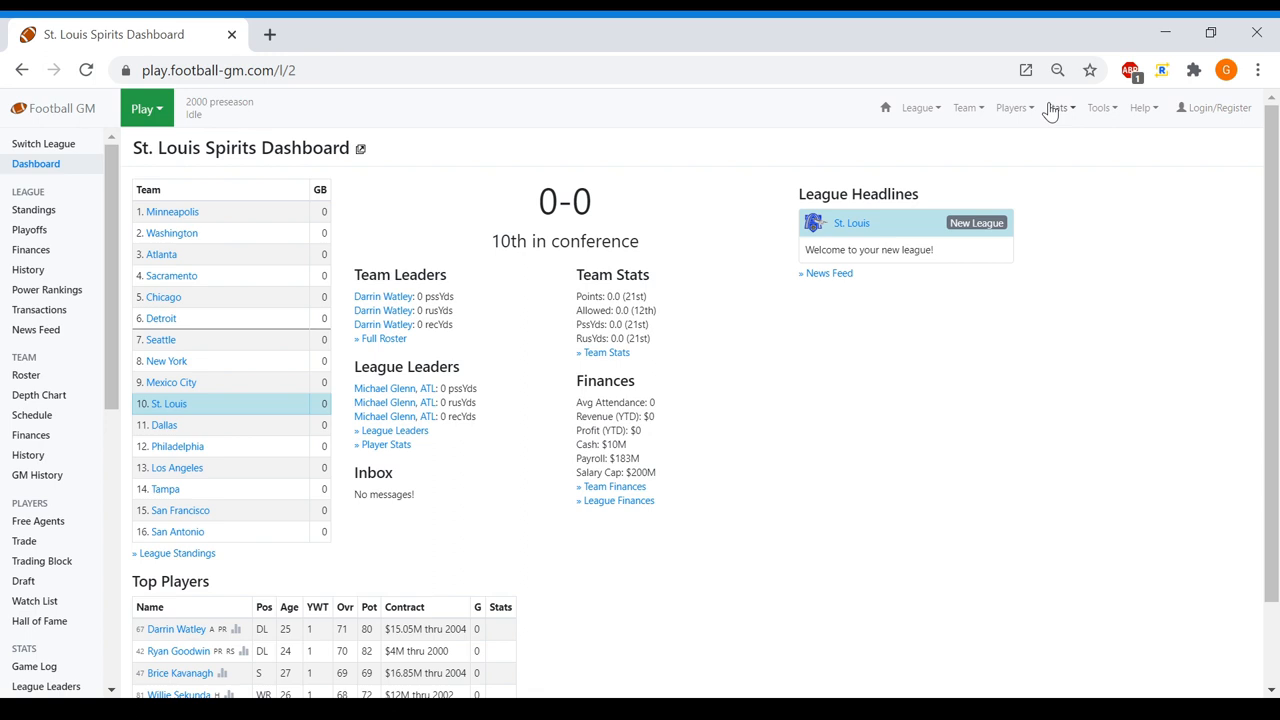
Go to the trading block and scroll through the offers for the marked player
{"action": "left_click", "coordinate": [1099, 107]}
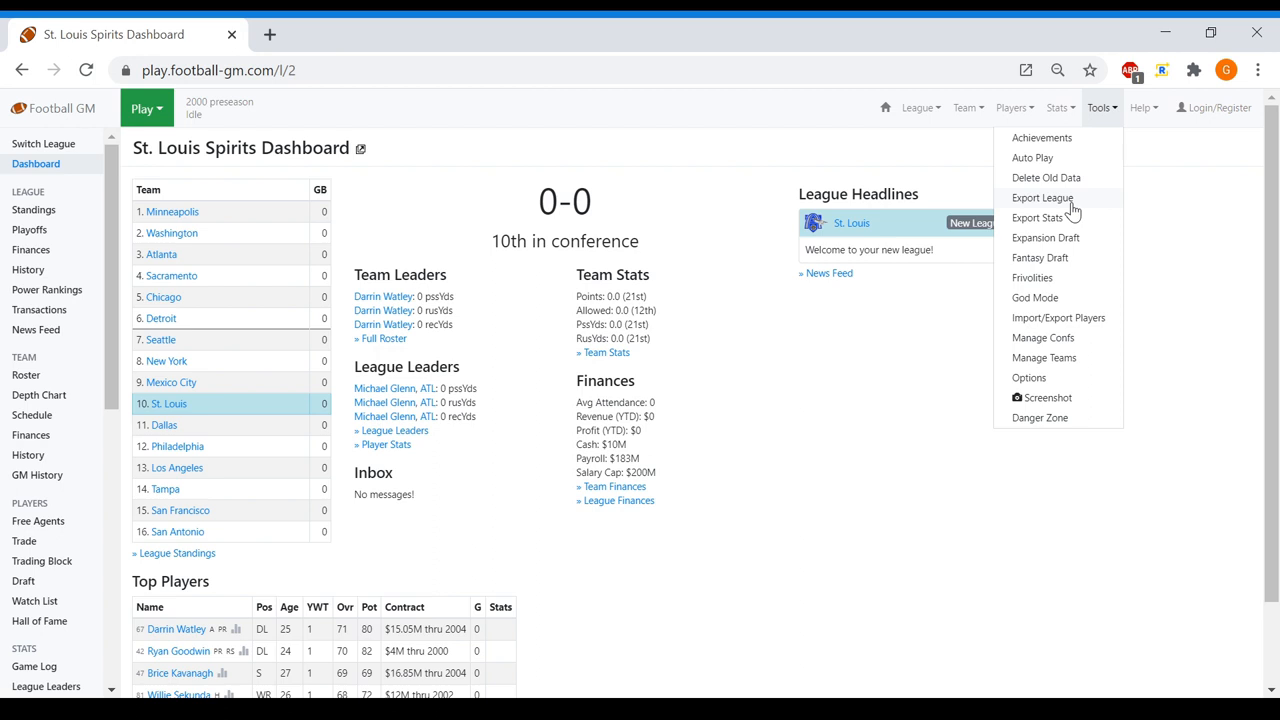
{"action": "left_click", "coordinate": [42, 560]}
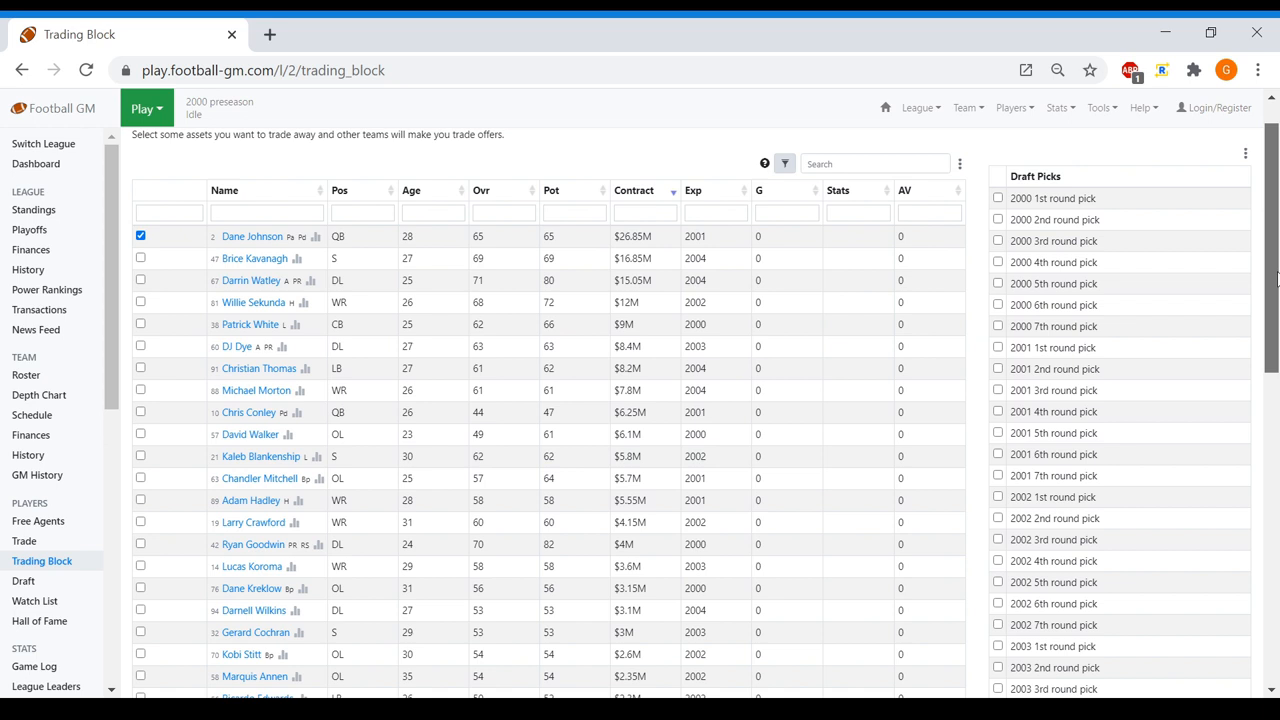
{"action": "scroll", "scroll_direction": "down", "scroll_amount": 3}
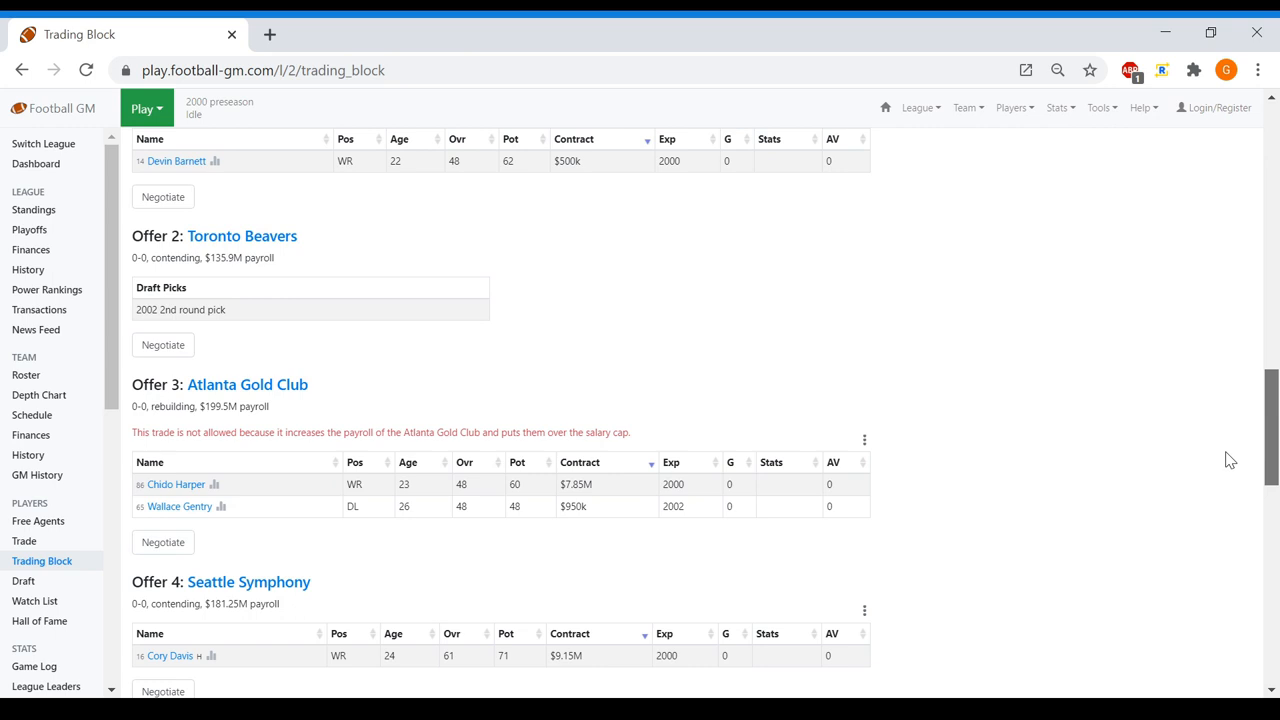
{"action": "scroll", "scroll_direction": "down", "scroll_amount": 3}
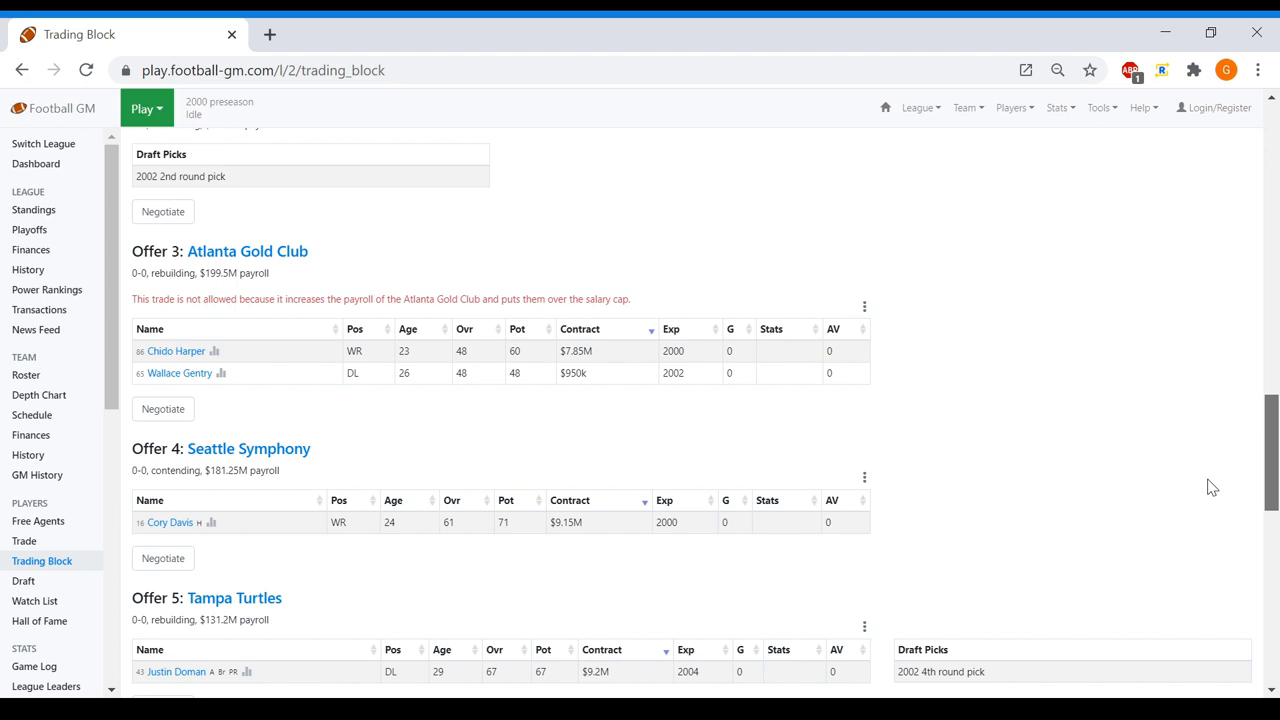
{"action": "scroll", "scroll_direction": "down", "scroll_amount": 3}
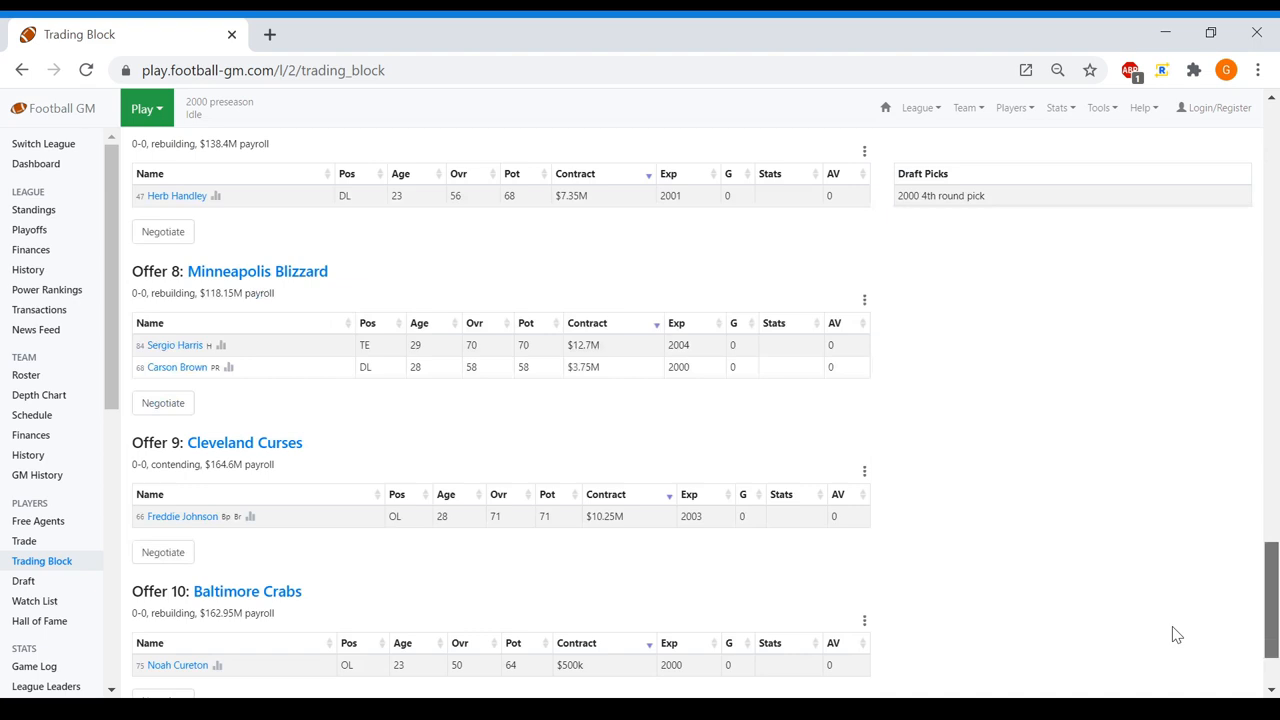
{"action": "scroll", "scroll_direction": "down", "scroll_amount": 3}
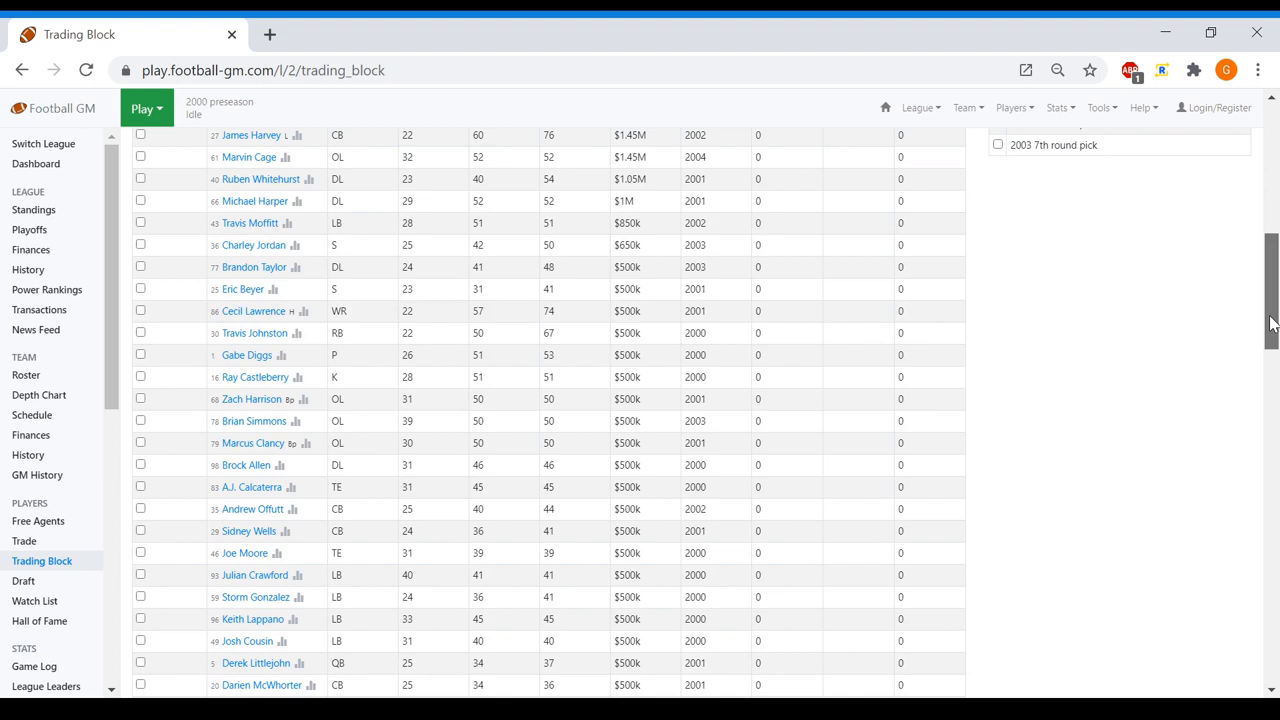
Propose trading Dane Johnson and Brice Kavanagh to Toronto for second-round picks
{"action": "left_click", "coordinate": [24, 540]}
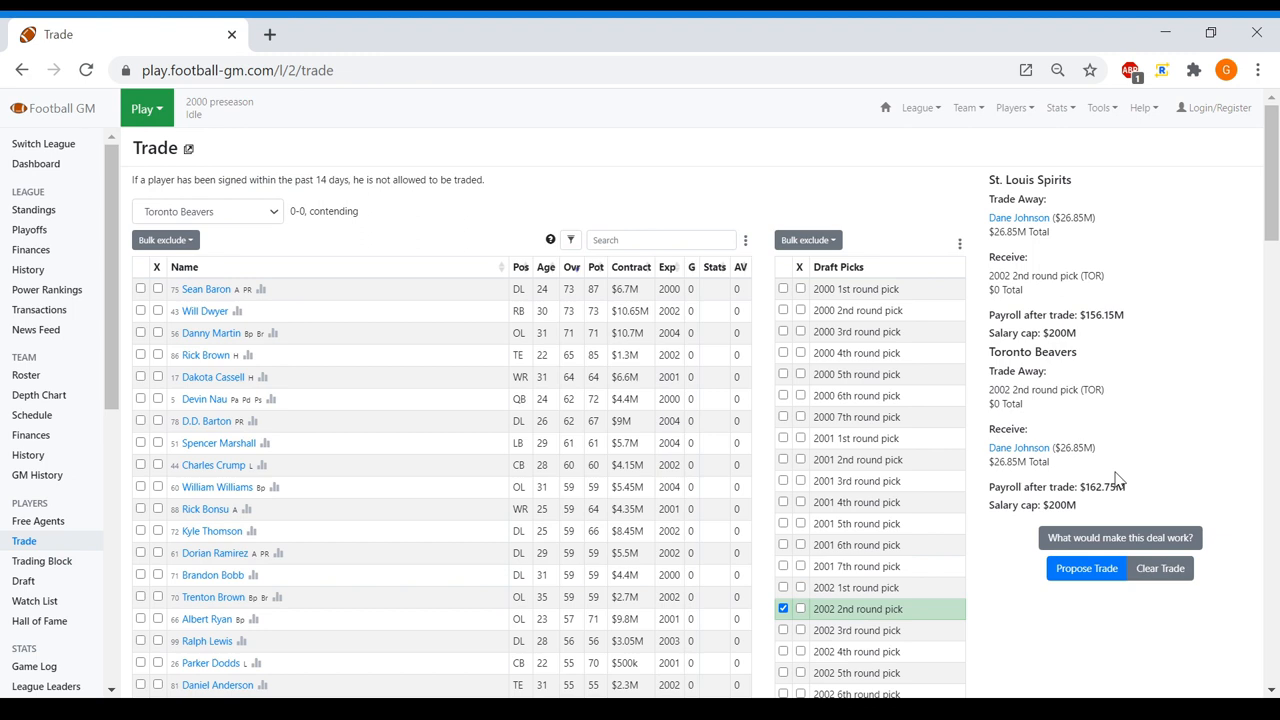
{"action": "left_click", "coordinate": [42, 561]}
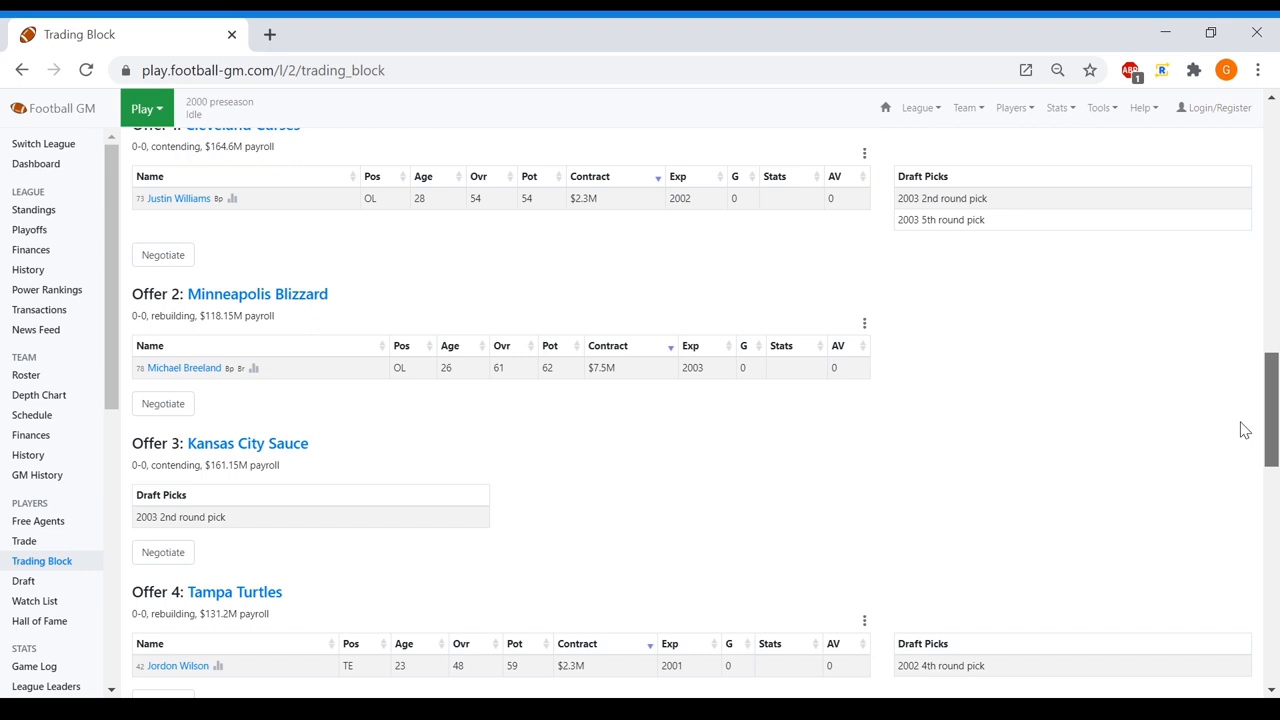
{"action": "scroll", "scroll_direction": "down", "scroll_amount": 3}
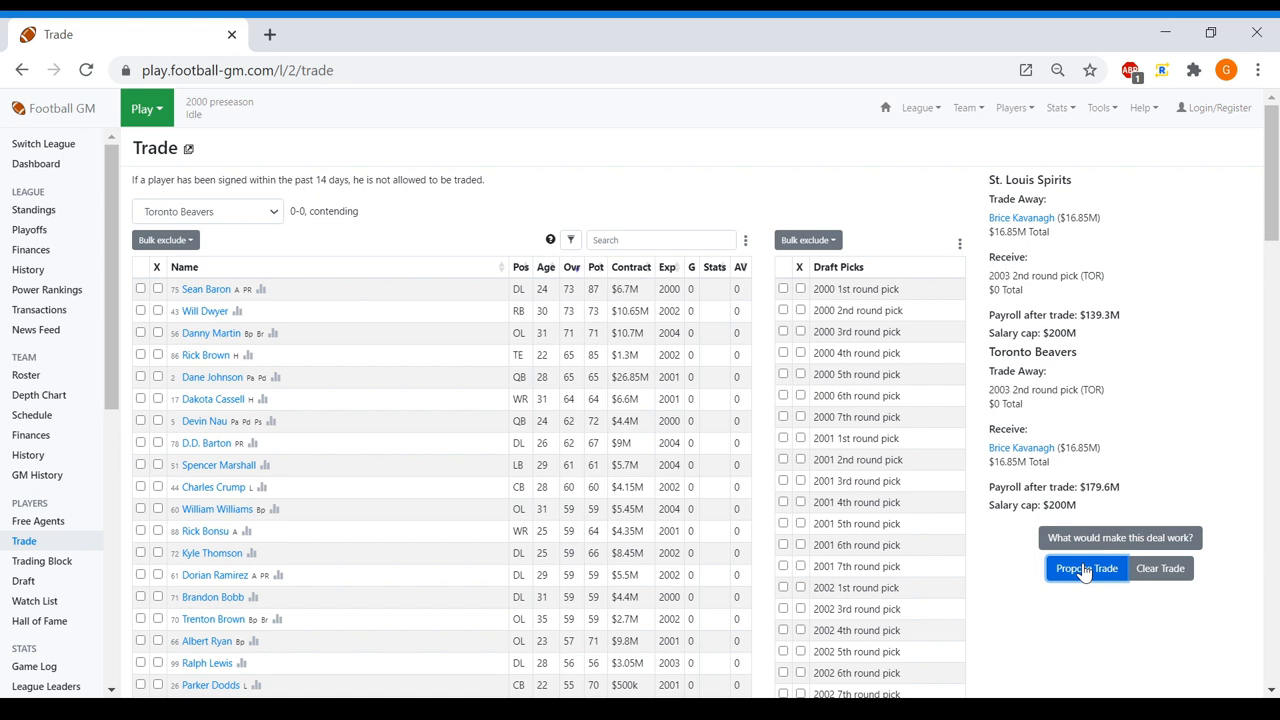
{"action": "left_click", "coordinate": [42, 561]}
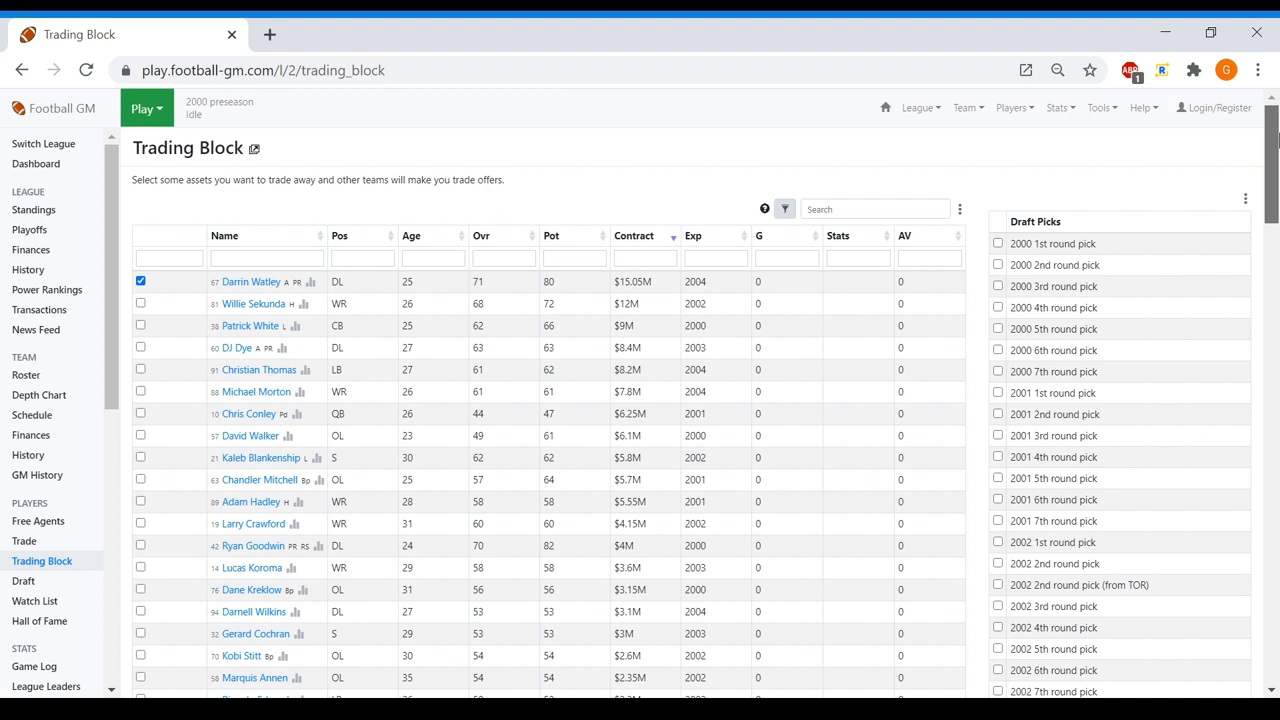
Browse offers and propose Patrick White to Portland for Chris St. Louis and Jeff Altman
{"action": "scroll", "scroll_direction": "down", "scroll_amount": 3}
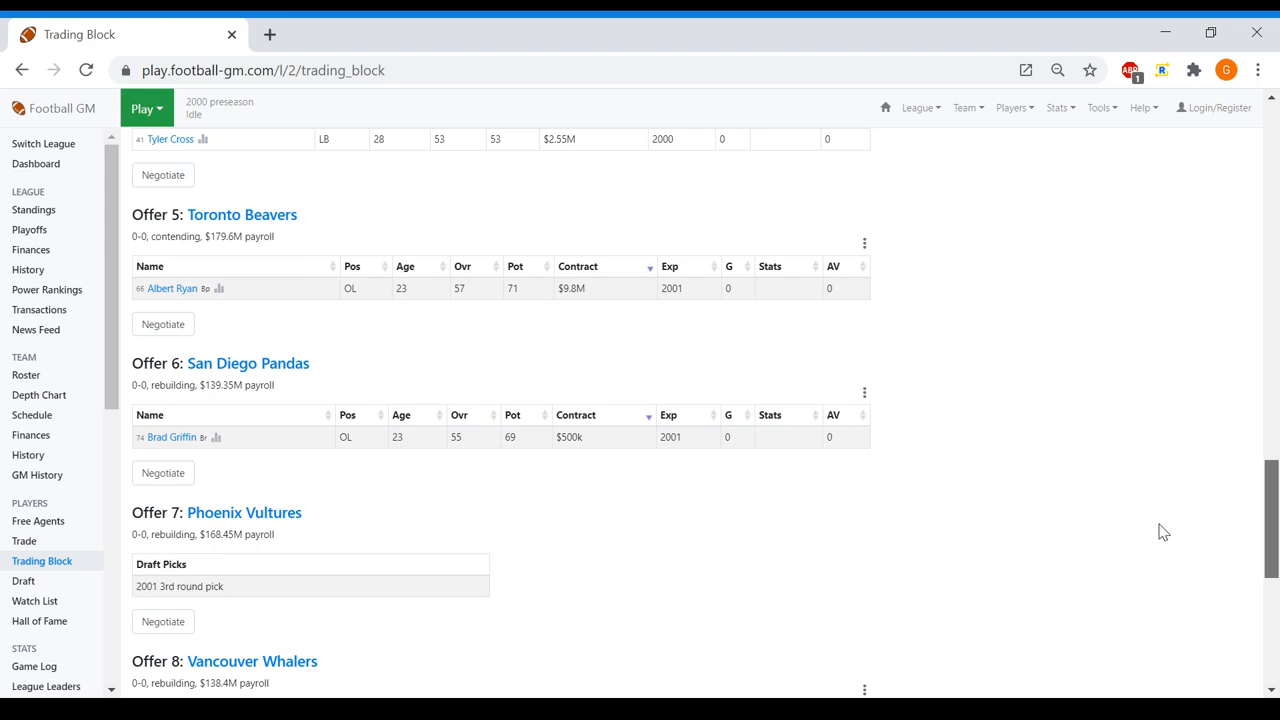
{"action": "scroll", "scroll_direction": "down", "scroll_amount": 3}
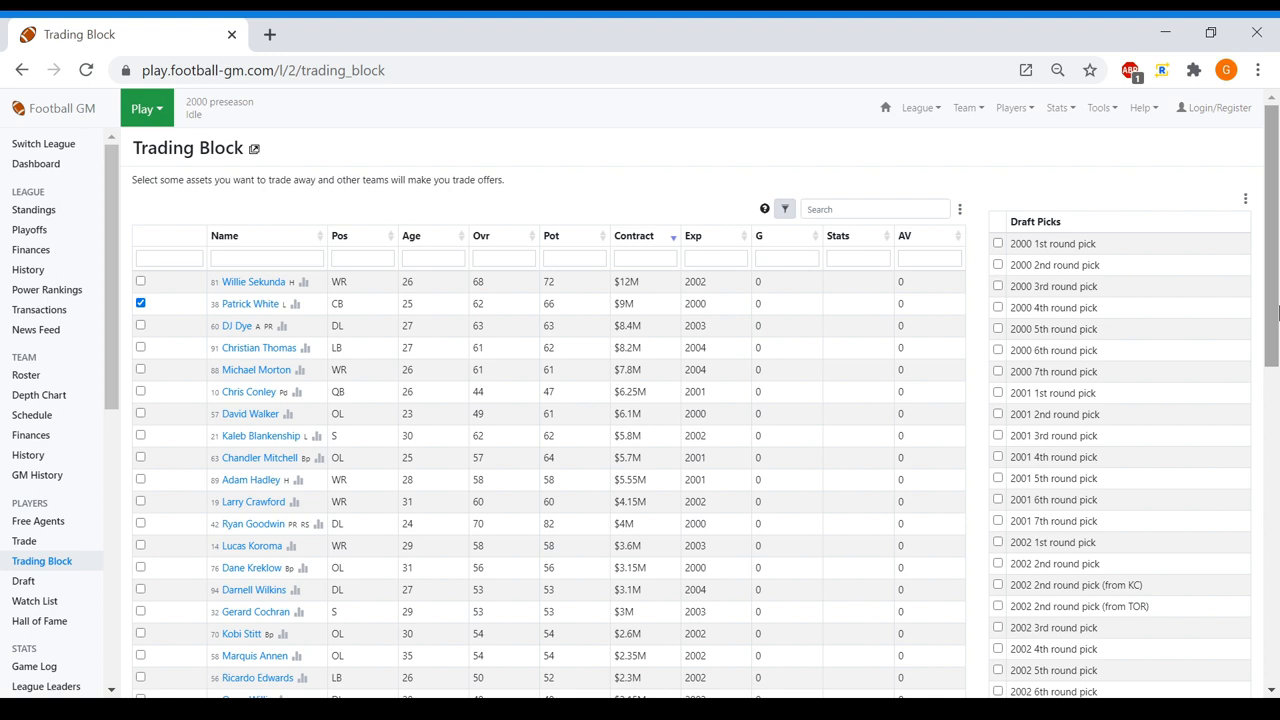
{"action": "scroll", "scroll_direction": "down", "scroll_amount": 3}
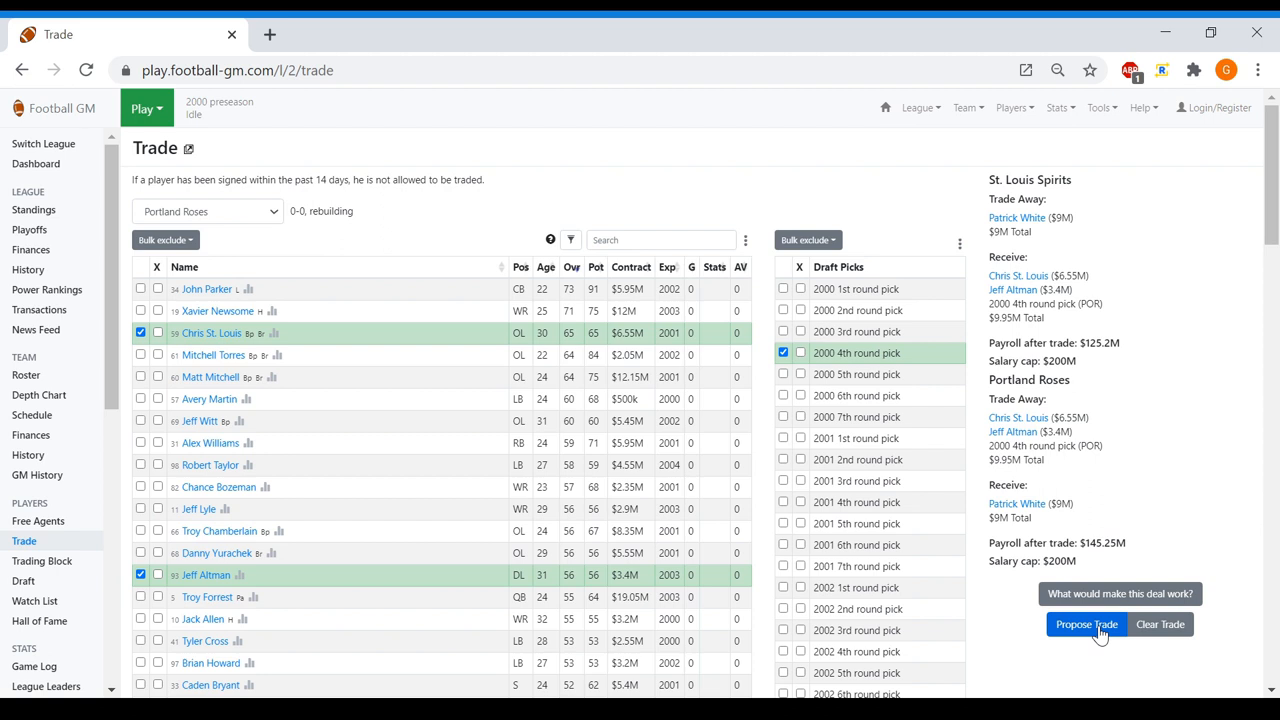
{"action": "left_click", "coordinate": [1086, 624]}
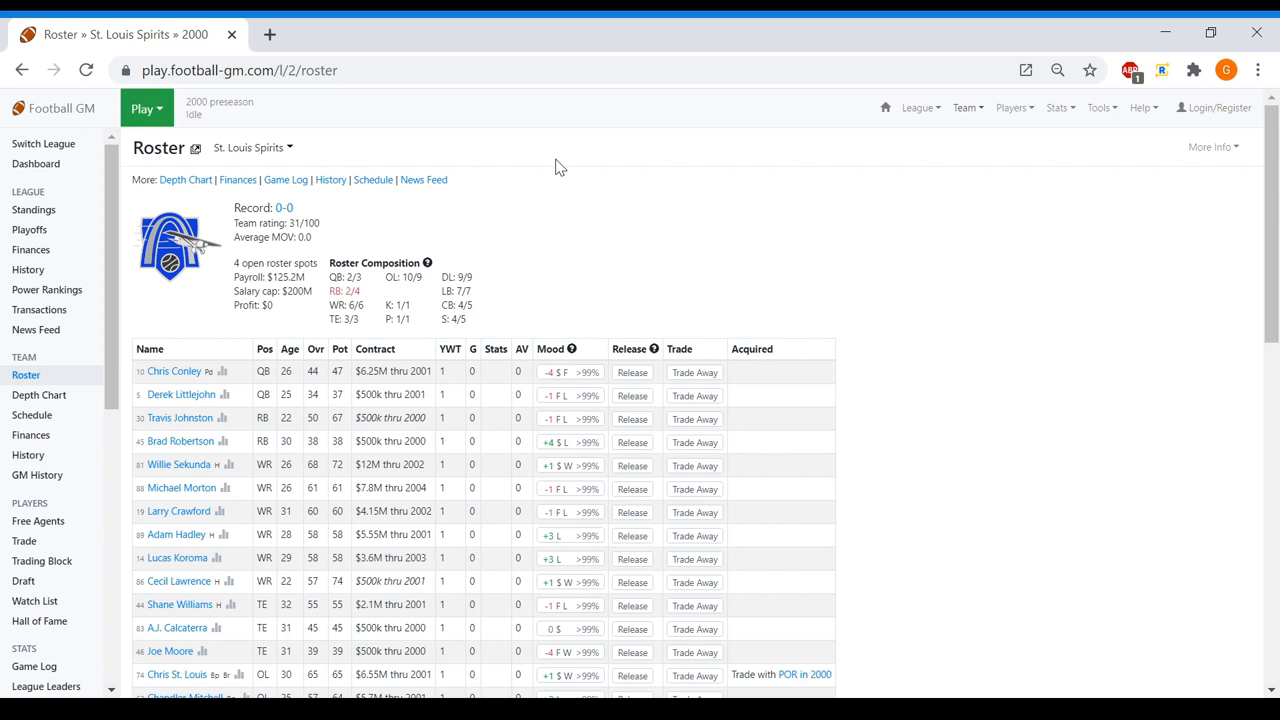
Return to the trading block and scroll through other teams' offers
{"action": "left_click", "coordinate": [41, 560]}
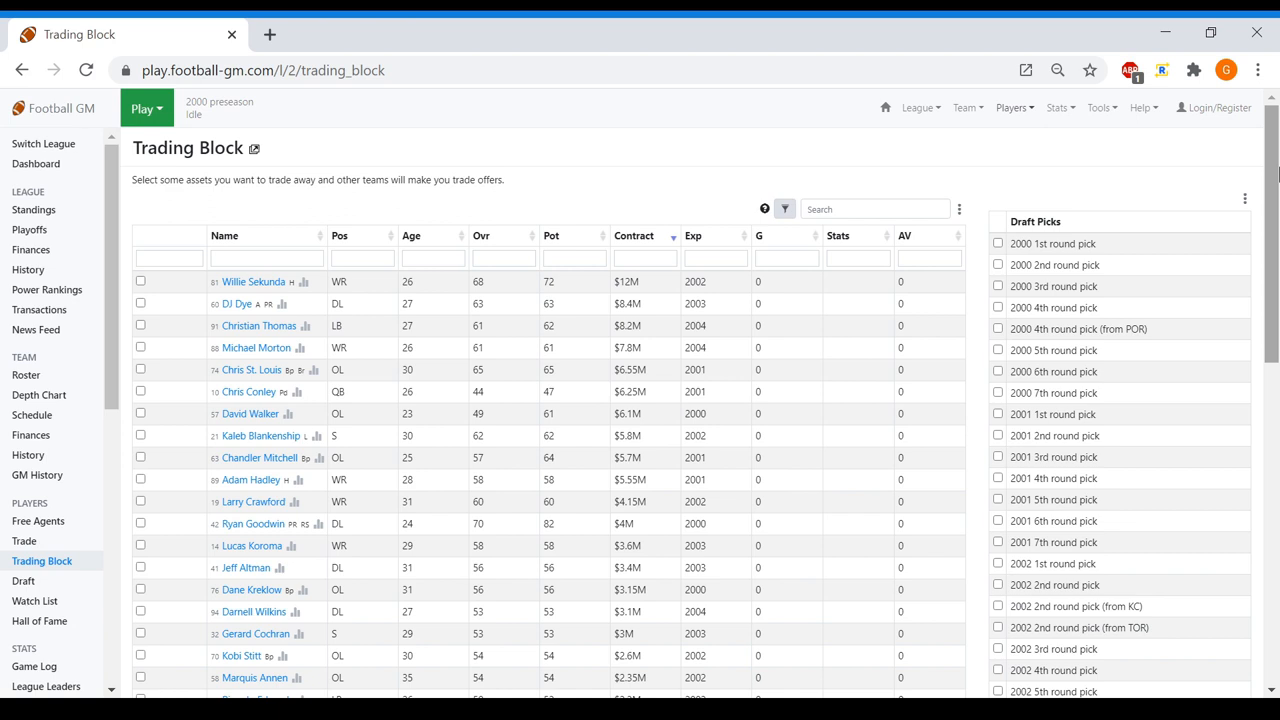
{"action": "scroll", "scroll_direction": "down", "scroll_amount": 3}
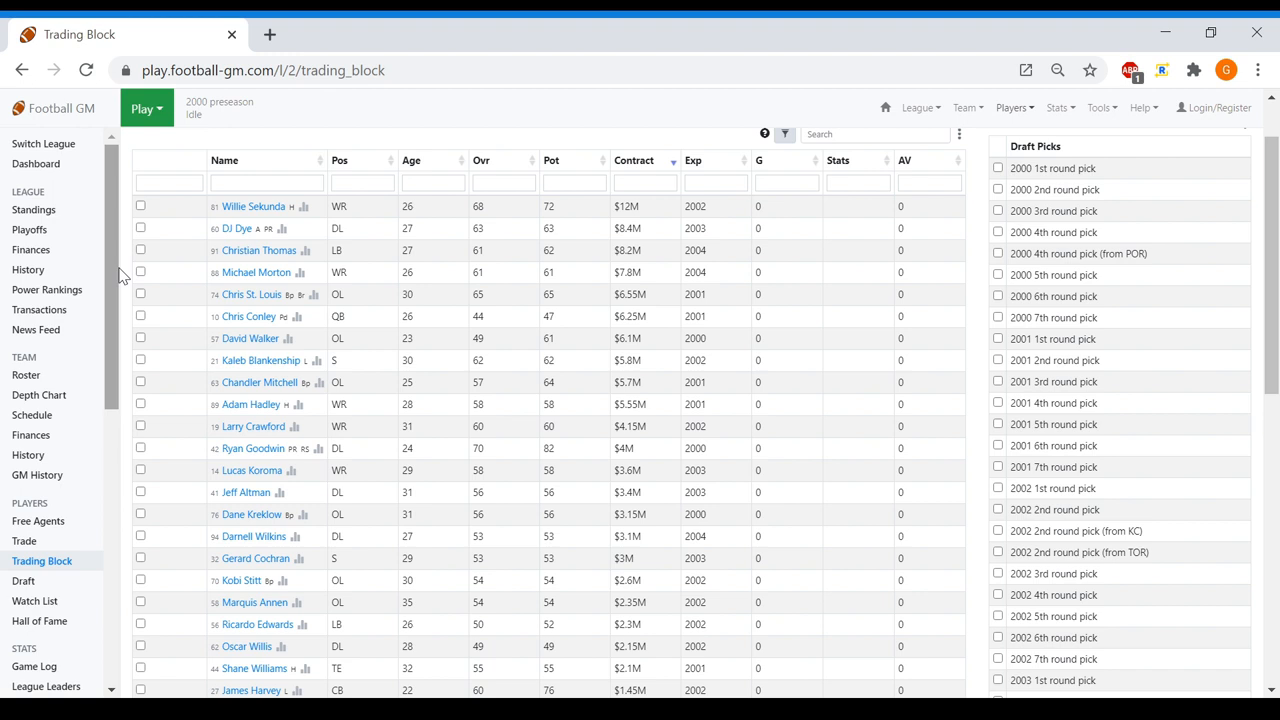
{"action": "scroll", "scroll_direction": "down", "scroll_amount": 3}
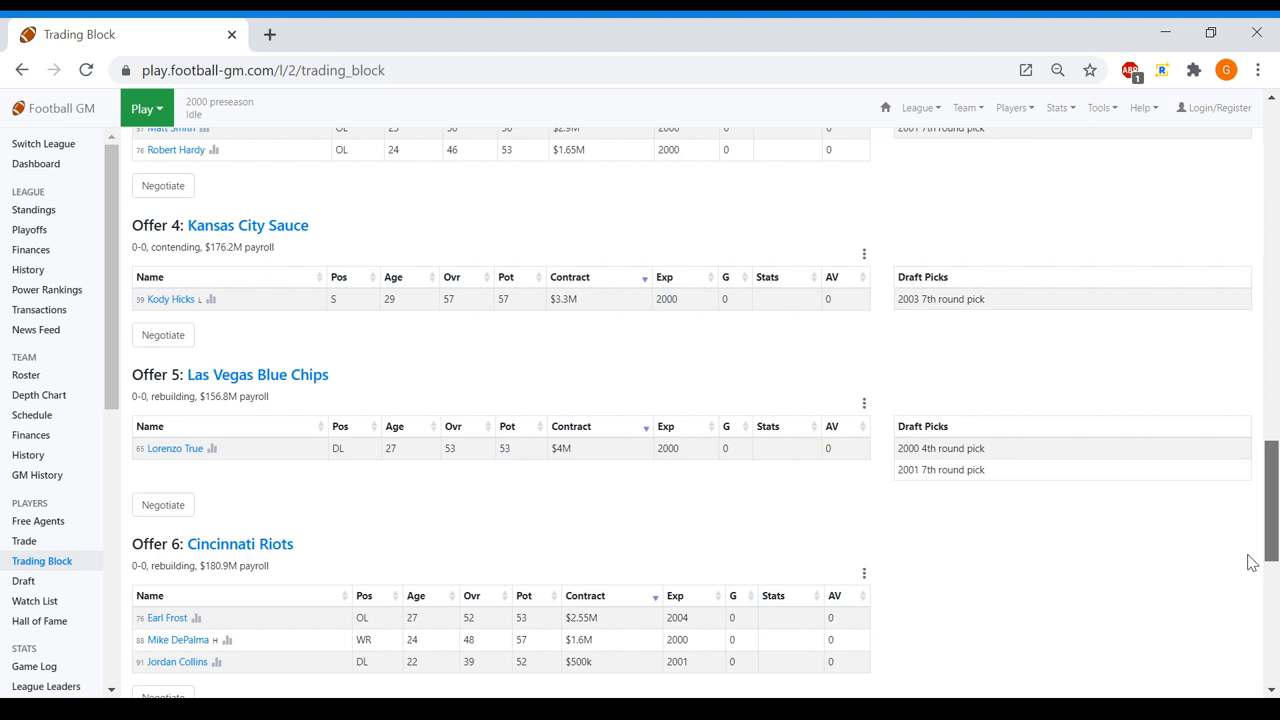
{"action": "scroll", "scroll_direction": "down", "scroll_amount": 3}
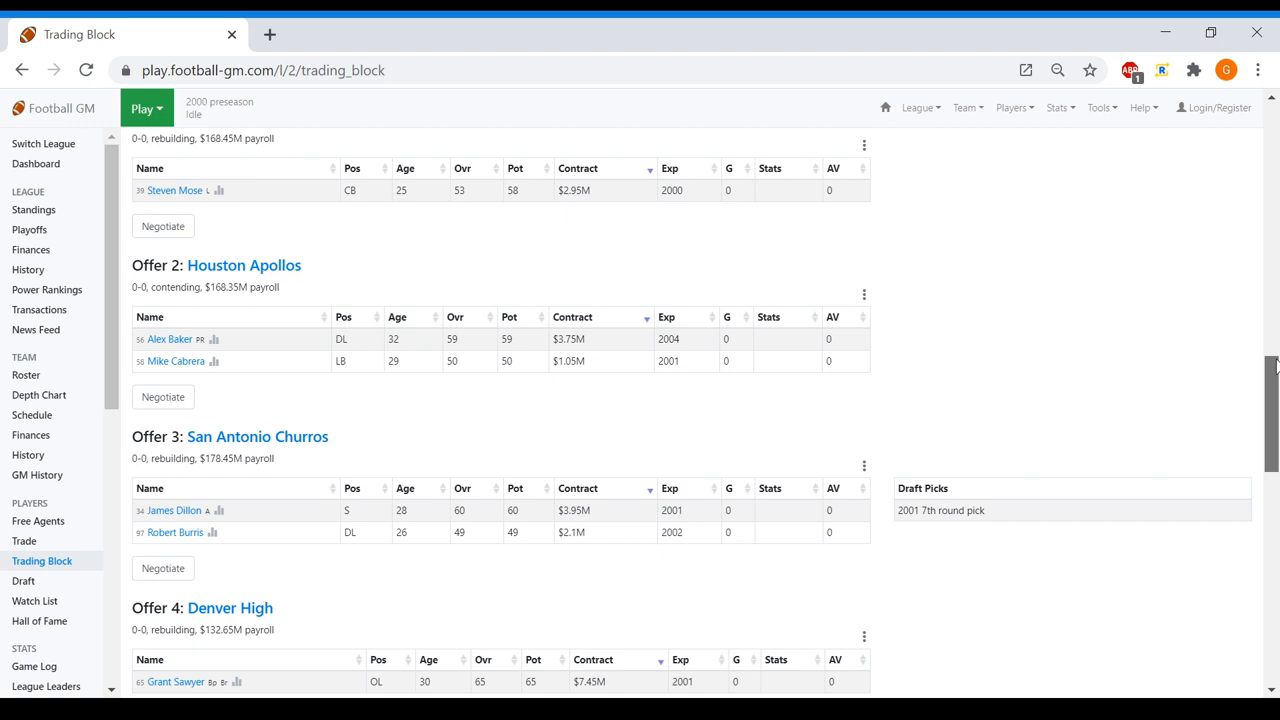
{"action": "scroll", "scroll_direction": "down", "scroll_amount": 3}
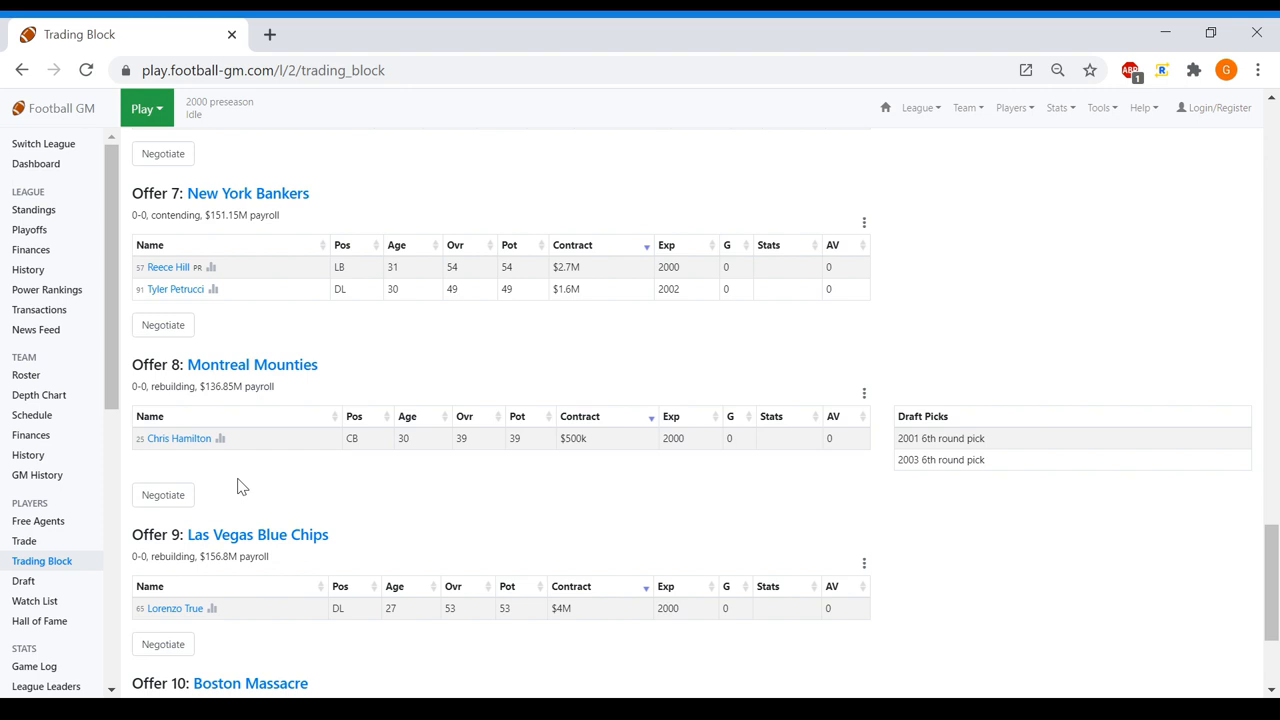
Negotiate the Montreal Mounties and Kansas City Sauce offers, returning to the trading block after each
{"action": "left_click", "coordinate": [162, 495]}
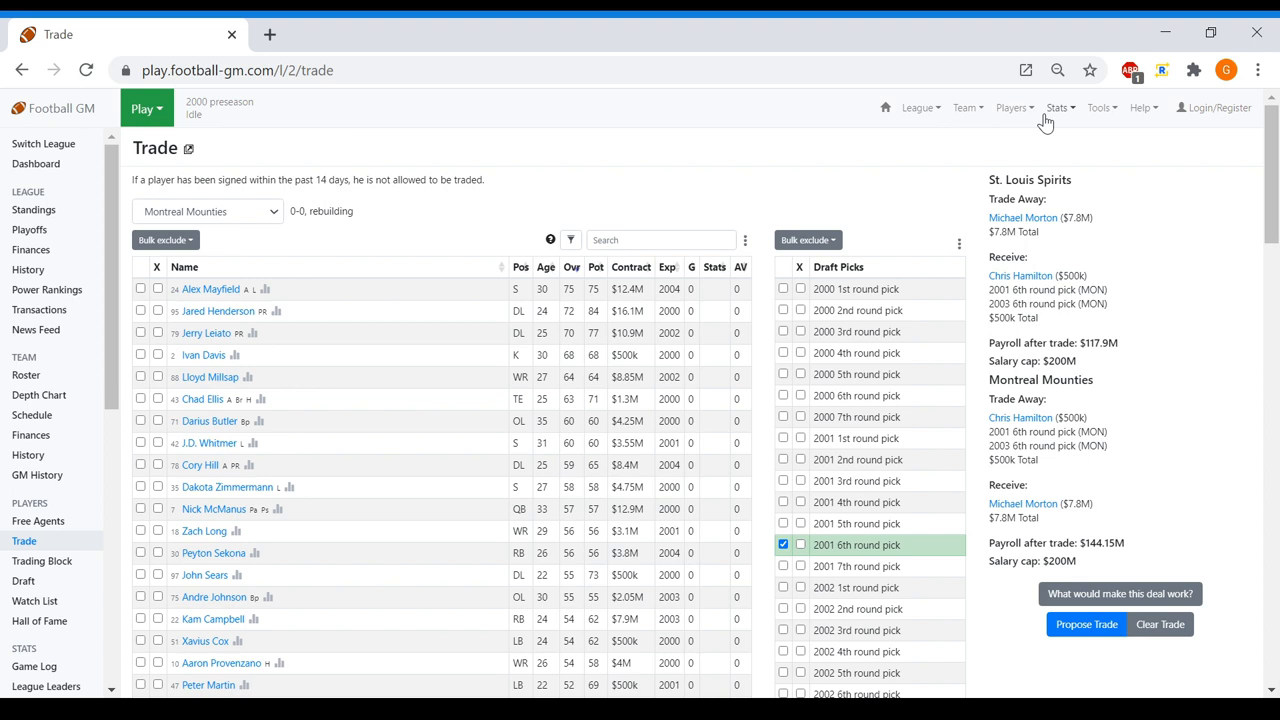
{"action": "left_click", "coordinate": [41, 561]}
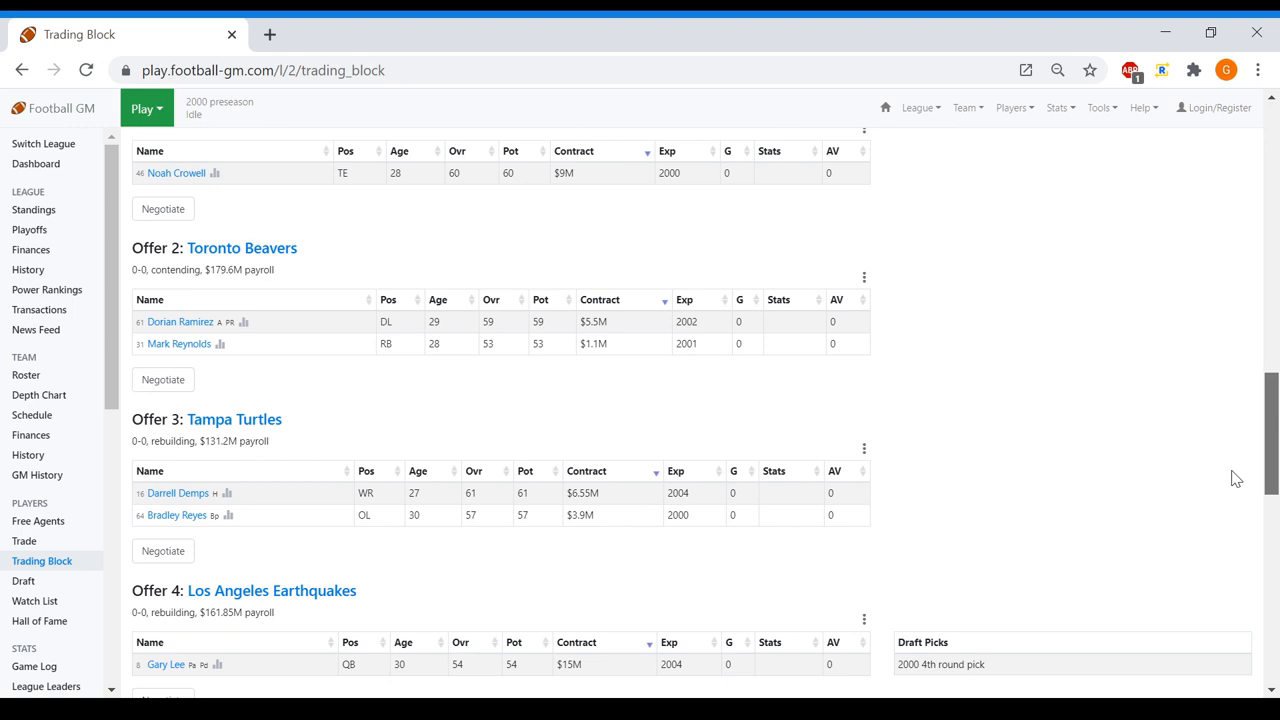
{"action": "scroll", "scroll_direction": "down", "scroll_amount": 3}
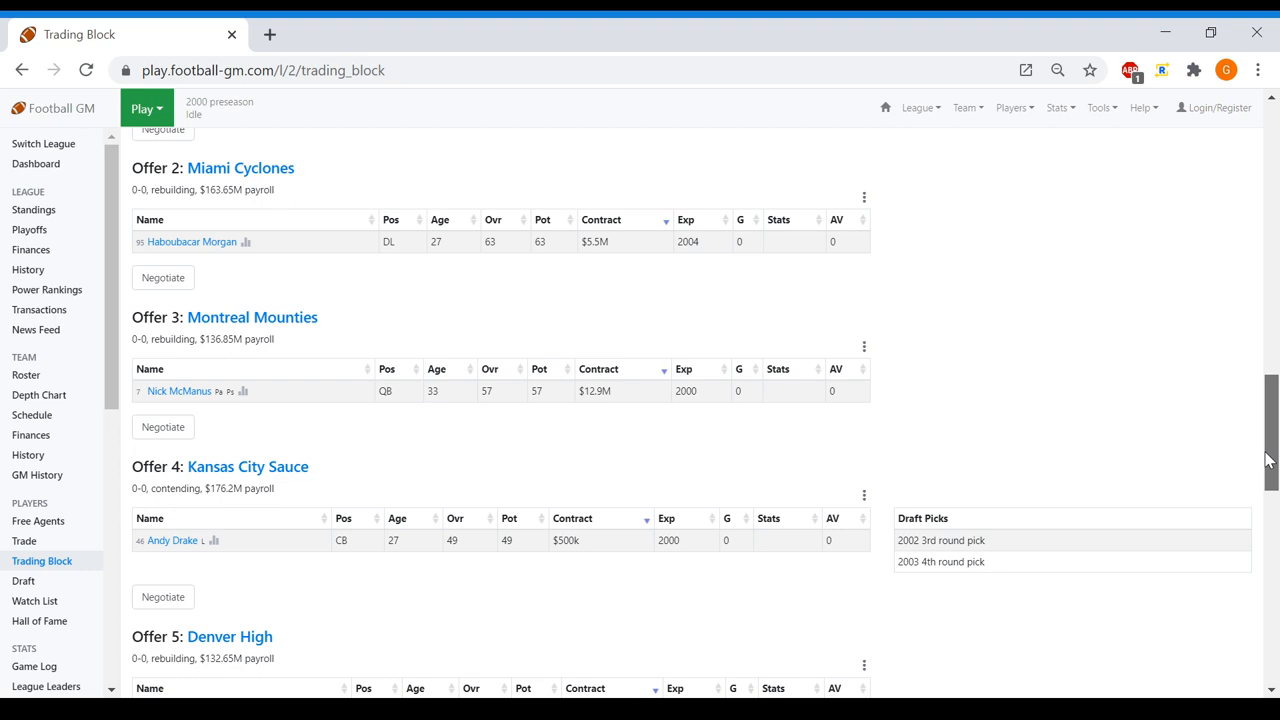
{"action": "left_click", "coordinate": [24, 541]}
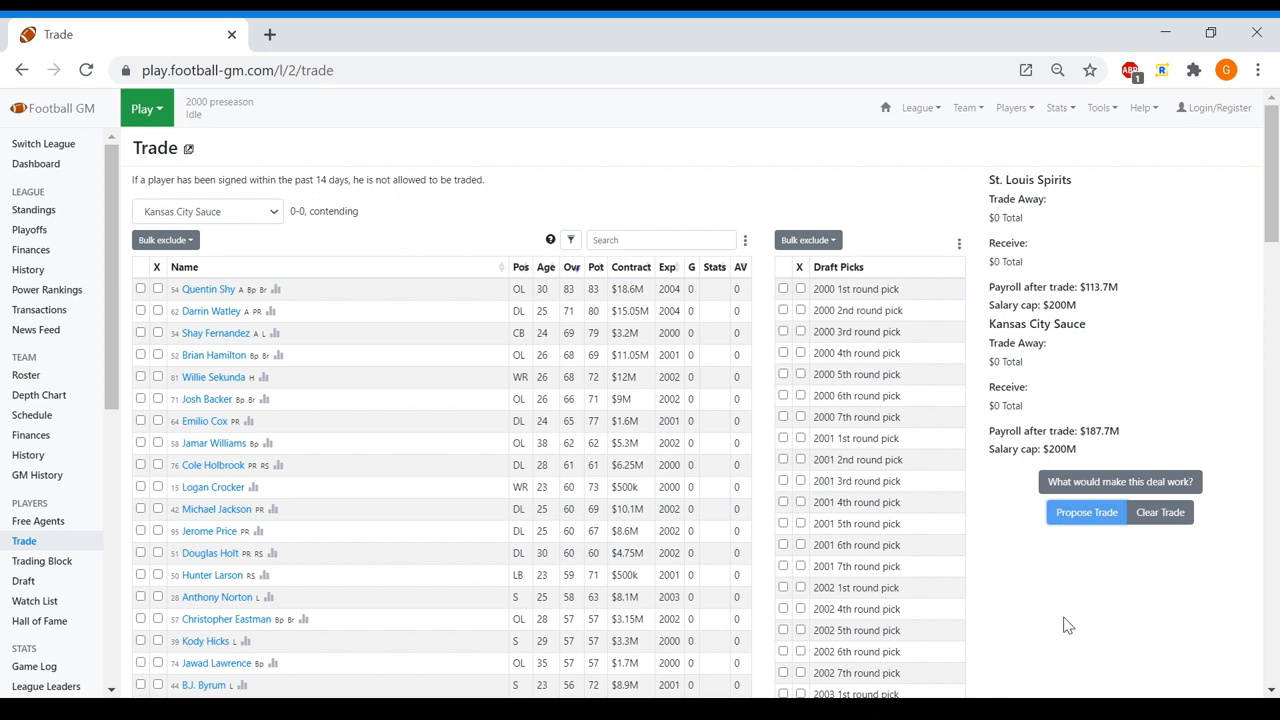
{"action": "left_click", "coordinate": [41, 560]}
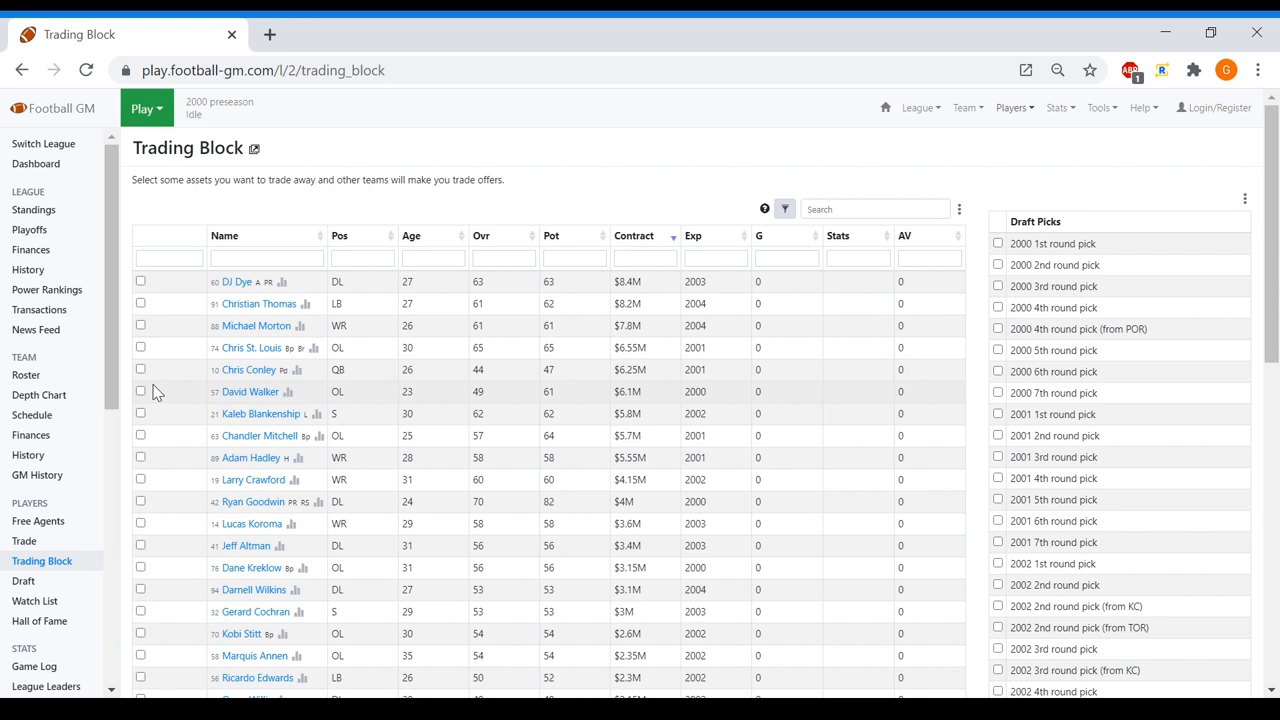
Shop Christian Thomas to Kansas City, then mark a wide receiver for Seattle offers
{"action": "left_click", "coordinate": [140, 303]}
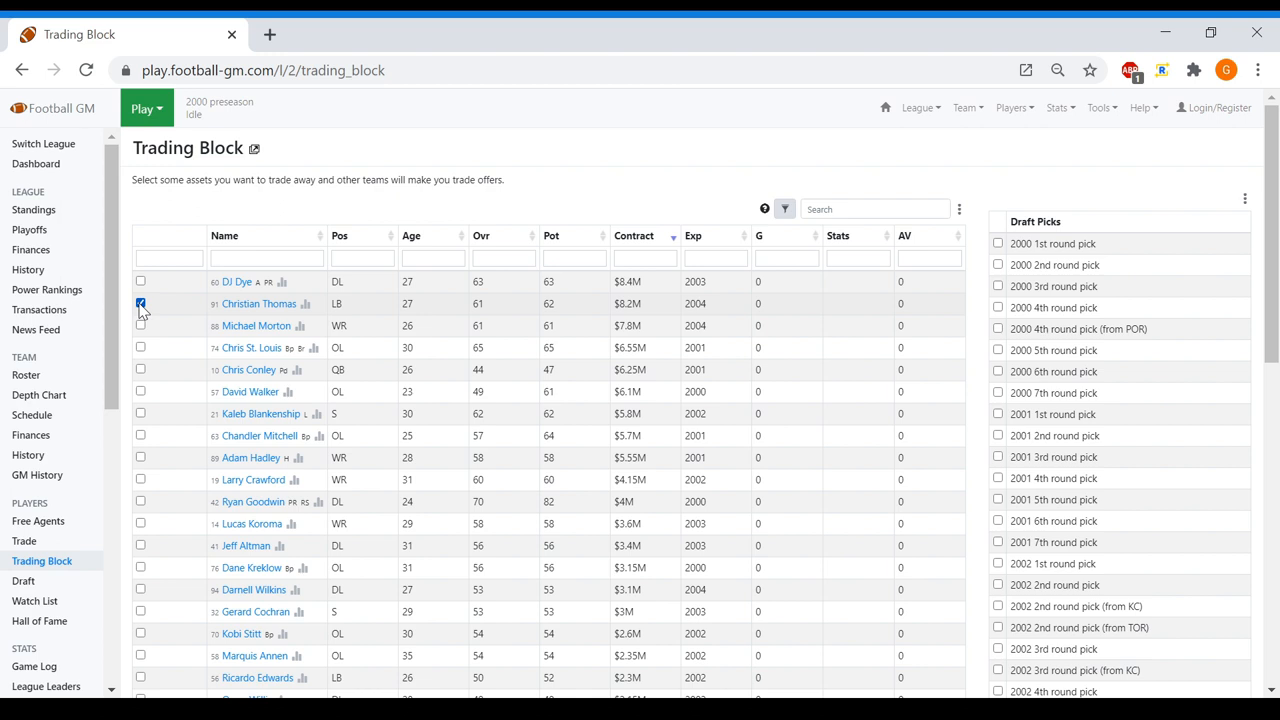
{"action": "scroll", "scroll_direction": "down", "scroll_amount": 3}
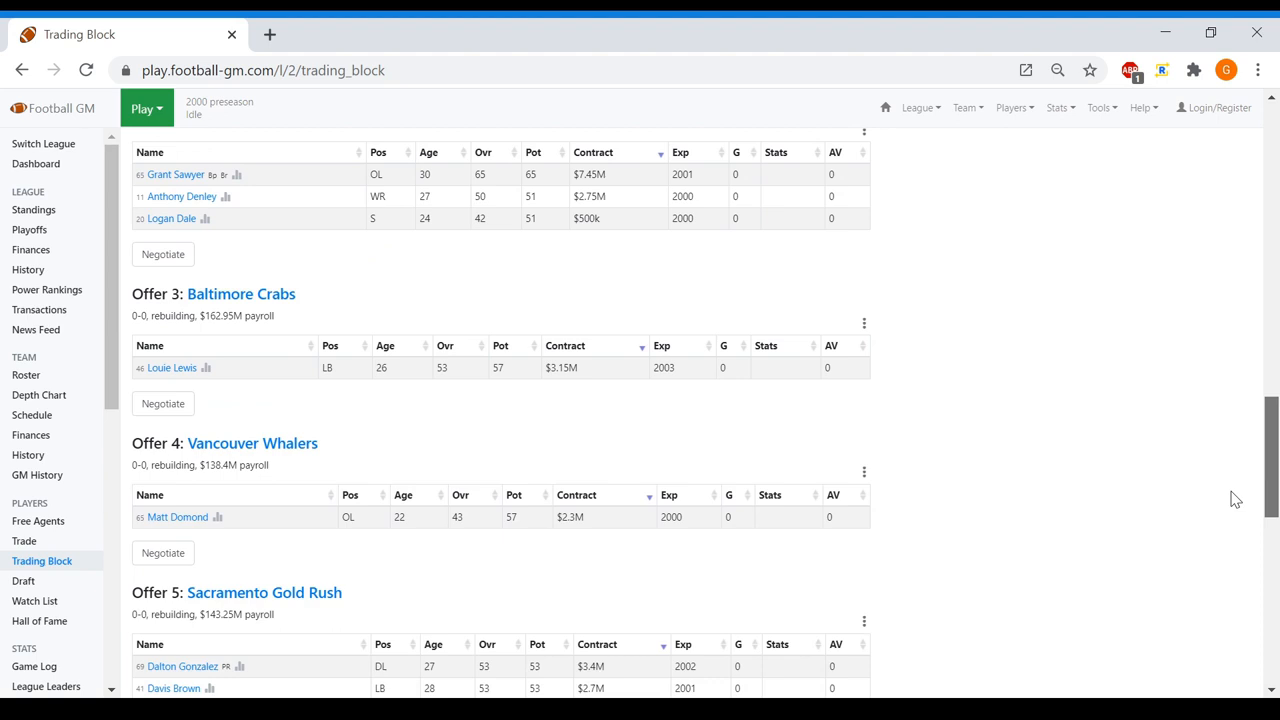
{"action": "scroll", "scroll_direction": "down", "scroll_amount": 3}
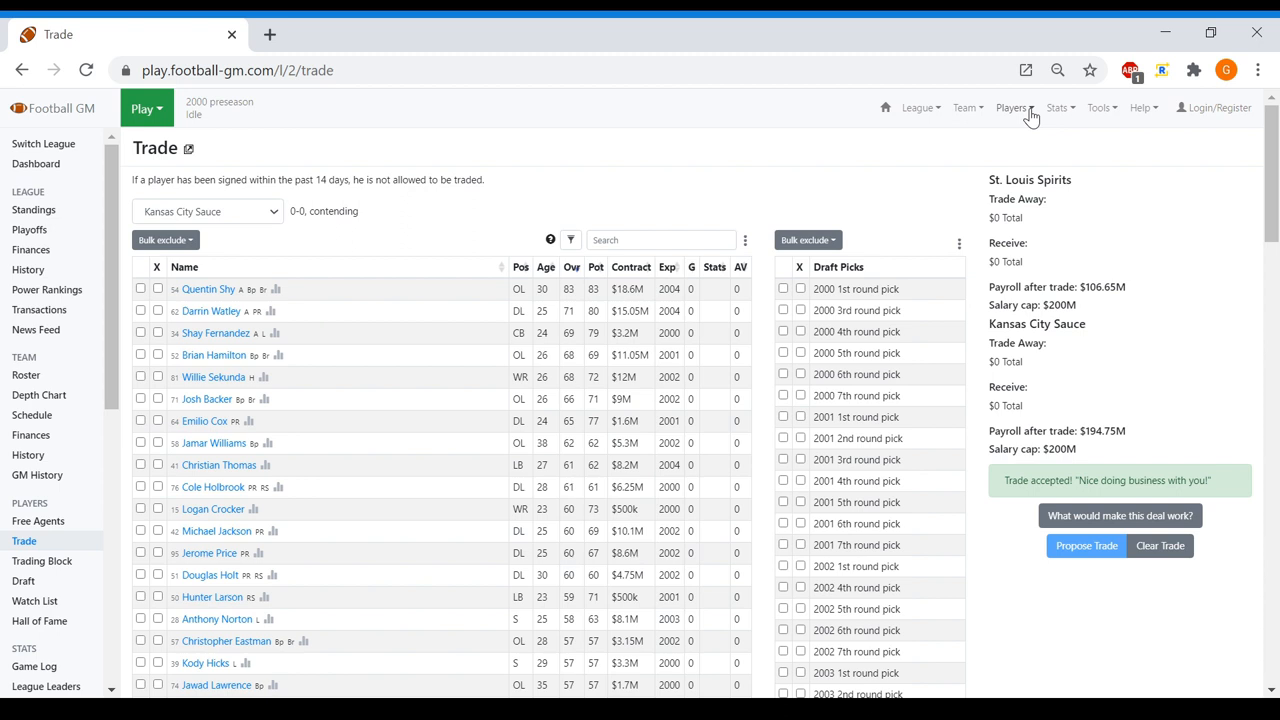
{"action": "left_click", "coordinate": [42, 561]}
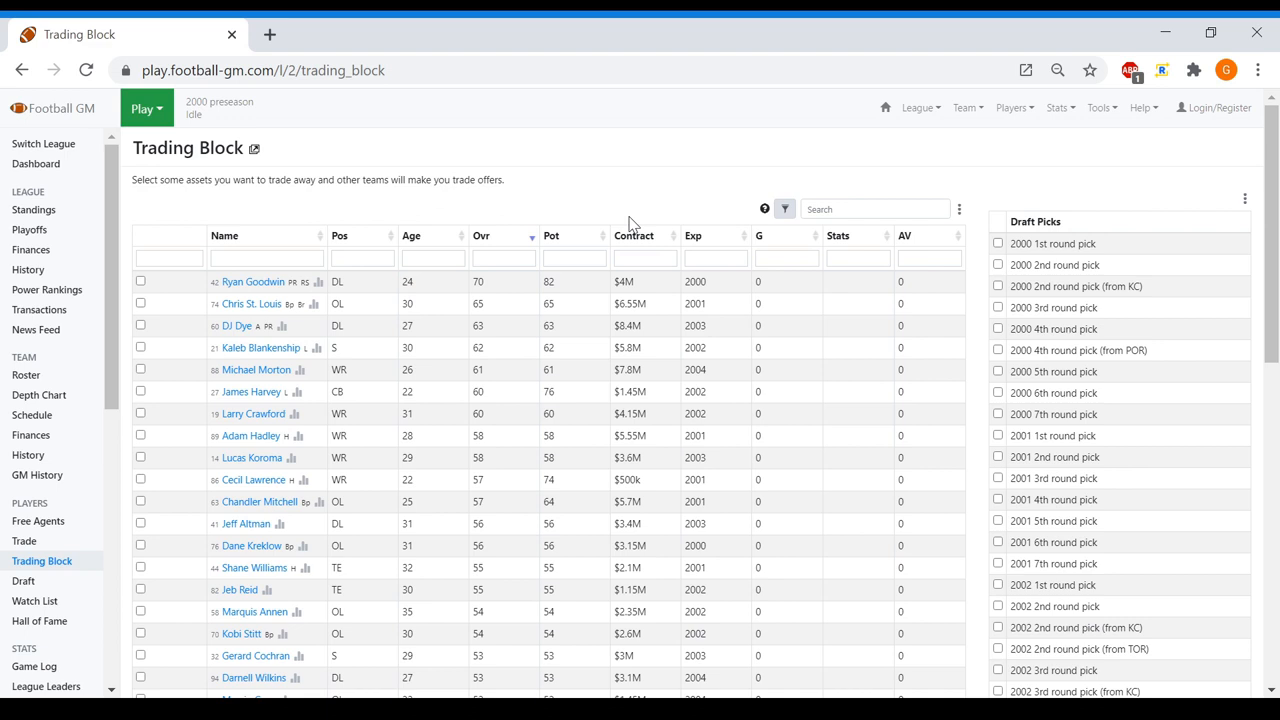
{"action": "left_click", "coordinate": [140, 435]}
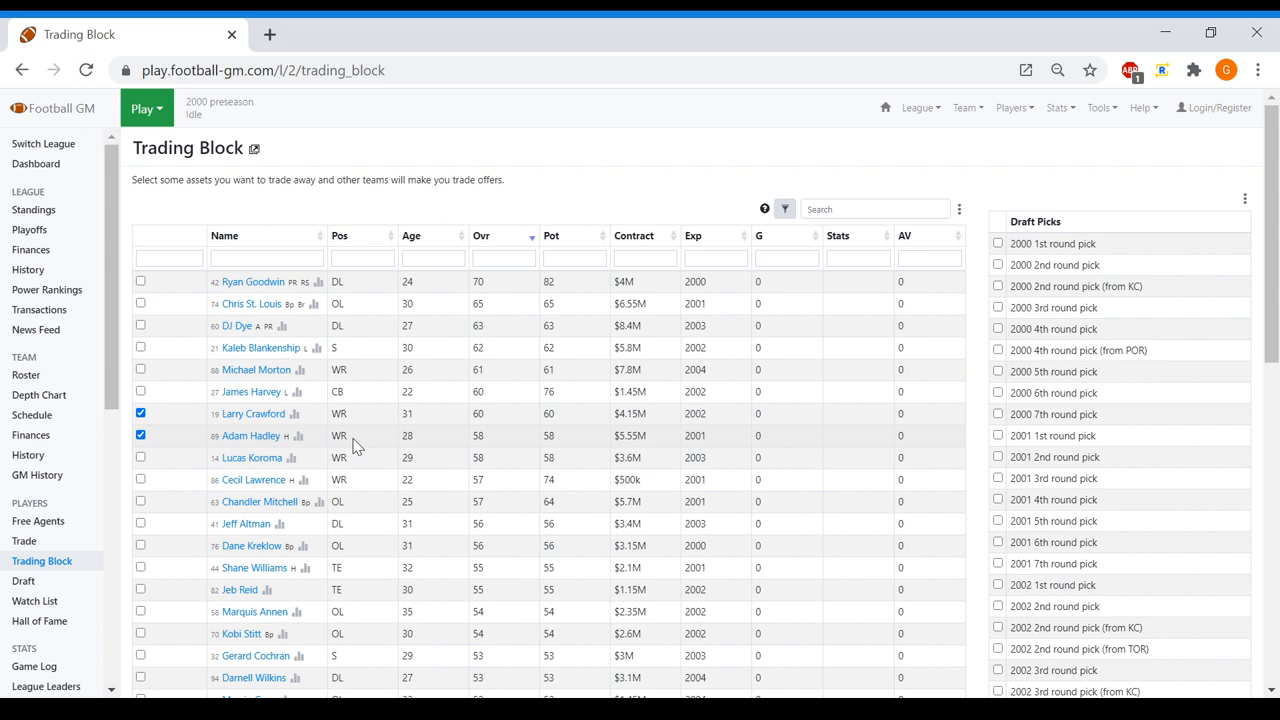
{"action": "scroll", "scroll_direction": "down", "scroll_amount": 3}
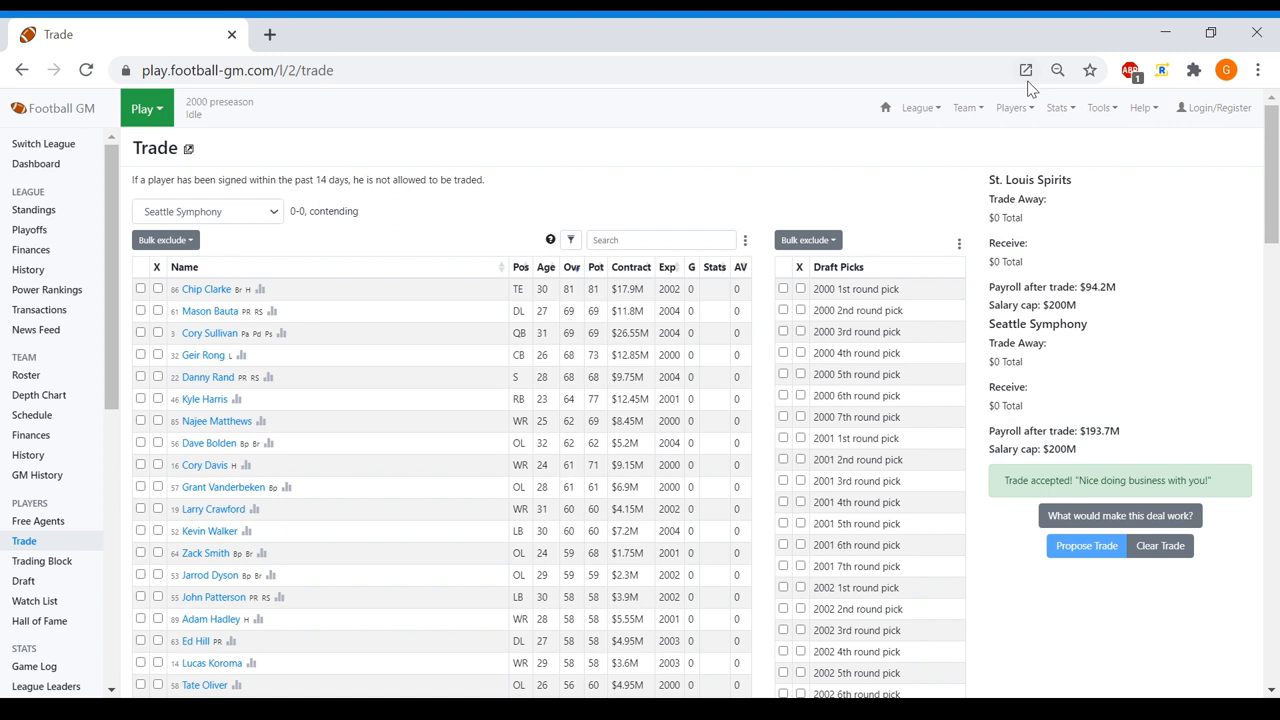
Filter free agents to RB and sign Brandon McKenzie and Donovan Jones at $500k for one season
{"action": "left_click", "coordinate": [38, 521]}
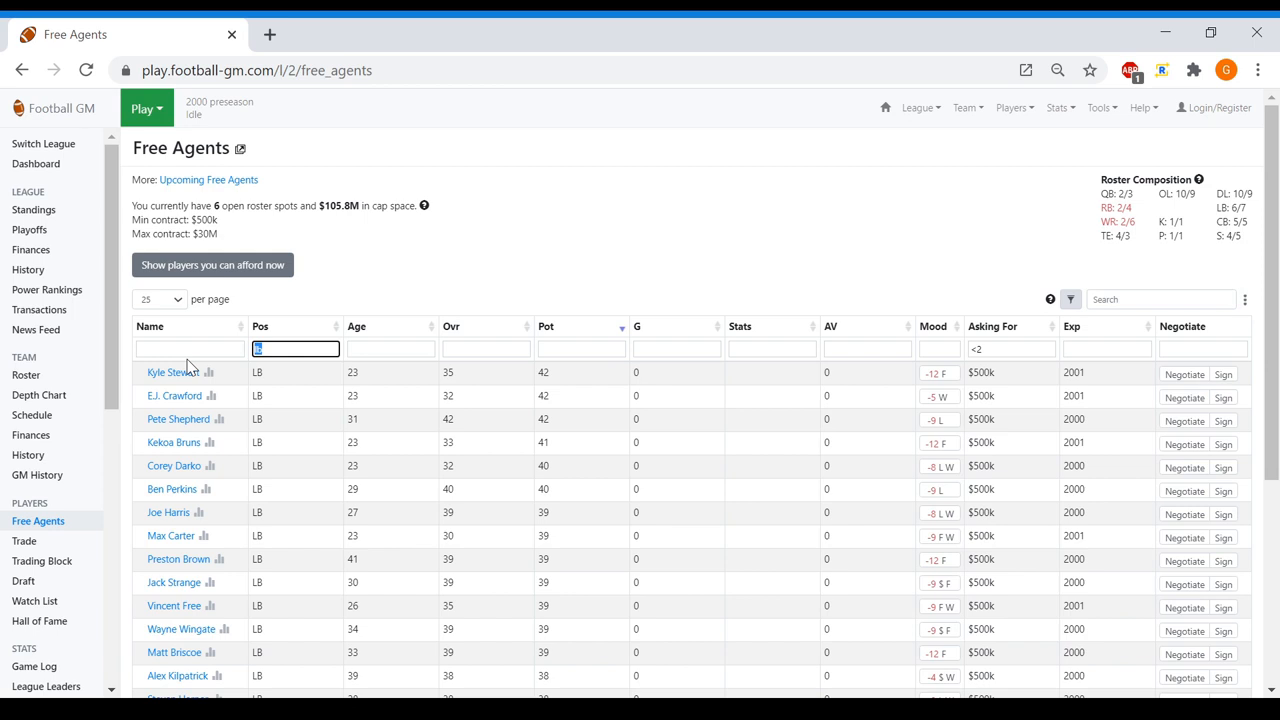
{"action": "type", "text": "rb"}
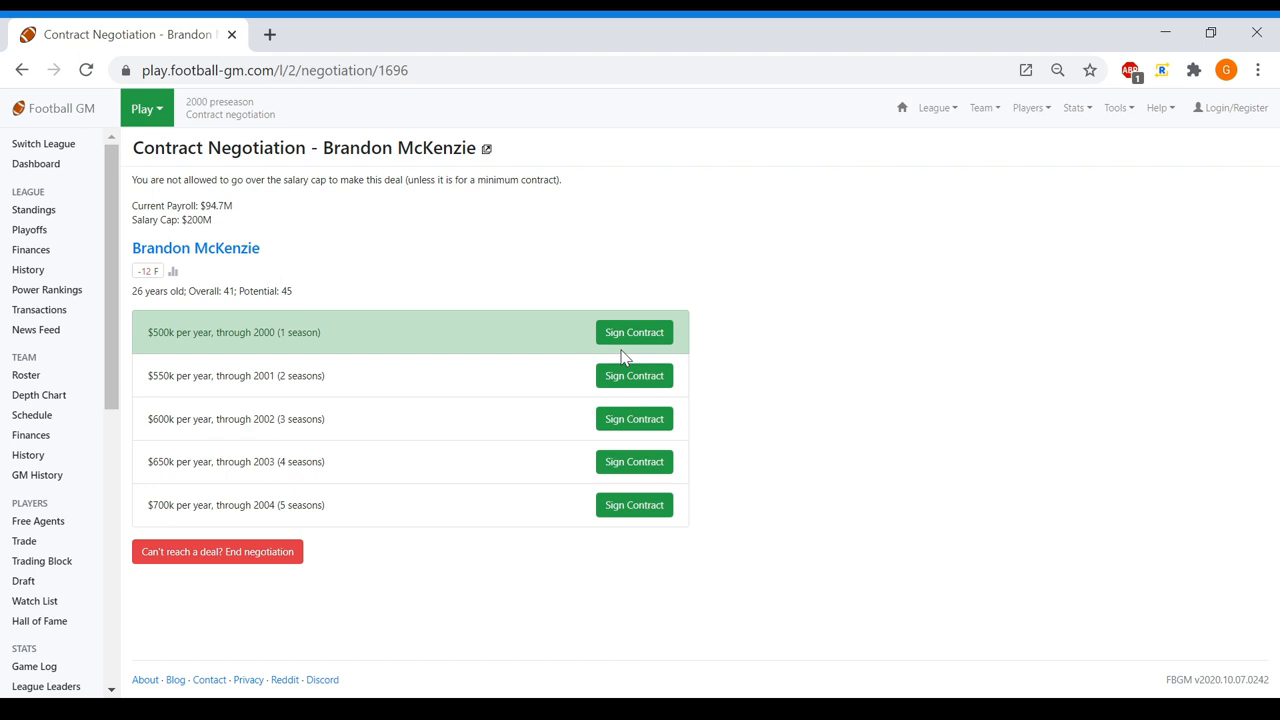
{"action": "left_click", "coordinate": [634, 332]}
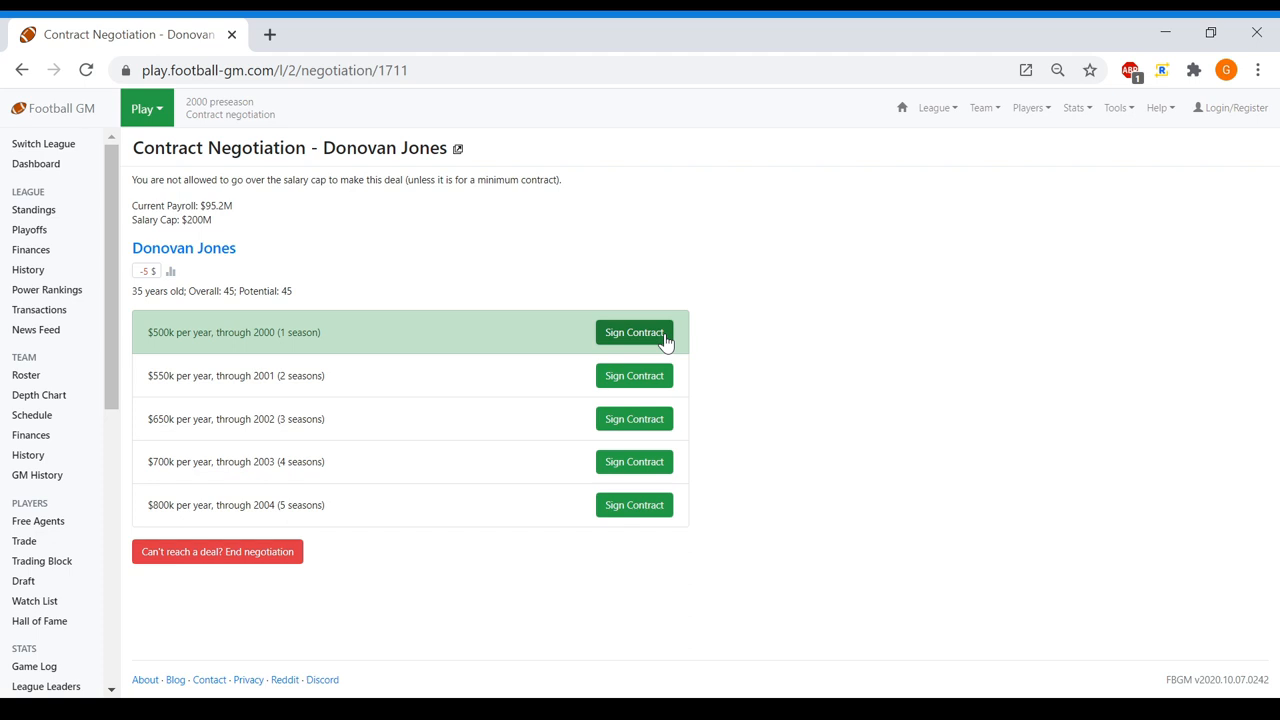
{"action": "left_click", "coordinate": [38, 520]}
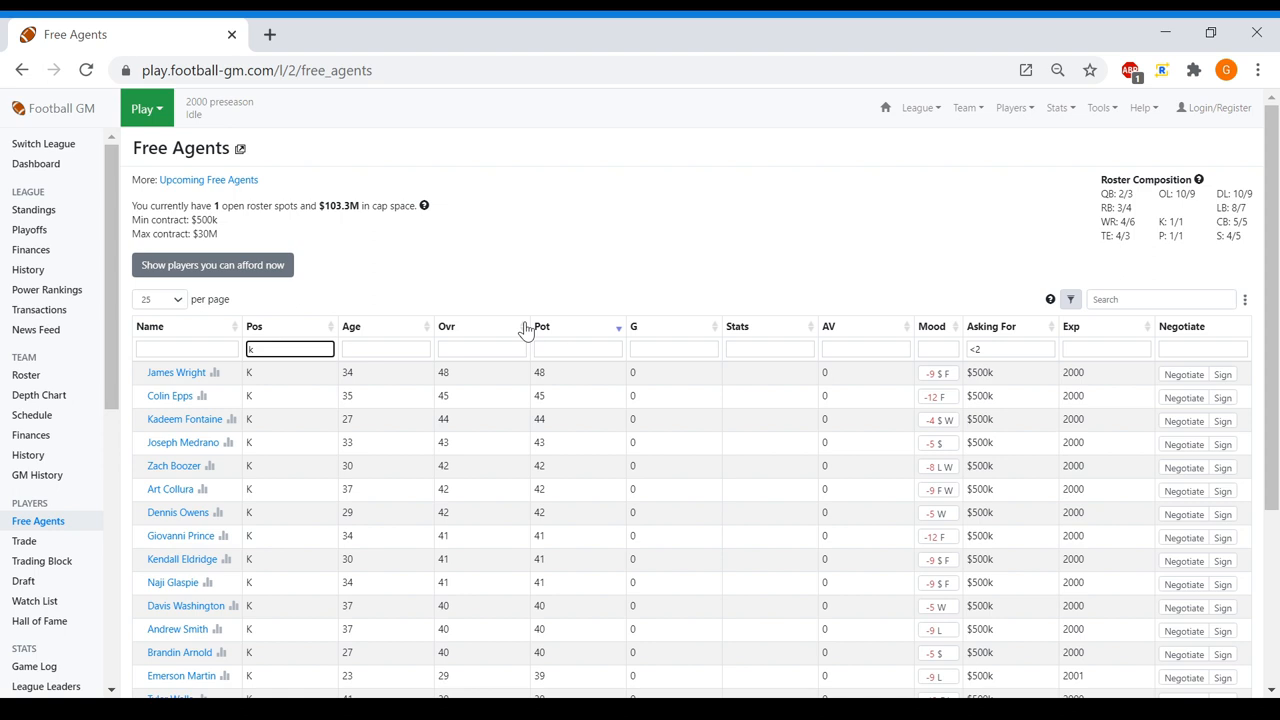
{"action": "left_click", "coordinate": [39, 394]}
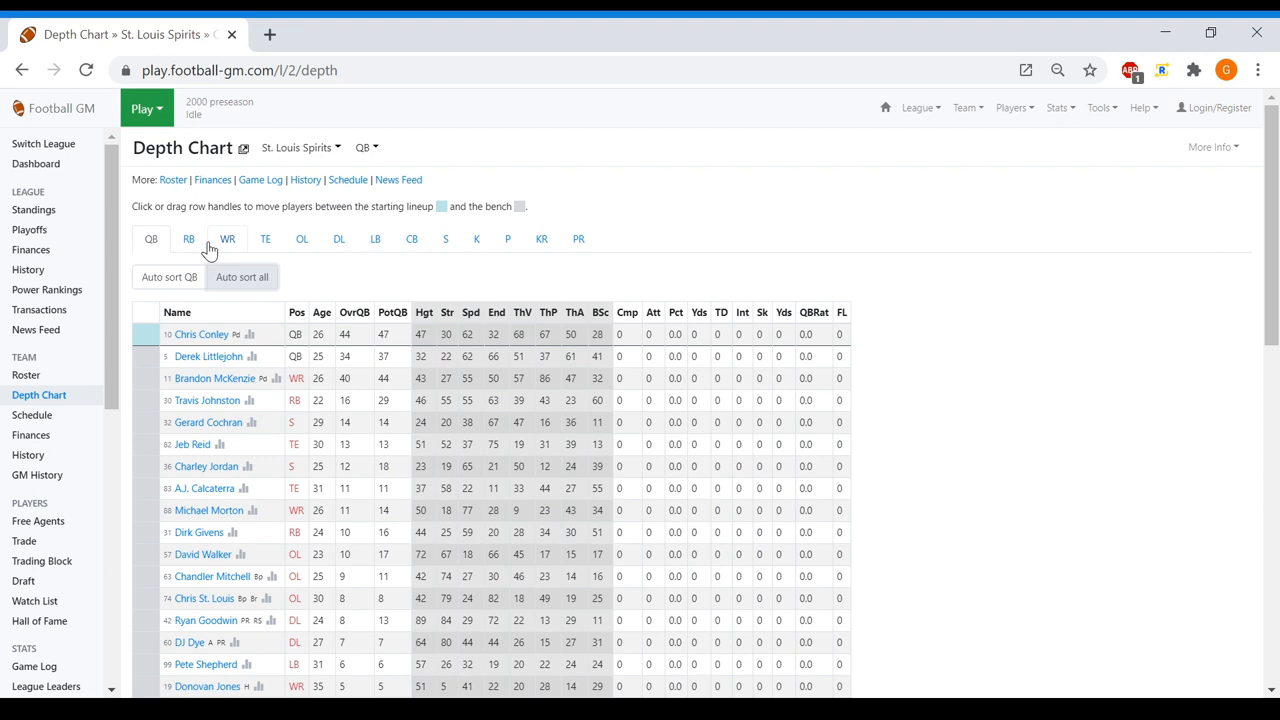
Save finances with scouting and coaching at 40 and health and facilities at 0
{"action": "left_click", "coordinate": [188, 238]}
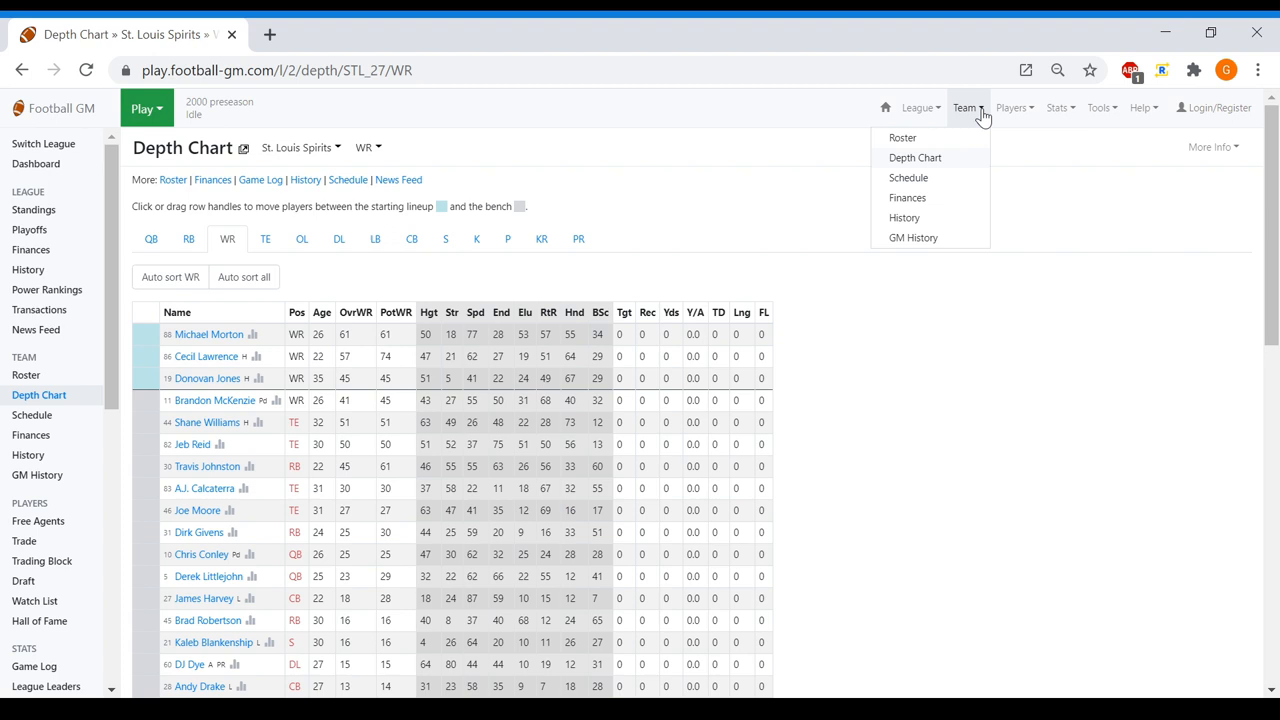
{"action": "left_click", "coordinate": [907, 197]}
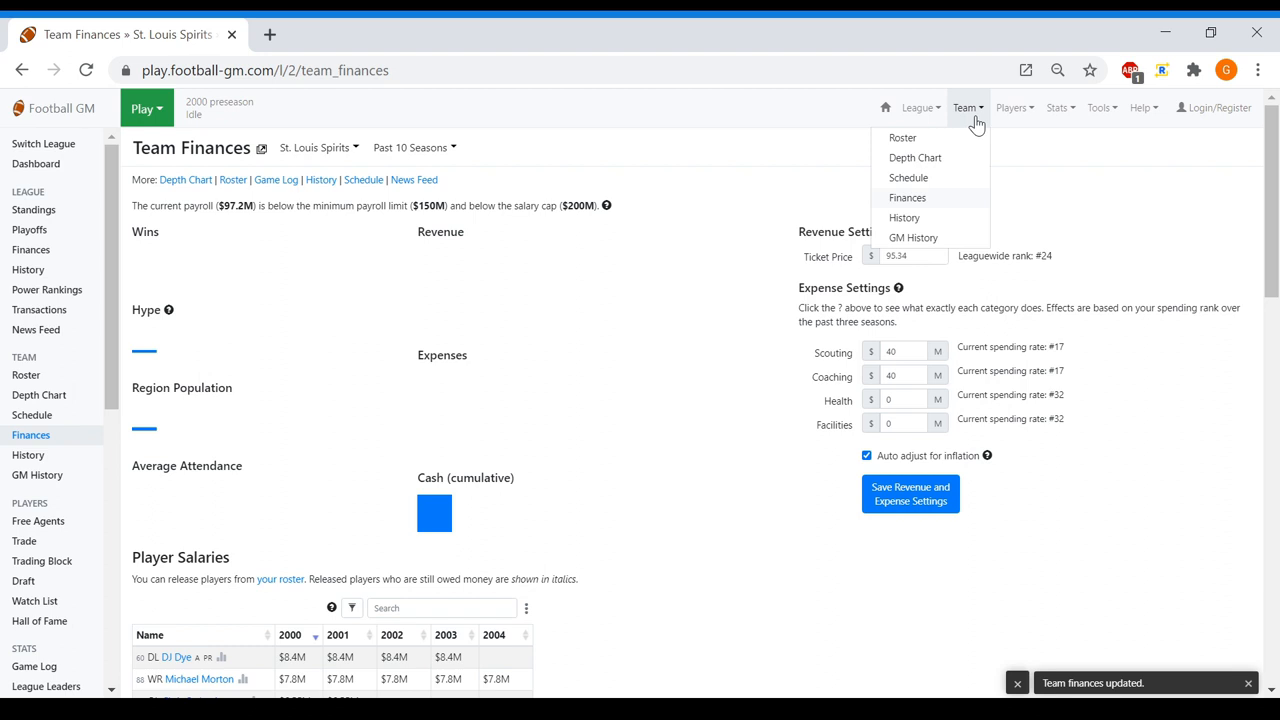
{"action": "left_click", "coordinate": [914, 157]}
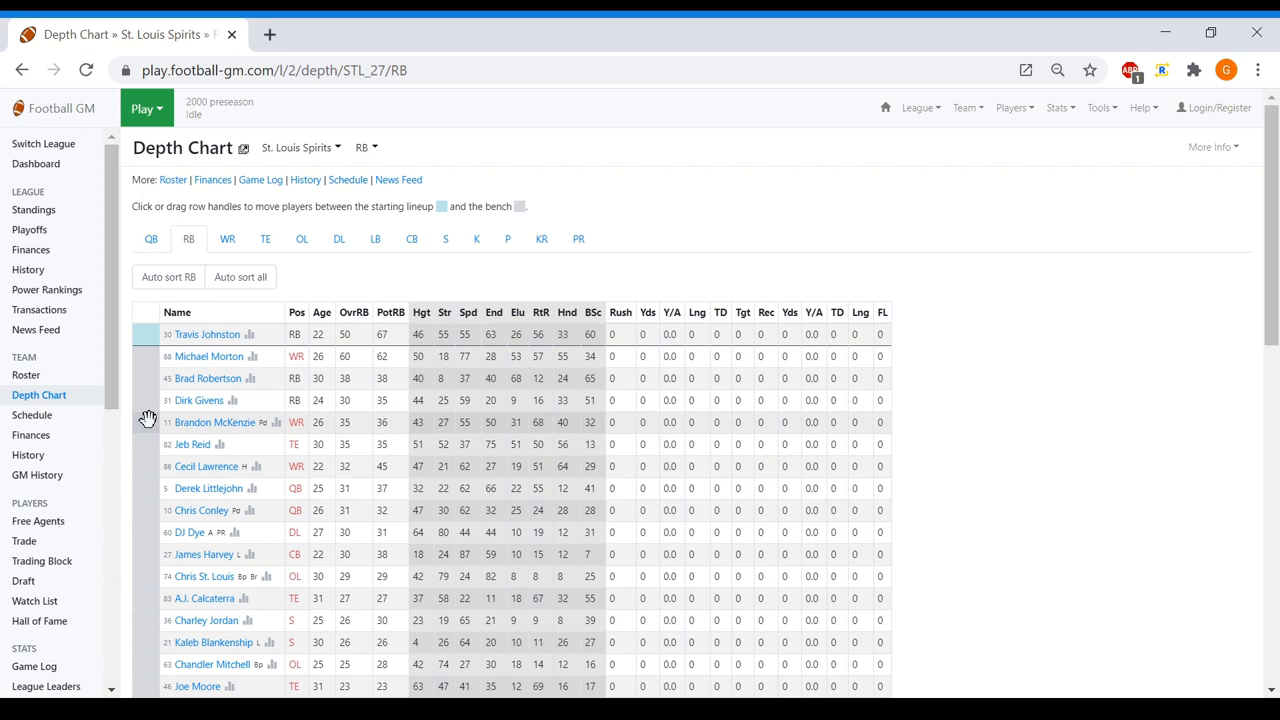
Review the WR, TE, OL, LB, CB and punt returner depth charts
{"action": "left_click", "coordinate": [227, 238]}
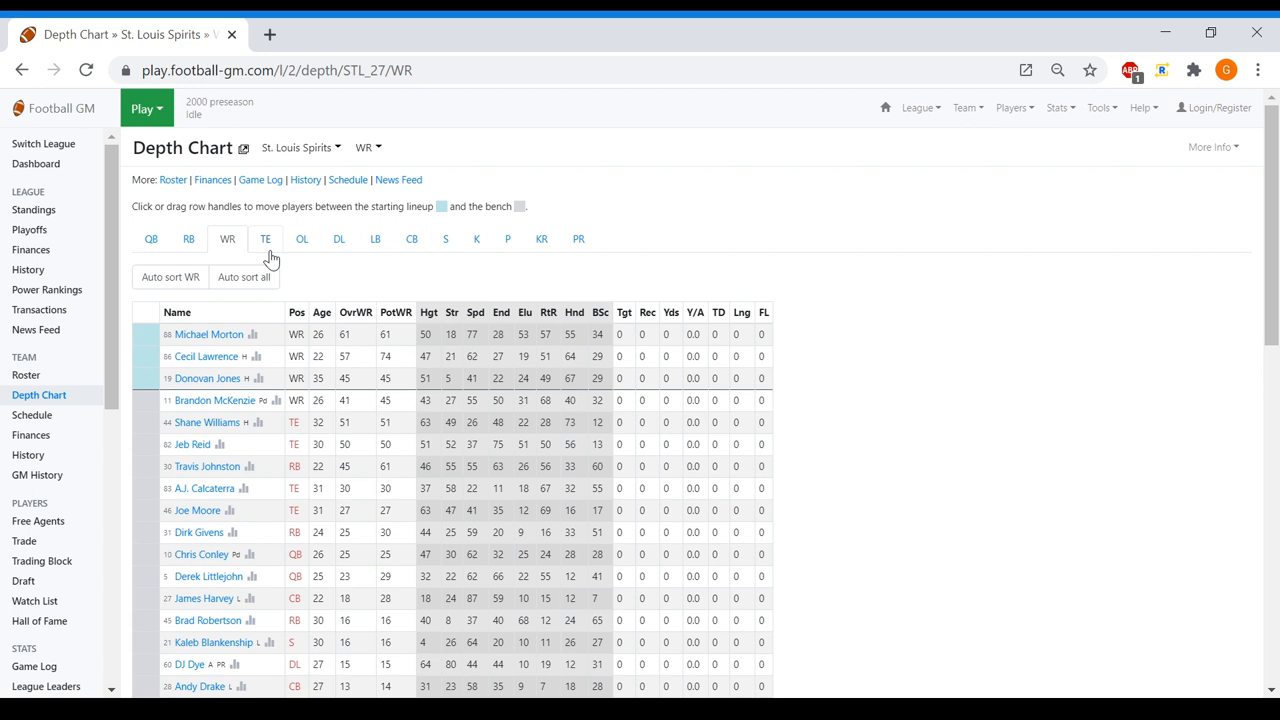
{"action": "left_click", "coordinate": [265, 238]}
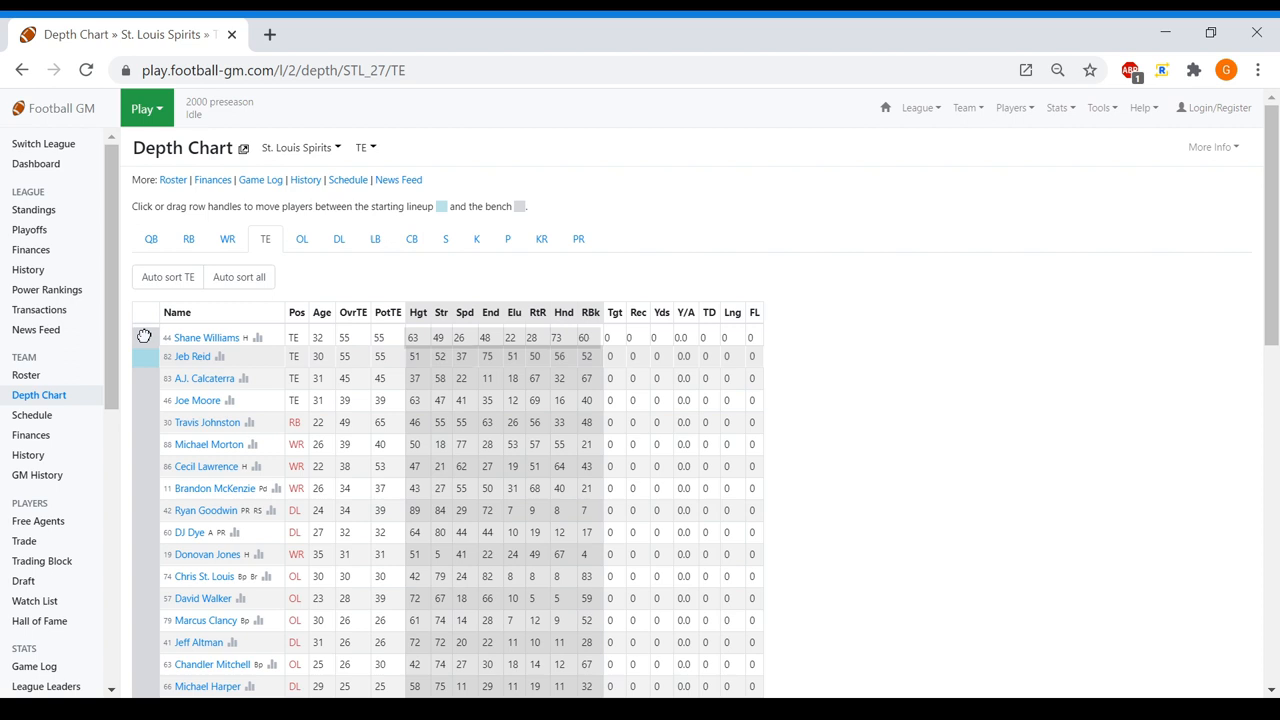
{"action": "left_click", "coordinate": [301, 238]}
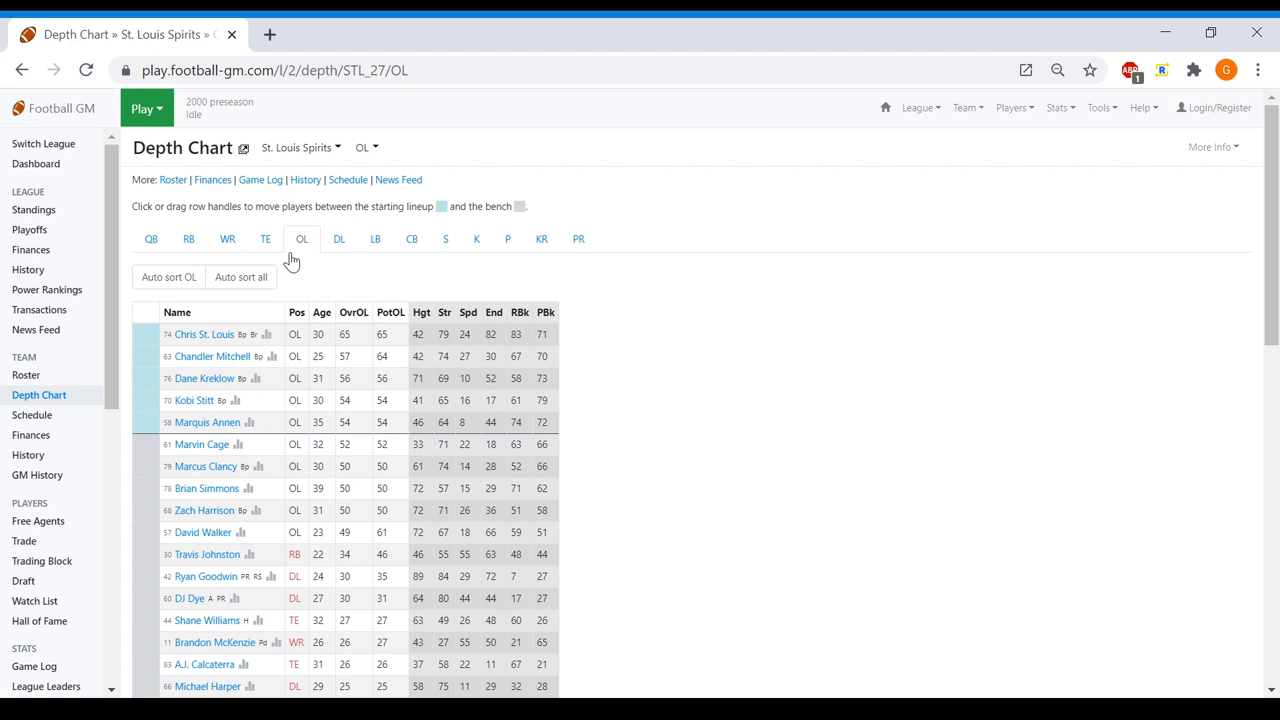
{"action": "mouse_move", "coordinate": [375, 239]}
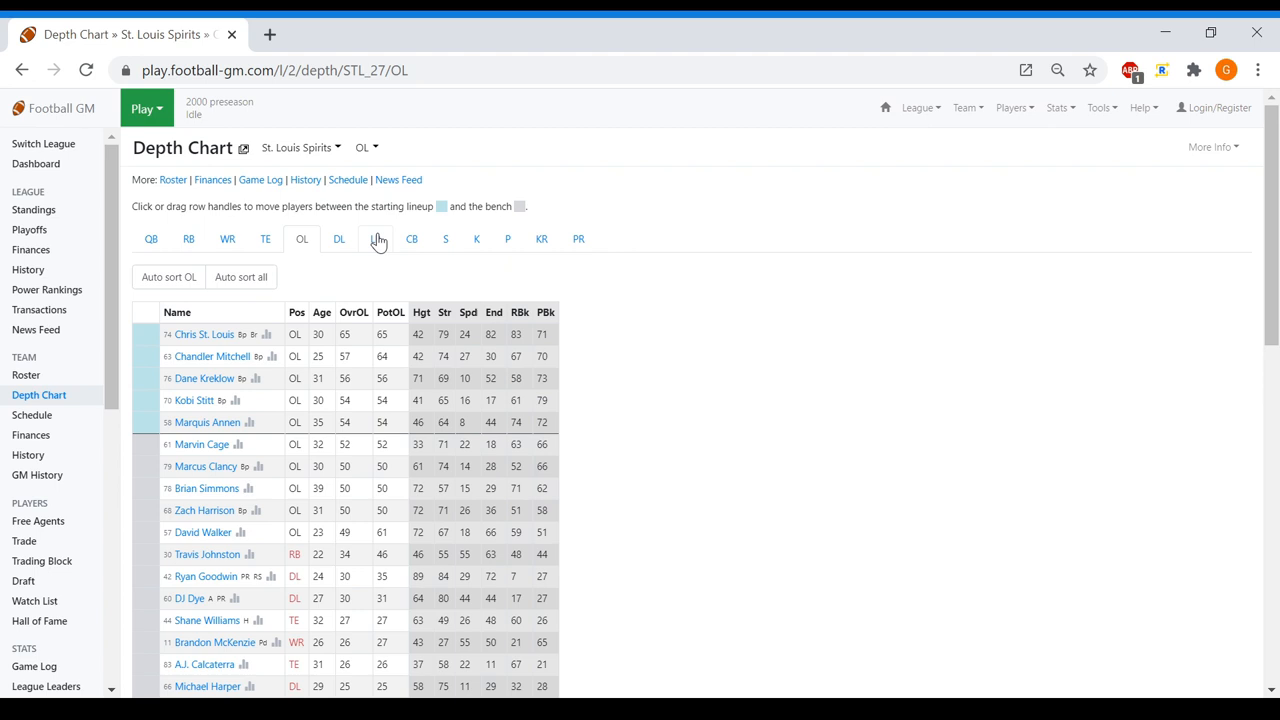
{"action": "left_click", "coordinate": [375, 239]}
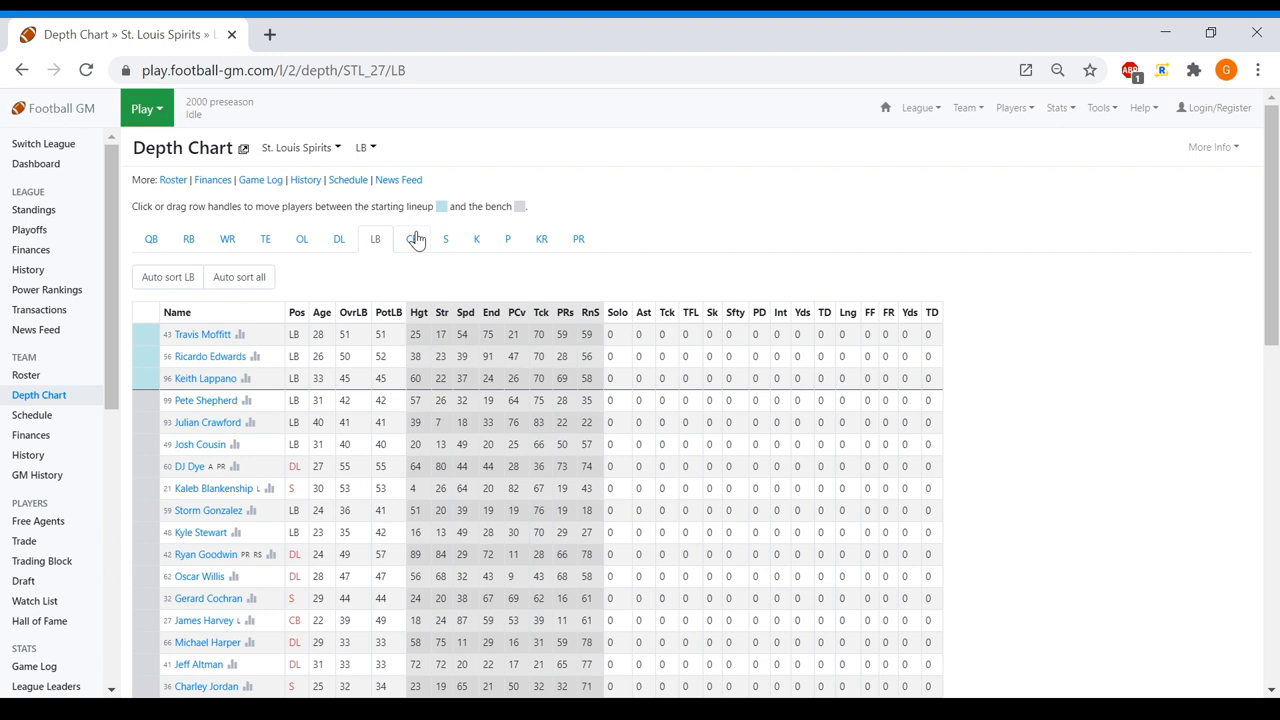
{"action": "left_click", "coordinate": [445, 238]}
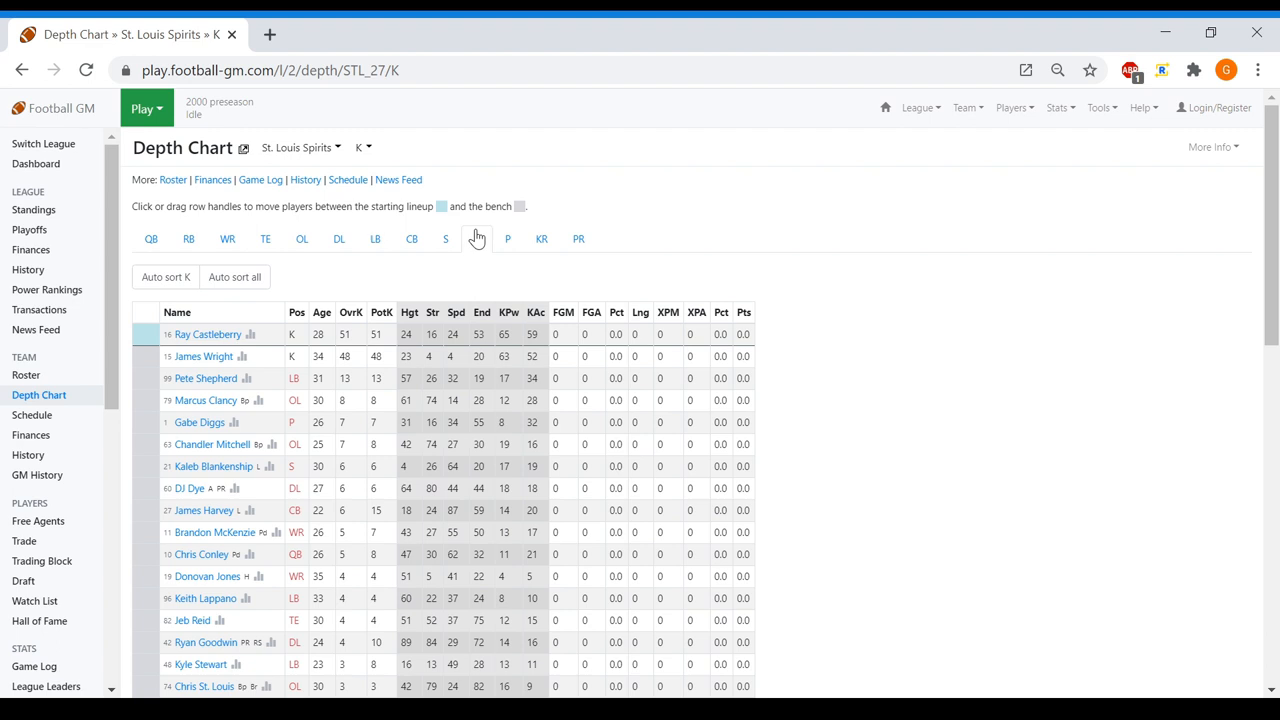
{"action": "left_click", "coordinate": [541, 238]}
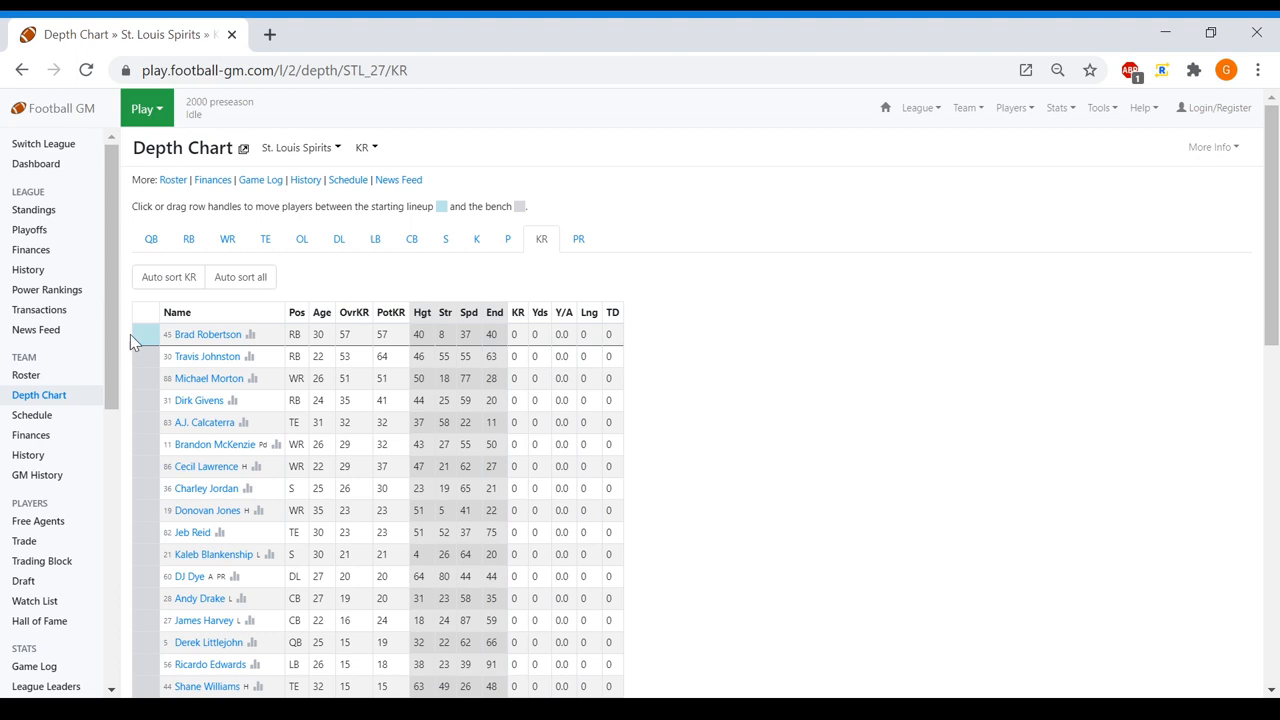
{"action": "left_click", "coordinate": [578, 238]}
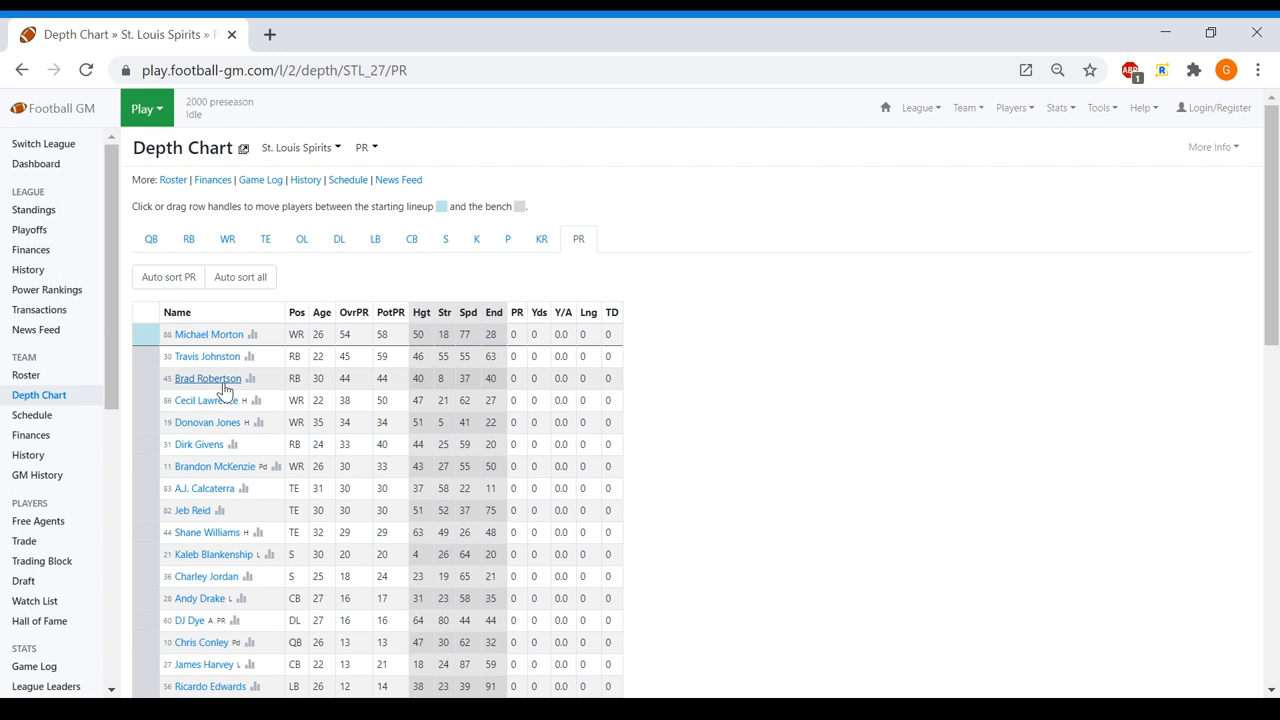
{"action": "left_click", "coordinate": [146, 108]}
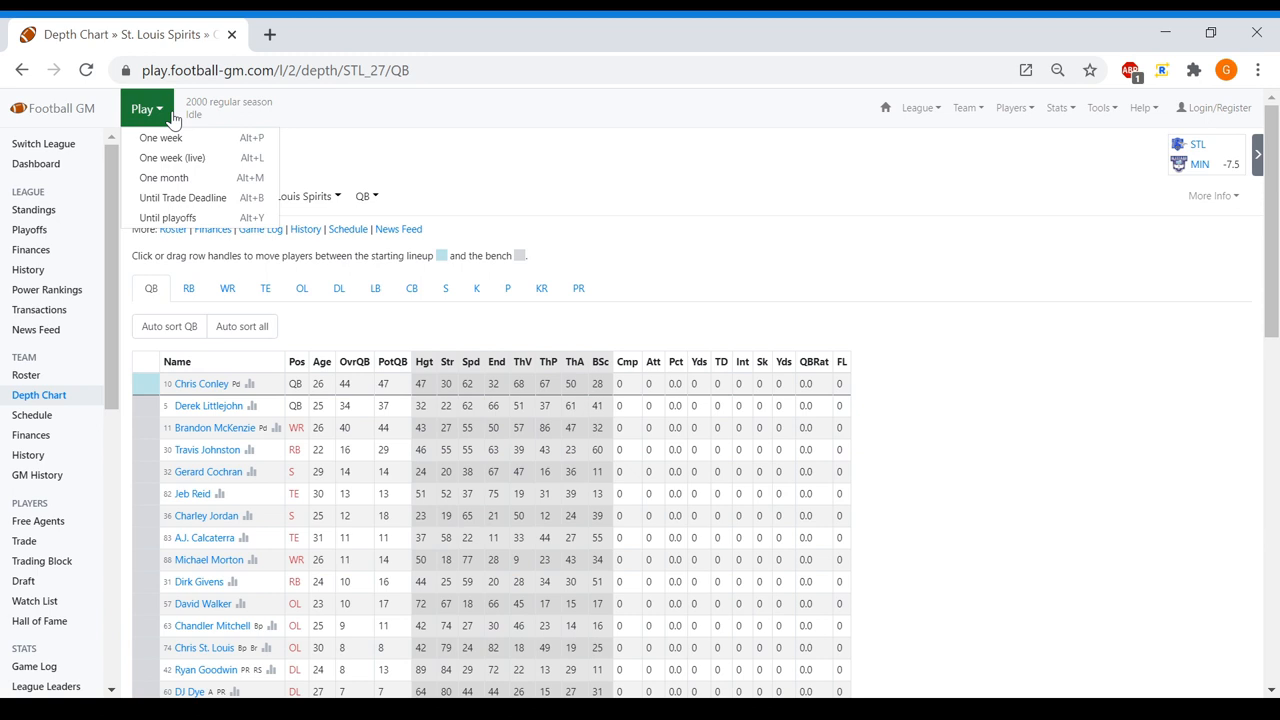
Sim week by week checking QB and RB depth charts: lose 13–16 to MIN, beat HOU 22–10
{"action": "left_click", "coordinate": [160, 137]}
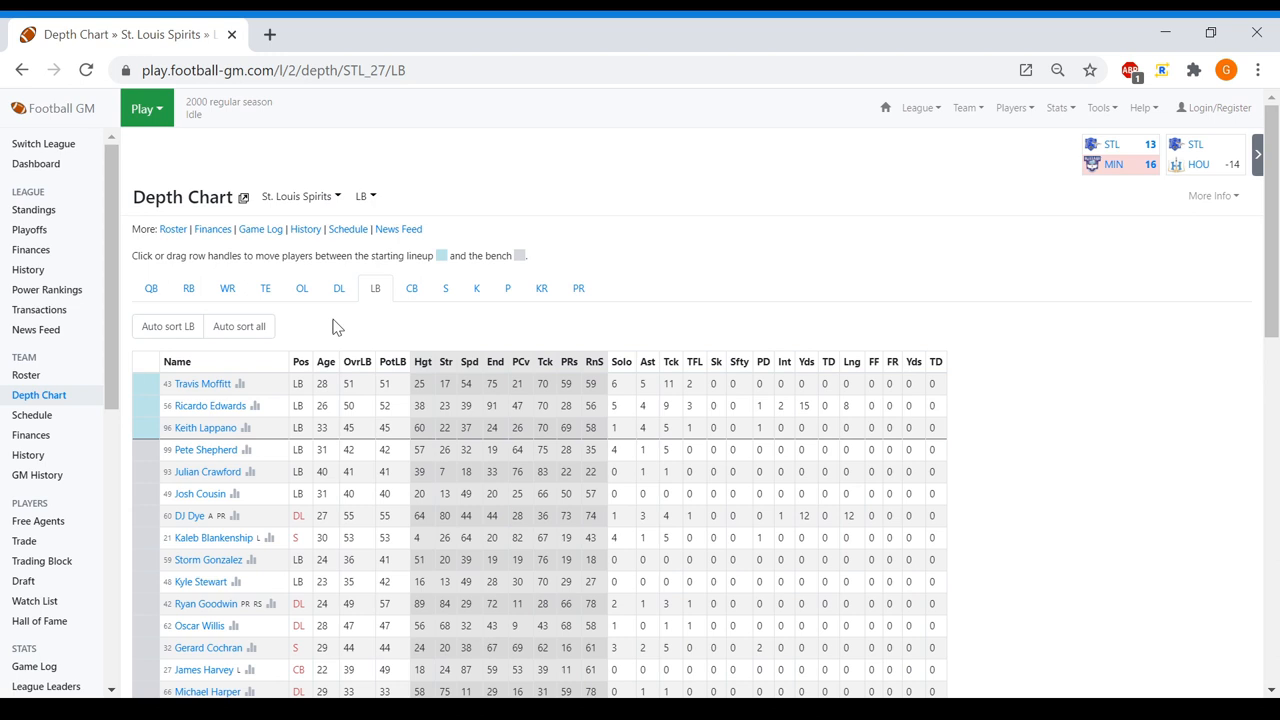
{"action": "mouse_move", "coordinate": [192, 310]}
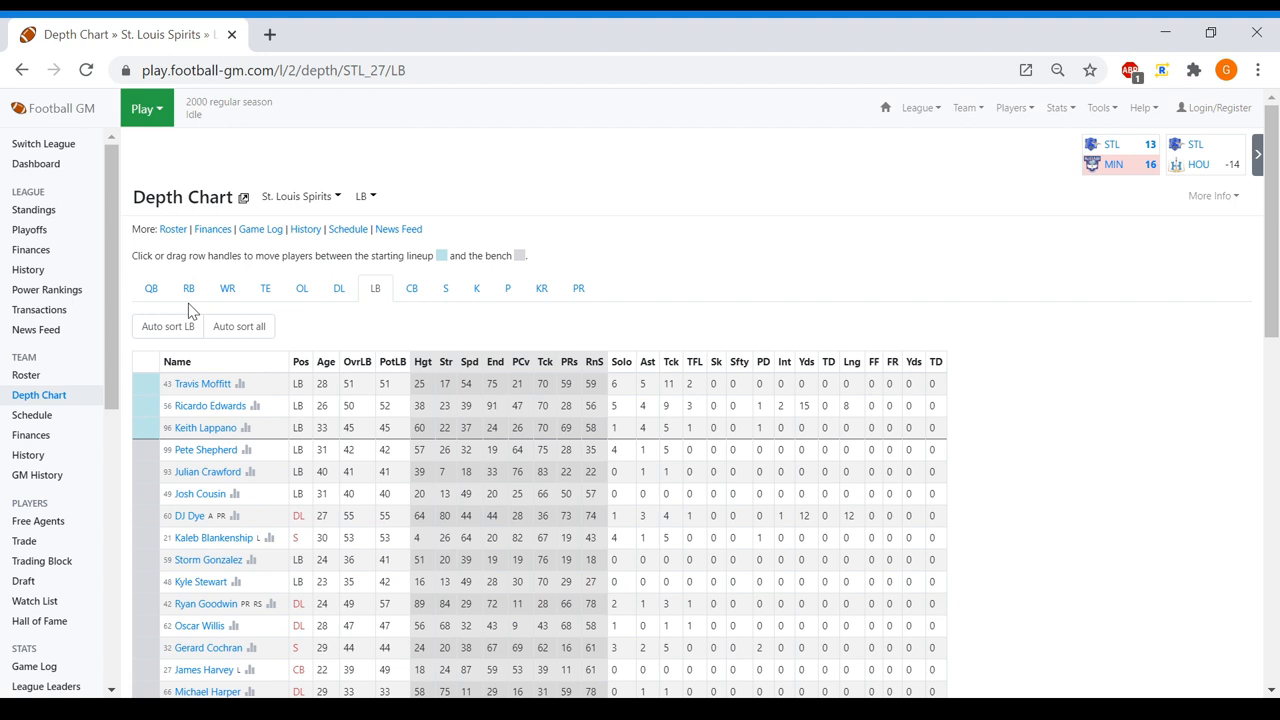
{"action": "left_click", "coordinate": [151, 288]}
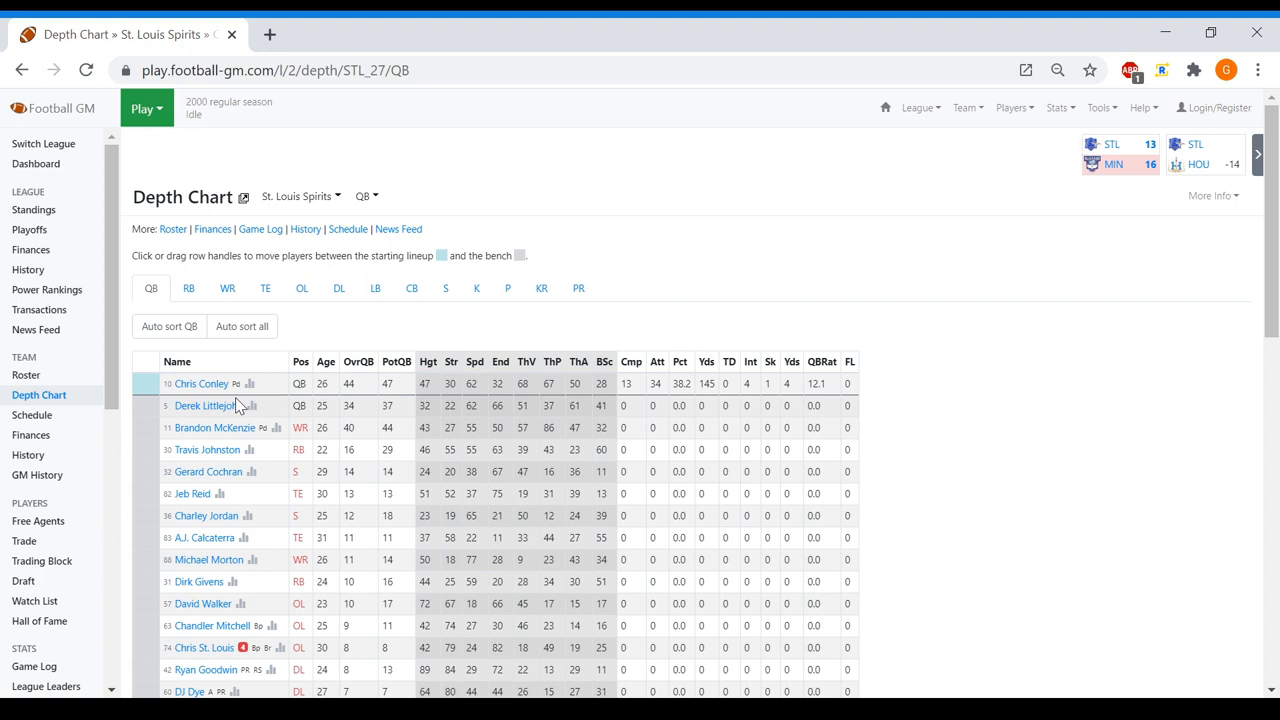
{"action": "left_click", "coordinate": [188, 288]}
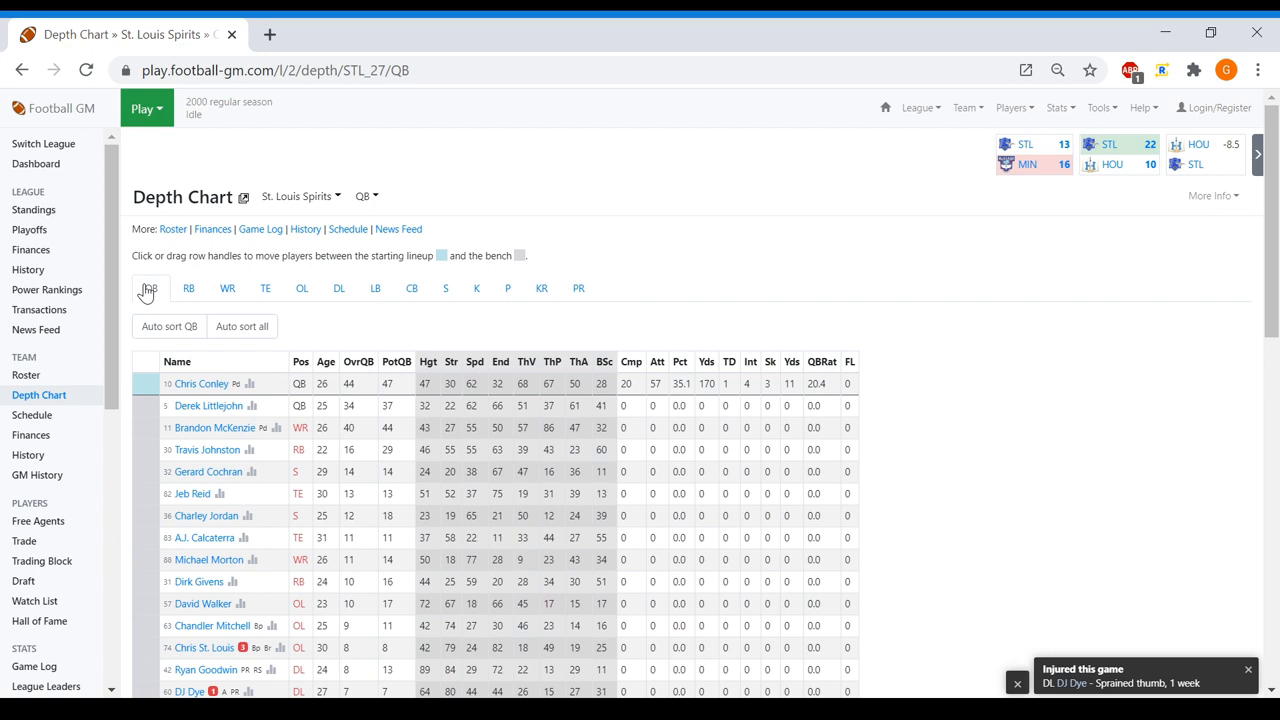
{"action": "left_click", "coordinate": [188, 288]}
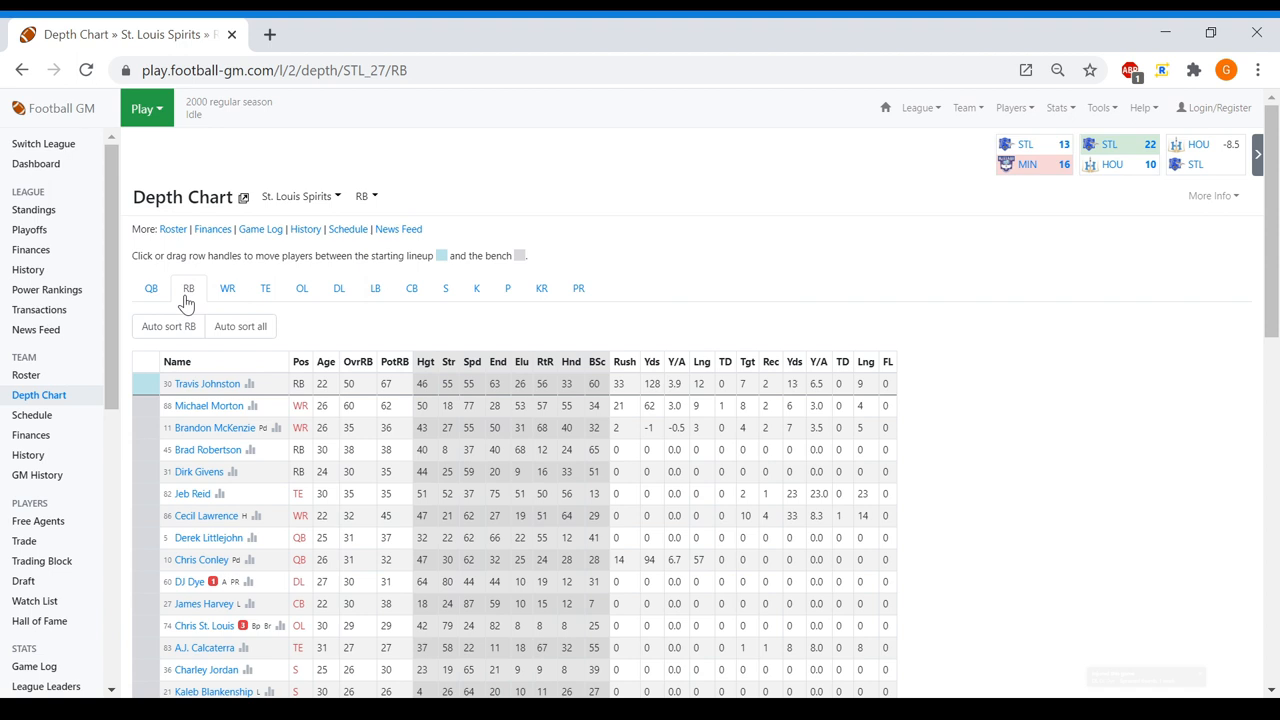
{"action": "left_click", "coordinate": [227, 288]}
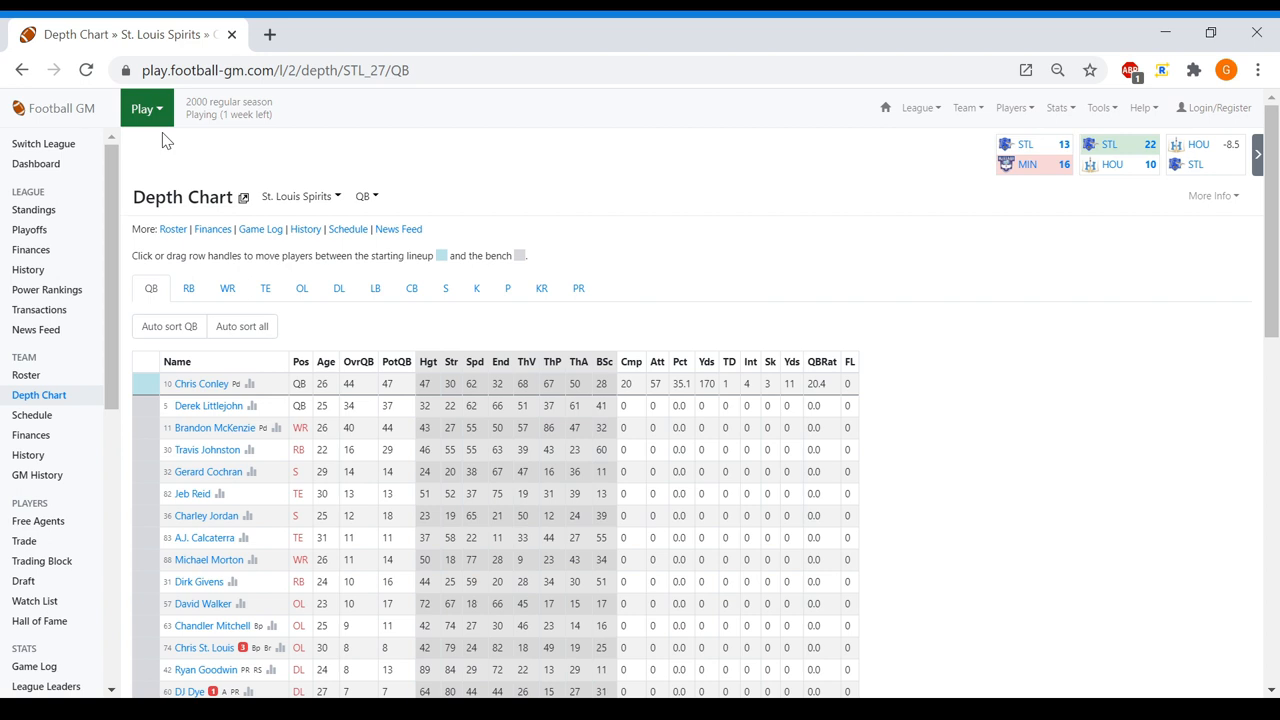
Sim two more weeks, losing 24–10 at Houston and 30–16 to Montreal
{"action": "left_click", "coordinate": [143, 108]}
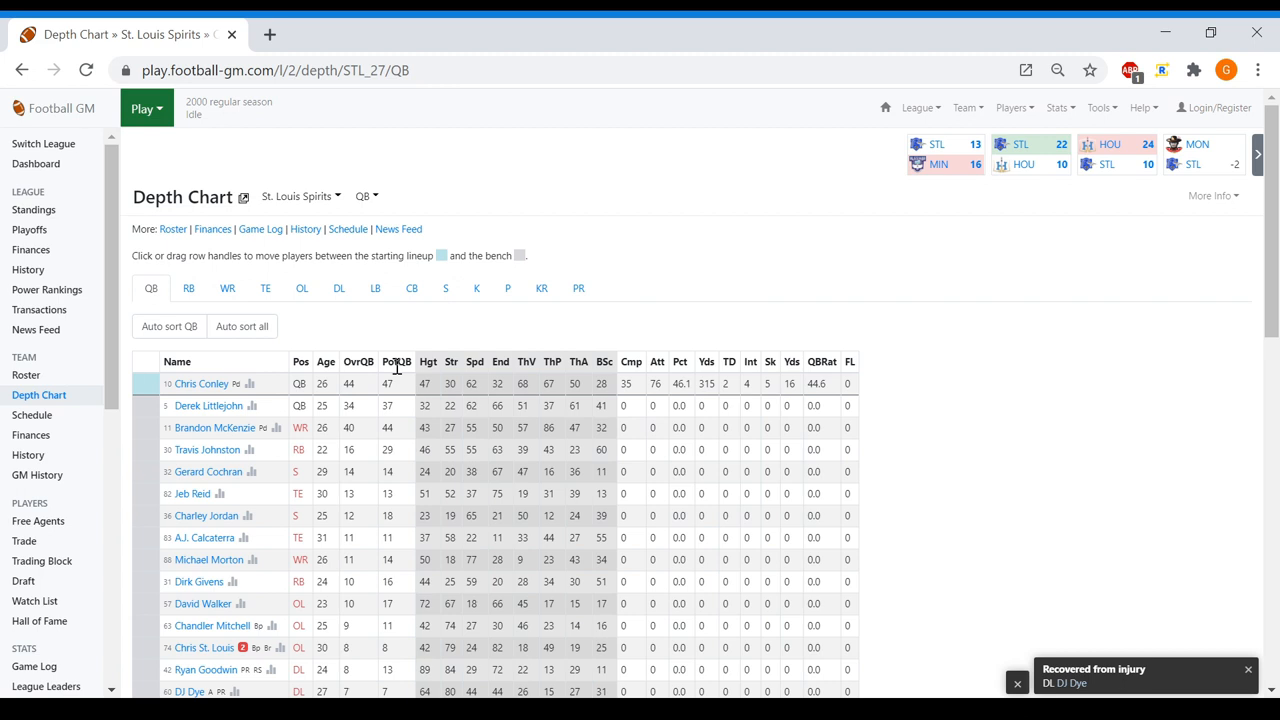
{"action": "left_click", "coordinate": [188, 288]}
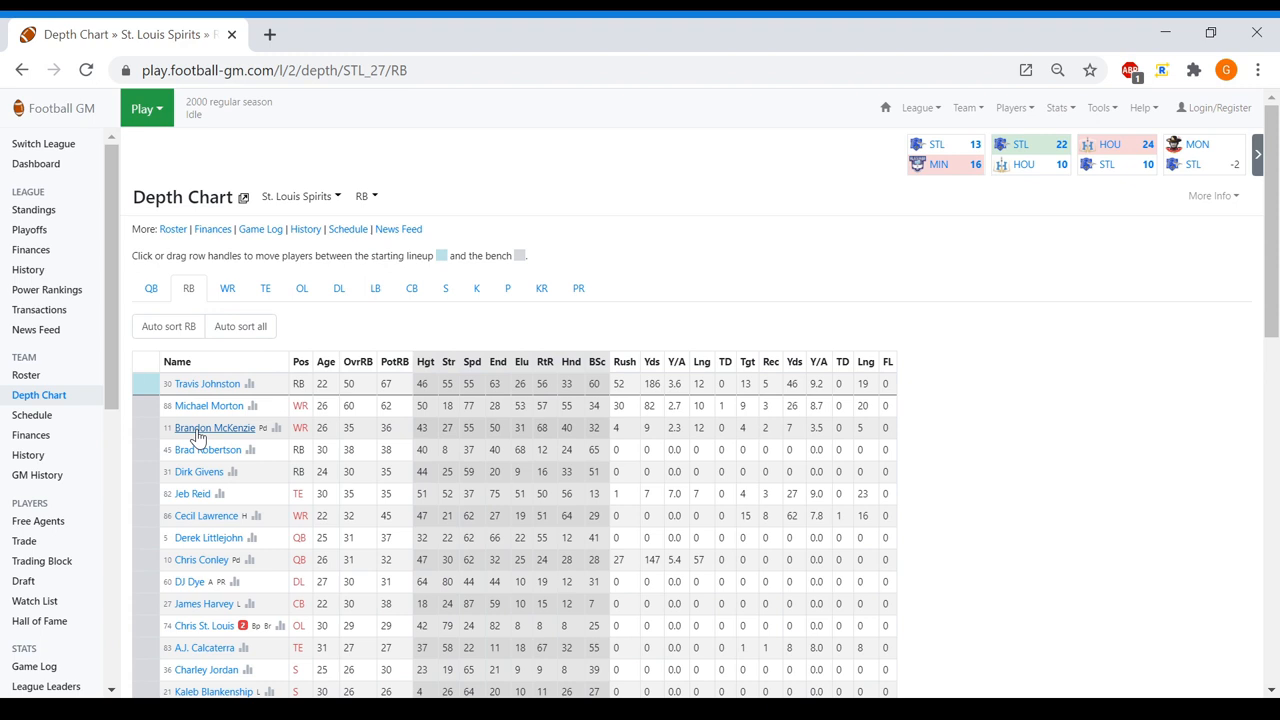
{"action": "left_click", "coordinate": [146, 108]}
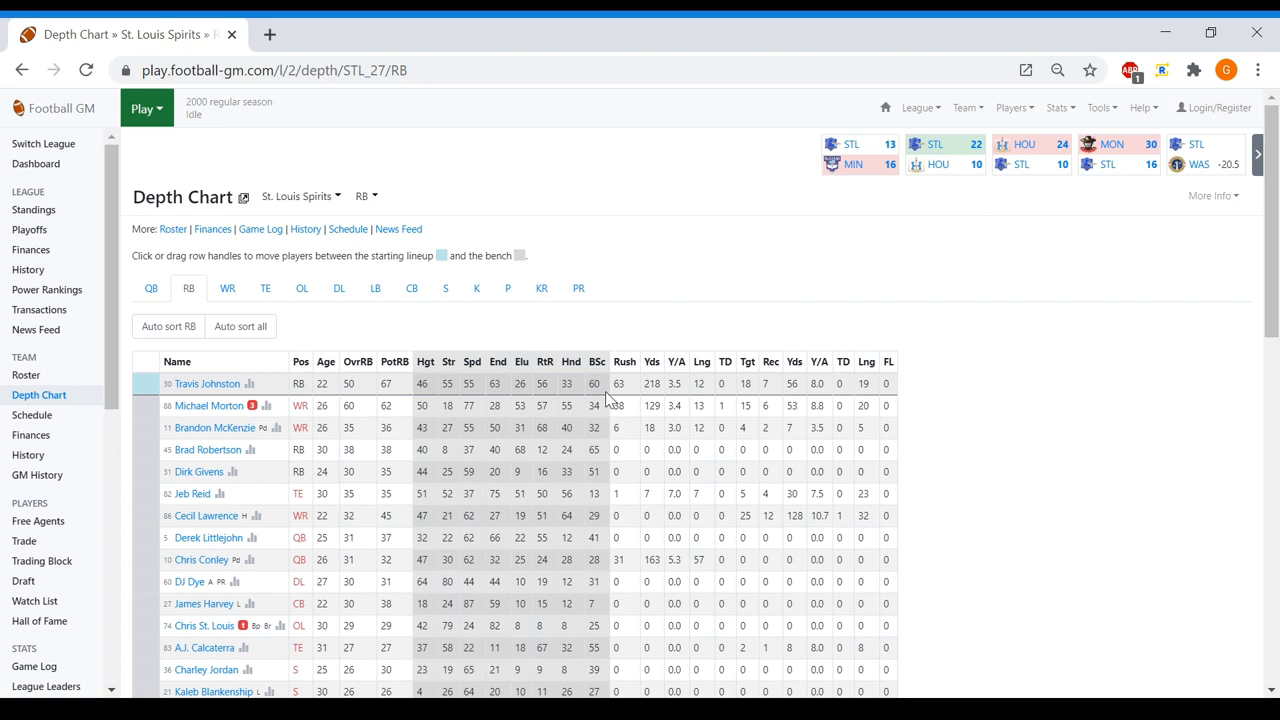
{"action": "left_click", "coordinate": [151, 288]}
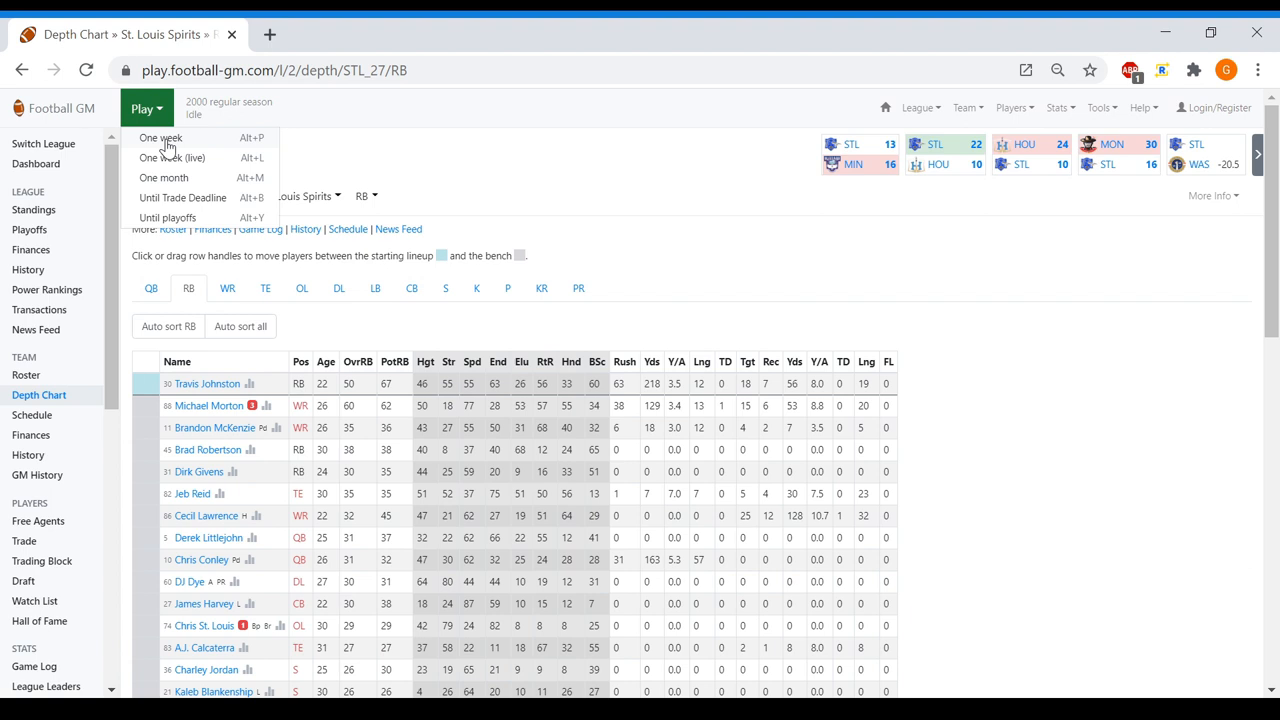
Simulate one week, beating Washington 17–13, then return to the depth chart
{"action": "left_click", "coordinate": [160, 138]}
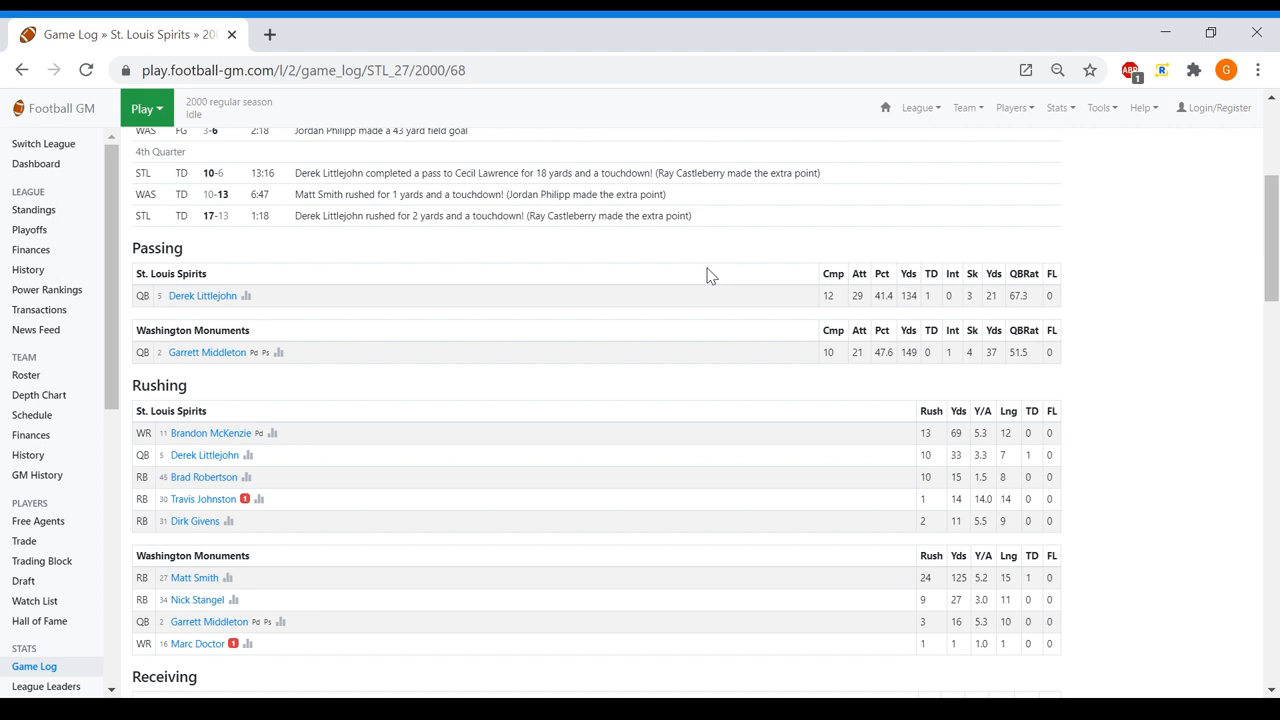
{"action": "mouse_move", "coordinate": [980, 186]}
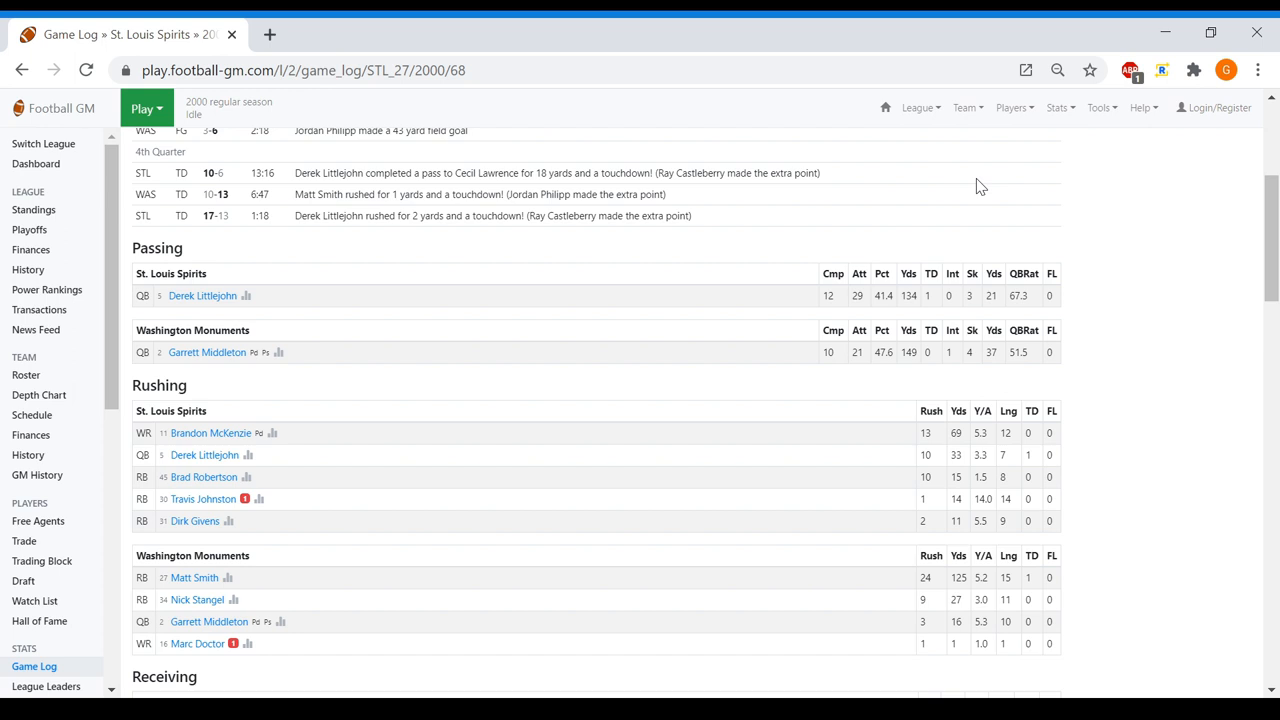
{"action": "left_click", "coordinate": [39, 394]}
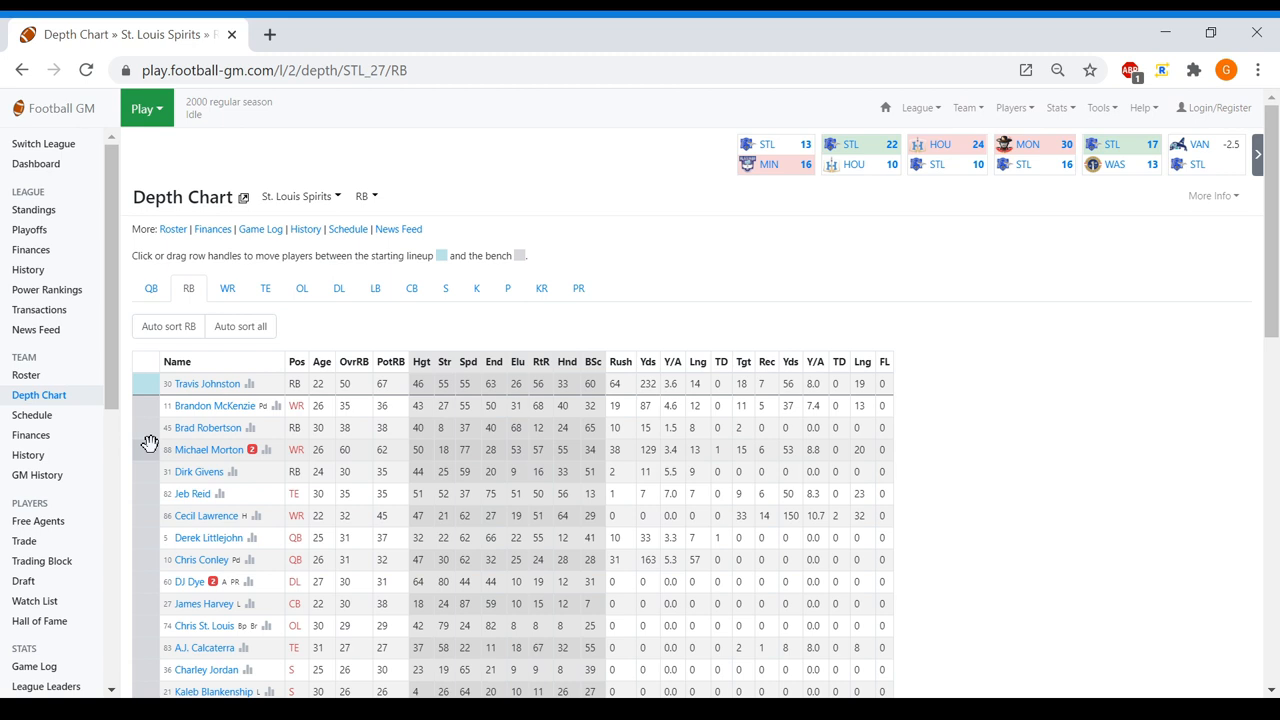
Start Derek Littlejohn at quarterback and simulate a week, beating Vancouver 28–25
{"action": "left_click", "coordinate": [227, 288]}
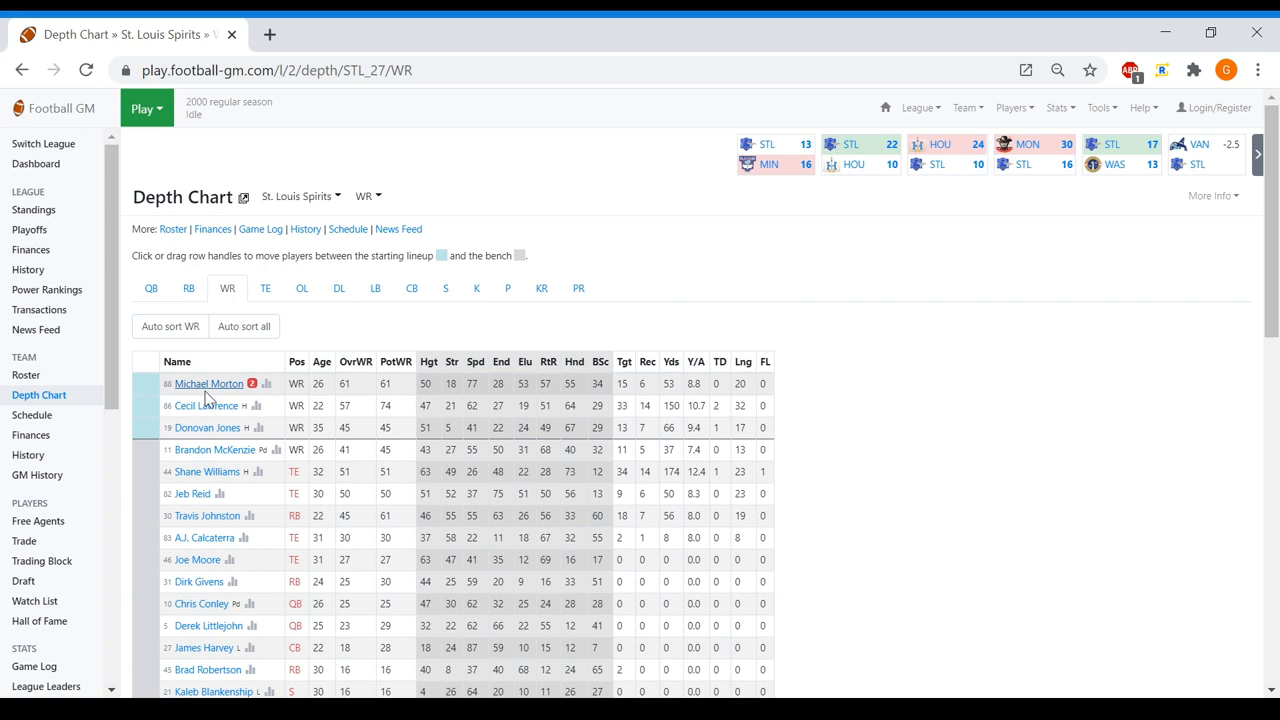
{"action": "left_click", "coordinate": [151, 288]}
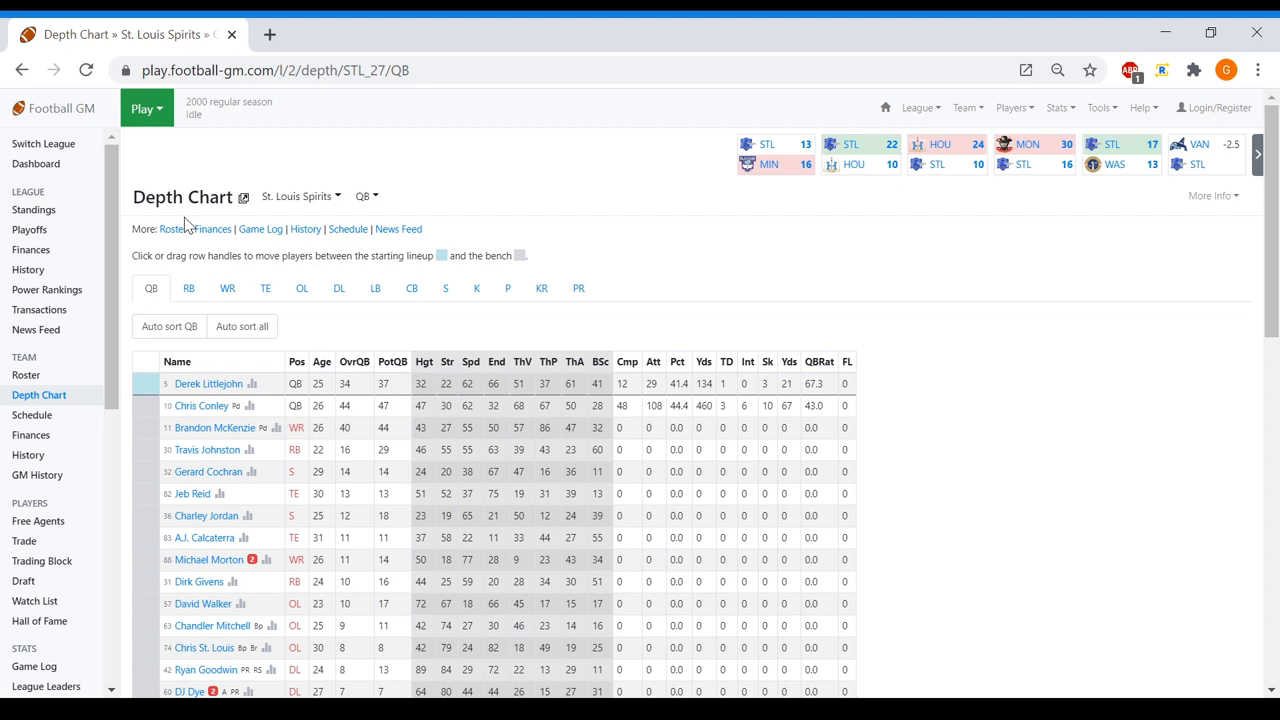
{"action": "left_click", "coordinate": [146, 108]}
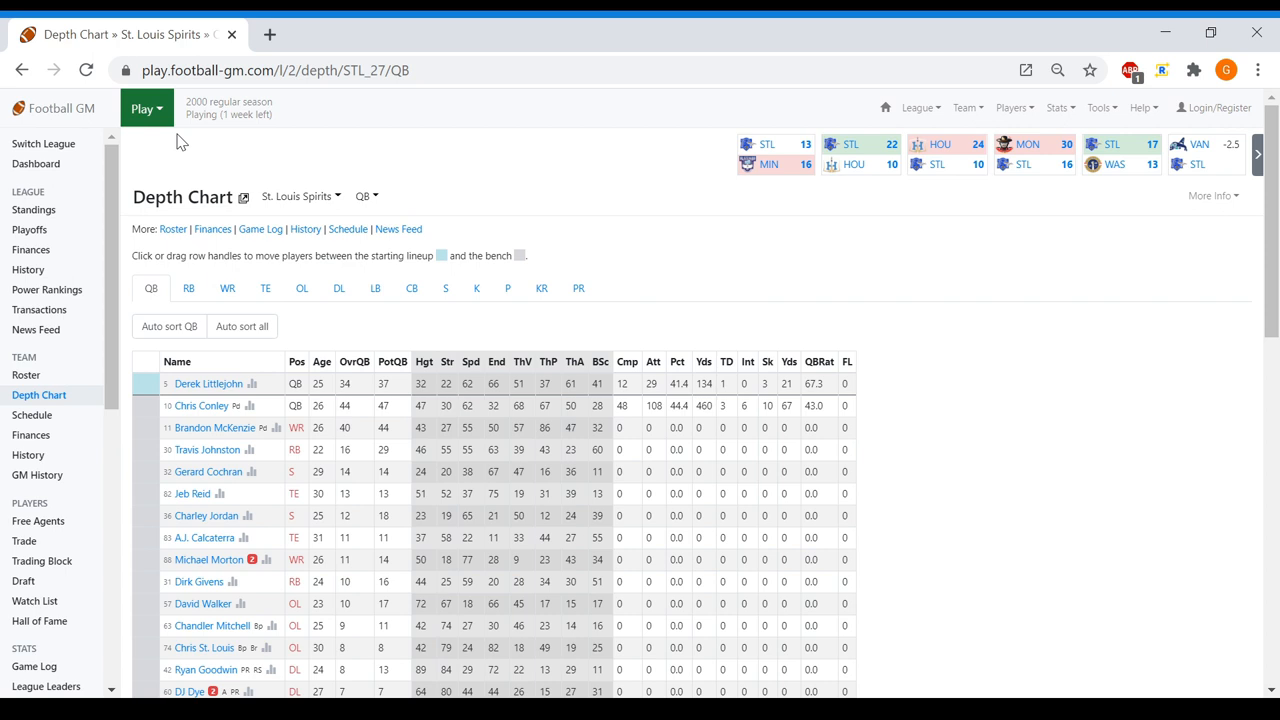
{"action": "left_click", "coordinate": [227, 288]}
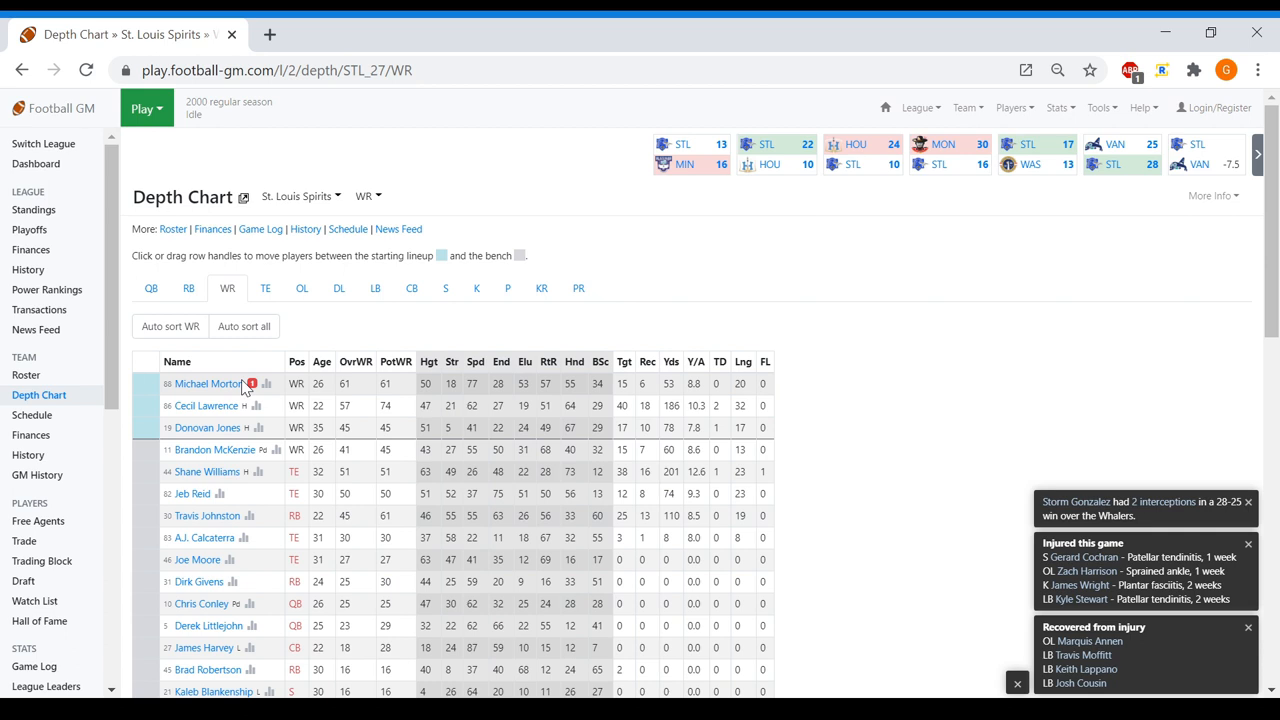
Review the RB, LB and safety depth charts, then find Storm Gonzalez on the roster
{"action": "left_click", "coordinate": [188, 288]}
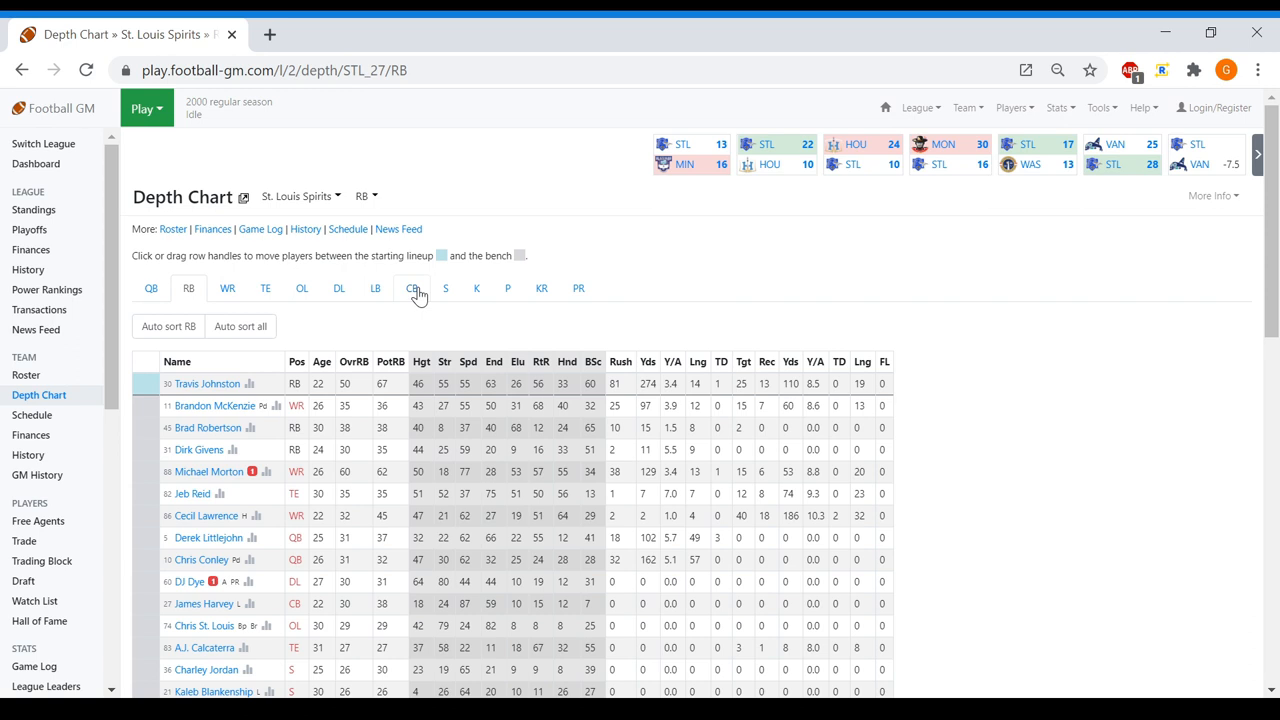
{"action": "left_click", "coordinate": [338, 288]}
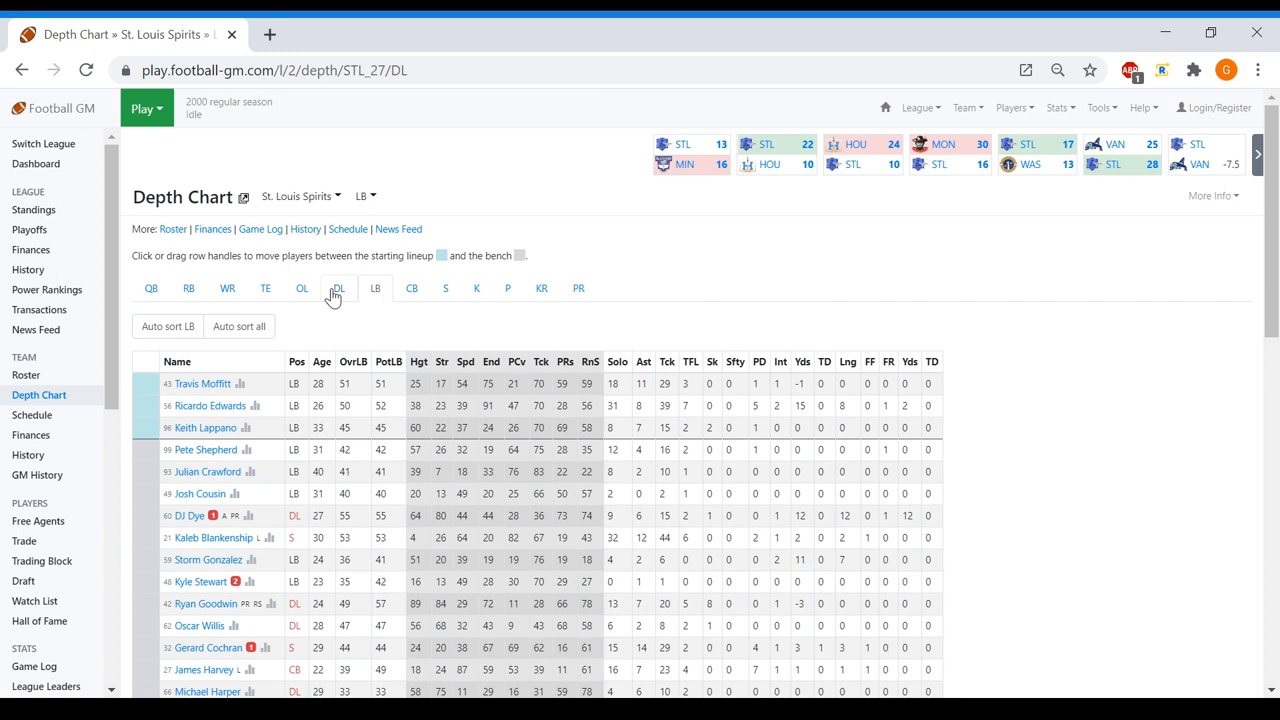
{"action": "left_click", "coordinate": [445, 288]}
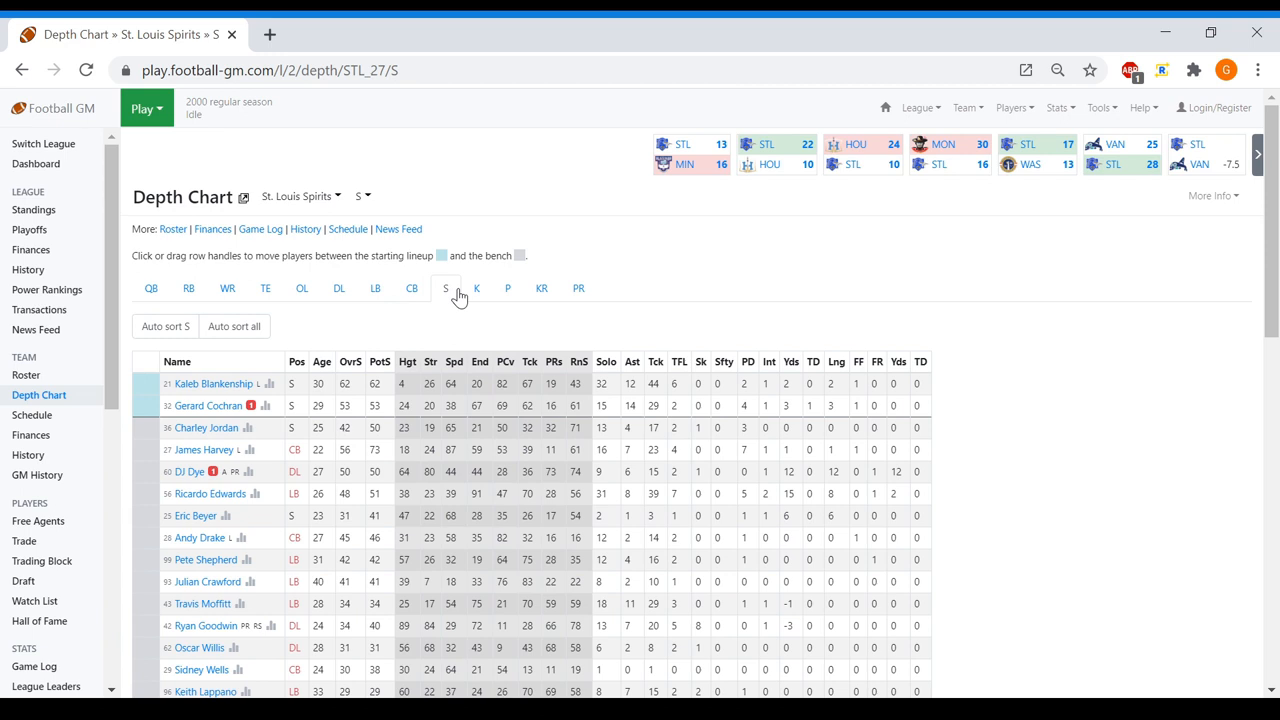
{"action": "left_click", "coordinate": [965, 107]}
{"action": "type", "text": "storm"}
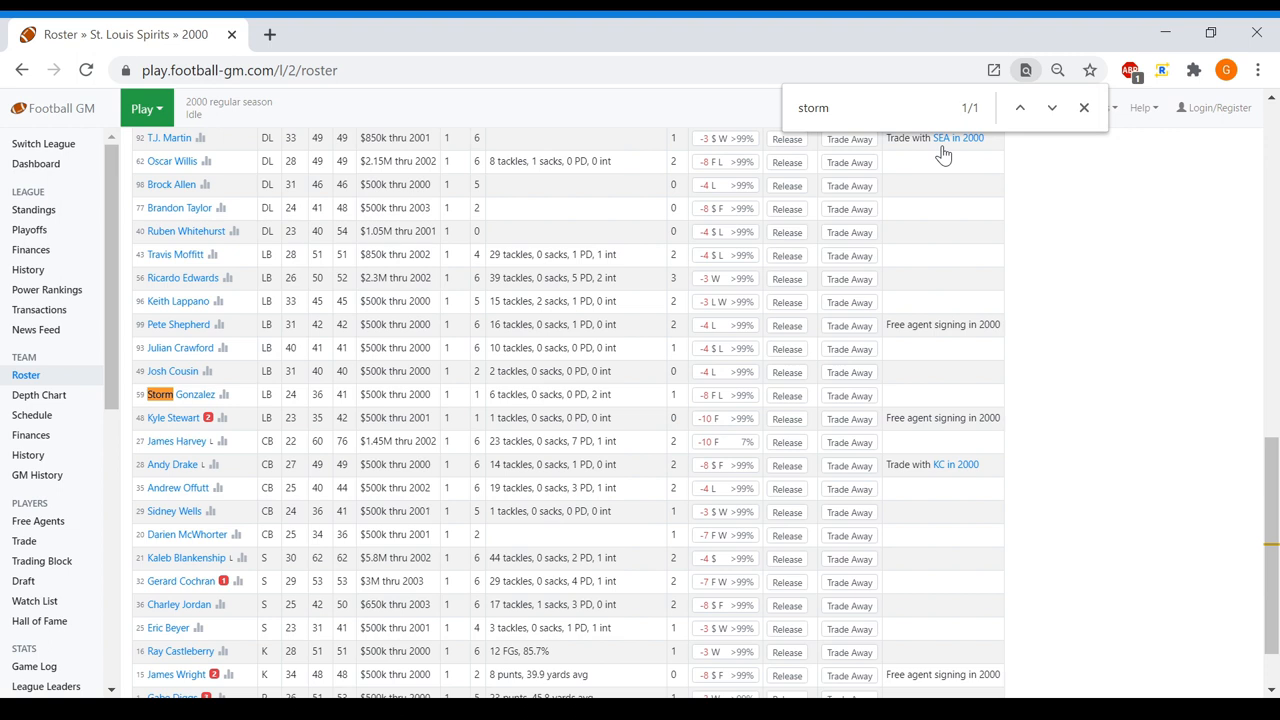
{"action": "left_click", "coordinate": [38, 395]}
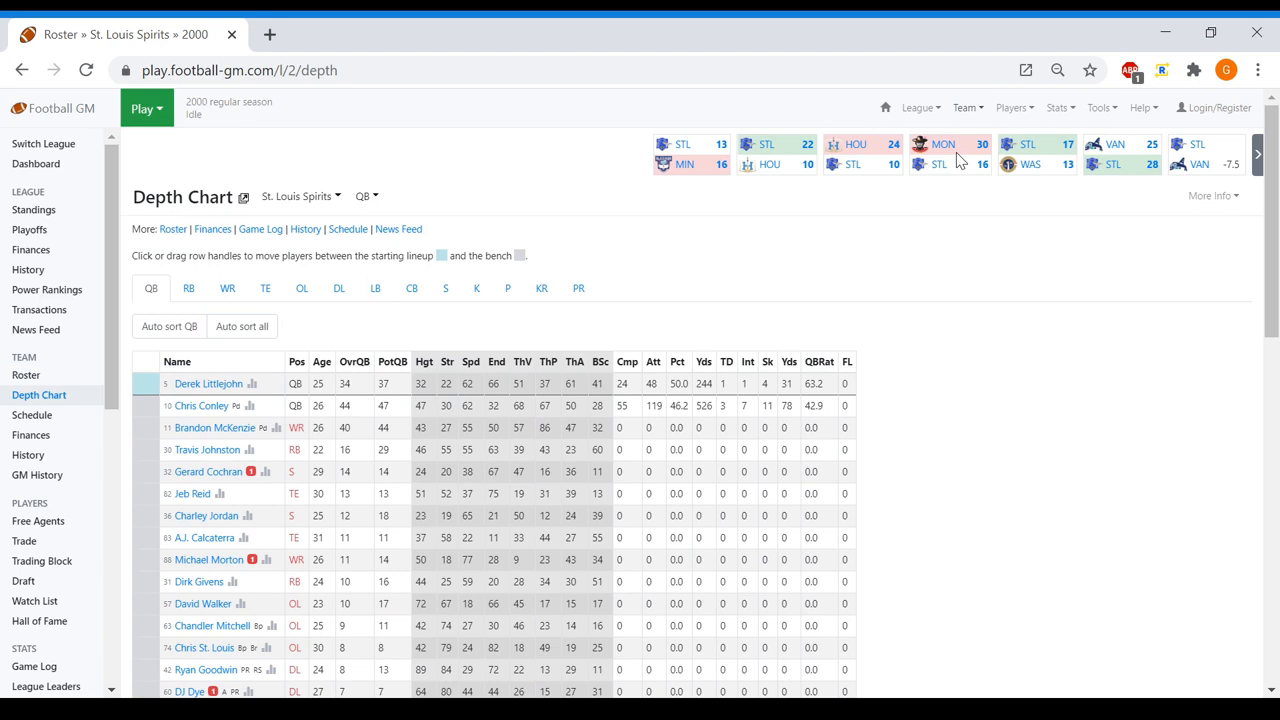
{"action": "left_click", "coordinate": [375, 288]}
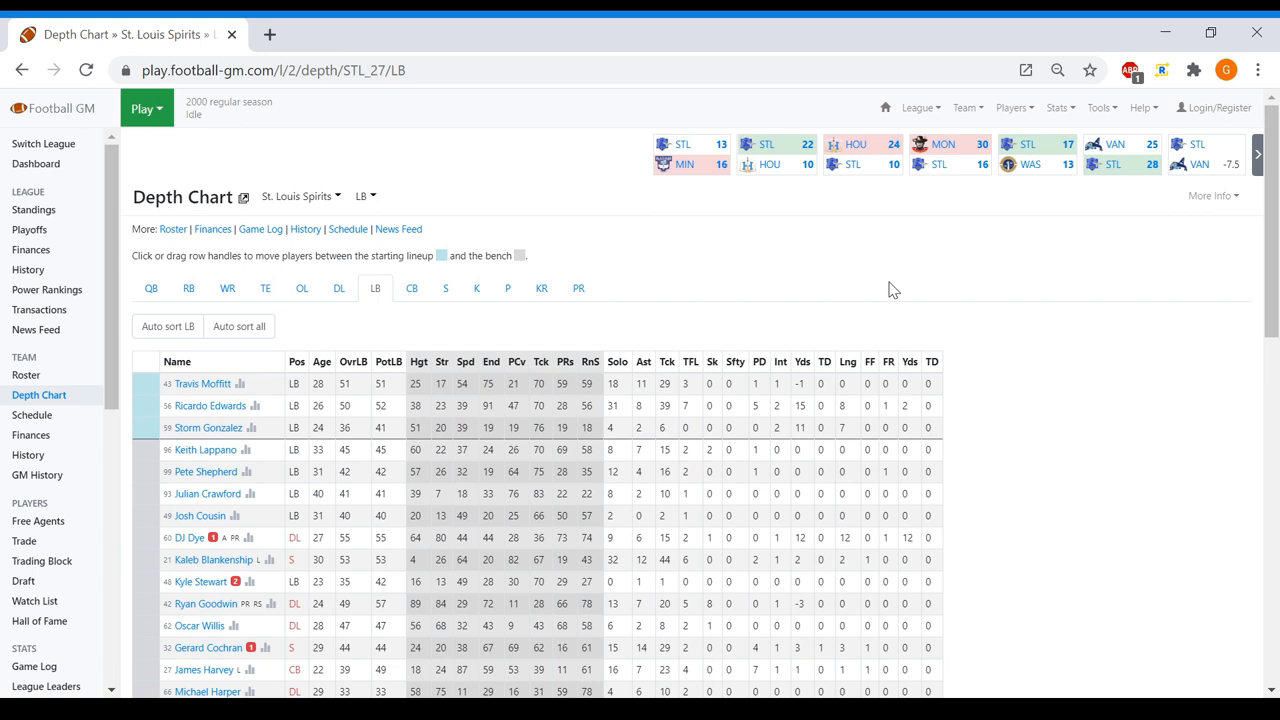
{"action": "left_click", "coordinate": [151, 288]}
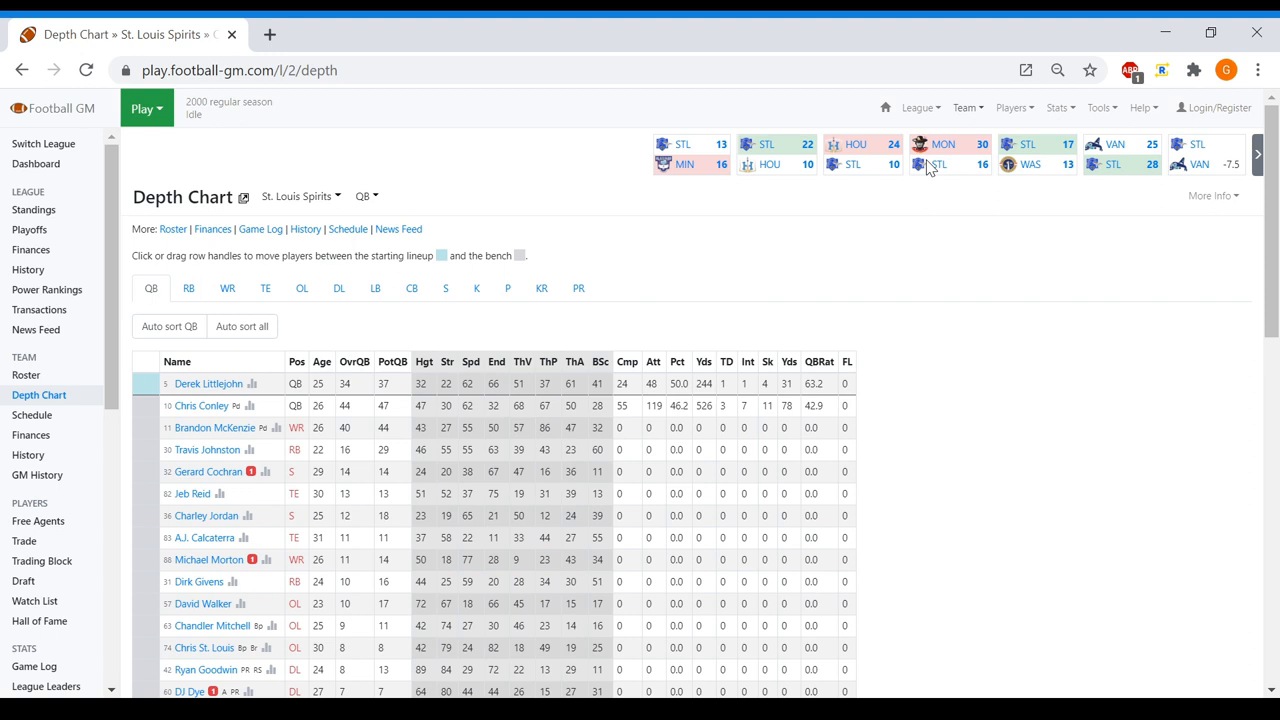
Simulate weeks, losing 10–9 to Vancouver and 33–3 to Chicago, checking RB and QB charts
{"action": "left_click", "coordinate": [146, 108]}
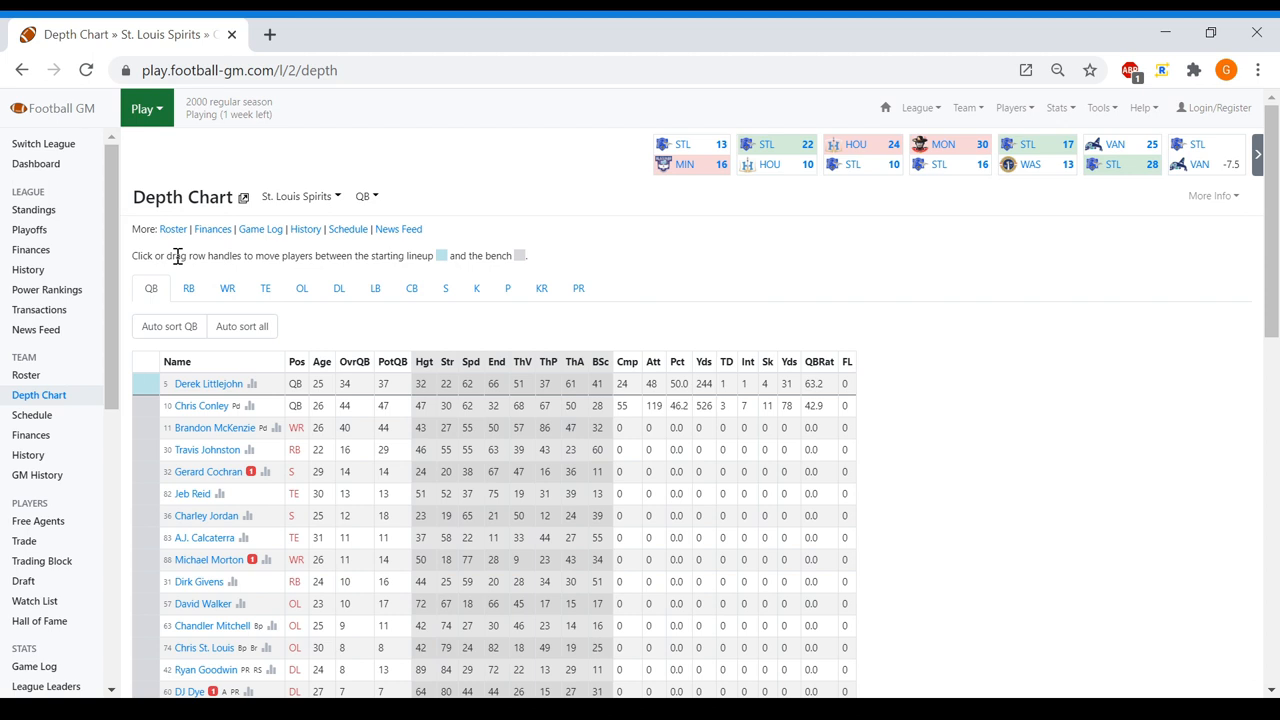
{"action": "left_click", "coordinate": [189, 288]}
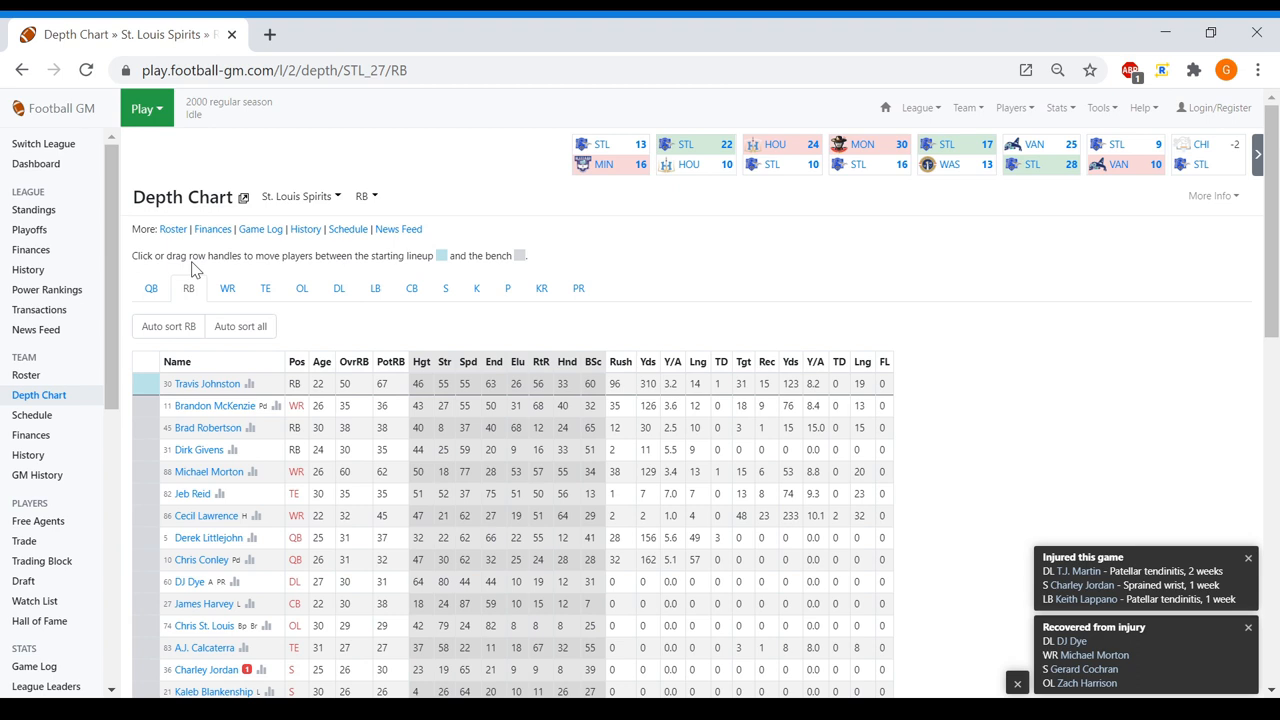
{"action": "left_click", "coordinate": [151, 288]}
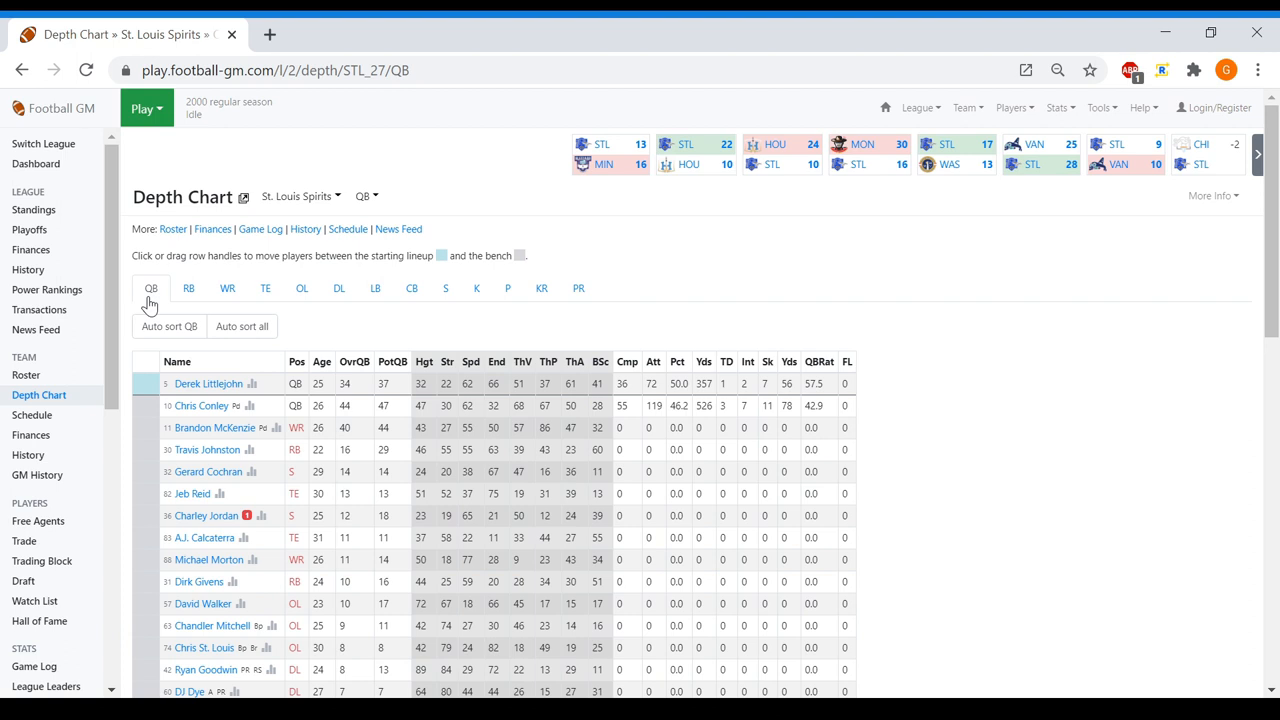
{"action": "left_click", "coordinate": [146, 108]}
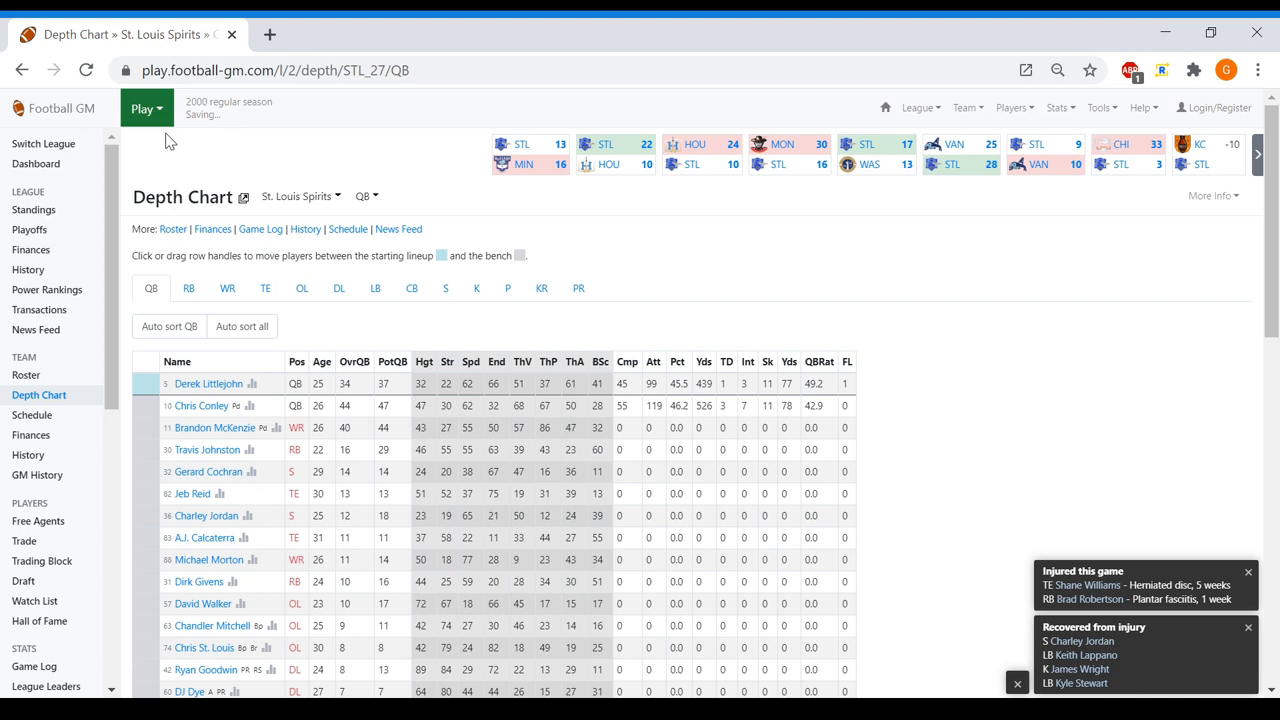
{"action": "left_click", "coordinate": [1127, 154]}
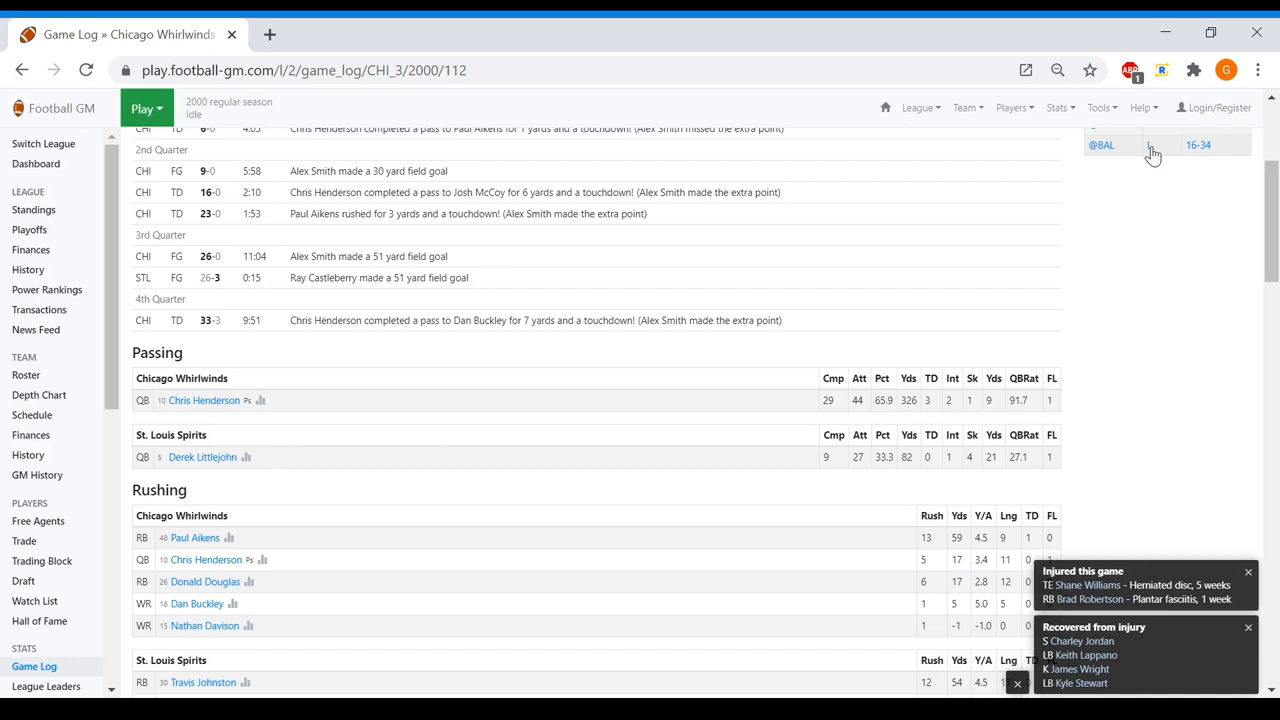
{"action": "scroll", "scroll_direction": "down", "scroll_amount": 3}
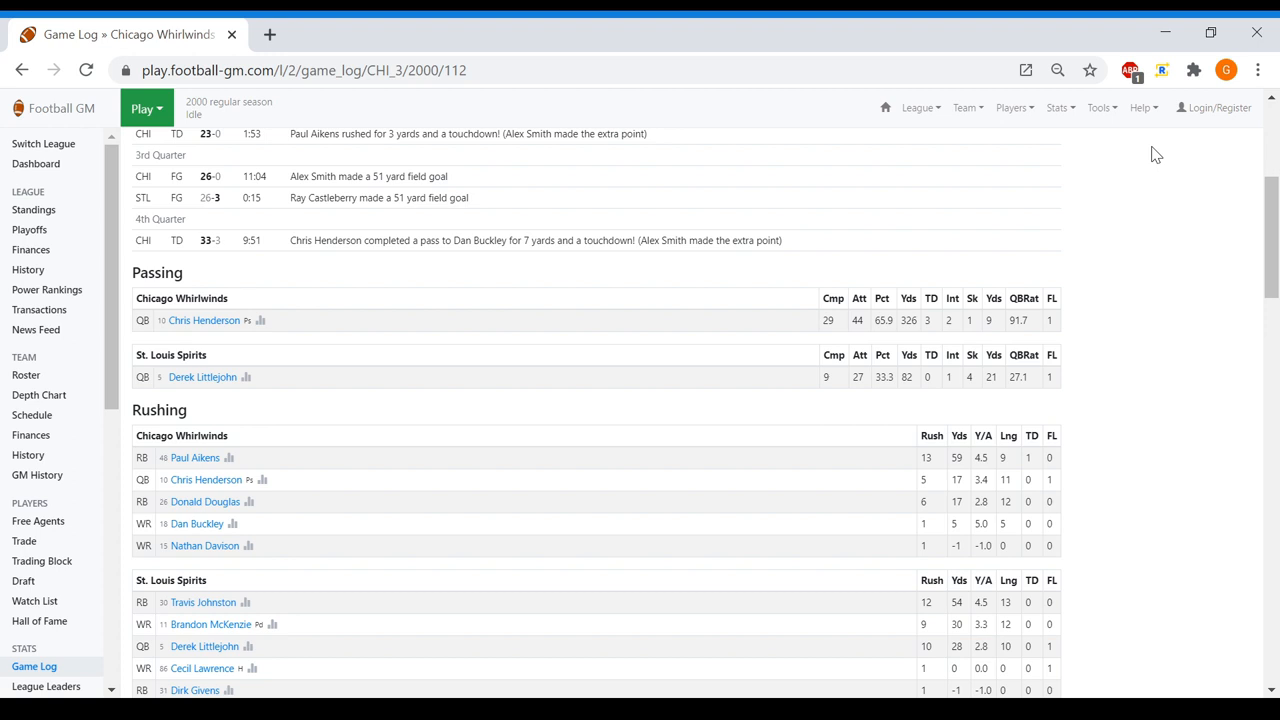
{"action": "scroll", "scroll_direction": "down", "scroll_amount": 3}
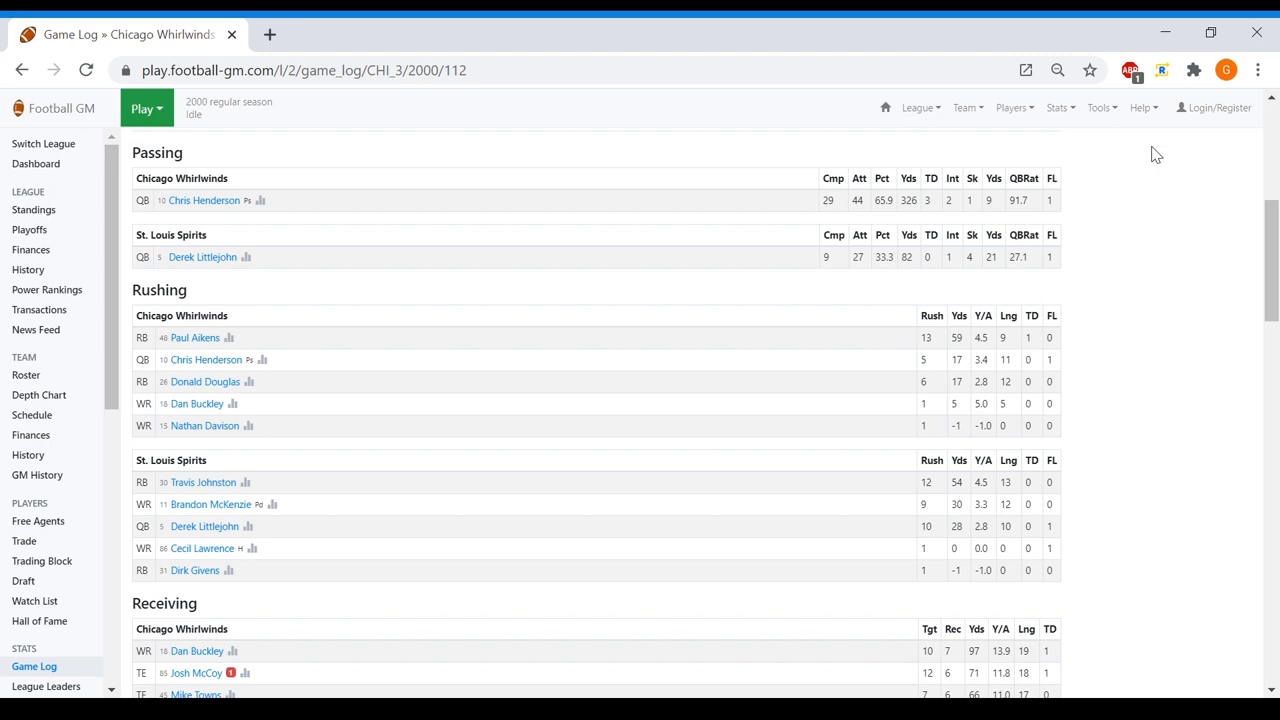
{"action": "scroll", "scroll_direction": "down", "scroll_amount": 3}
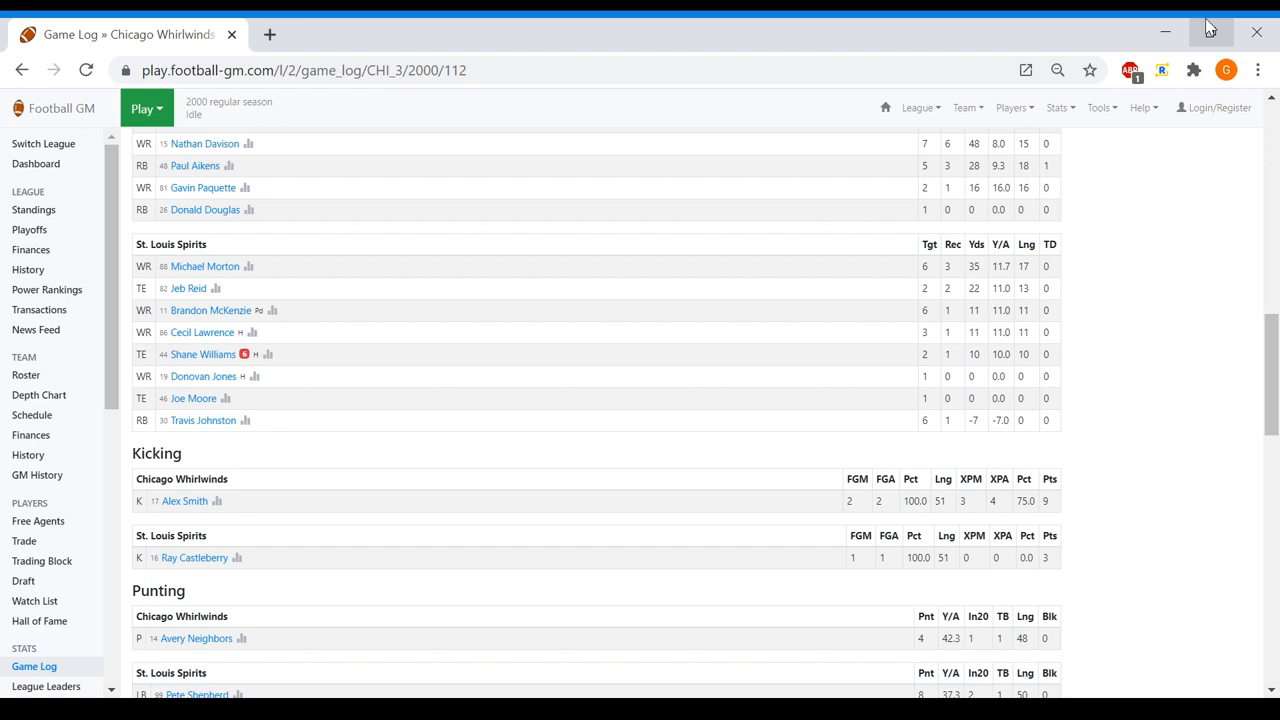
{"action": "left_click", "coordinate": [964, 108]}
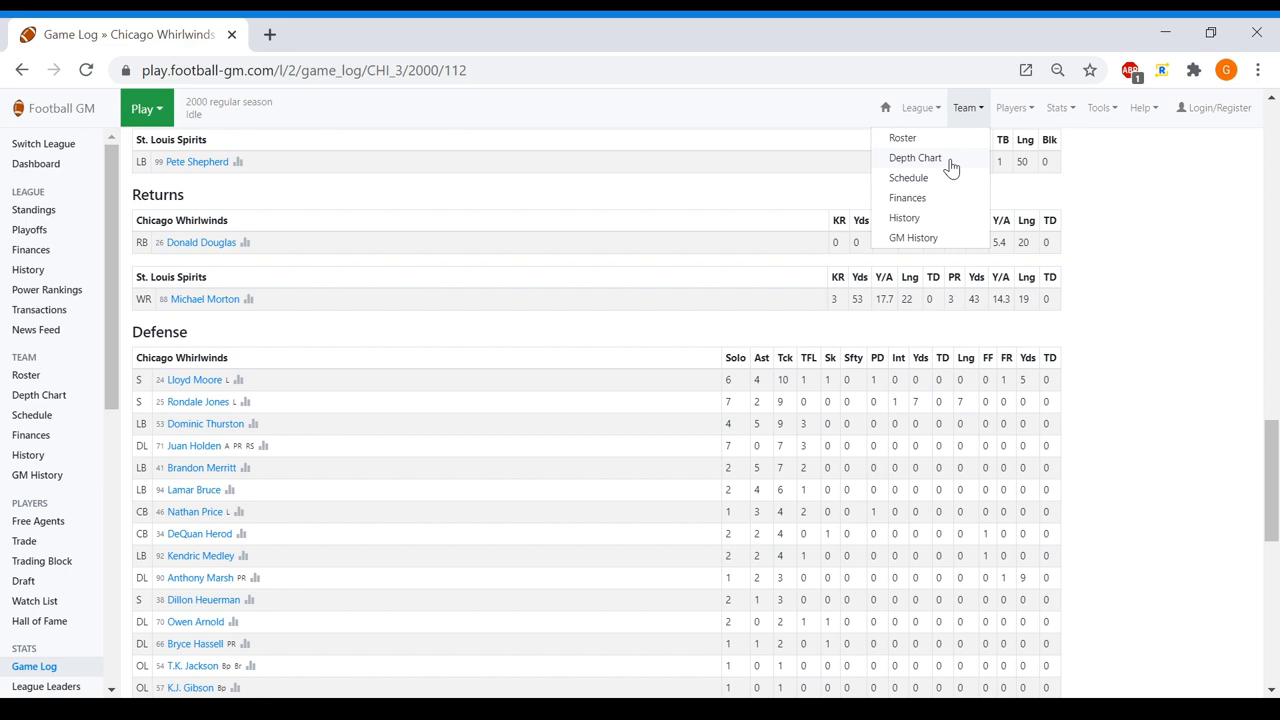
{"action": "left_click", "coordinate": [915, 157]}
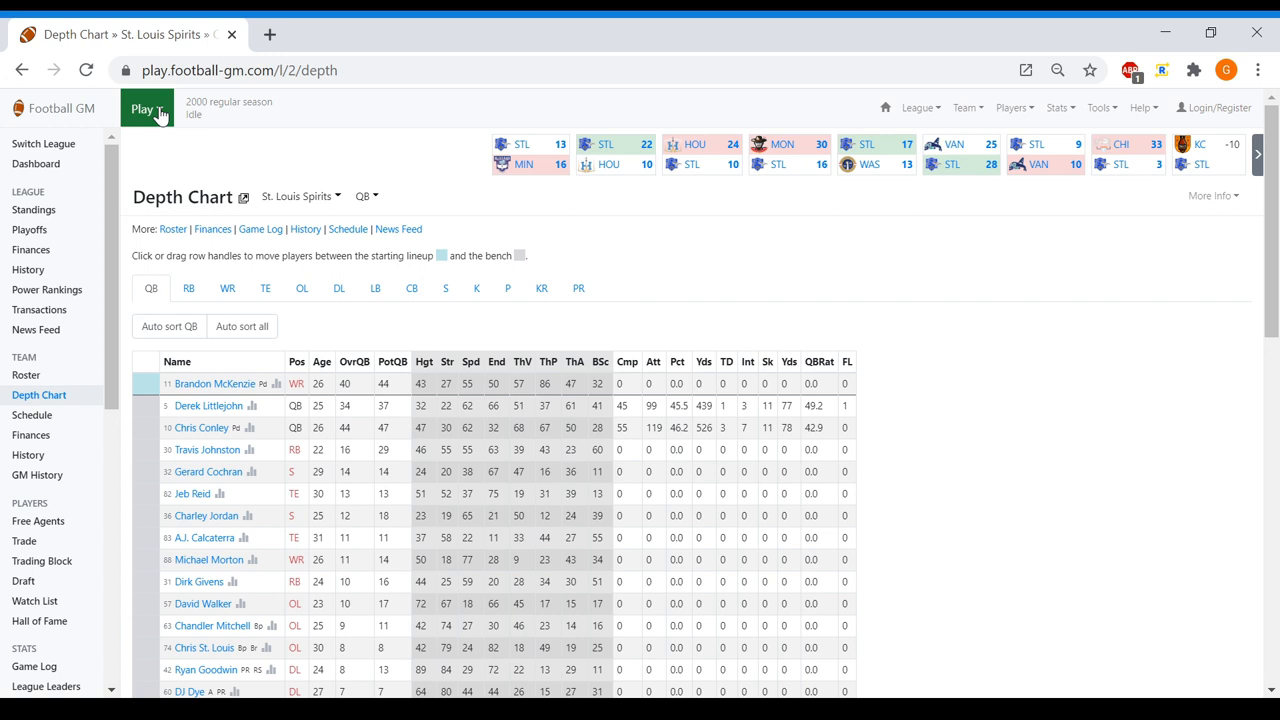
Simulate a week and restore Derek Littlejohn as the starting quarterback
{"action": "left_click", "coordinate": [145, 108]}
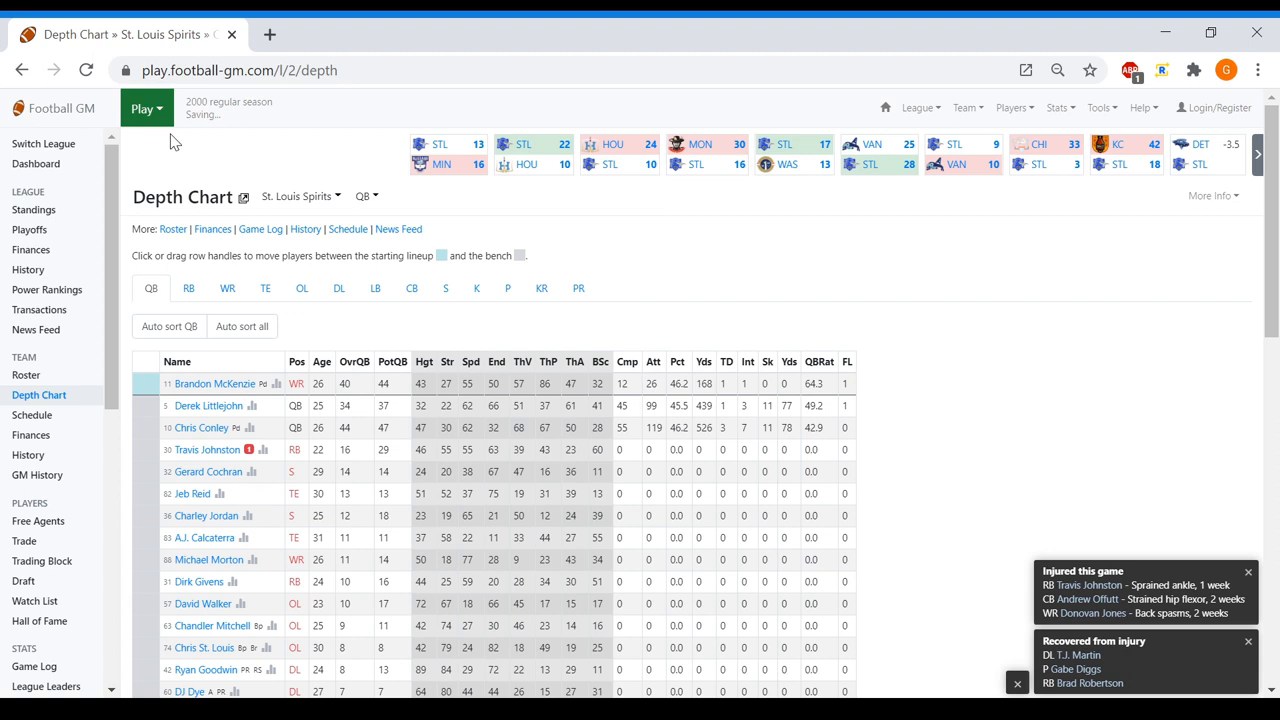
{"action": "left_click", "coordinate": [184, 288]}
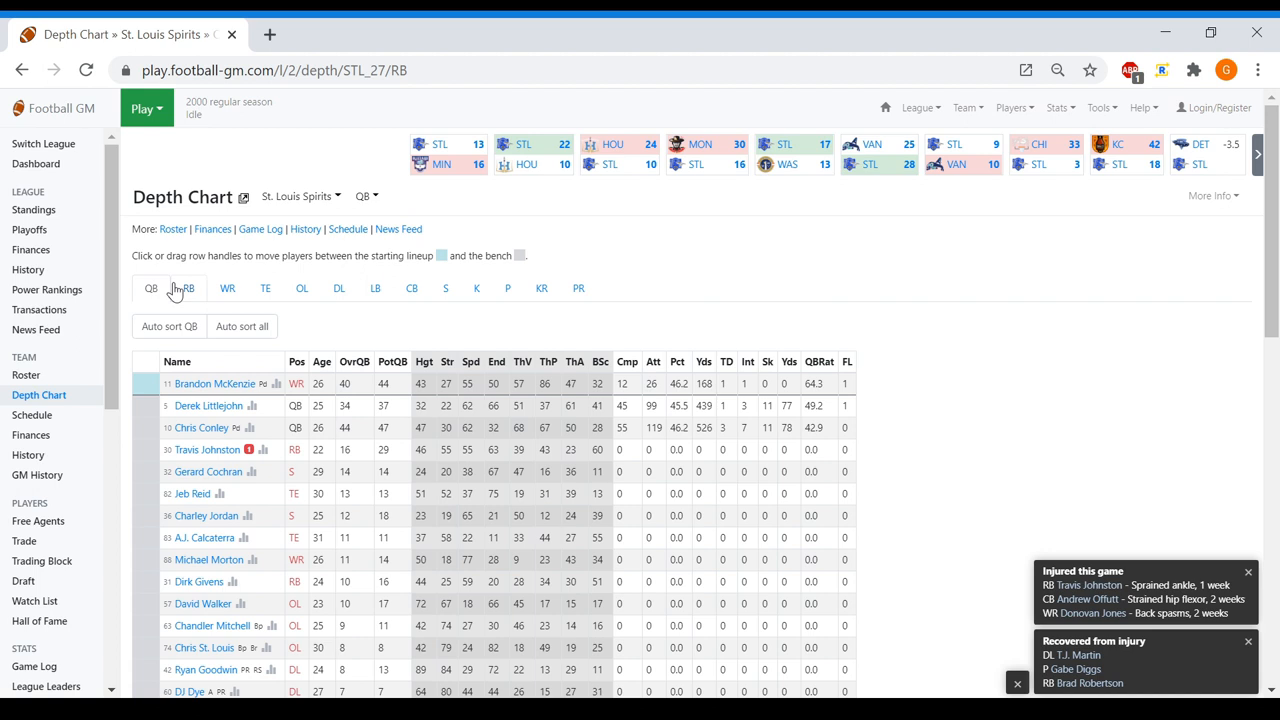
{"action": "left_click", "coordinate": [188, 288]}
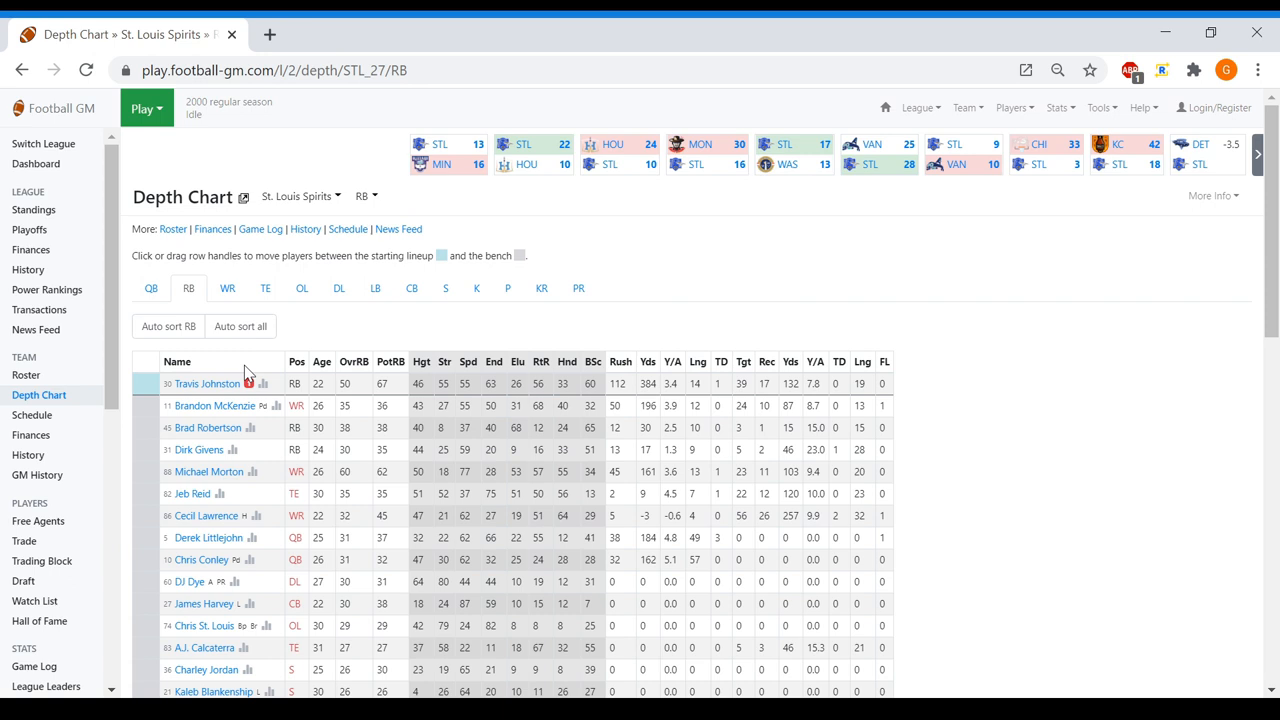
{"action": "left_click", "coordinate": [151, 288]}
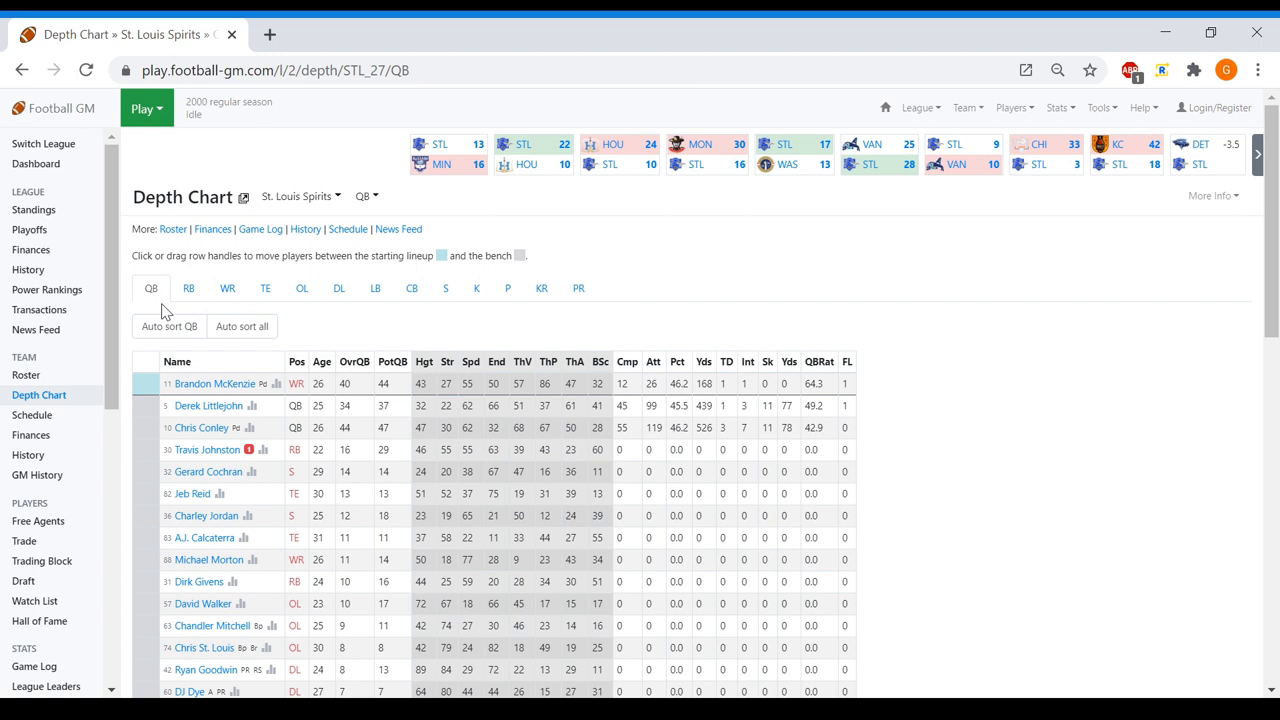
{"action": "left_click", "coordinate": [188, 288]}
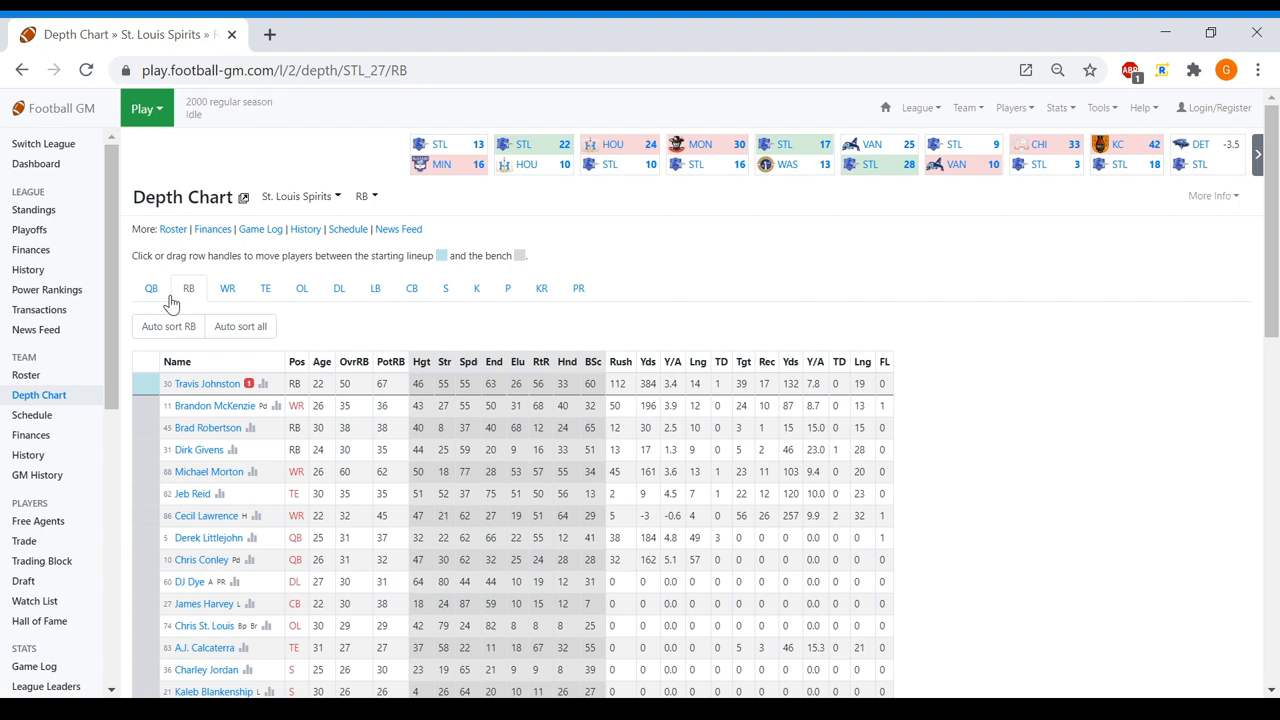
{"action": "left_click", "coordinate": [151, 288]}
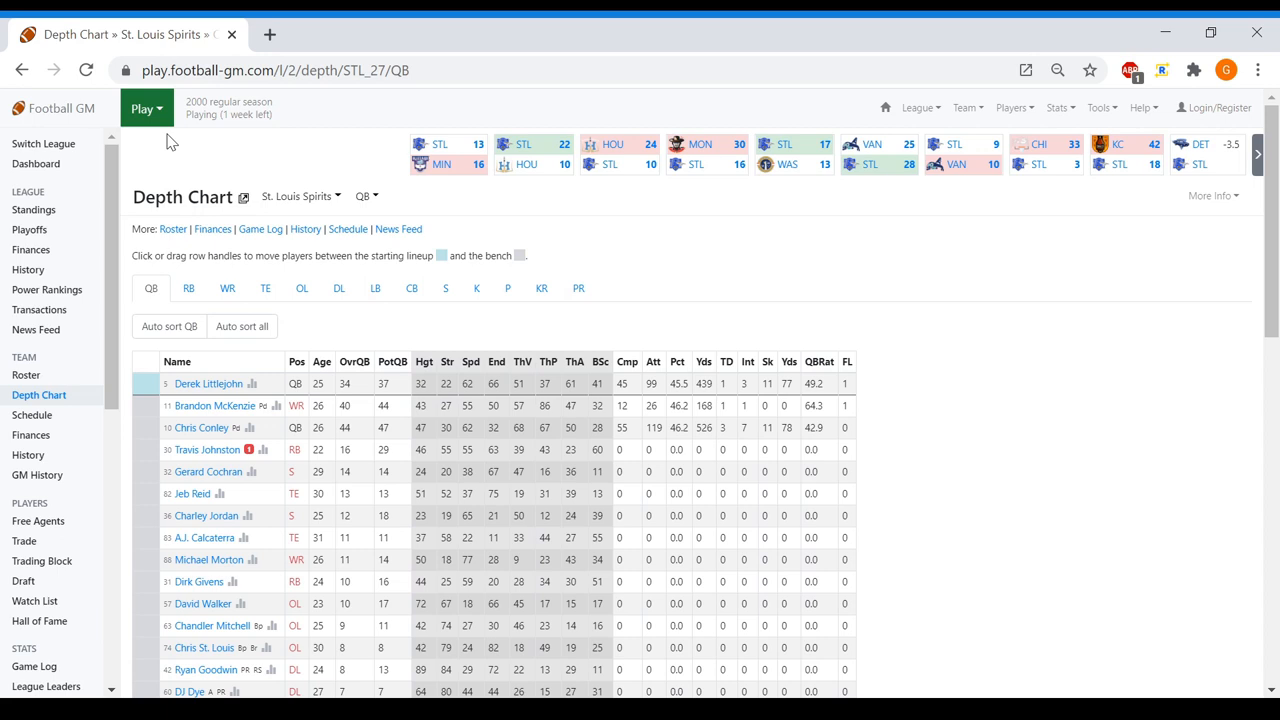
Simulate another week, beating Detroit 30–10, and open that game's box score
{"action": "left_click", "coordinate": [145, 108]}
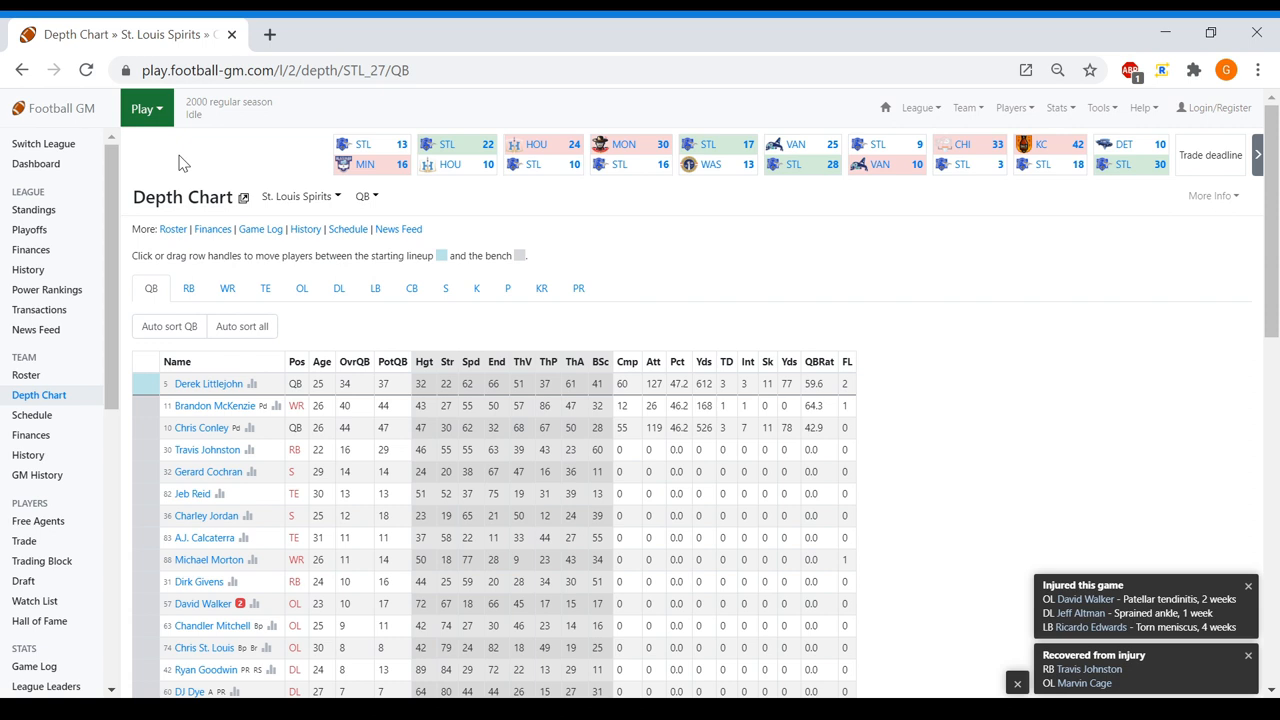
{"action": "left_click", "coordinate": [34, 666]}
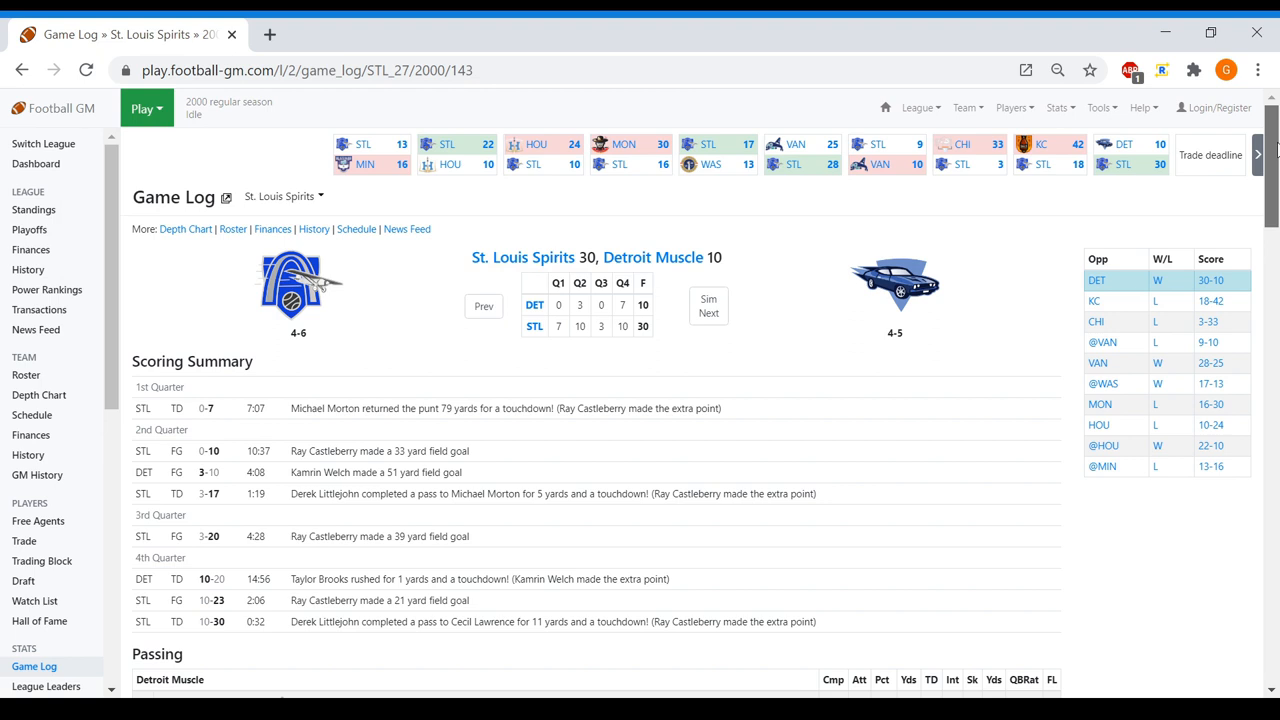
{"action": "scroll", "scroll_direction": "down", "scroll_amount": 3}
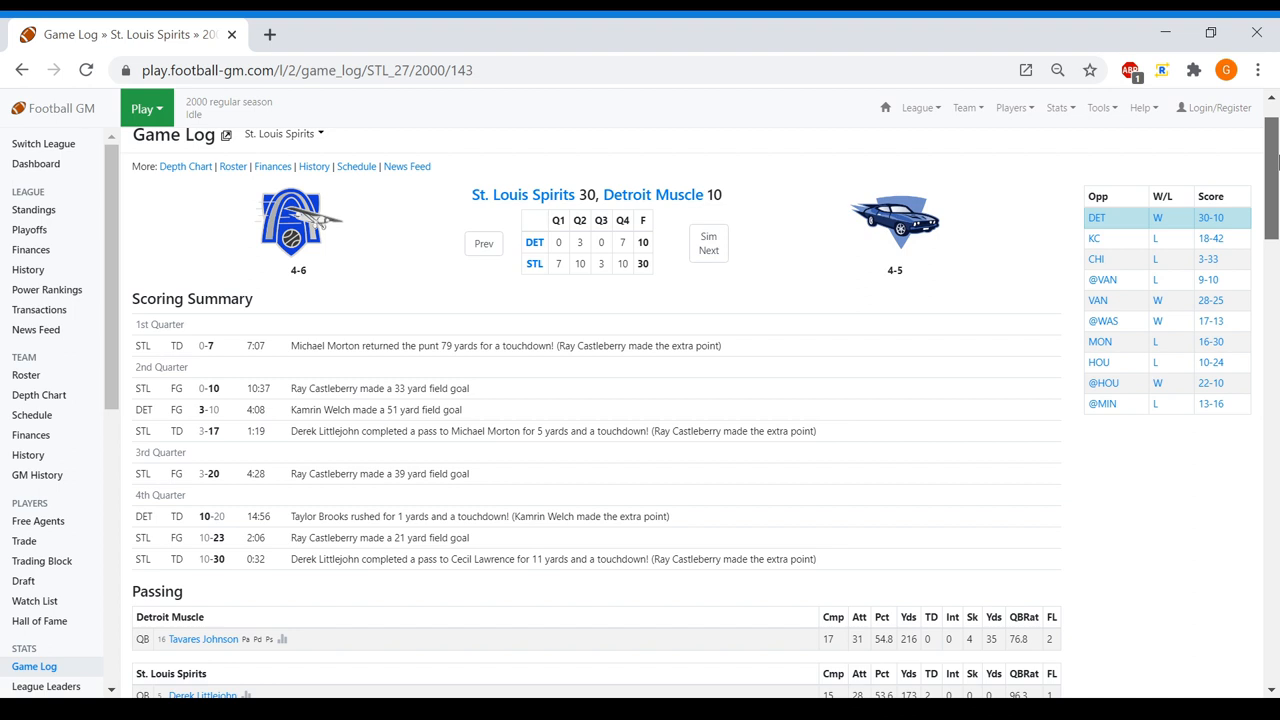
Scroll through the Detroit box score and return to the quarterback depth chart
{"action": "scroll", "scroll_direction": "down", "scroll_amount": 3}
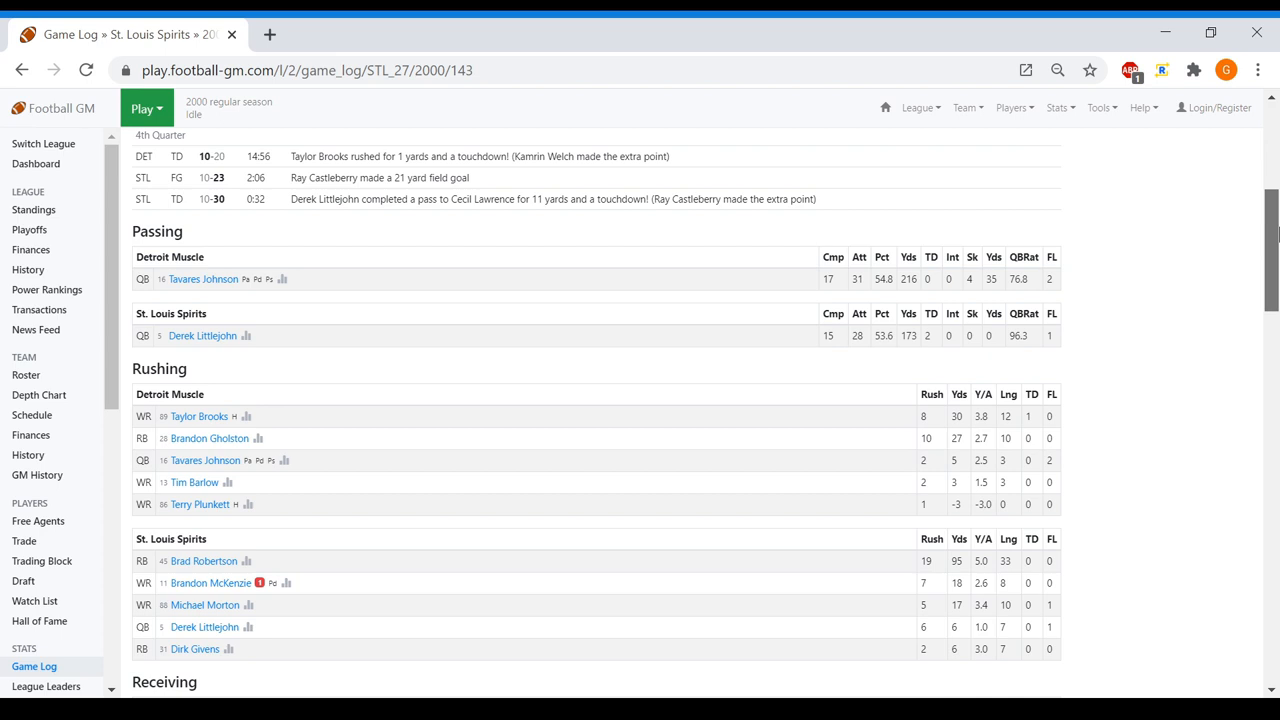
{"action": "scroll", "scroll_direction": "down", "scroll_amount": 3}
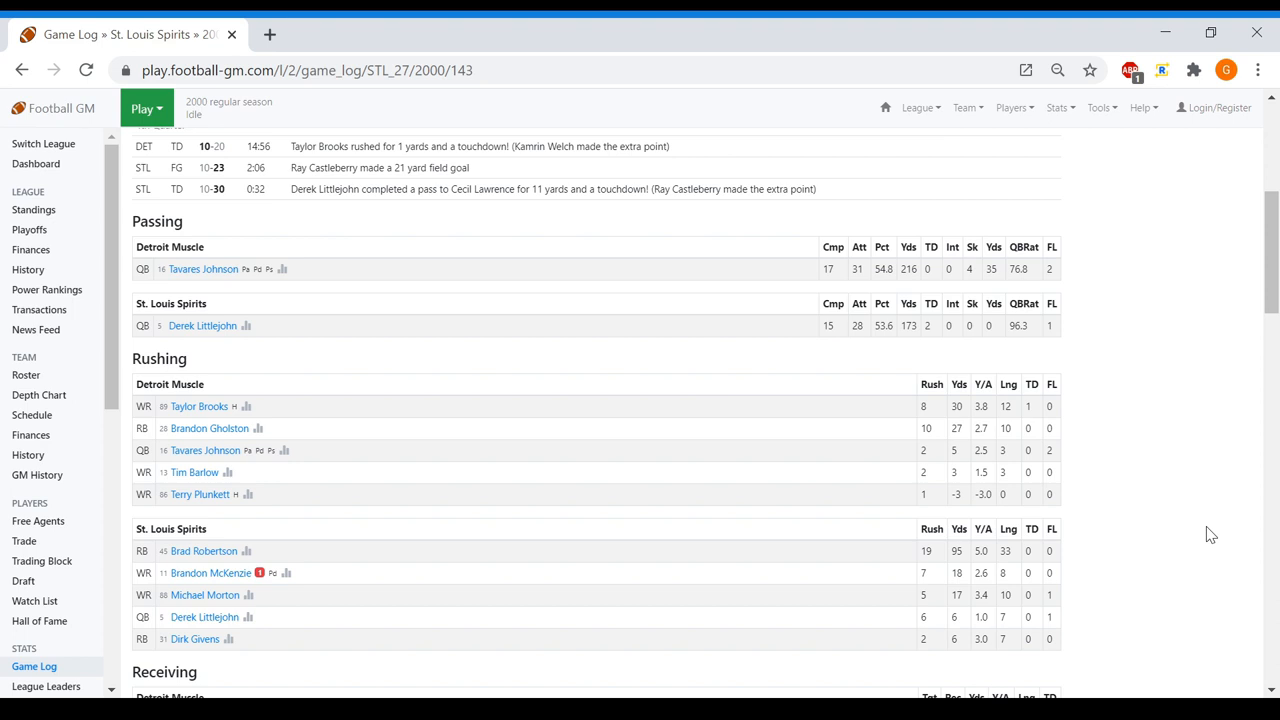
{"action": "scroll", "scroll_direction": "down", "scroll_amount": 3}
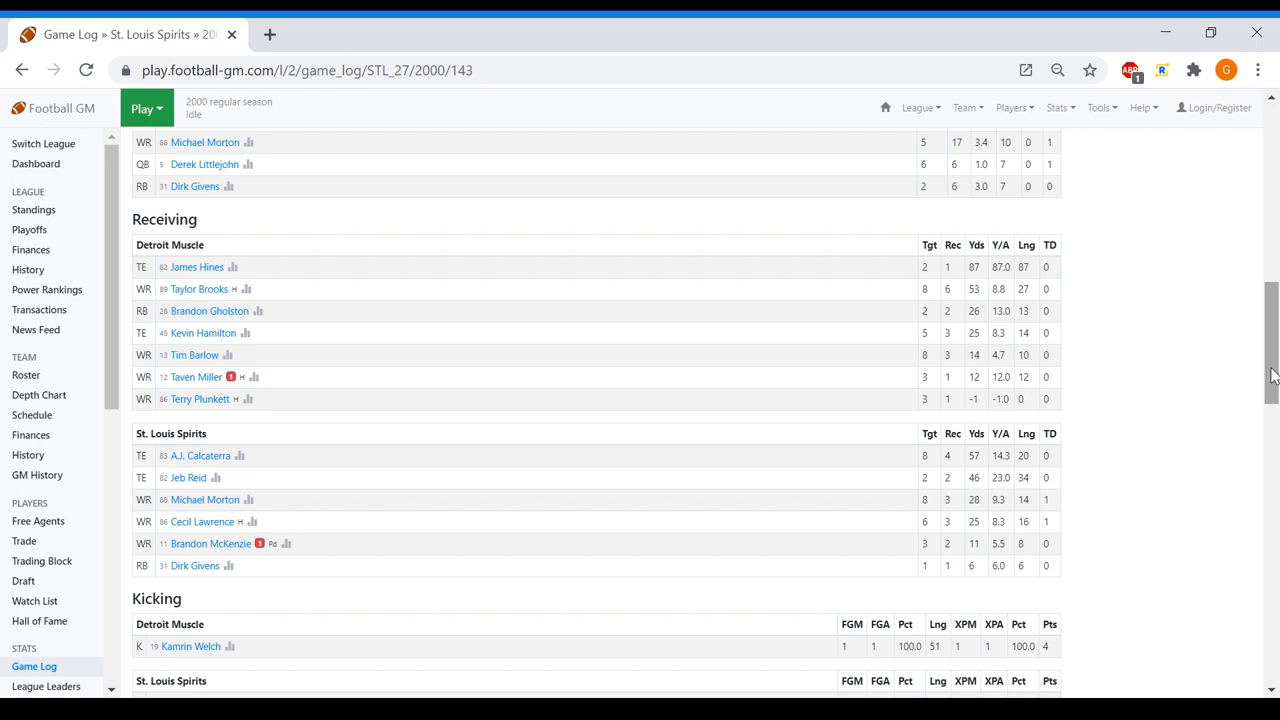
{"action": "left_click", "coordinate": [38, 395]}
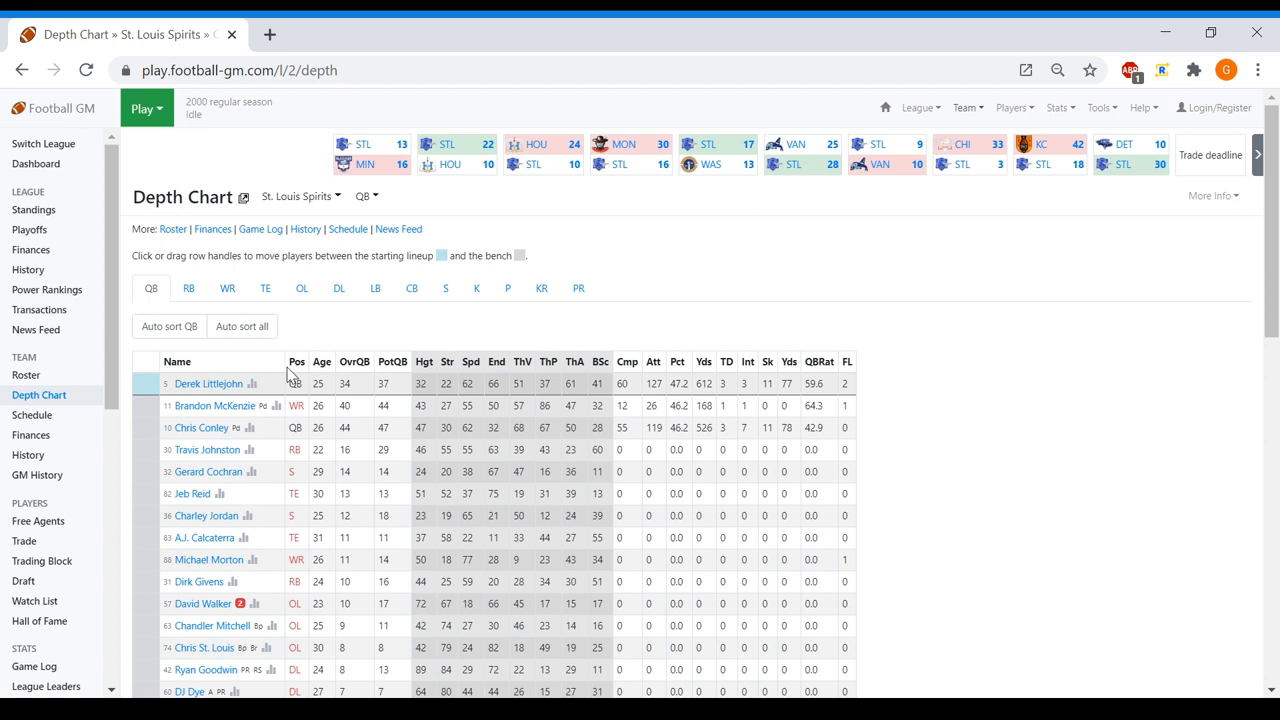
{"action": "left_click", "coordinate": [188, 288]}
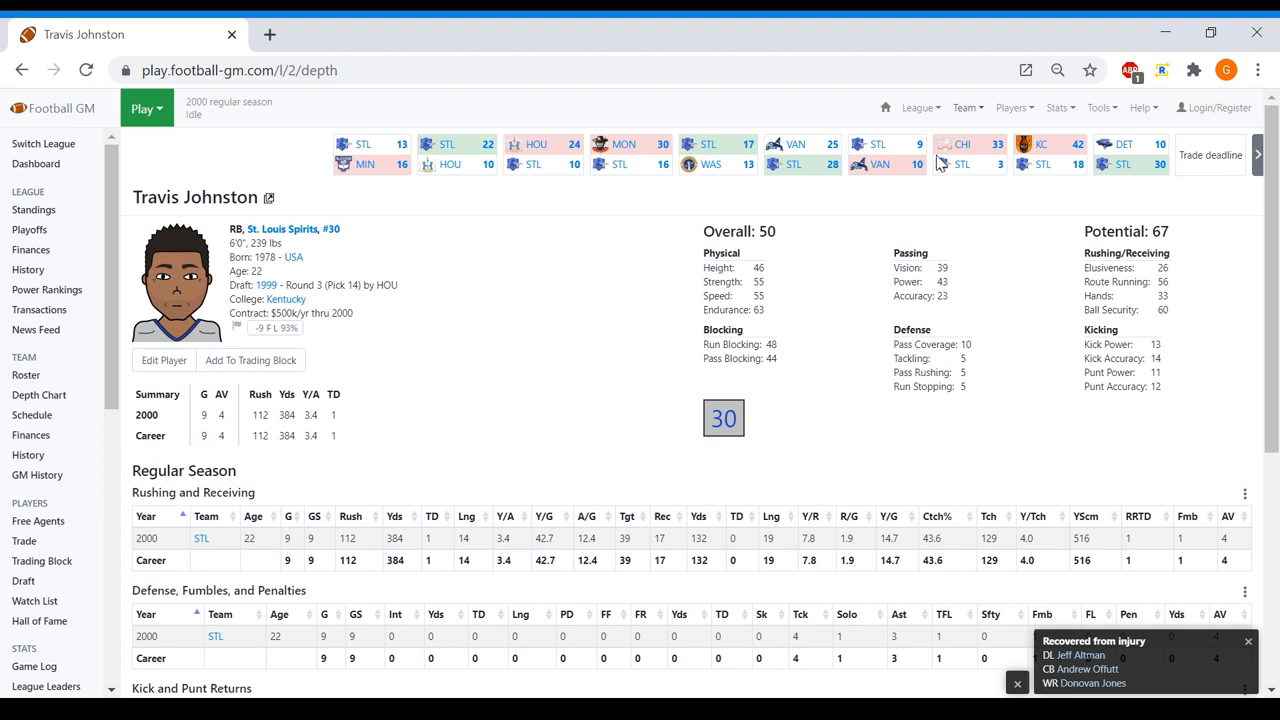
{"action": "left_click", "coordinate": [38, 394]}
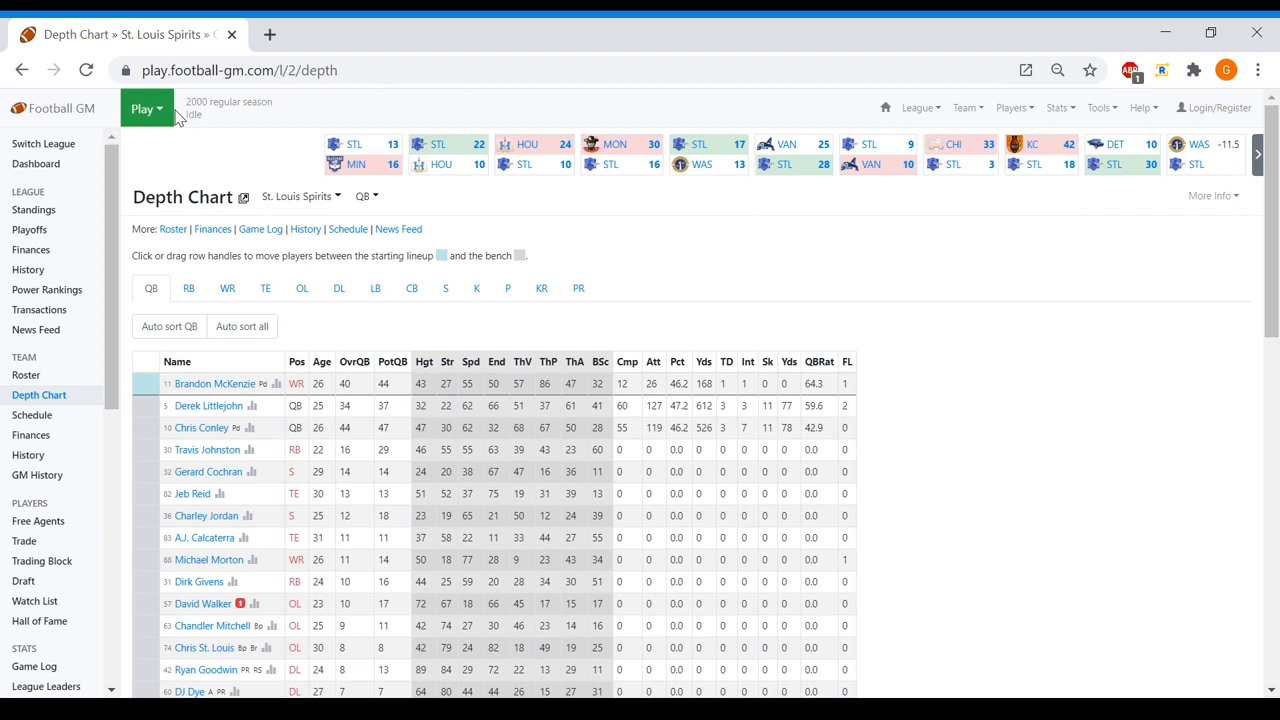
Simulate three weeks (28–7 and 36–14 losses, 24–23 Minnesota win), checking RB, WR and QB charts
{"action": "left_click", "coordinate": [146, 108]}
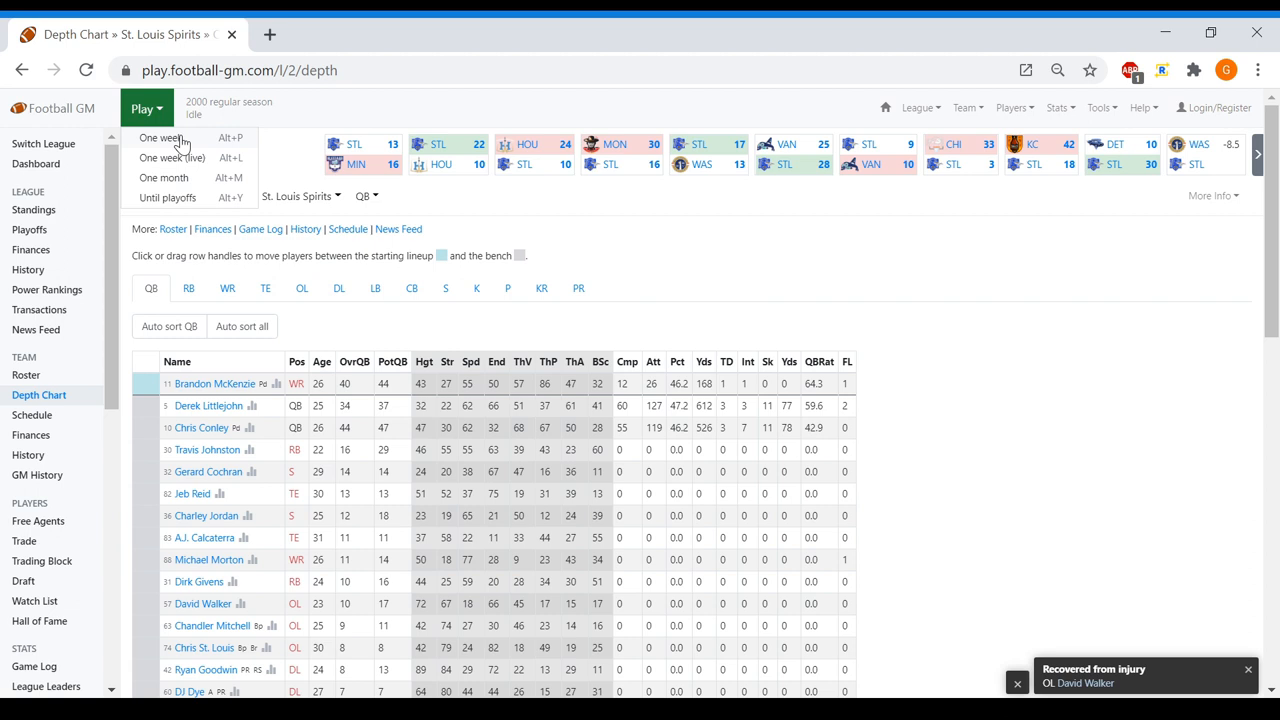
{"action": "left_click", "coordinate": [160, 138]}
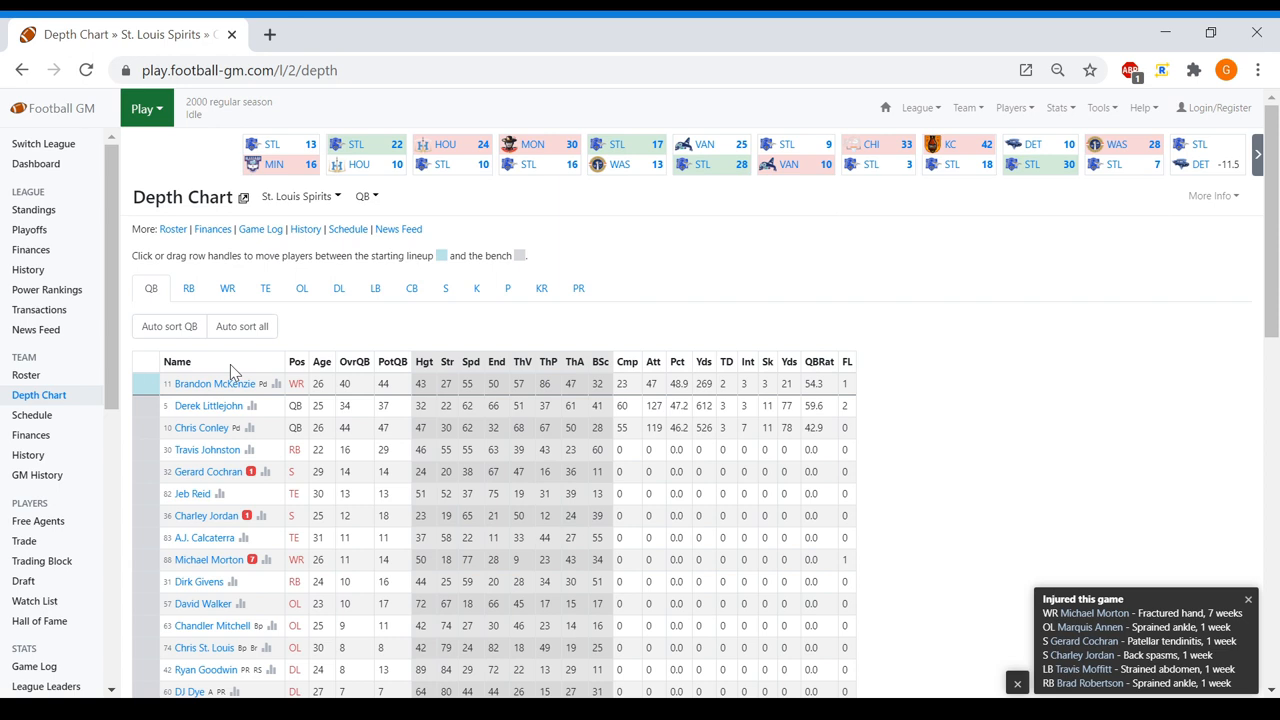
{"action": "left_click", "coordinate": [188, 288]}
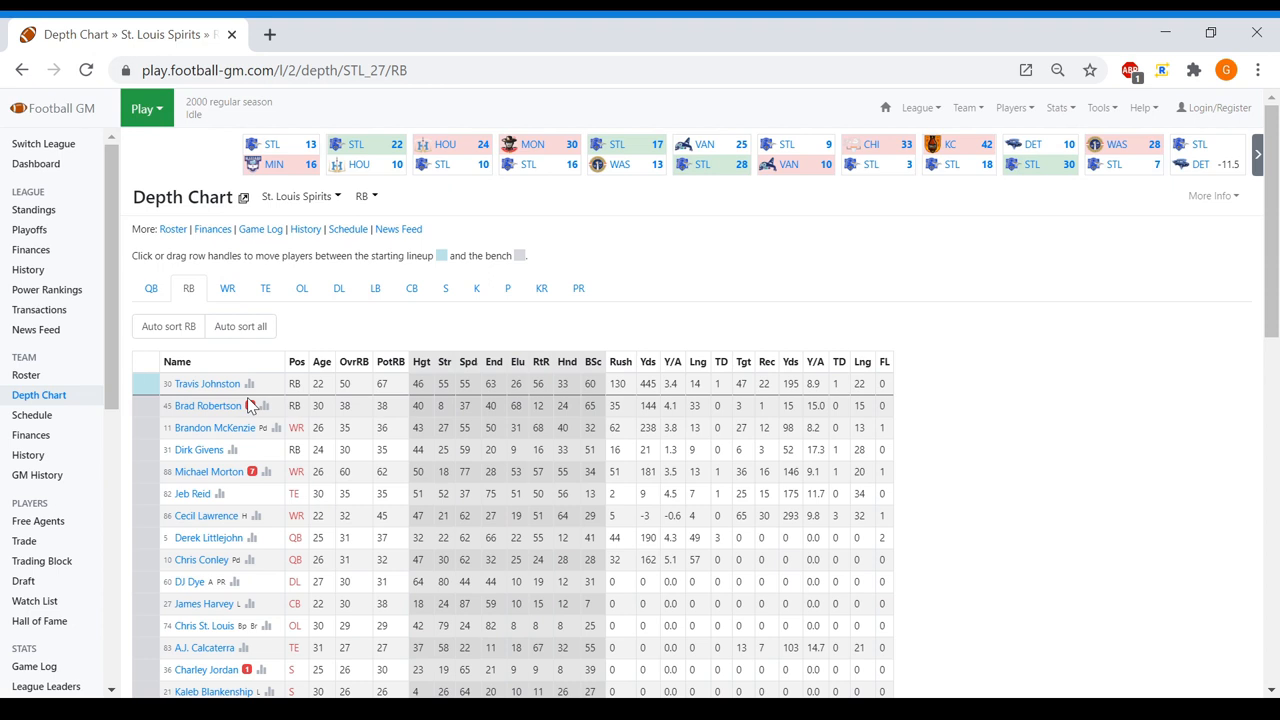
{"action": "left_click", "coordinate": [146, 107]}
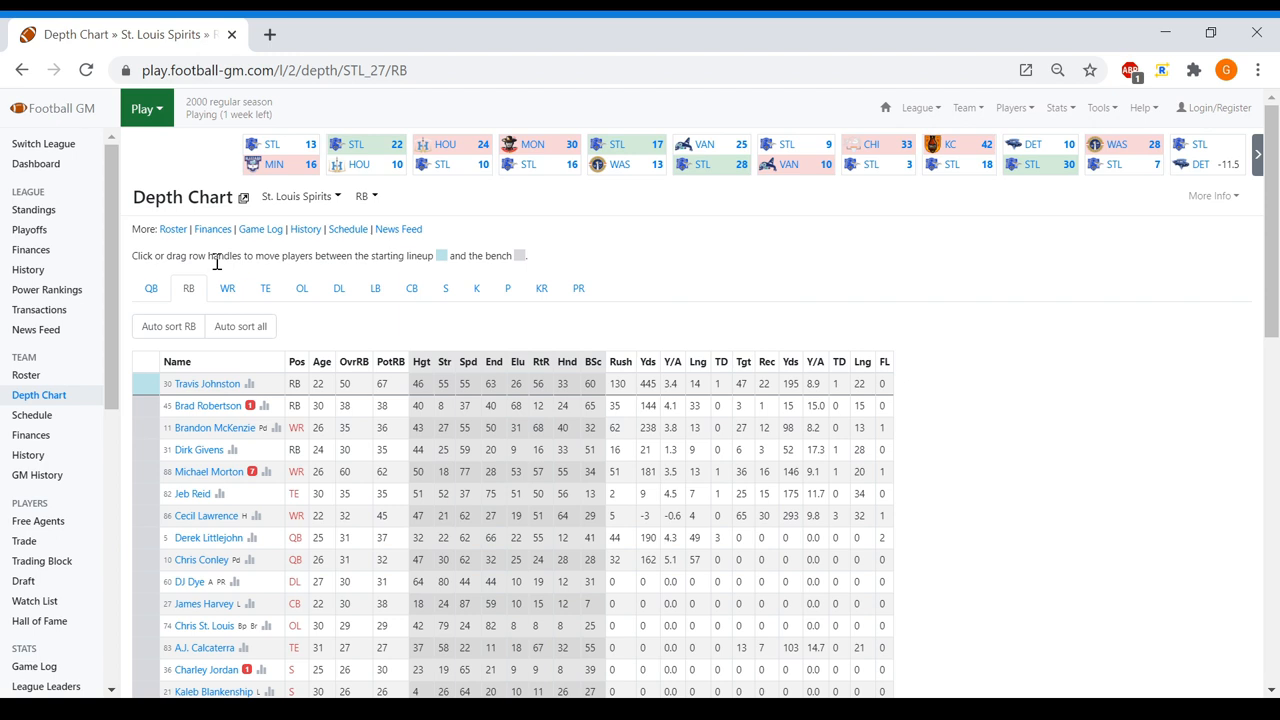
{"action": "left_click", "coordinate": [227, 288]}
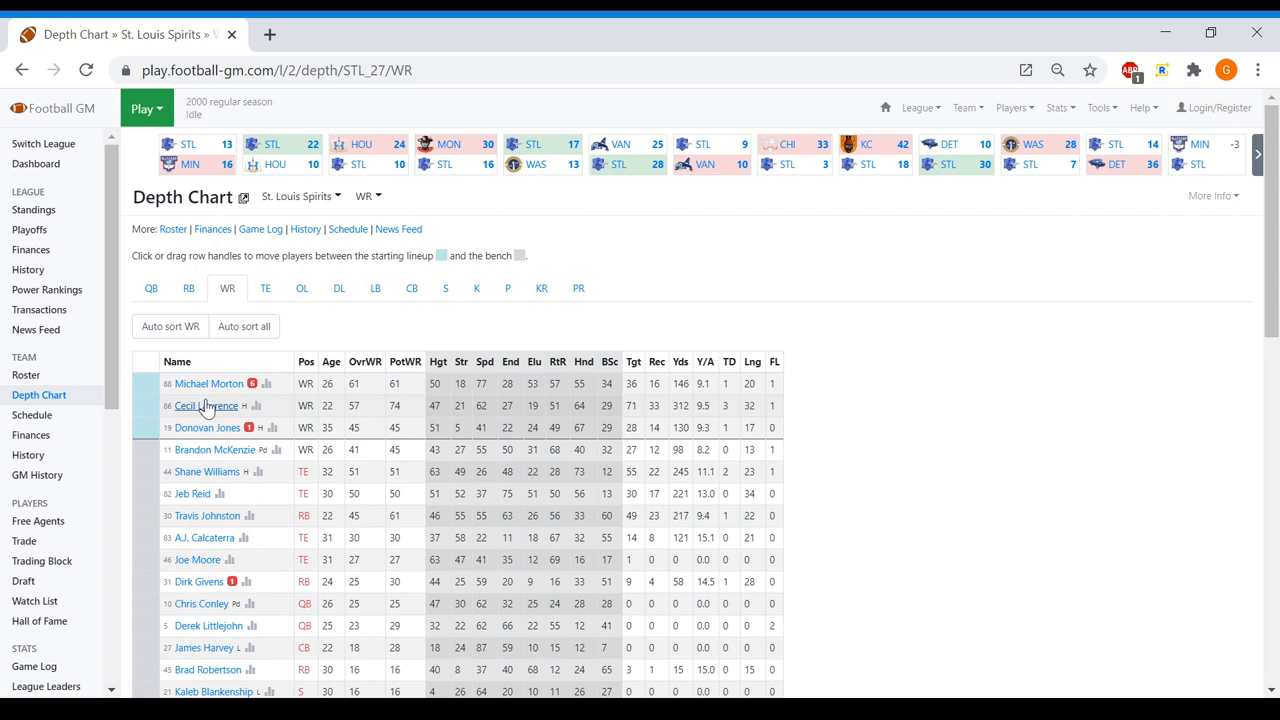
{"action": "left_click", "coordinate": [146, 108]}
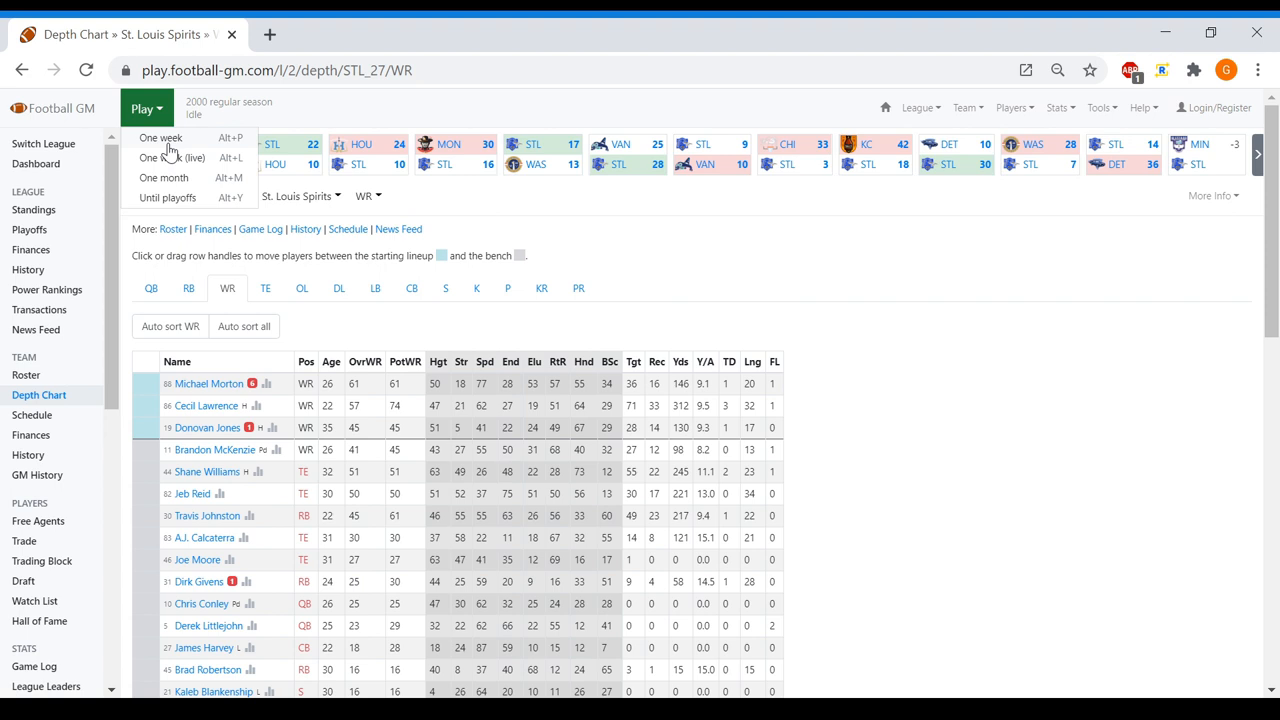
{"action": "left_click", "coordinate": [160, 137]}
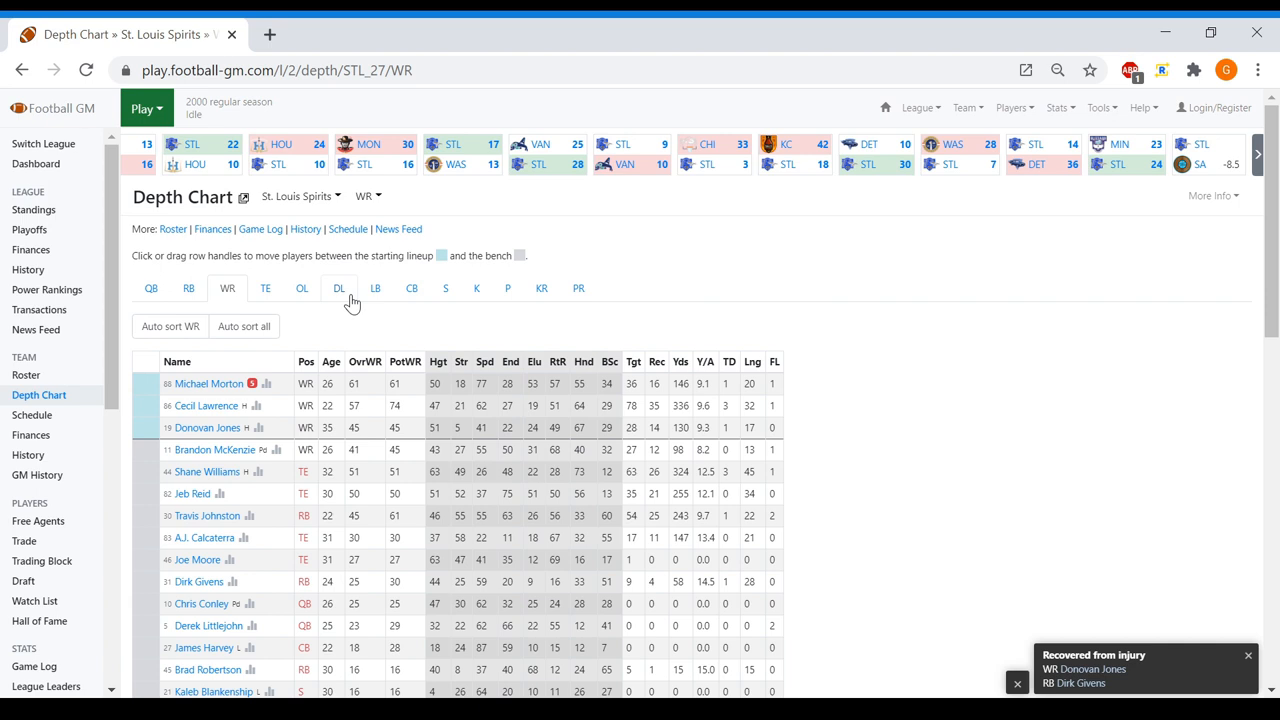
{"action": "left_click", "coordinate": [151, 288]}
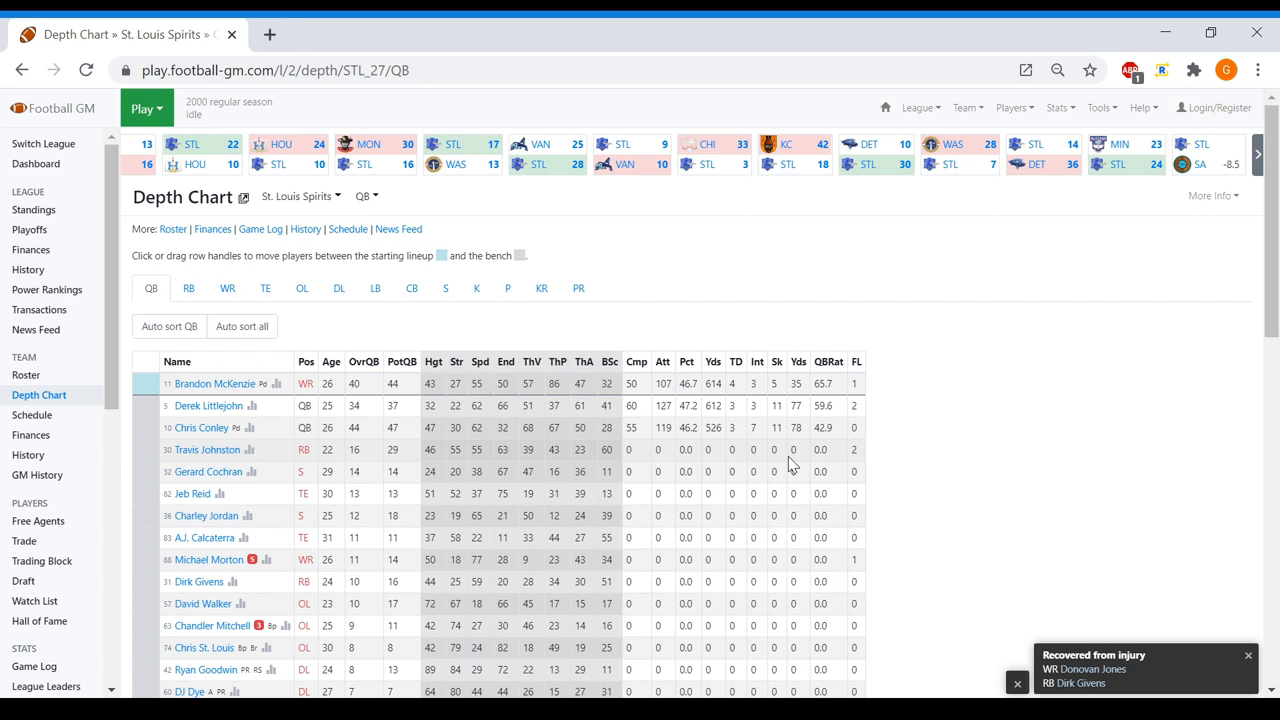
Review Brandon McKenzie's profile and check the RB and QB depth charts
{"action": "left_click", "coordinate": [214, 383]}
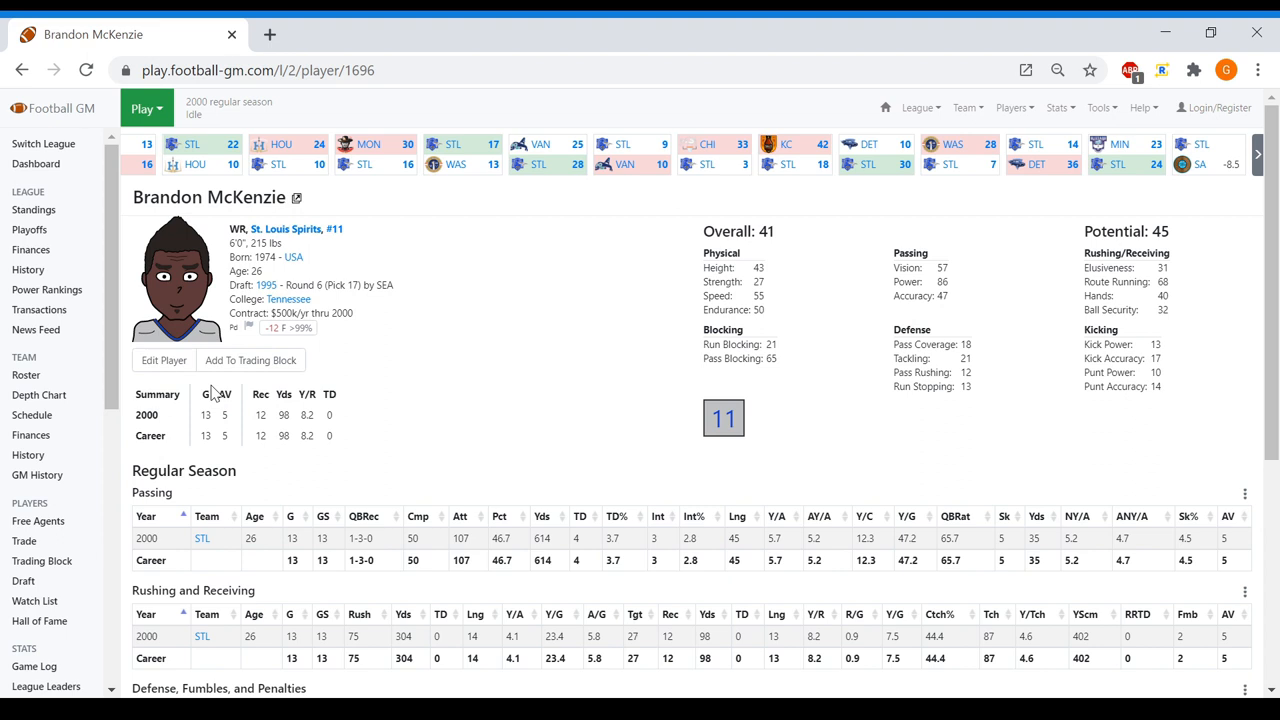
{"action": "scroll", "scroll_direction": "down", "scroll_amount": 3}
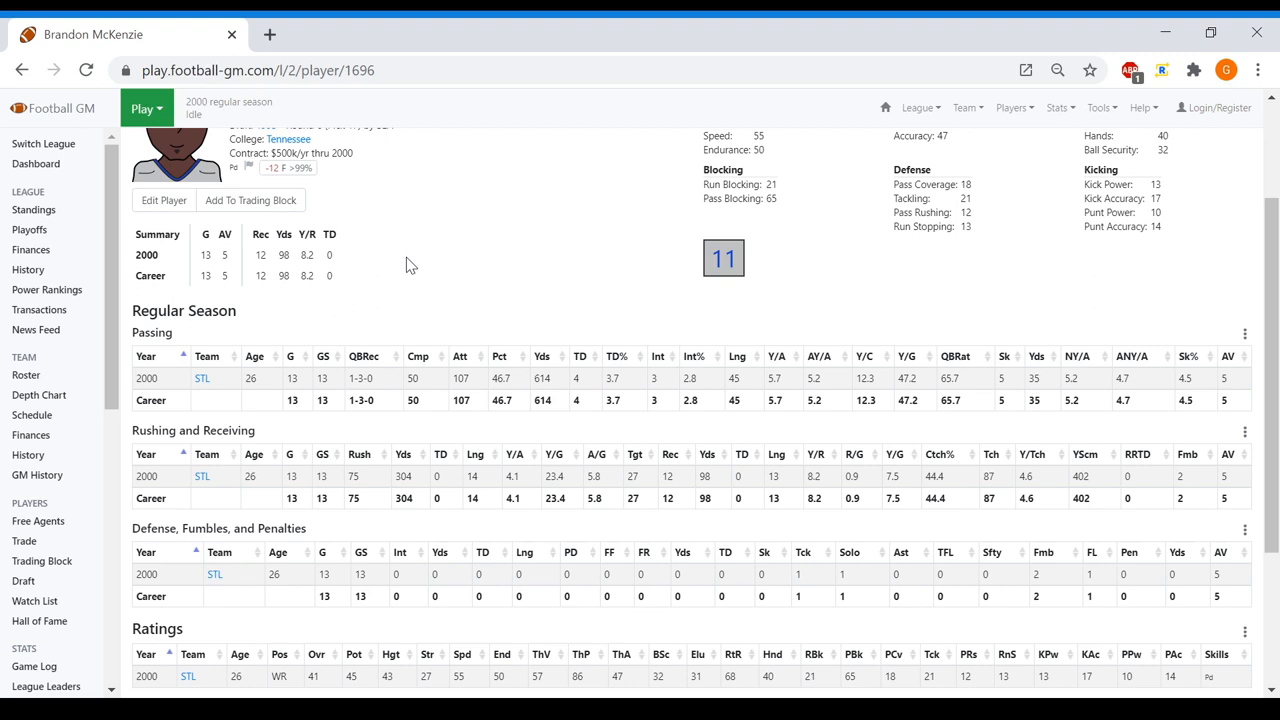
{"action": "left_click", "coordinate": [39, 394]}
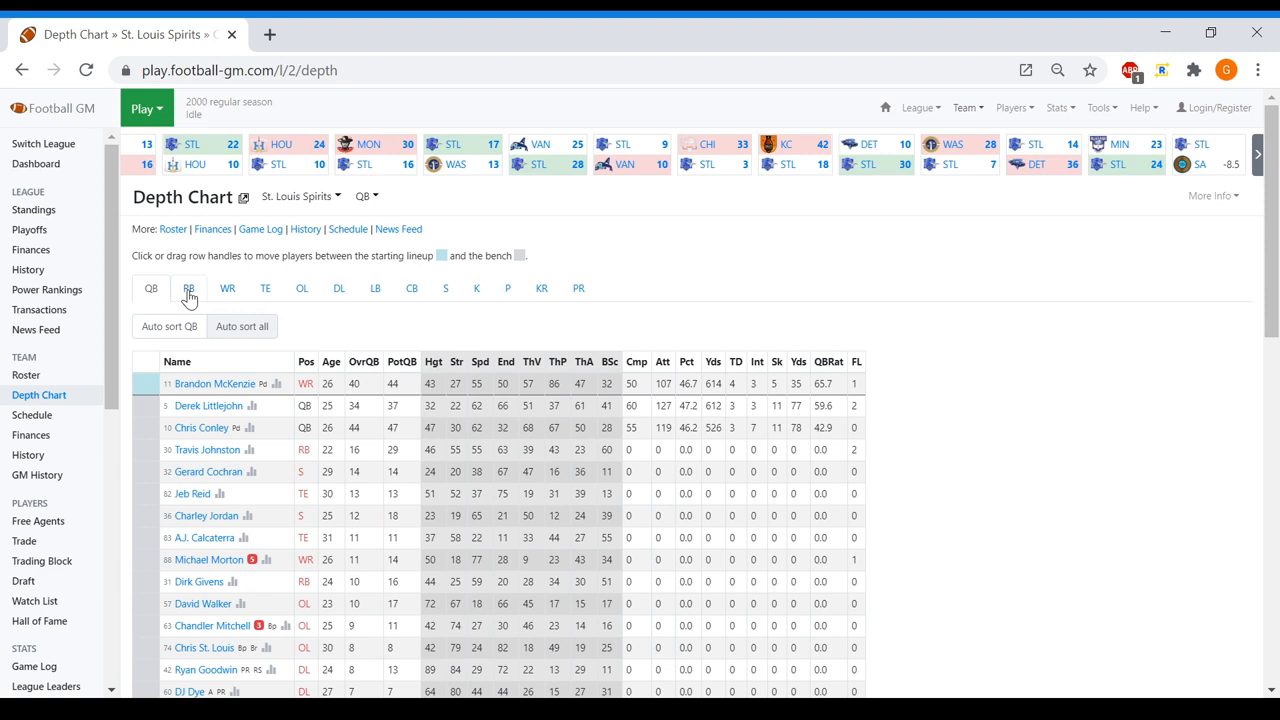
{"action": "left_click", "coordinate": [189, 288]}
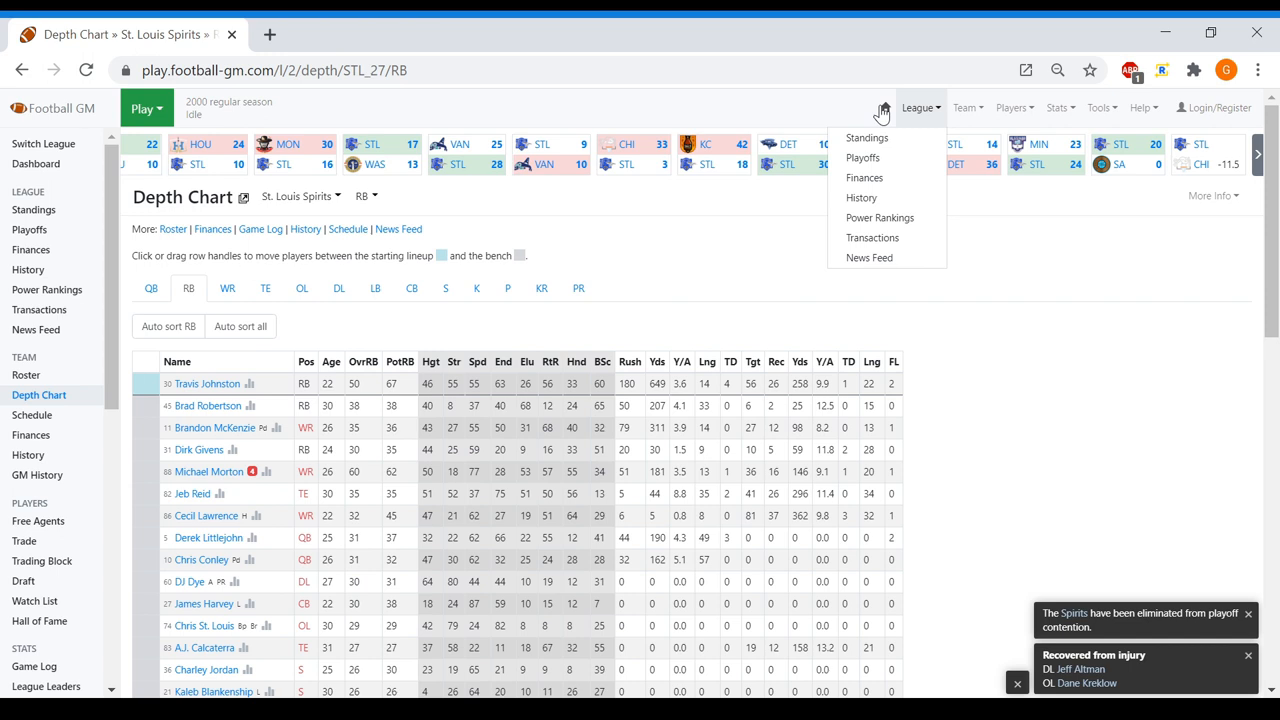
{"action": "left_click", "coordinate": [151, 288]}
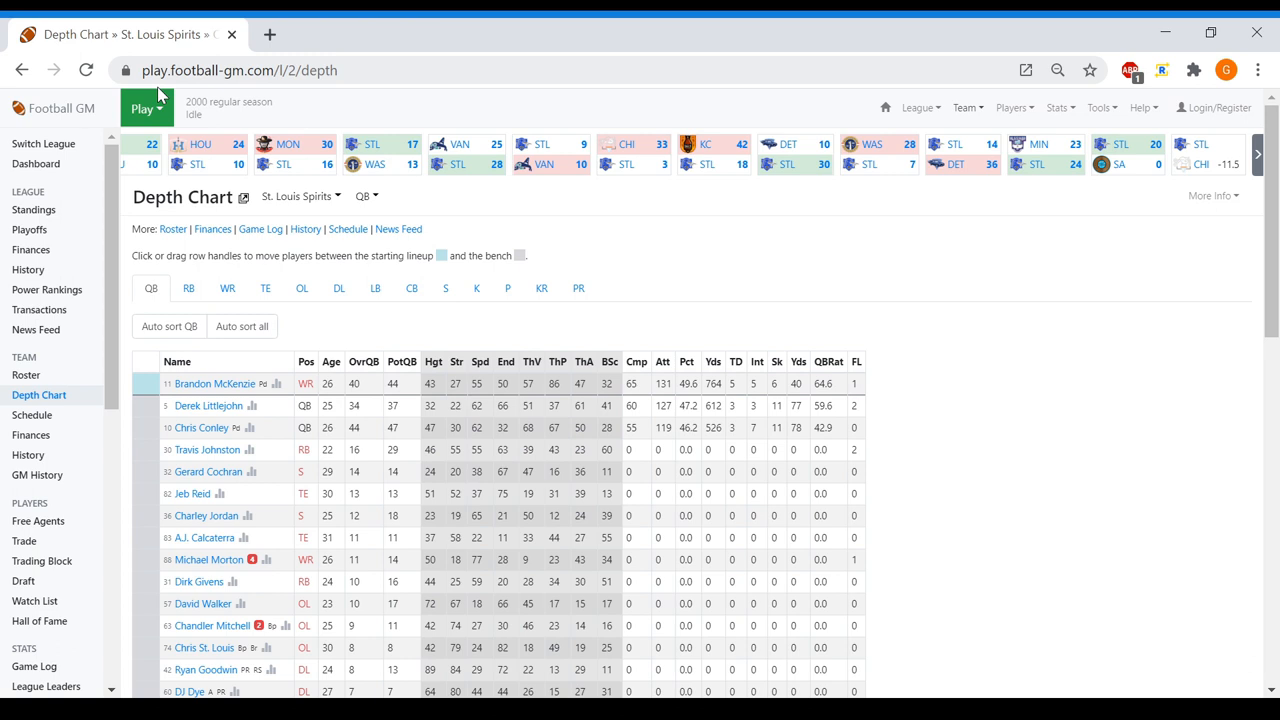
Simulate the final weeks, beating San Antonio 20–0 and losing 45–20 to Chicago
{"action": "left_click", "coordinate": [146, 107]}
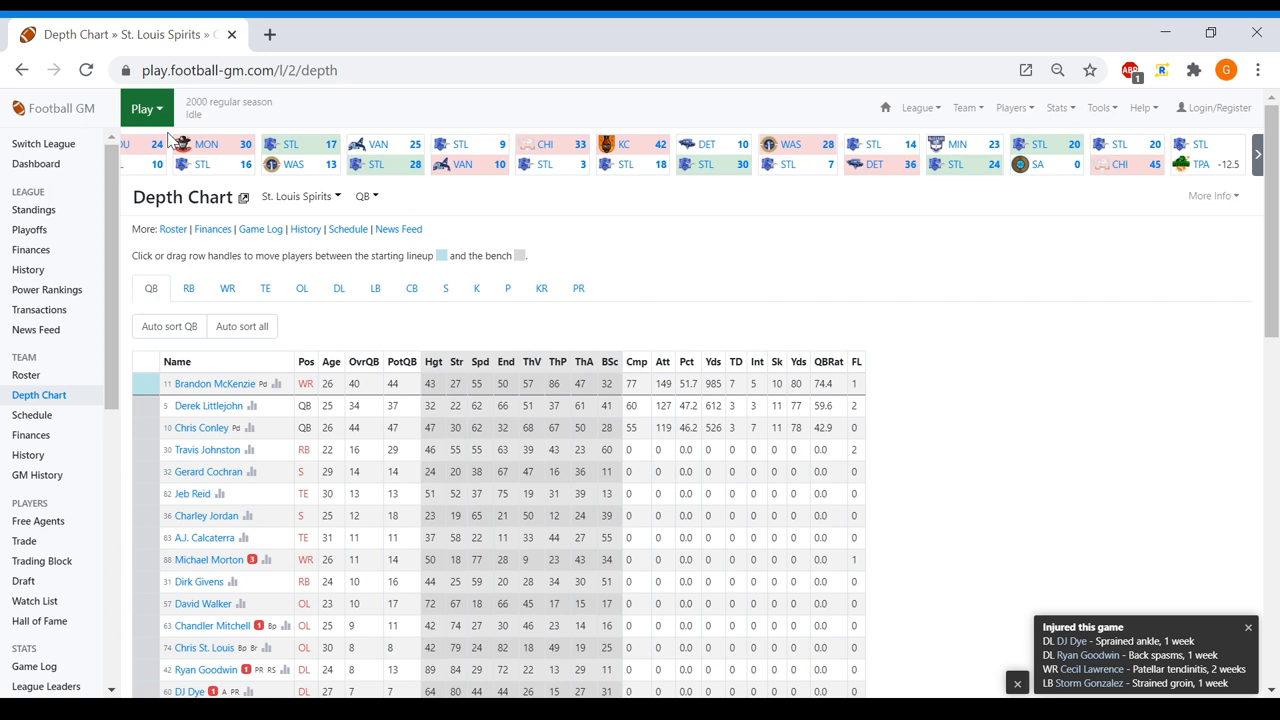
{"action": "left_click", "coordinate": [188, 288]}
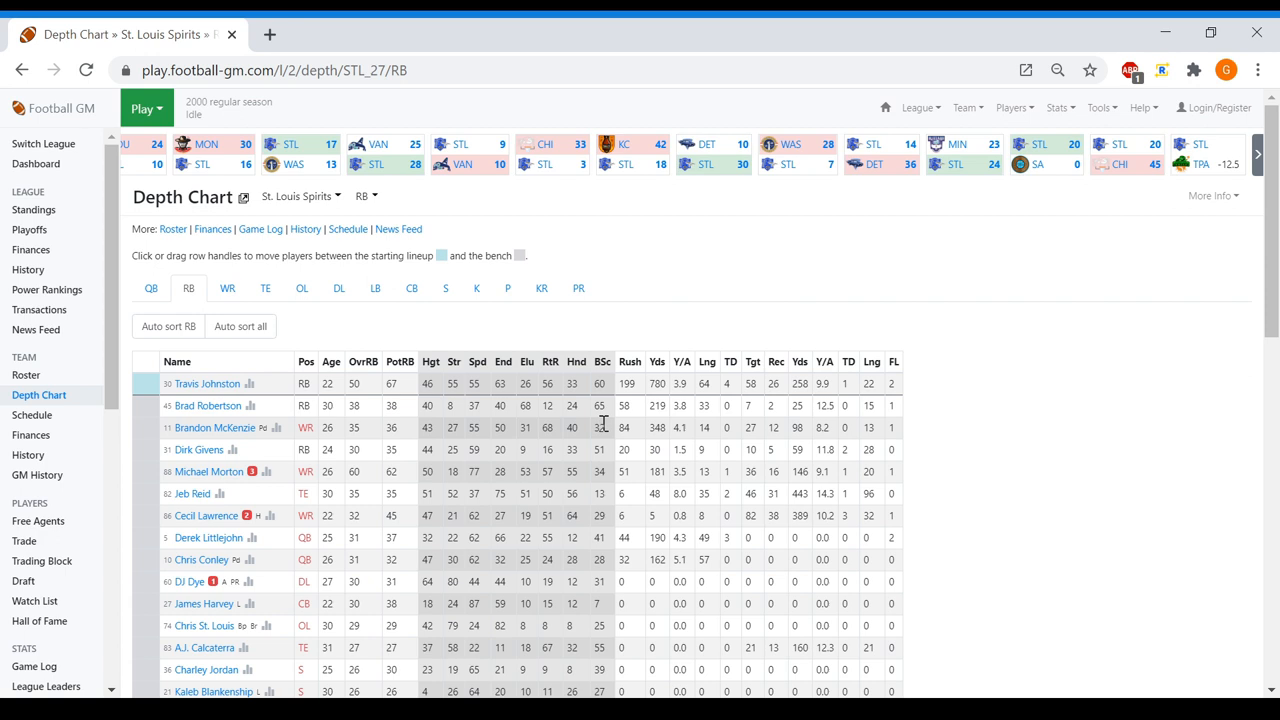
{"action": "left_click", "coordinate": [146, 108]}
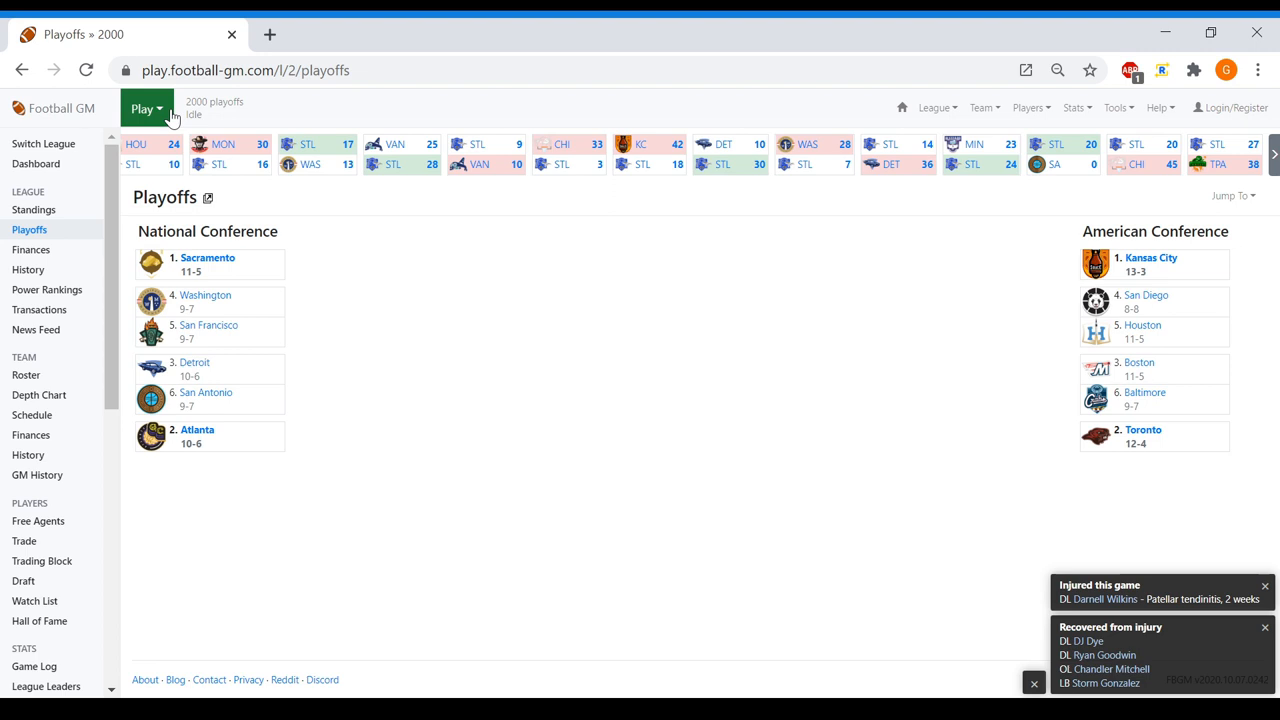
Simulate the playoffs to Atlanta's 31–17 title over Kansas City and view the 2000 summary
{"action": "left_click", "coordinate": [146, 108]}
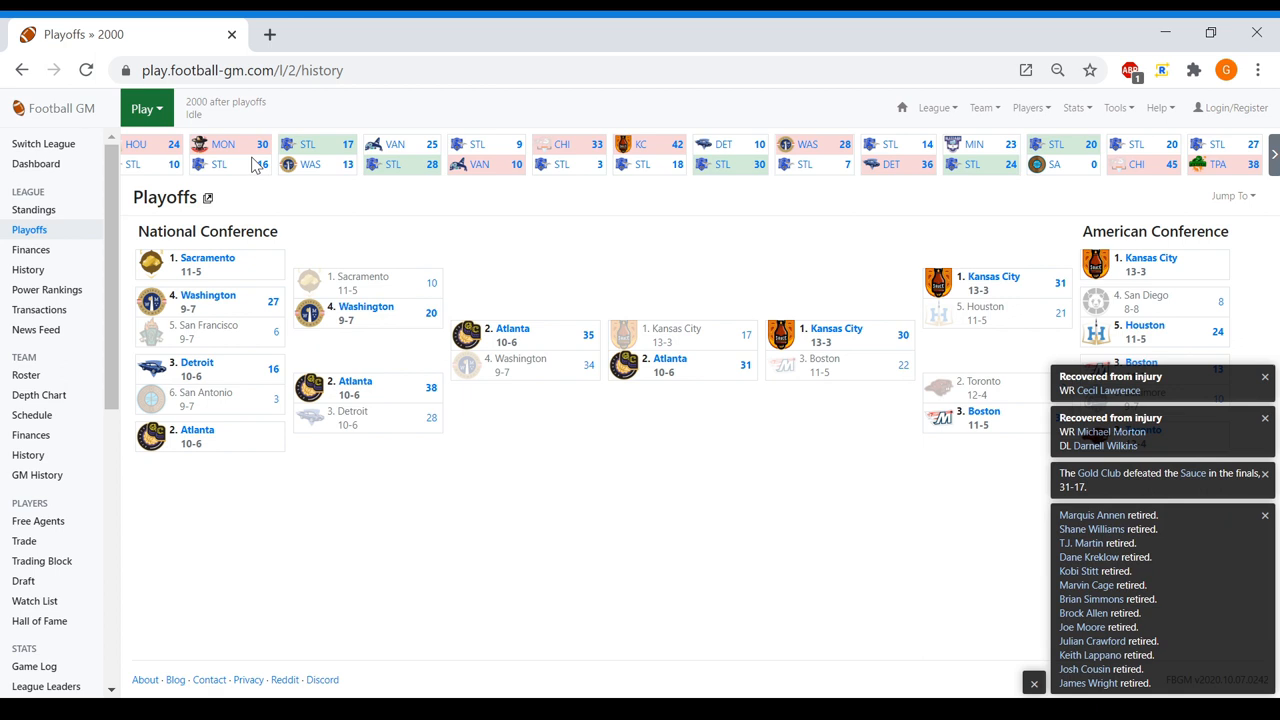
{"action": "left_click", "coordinate": [28, 269]}
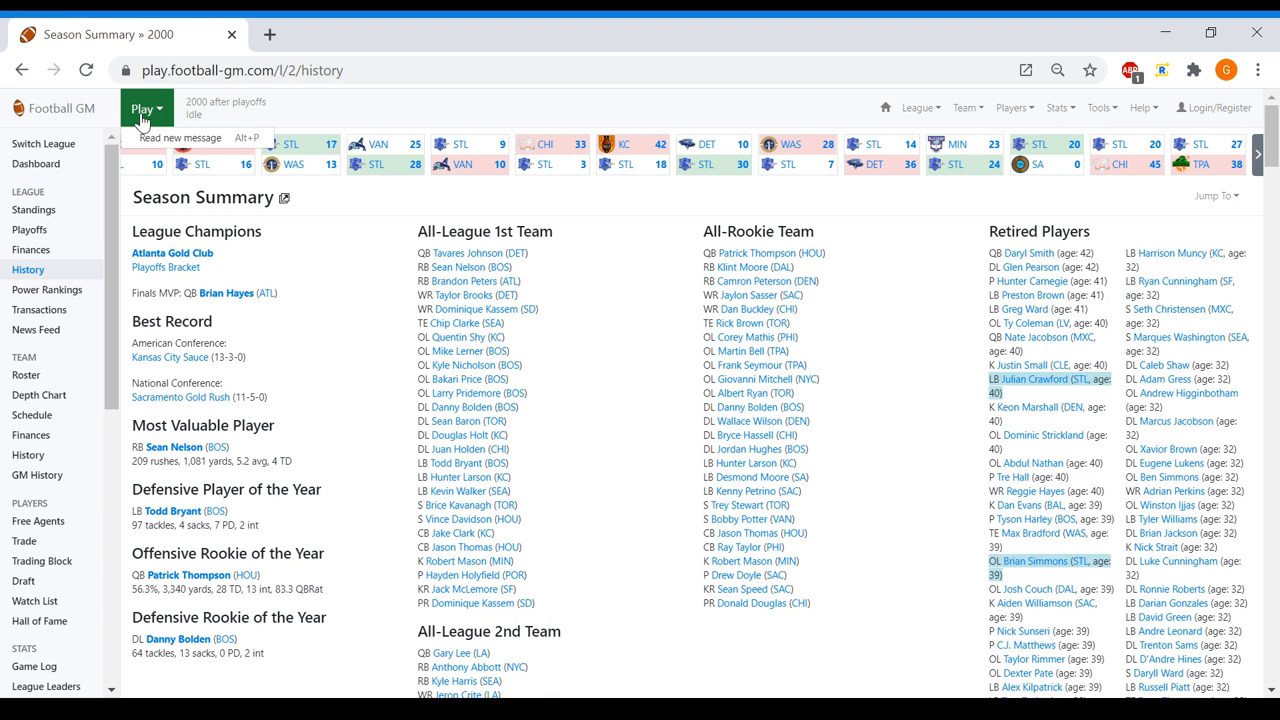
Sim the league ahead to the 2000 draft and view team finances showing an $81.2M payroll
{"action": "left_click", "coordinate": [22, 581]}
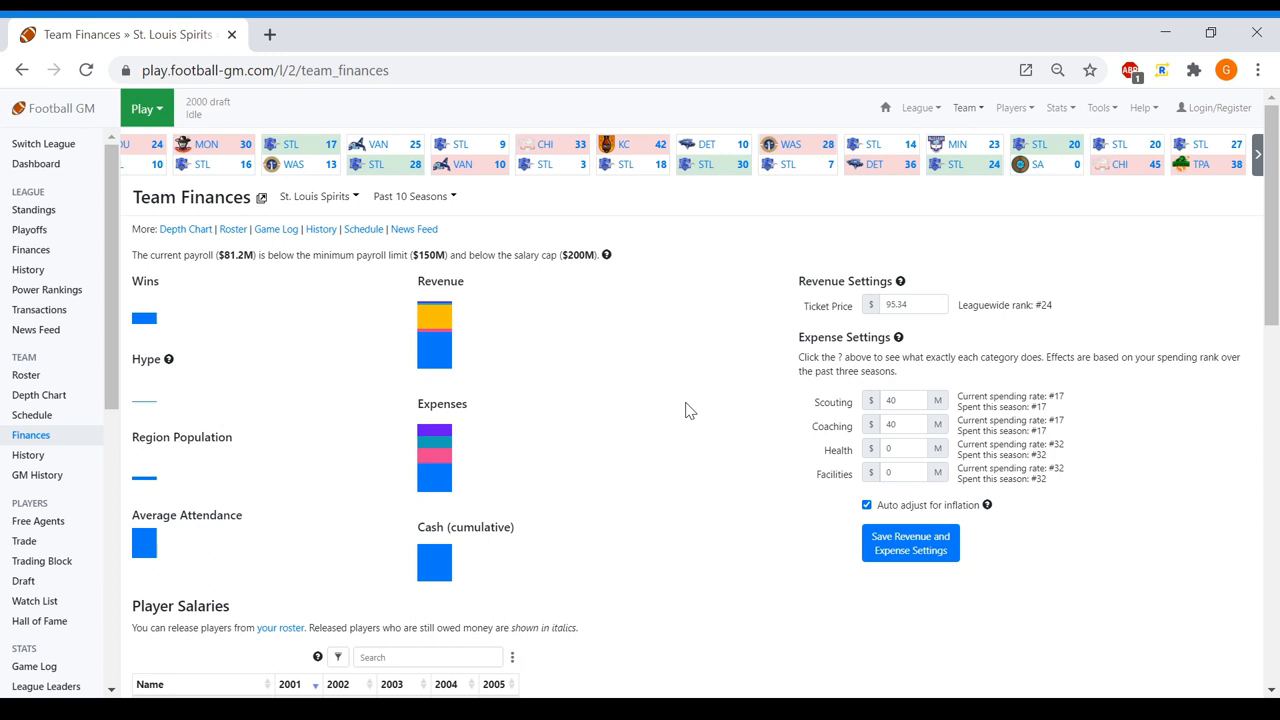
{"action": "mouse_move", "coordinate": [538, 343]}
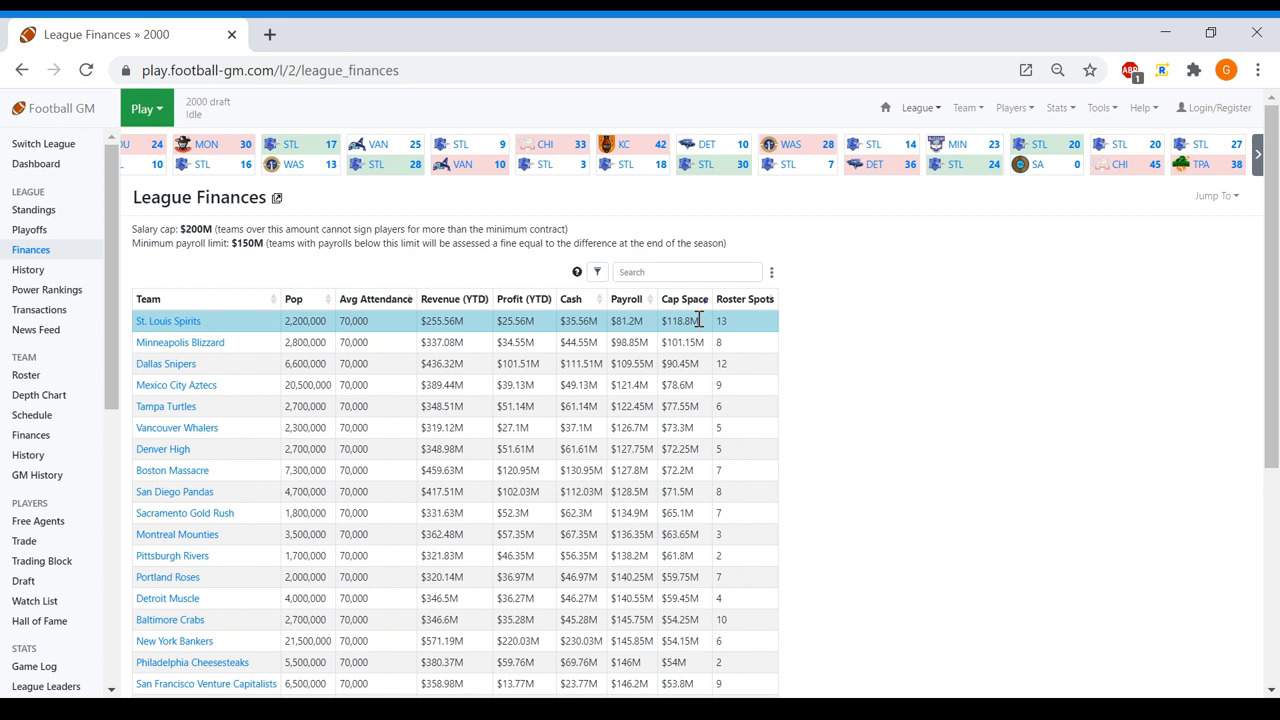
Sim to St. Louis's pick and draft D.J. Mack seventh, then Jack Grant
{"action": "left_click", "coordinate": [22, 580]}
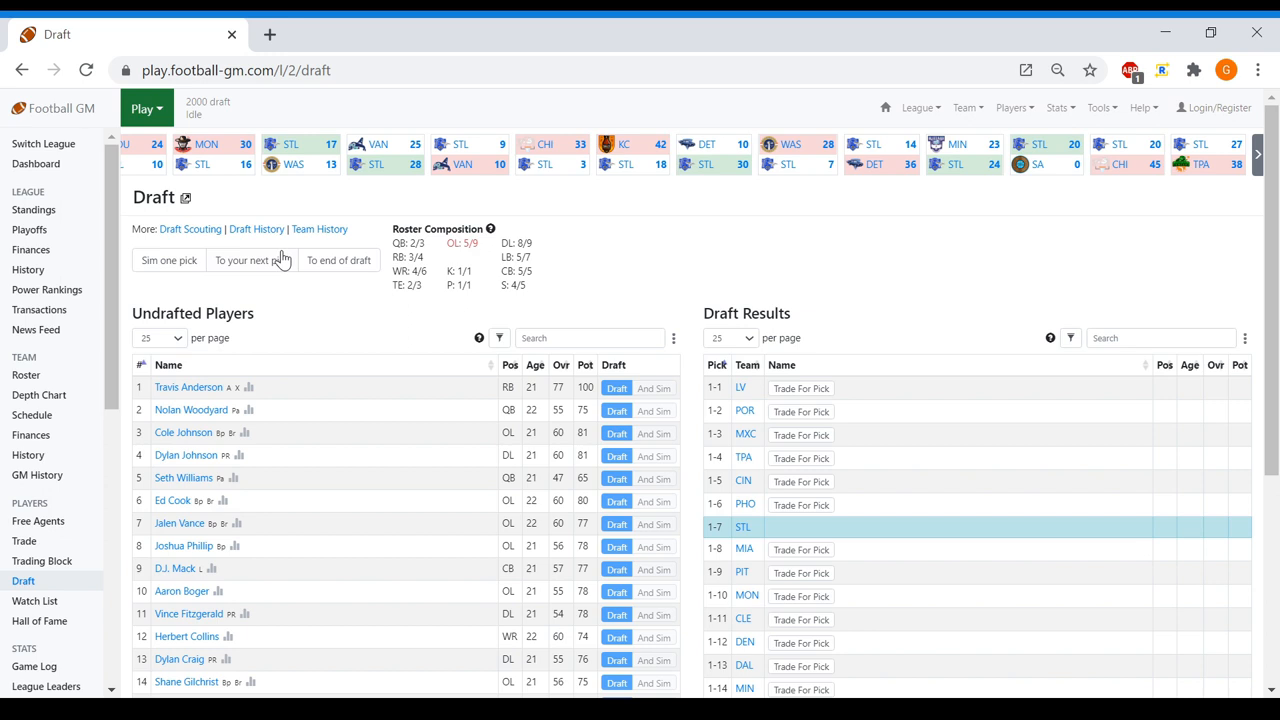
{"action": "left_click", "coordinate": [251, 260]}
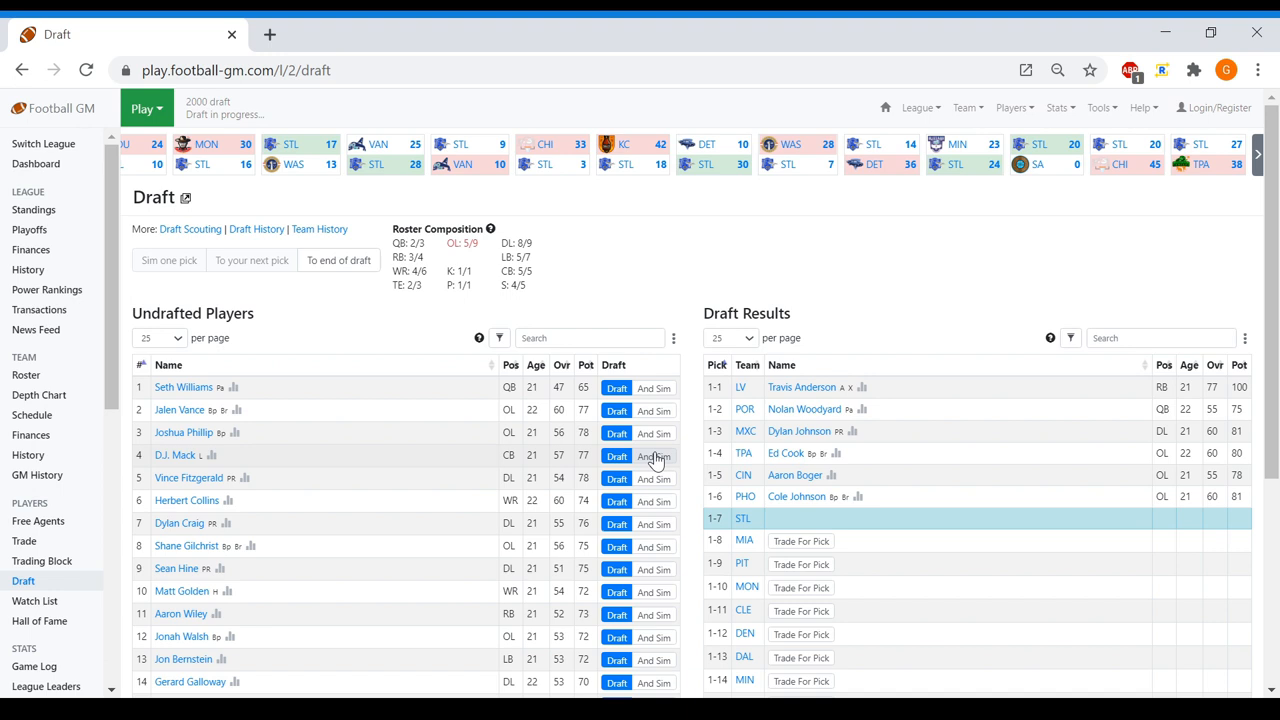
{"action": "left_click", "coordinate": [654, 455]}
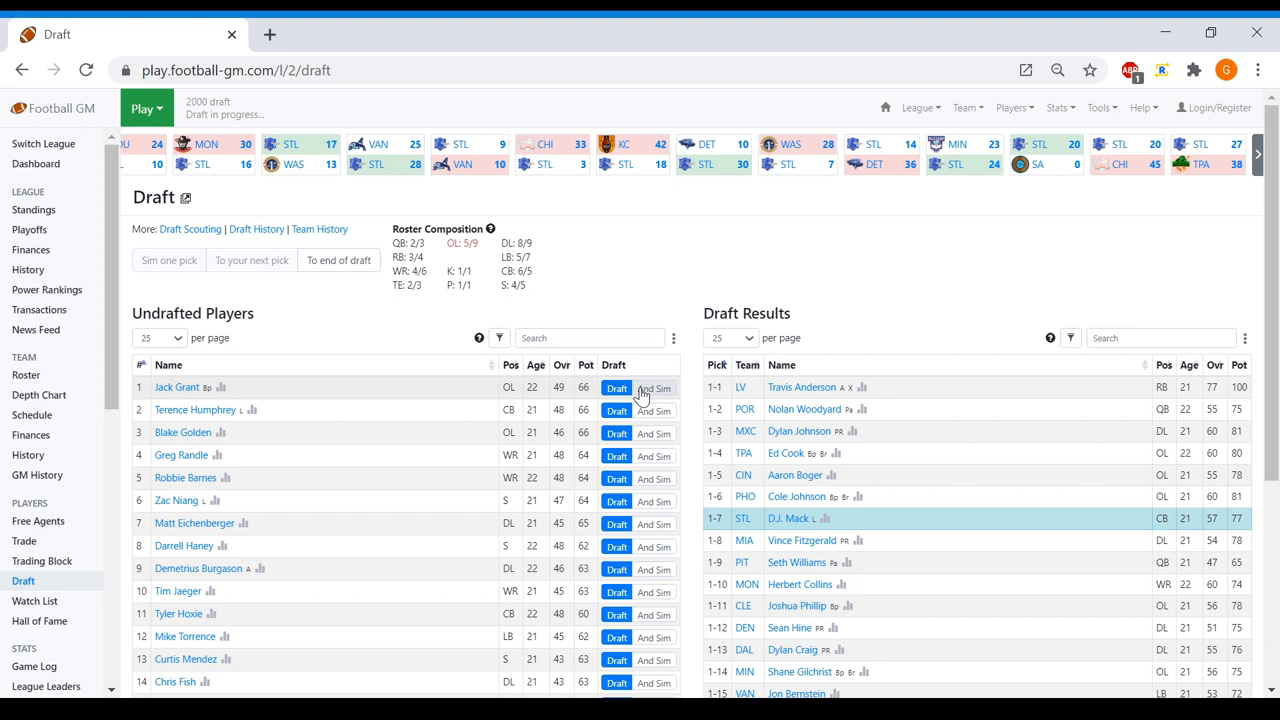
{"action": "left_click", "coordinate": [617, 387]}
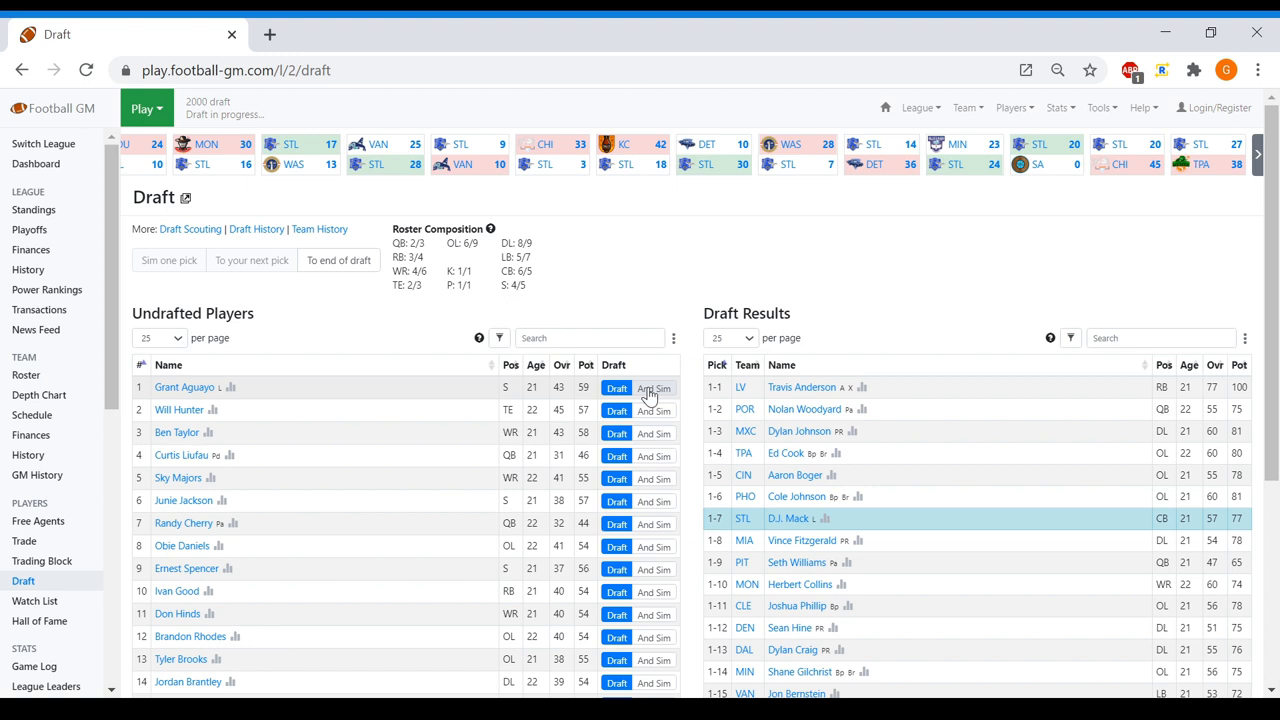
{"action": "left_click", "coordinate": [181, 455]}
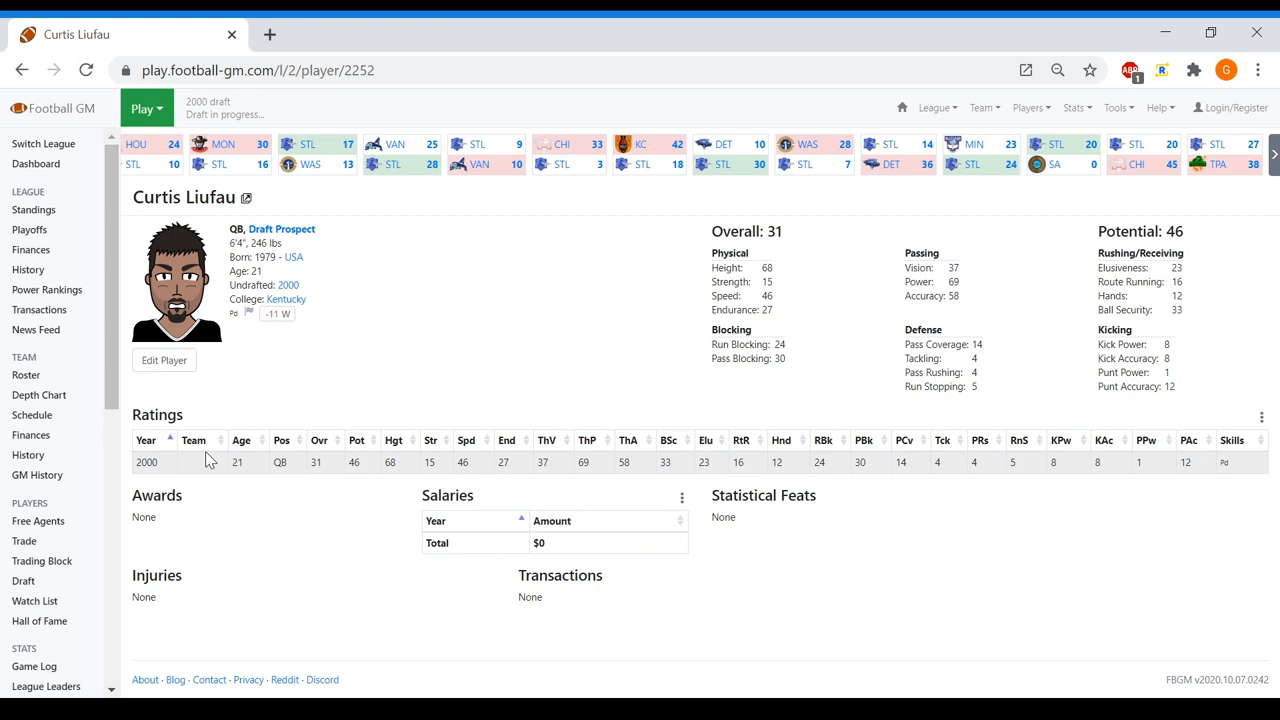
{"action": "left_click", "coordinate": [983, 107]}
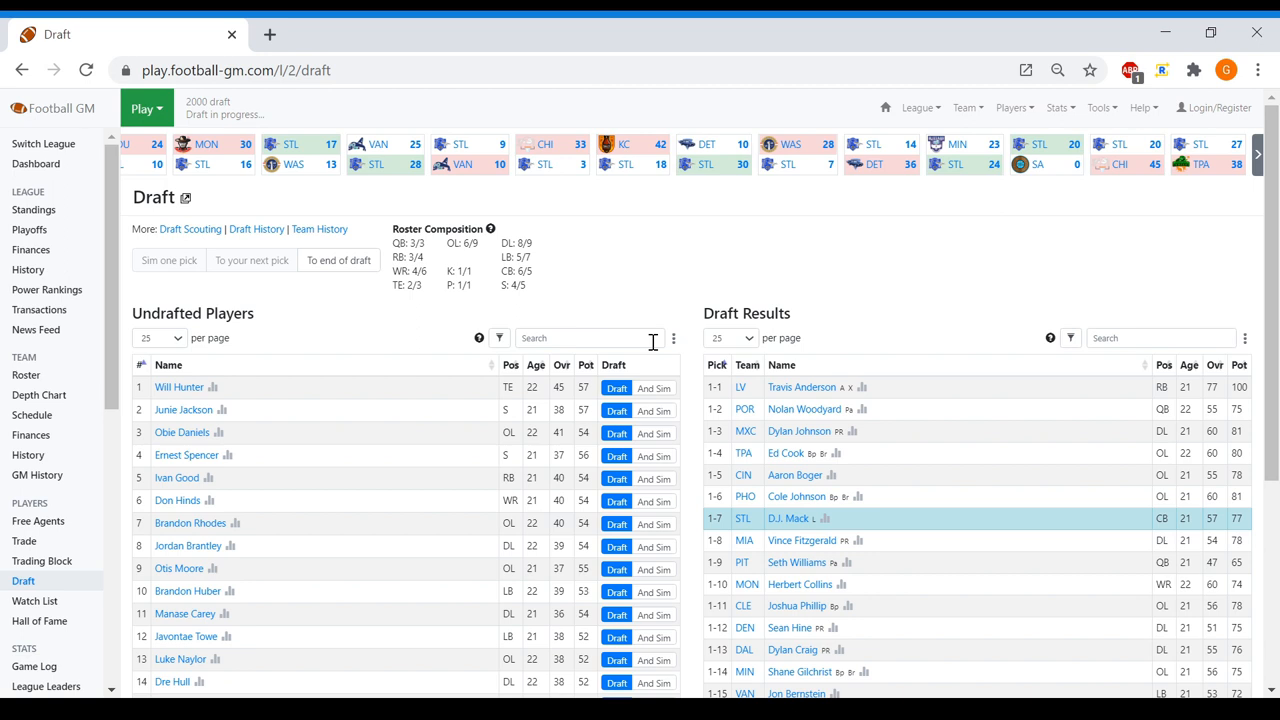
{"action": "left_click", "coordinate": [616, 388]}
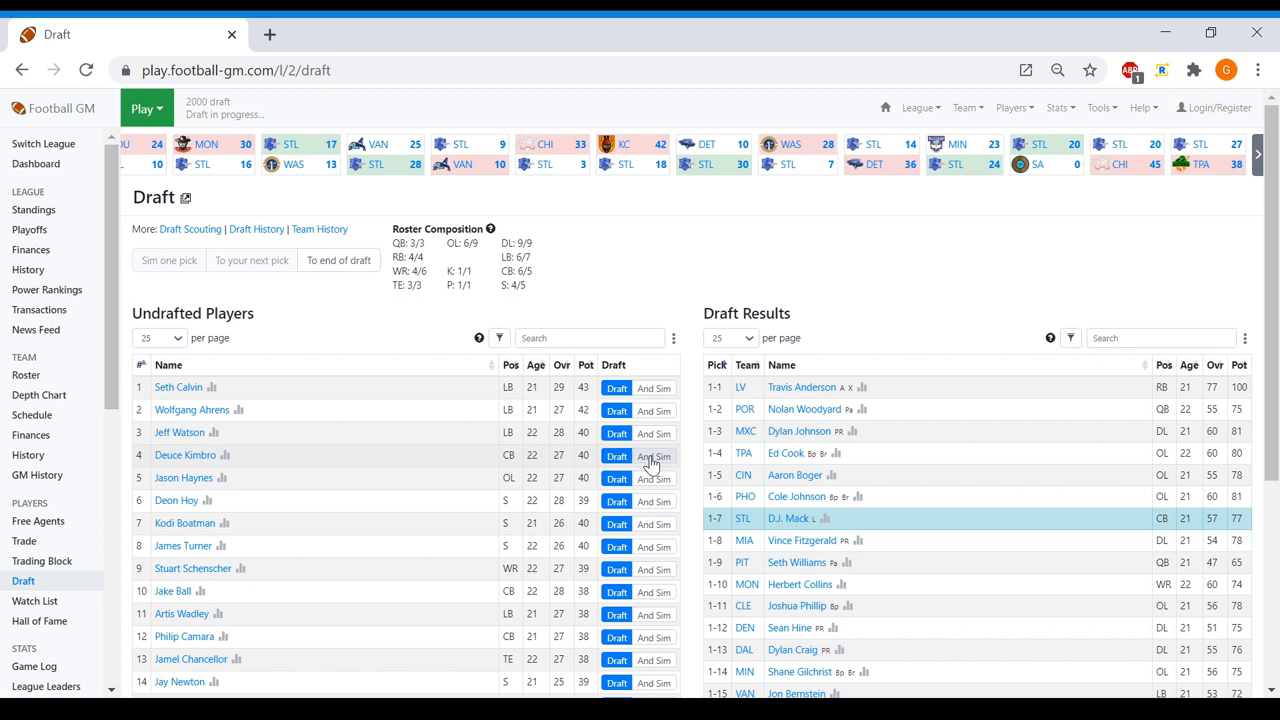
{"action": "left_click", "coordinate": [654, 455]}
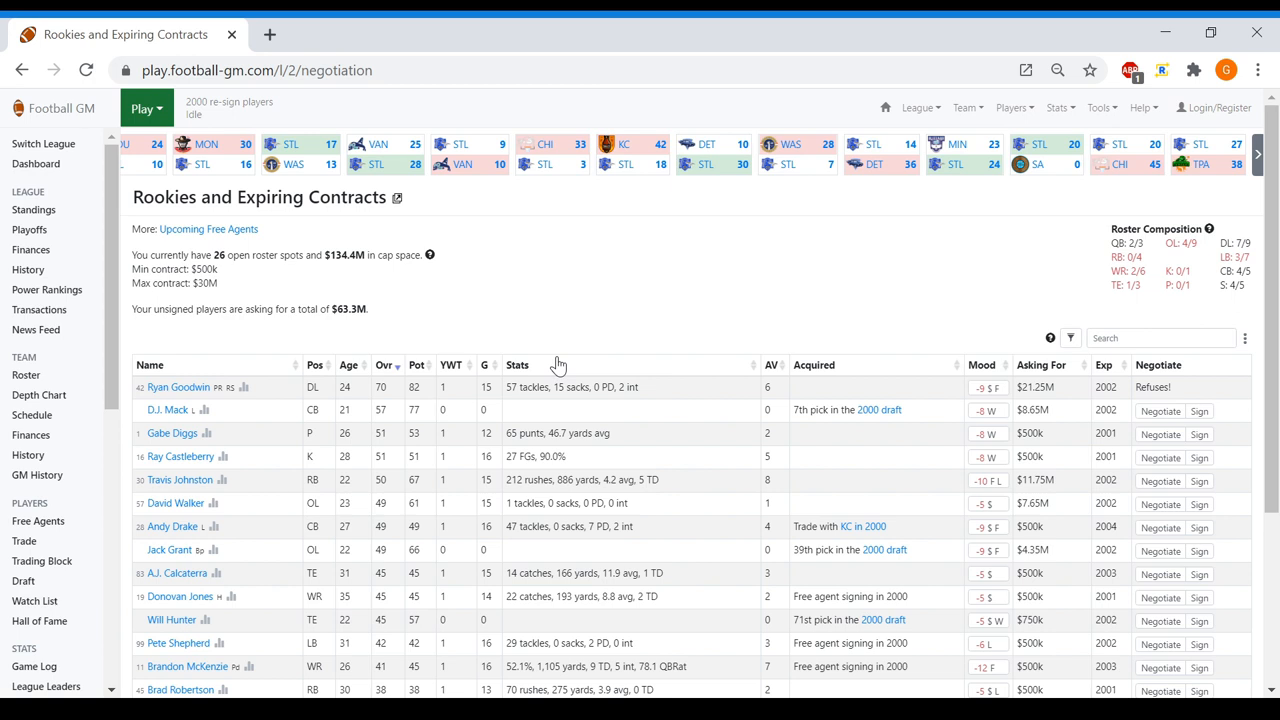
{"action": "mouse_move", "coordinate": [597, 299]}
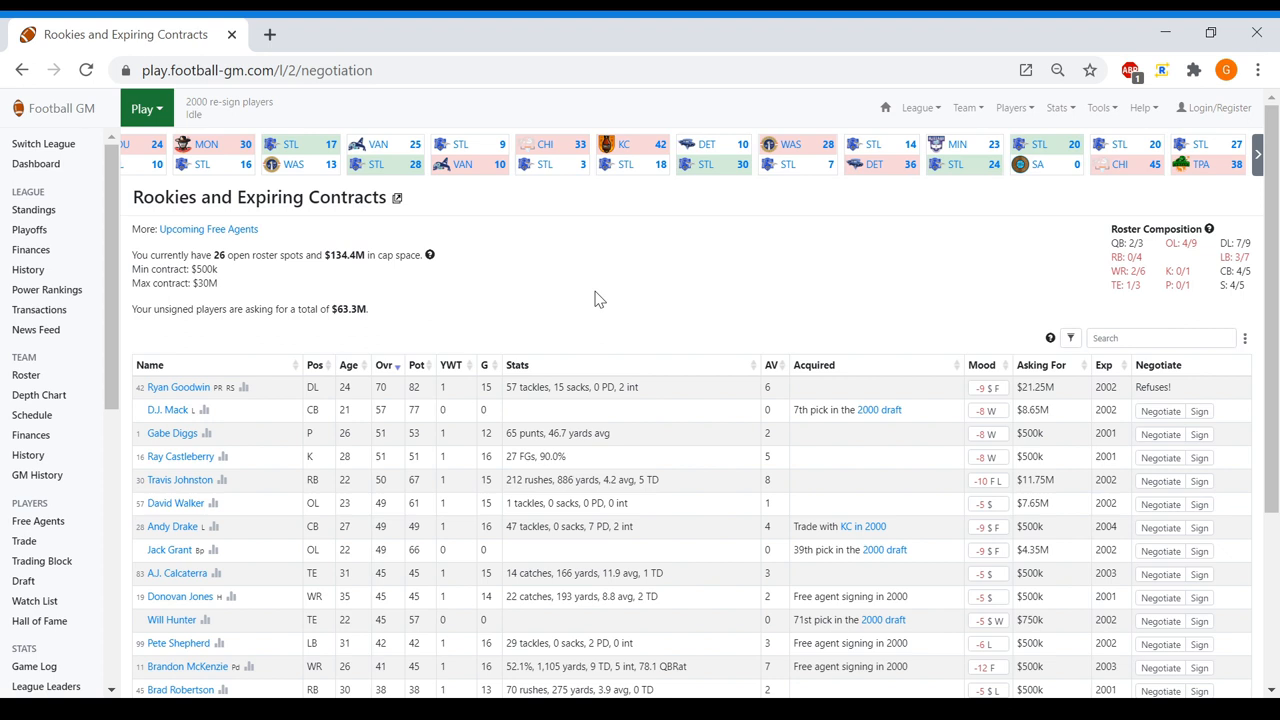
Re-sign rookies Will Hunter and Josh Davis
{"action": "scroll", "scroll_direction": "down", "scroll_amount": 3}
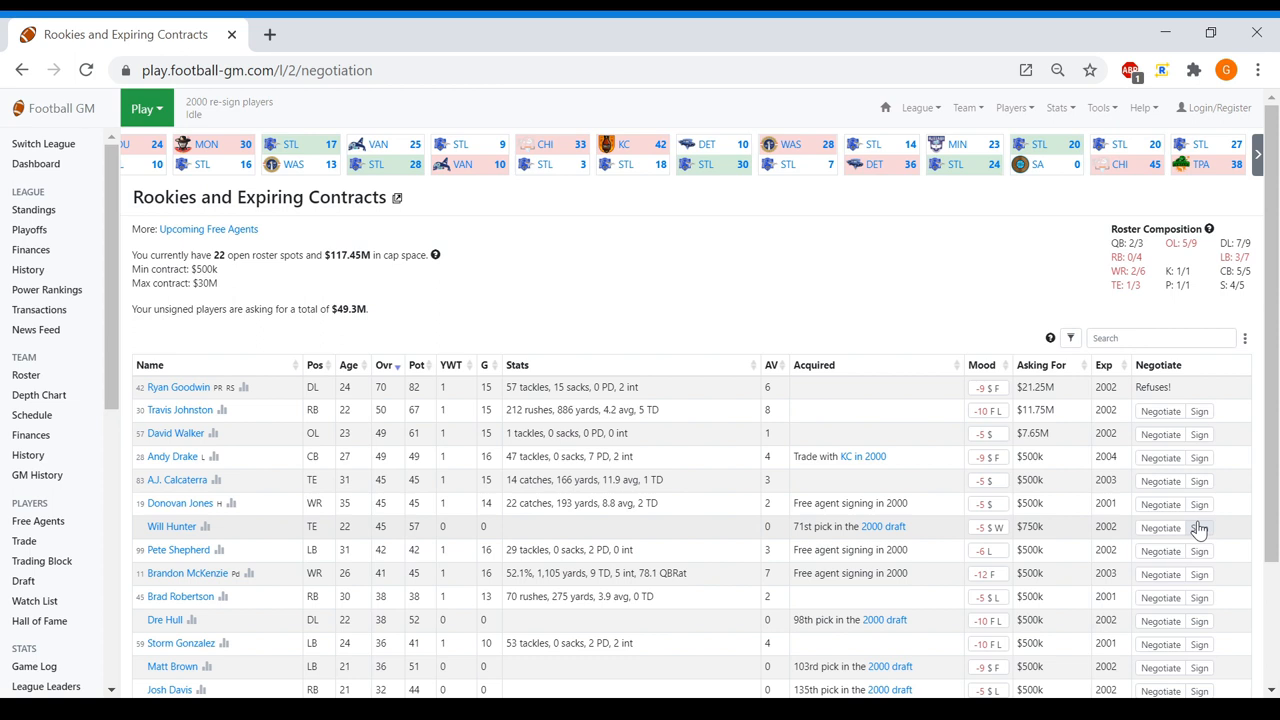
{"action": "left_click", "coordinate": [1199, 527]}
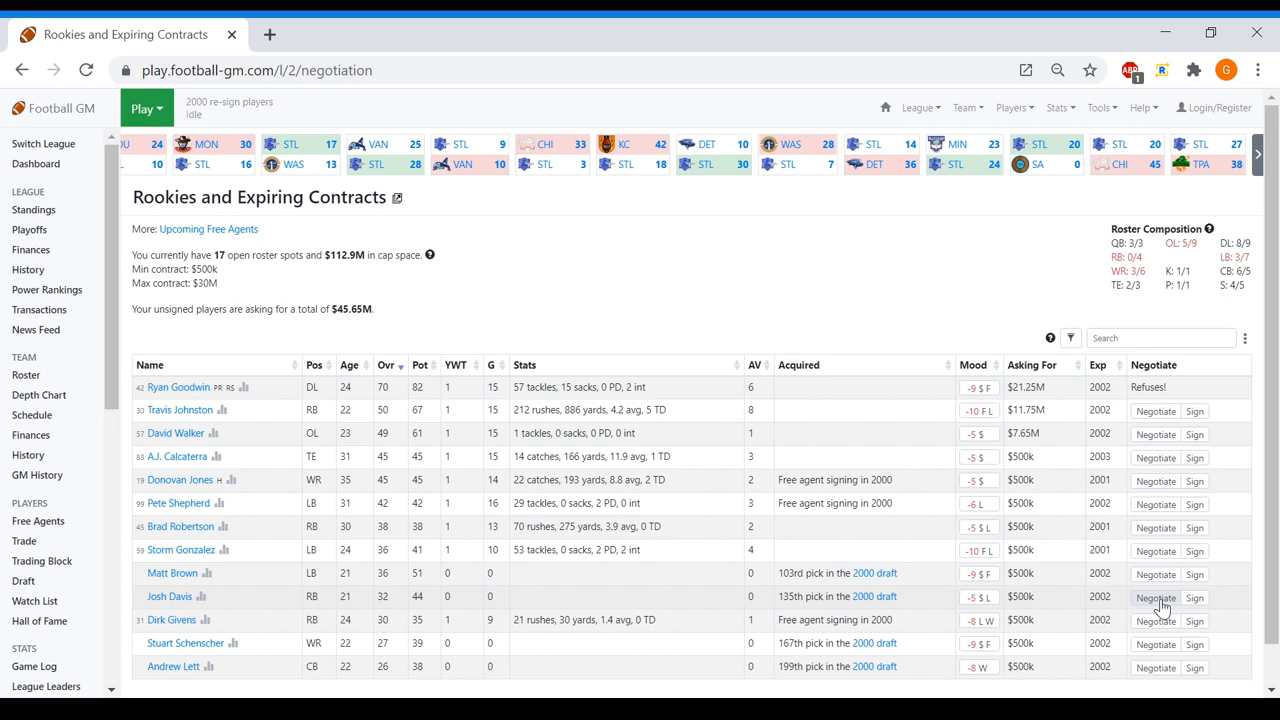
{"action": "left_click", "coordinate": [1195, 597]}
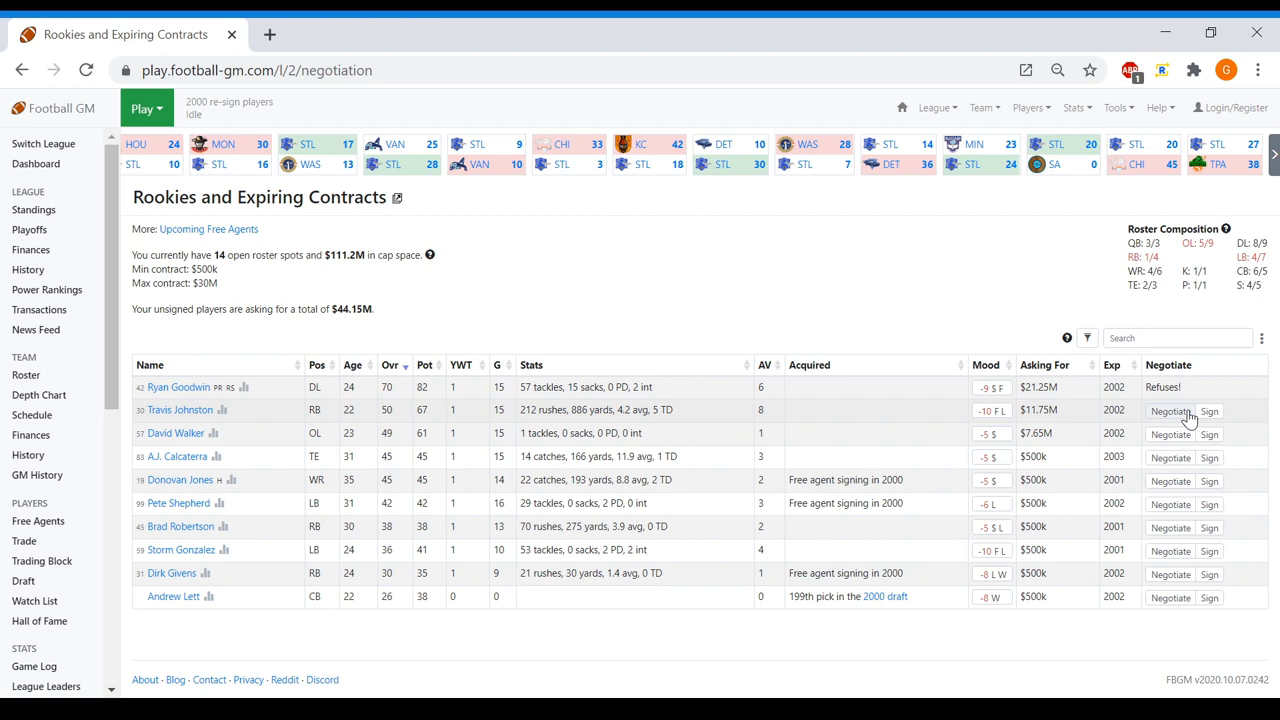
Advance to 2000 free agency, proceeding despite unsigned players
{"action": "left_click", "coordinate": [146, 108]}
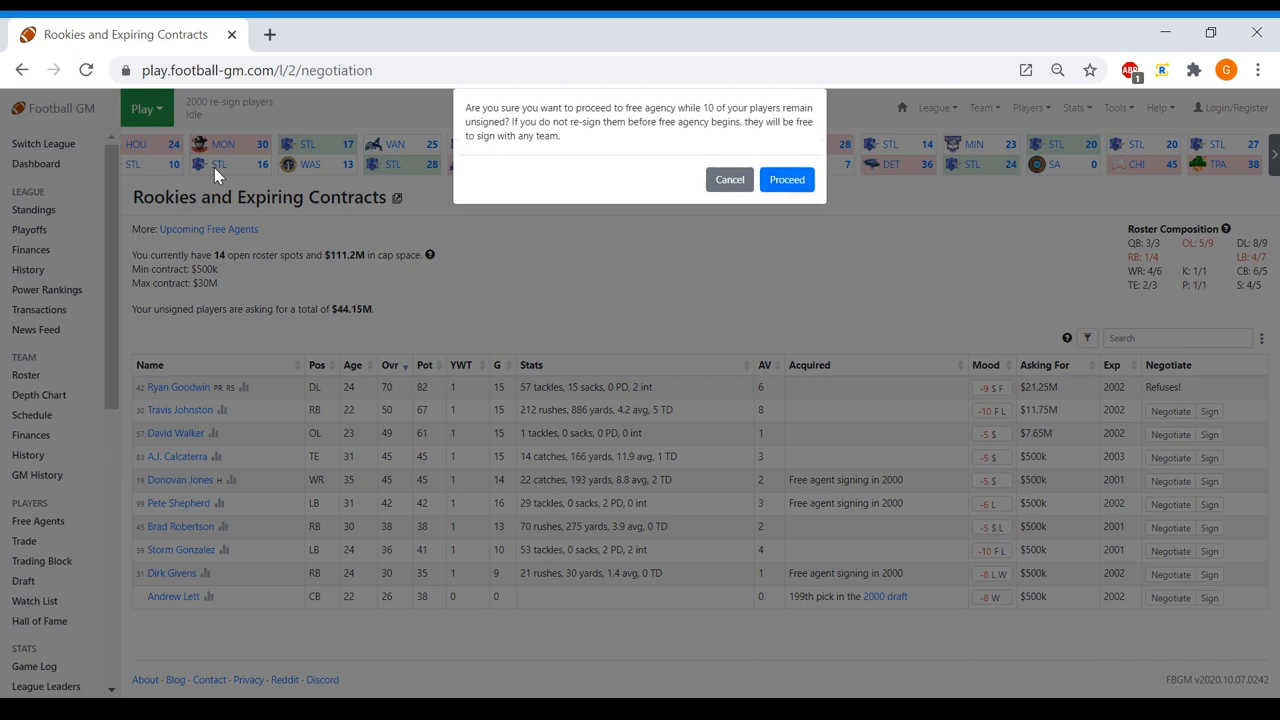
{"action": "left_click", "coordinate": [786, 179]}
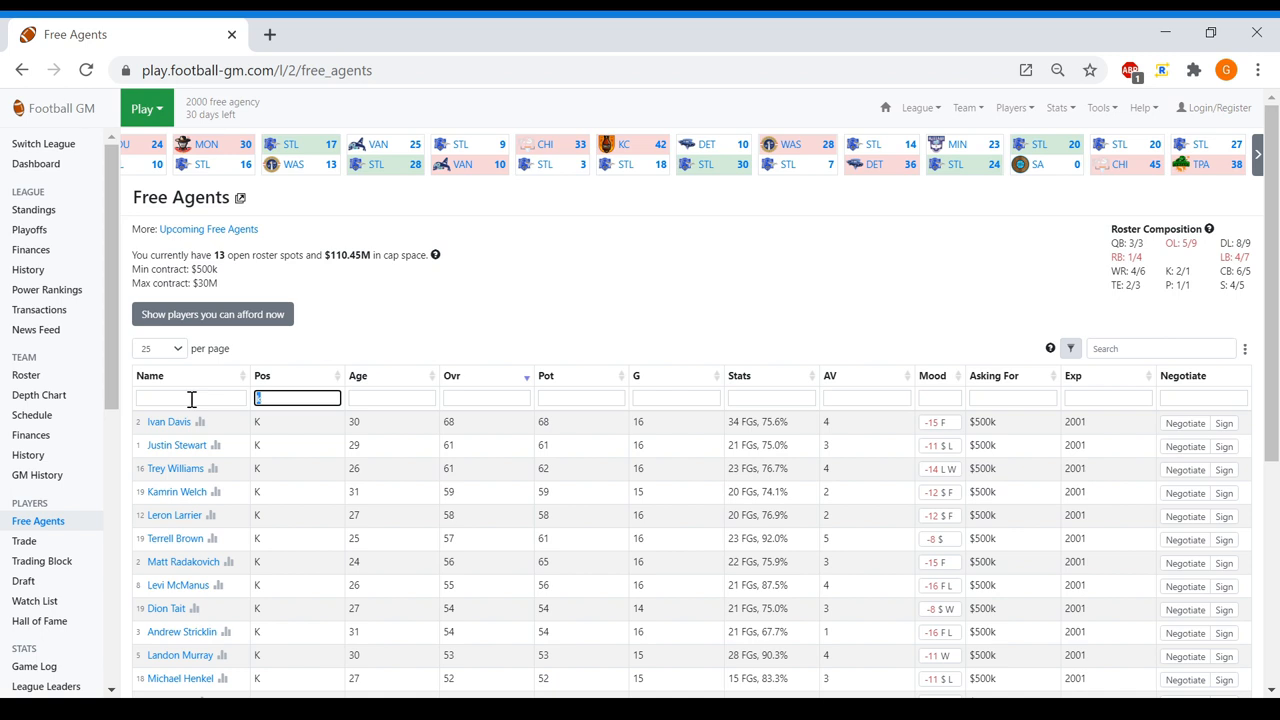
Sign linebacker Avery Martin and rank the linebackers by overall rating
{"action": "type", "text": "dl"}
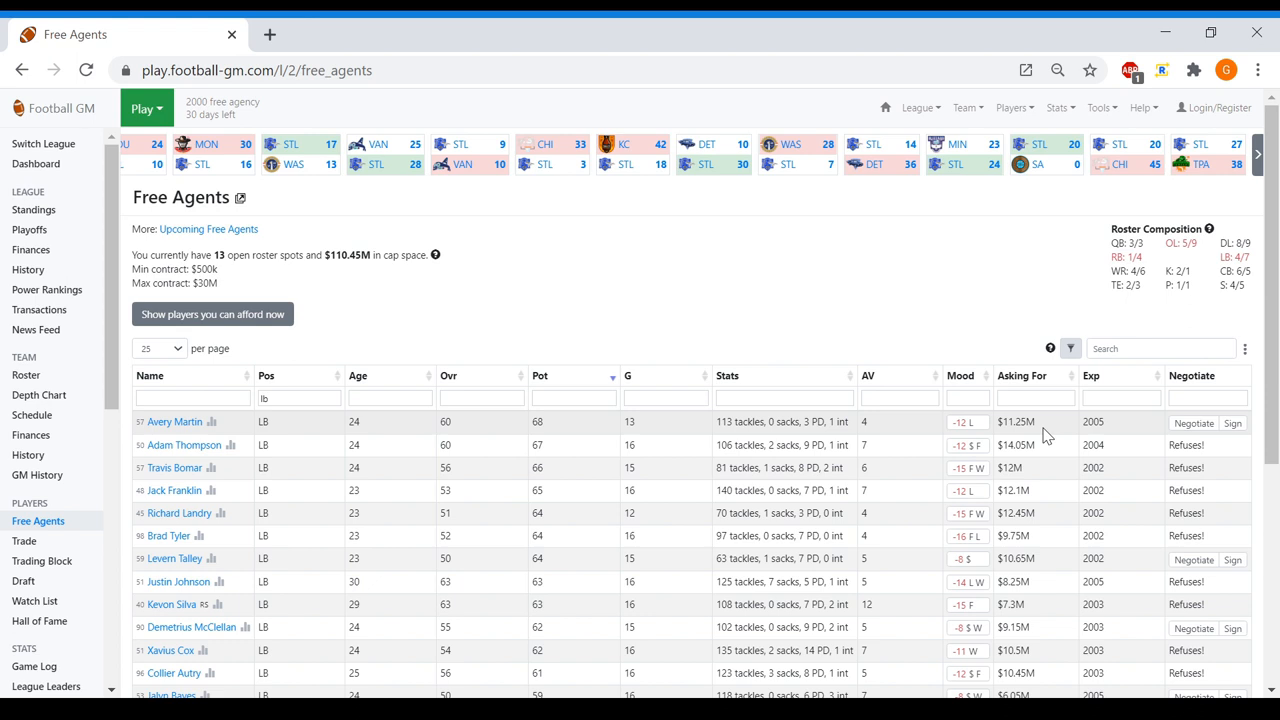
{"action": "left_click", "coordinate": [1232, 422]}
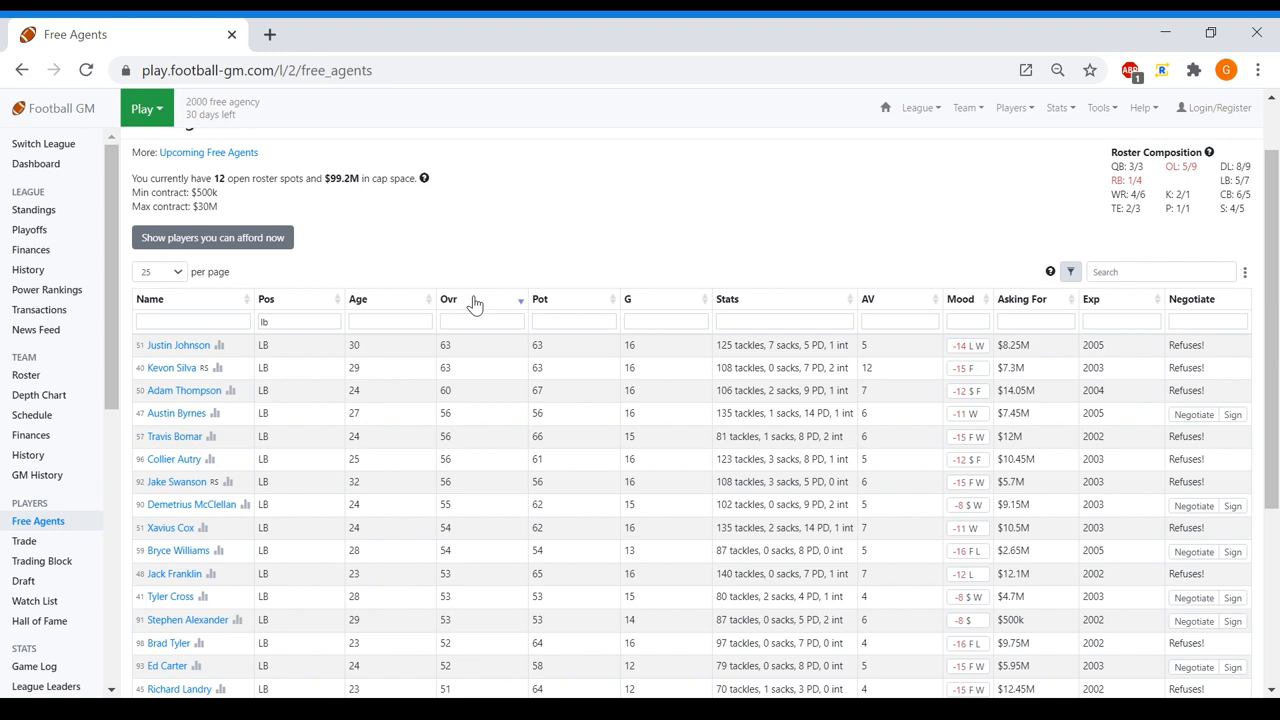
{"action": "left_click", "coordinate": [1193, 413]}
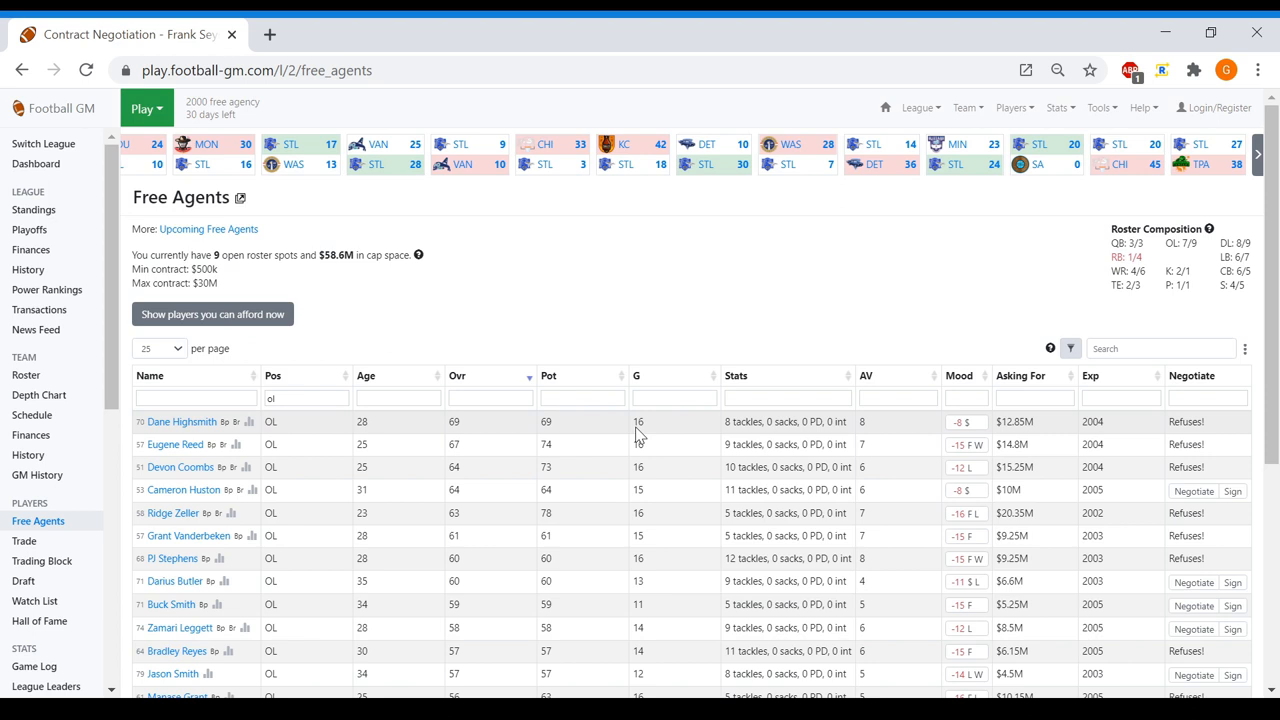
Sign offensive lineman Darius Butler to a 3-season $6.6M contract
{"action": "left_click", "coordinate": [1193, 581]}
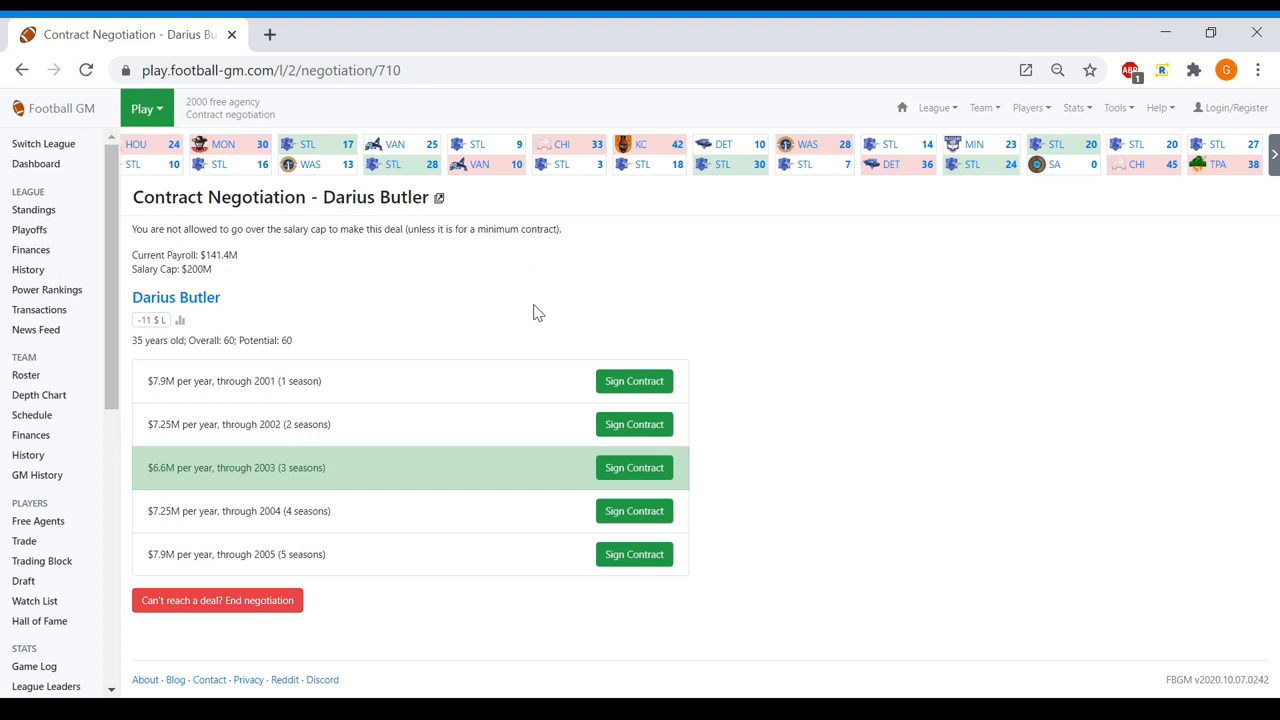
{"action": "left_click", "coordinate": [38, 521]}
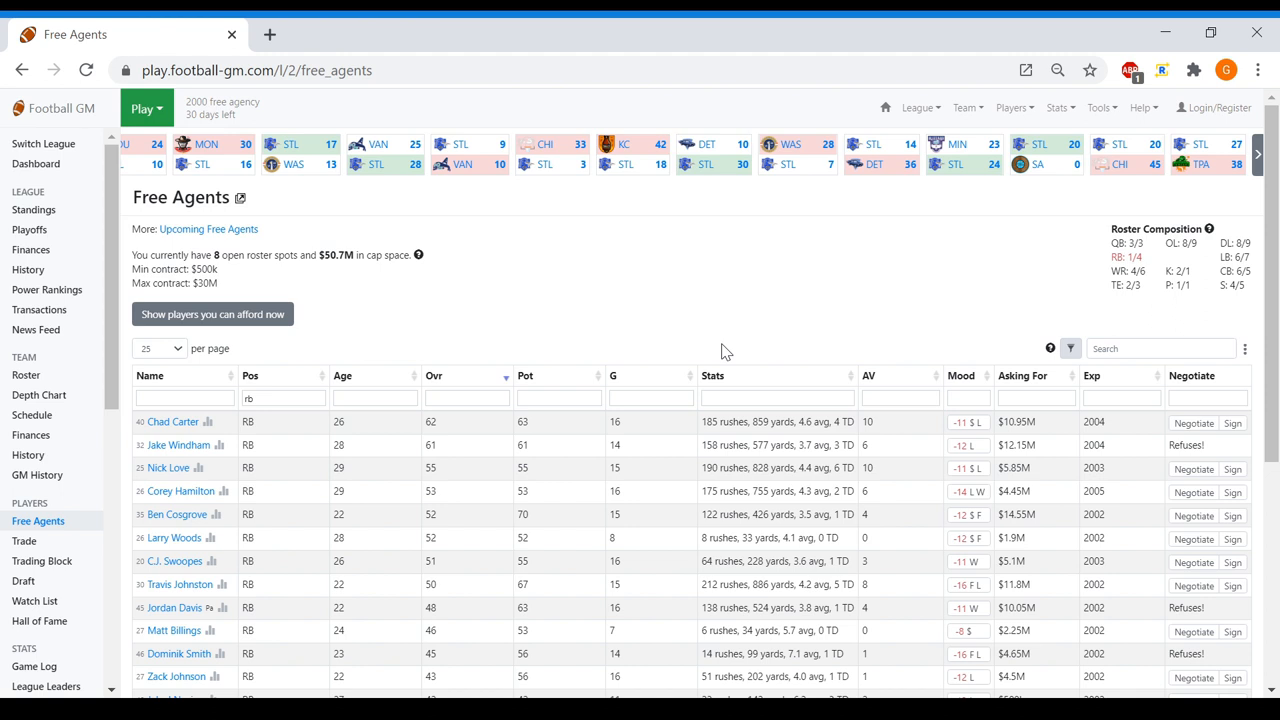
{"action": "mouse_move", "coordinate": [862, 328]}
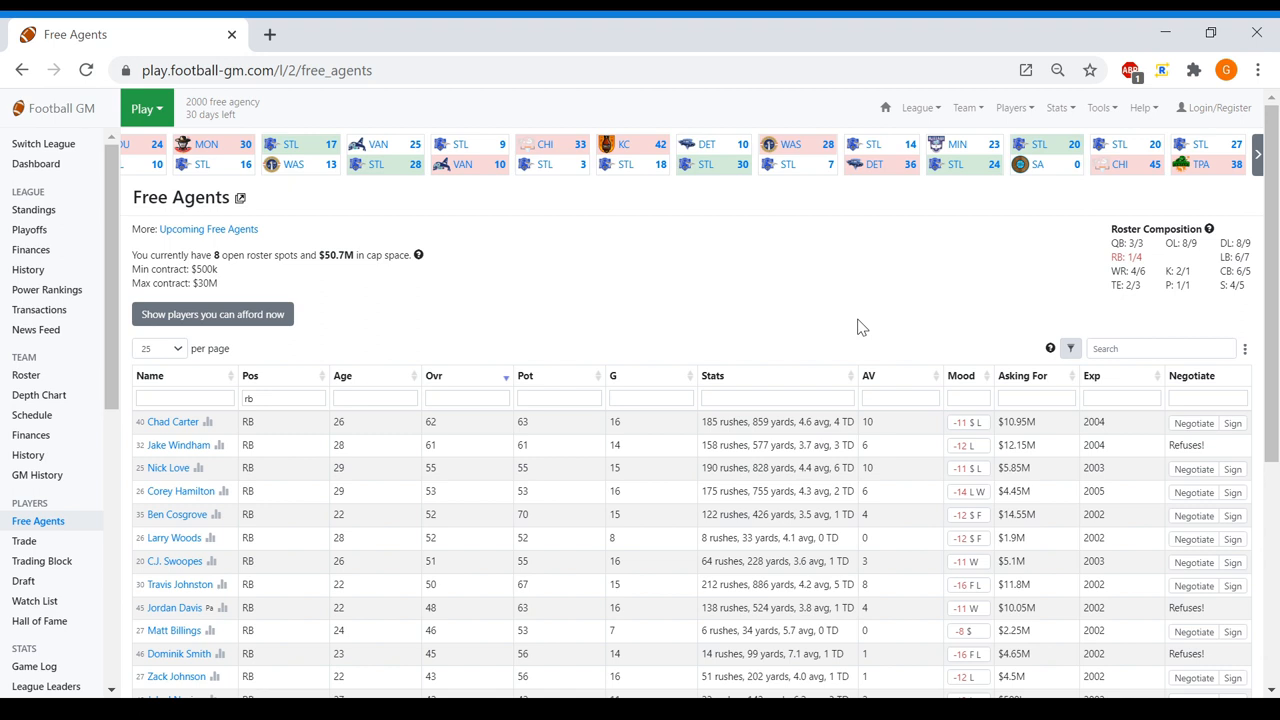
{"action": "scroll", "scroll_direction": "down", "scroll_amount": 3}
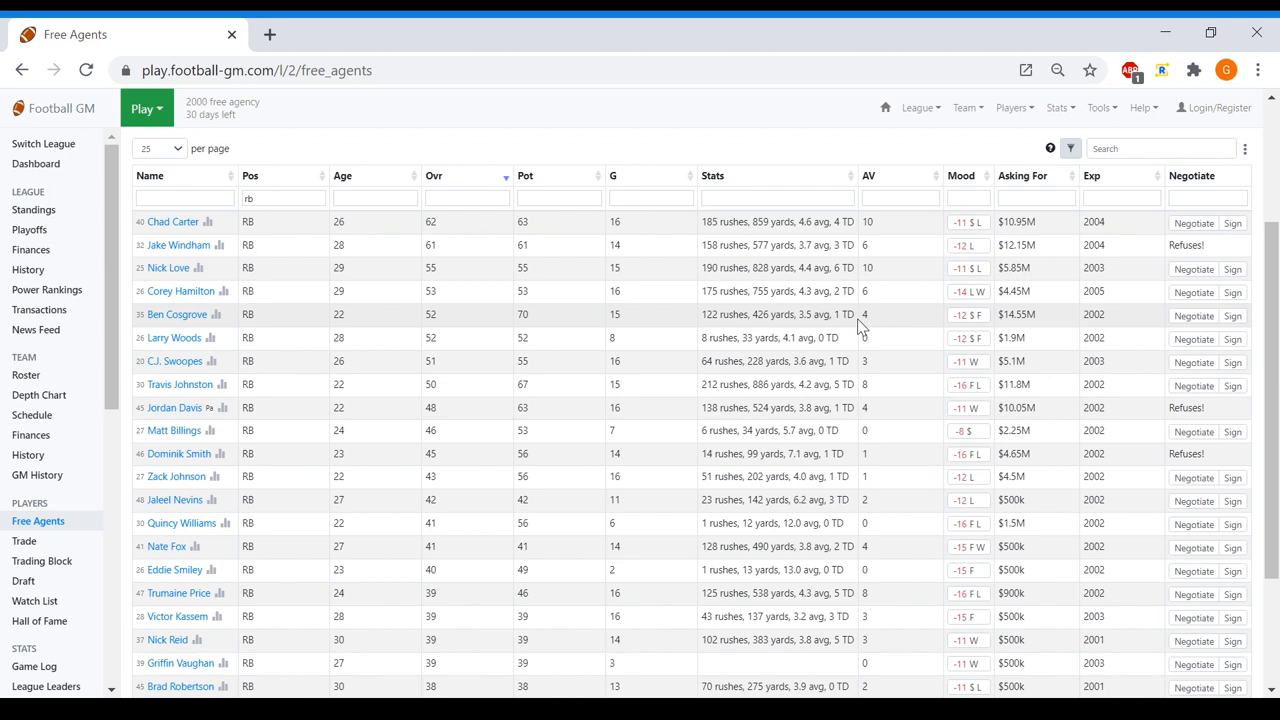
Negotiate with running back Trumaine Price, then review Chad Carter and other running backs
{"action": "left_click", "coordinate": [178, 593]}
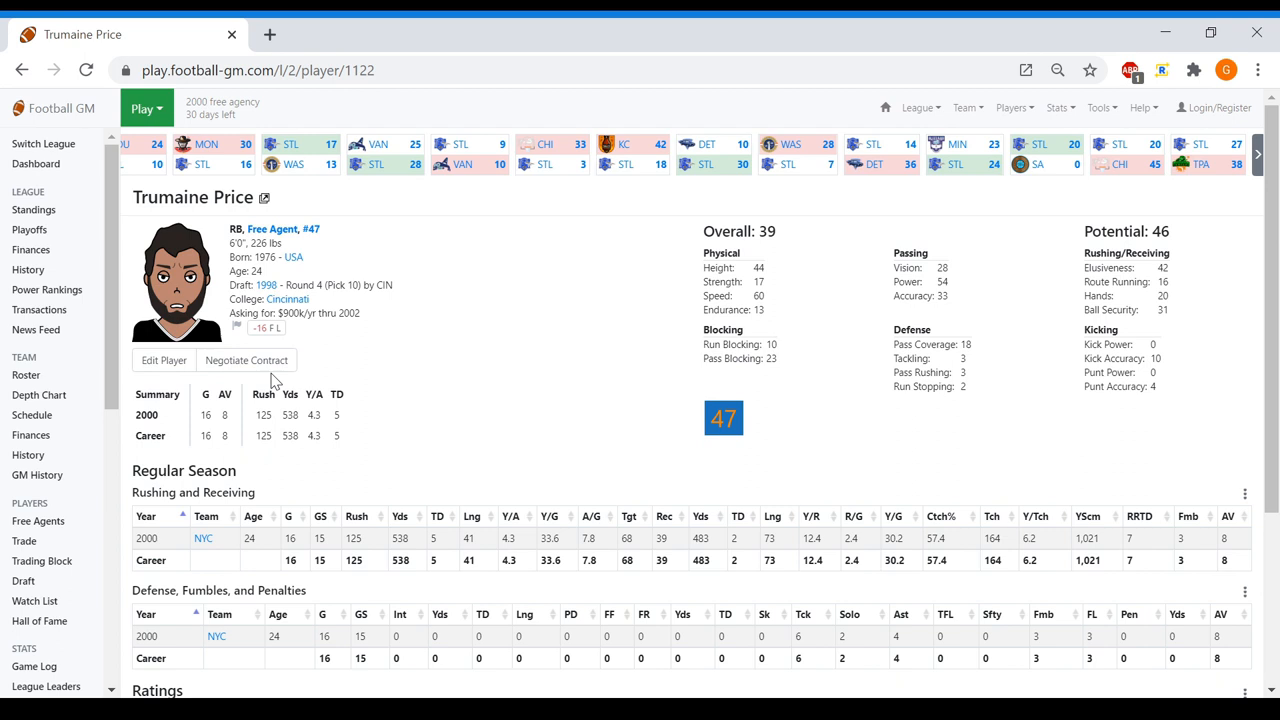
{"action": "left_click", "coordinate": [38, 521]}
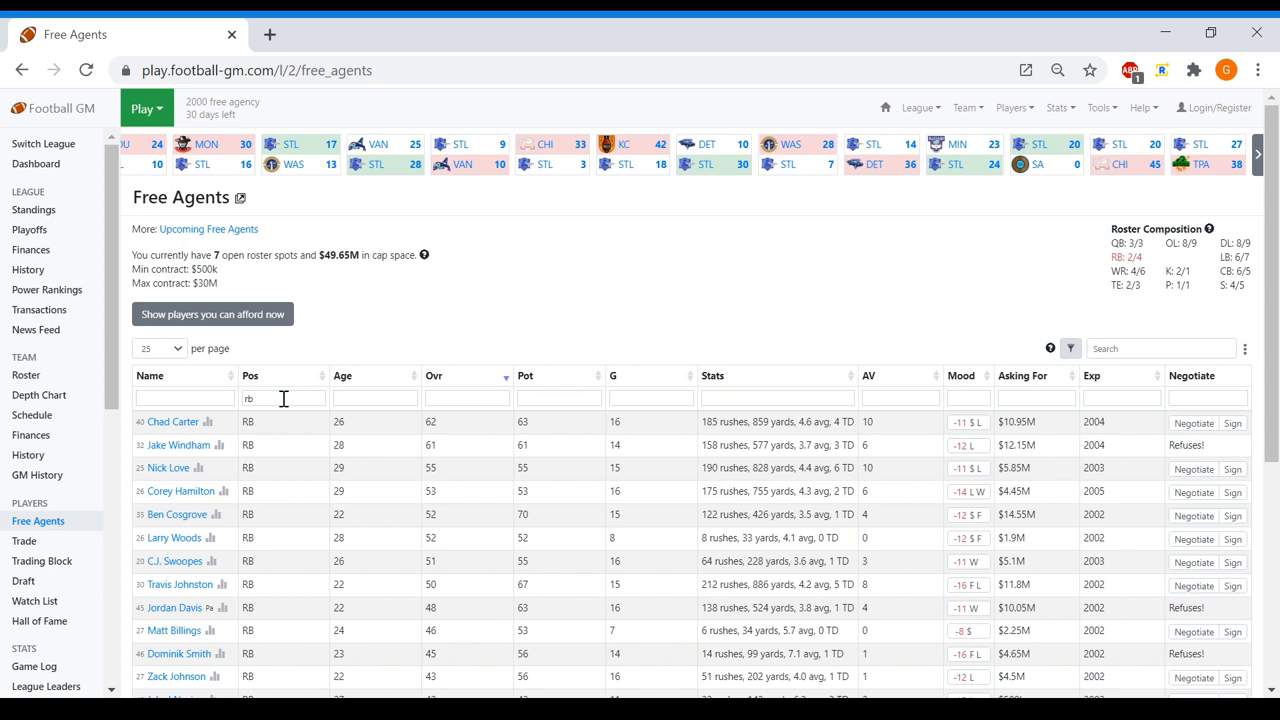
{"action": "left_click", "coordinate": [172, 421]}
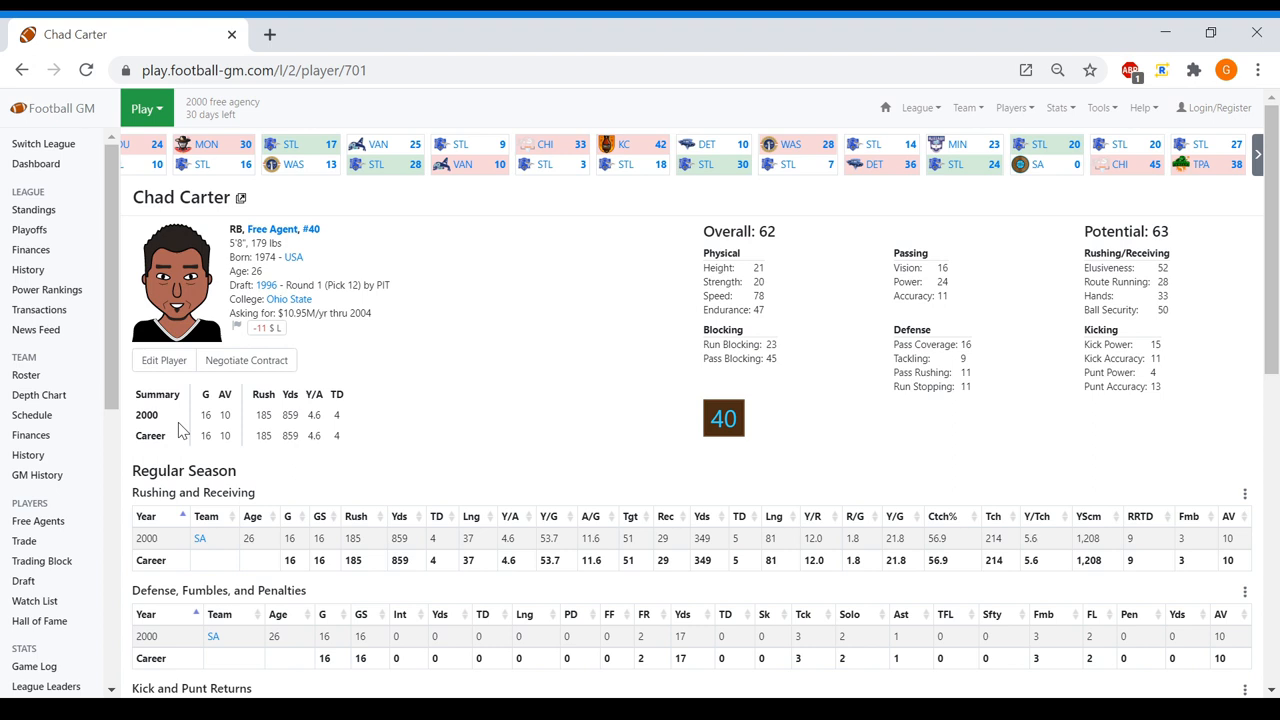
{"action": "left_click", "coordinate": [246, 360]}
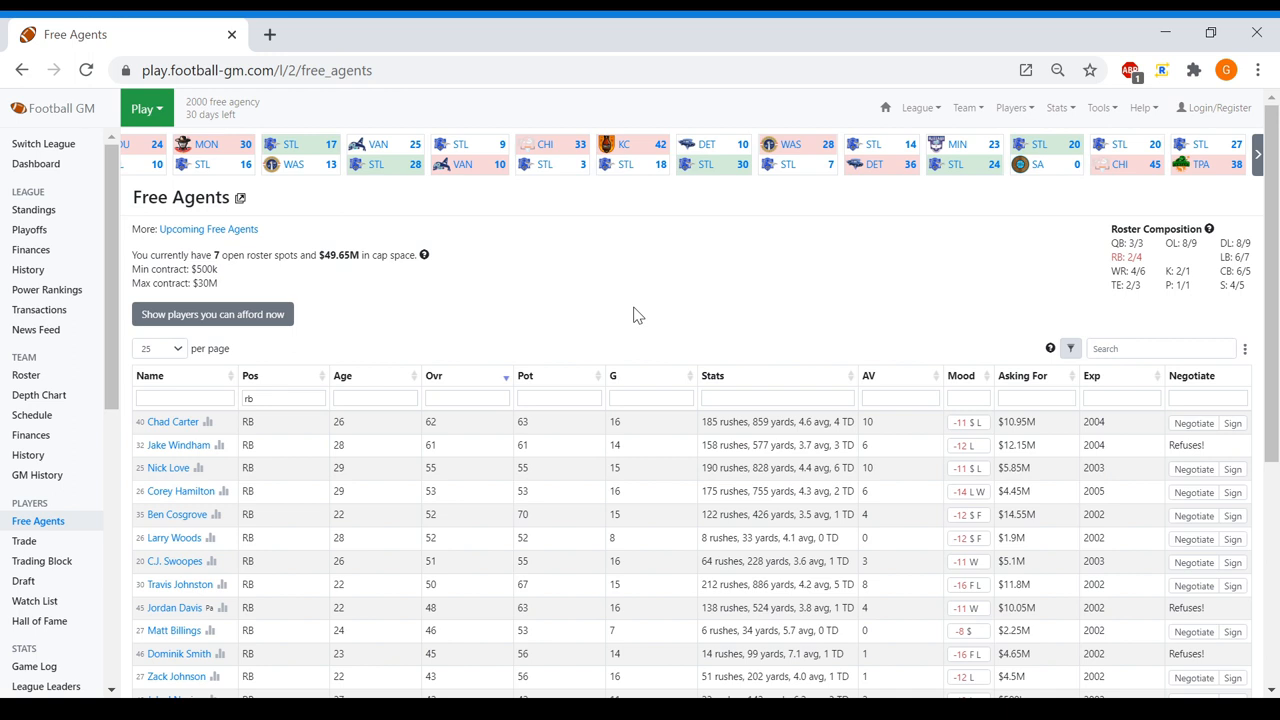
{"action": "scroll", "scroll_direction": "down", "scroll_amount": 3}
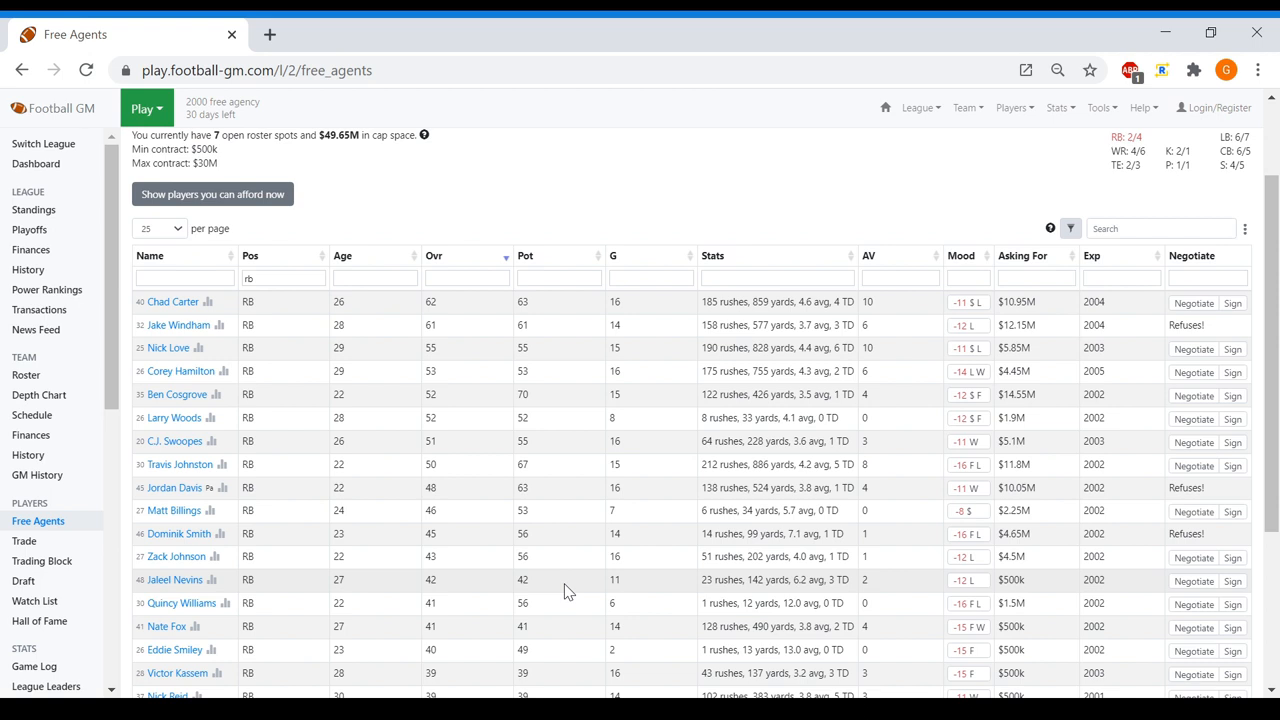
{"action": "scroll", "scroll_direction": "down", "scroll_amount": 3}
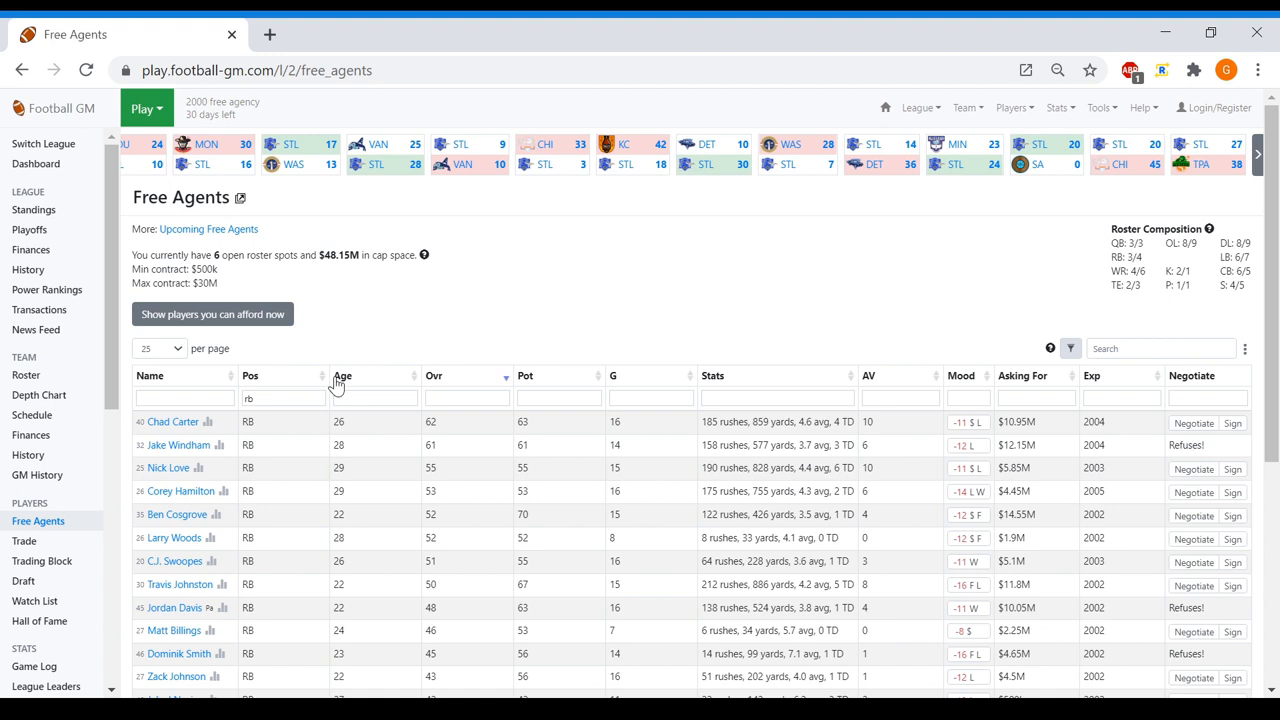
Filter free agents to receivers and negotiate a contract with Najee Matthews
{"action": "type", "text": "wr"}
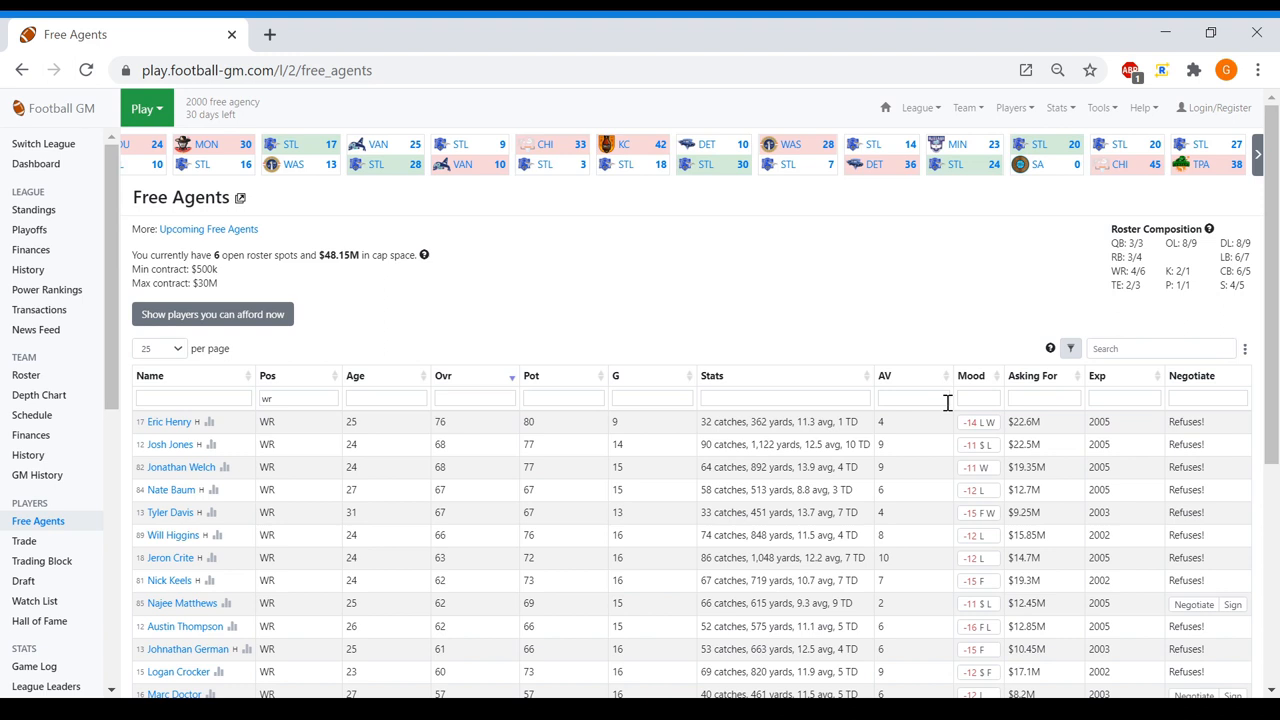
{"action": "left_click", "coordinate": [182, 602]}
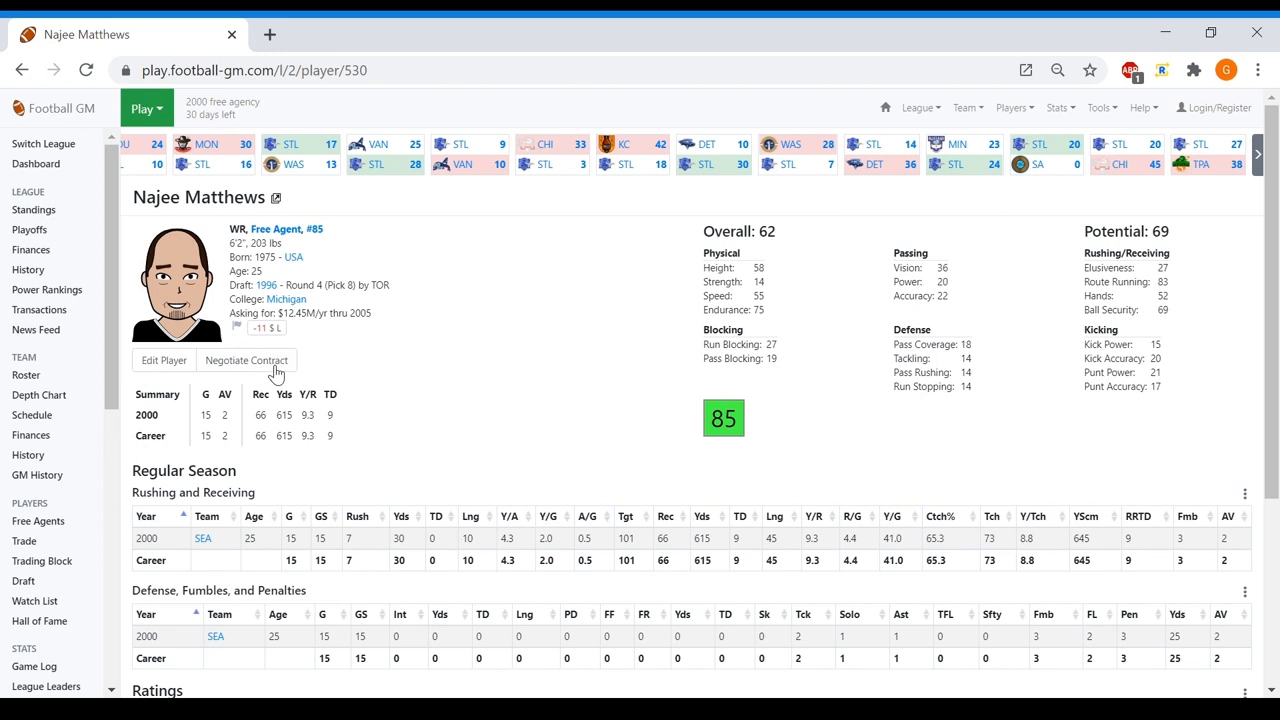
{"action": "left_click", "coordinate": [38, 521]}
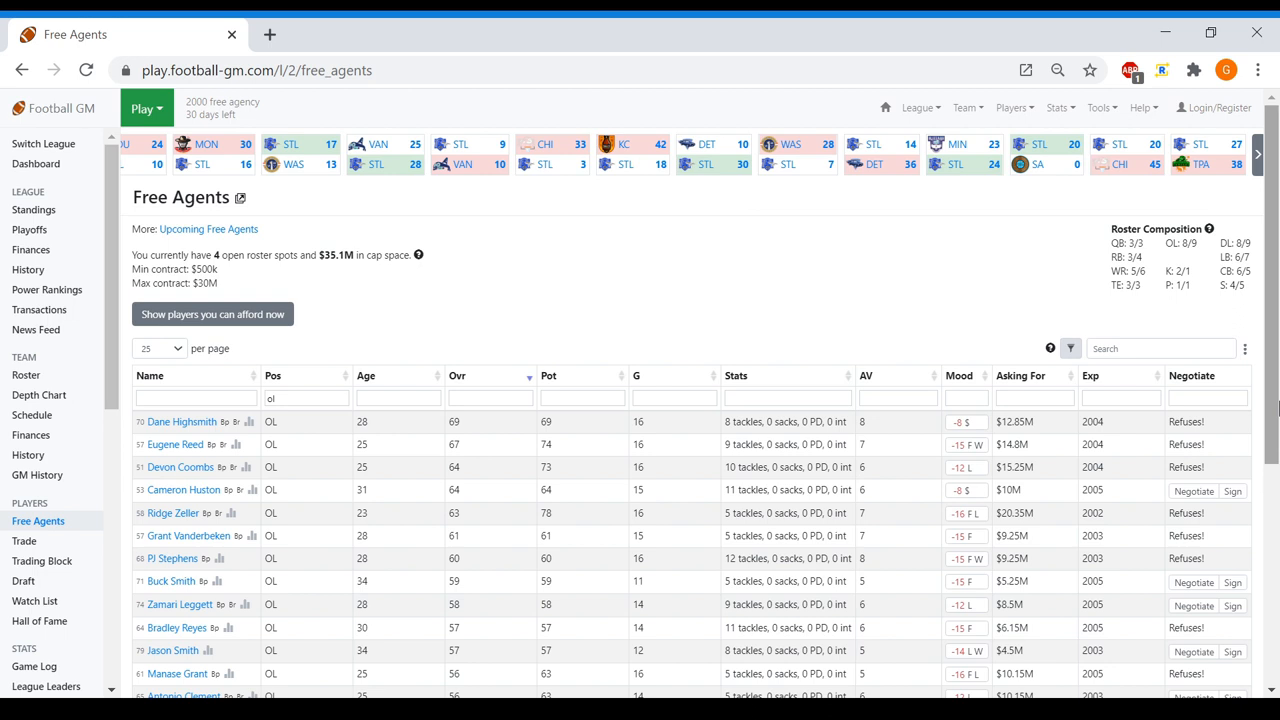
Browse the free-agent list filtered by linebacker, then safety positions
{"action": "scroll", "scroll_direction": "down", "scroll_amount": 3}
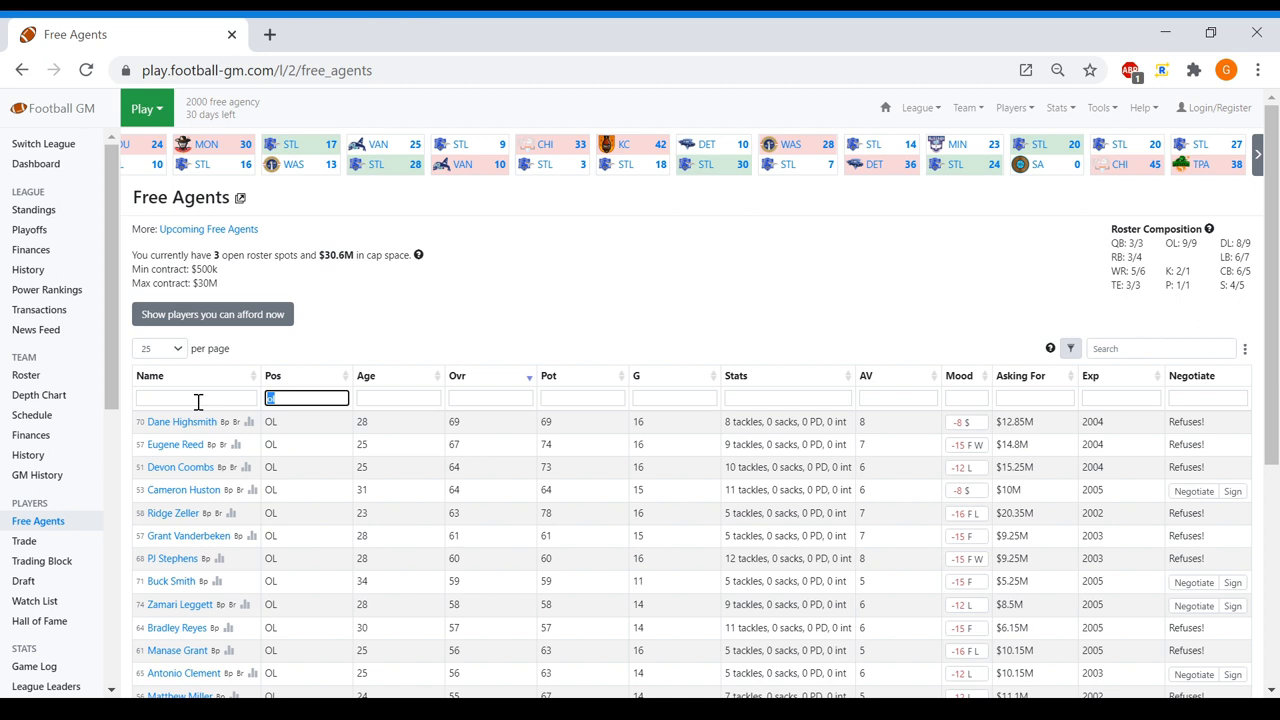
{"action": "type", "text": "lb"}
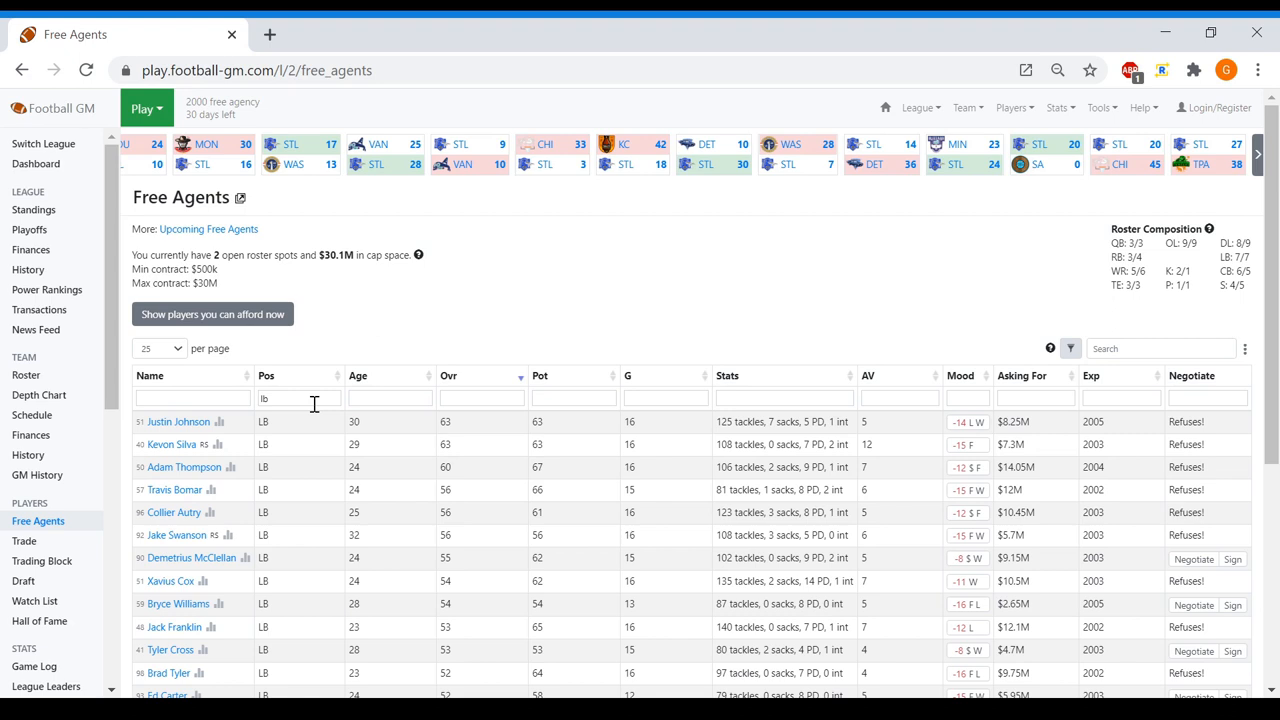
{"action": "type", "text": "s"}
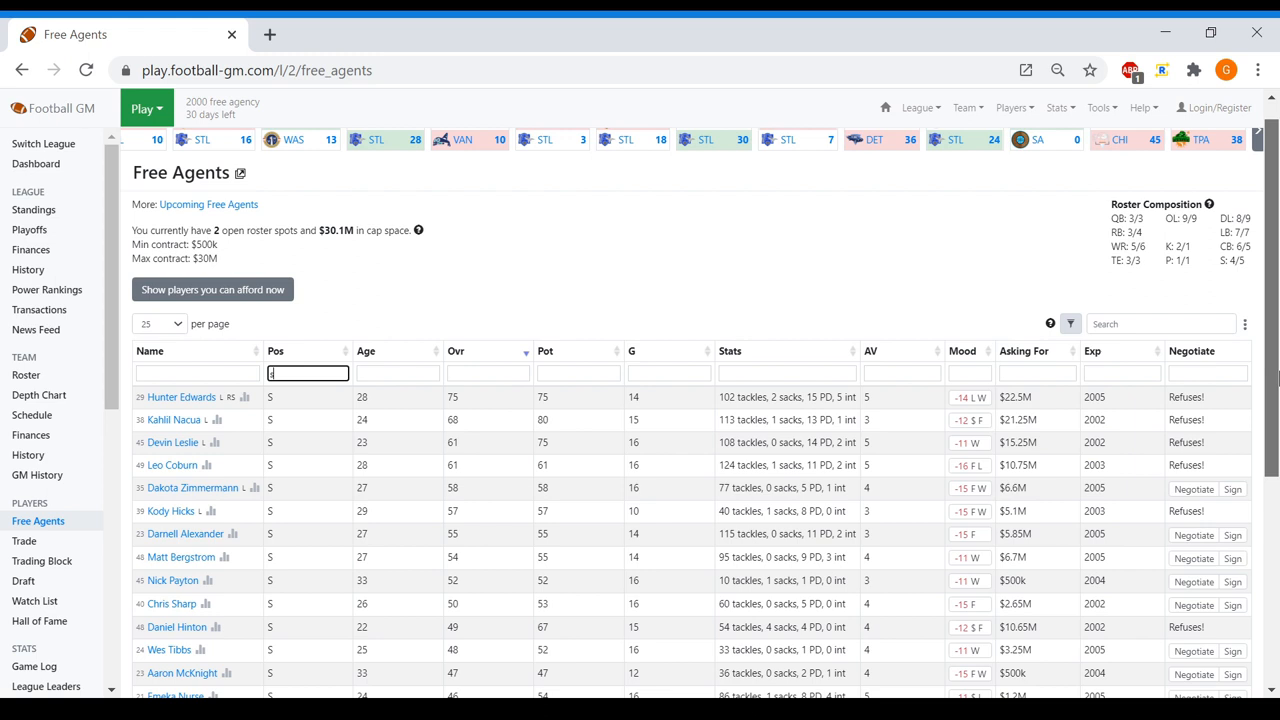
Sign a $500k minimum-salary backup quarterback from the quarterback list
{"action": "scroll", "scroll_direction": "down", "scroll_amount": 3}
{"action": "type", "text": "qb"}
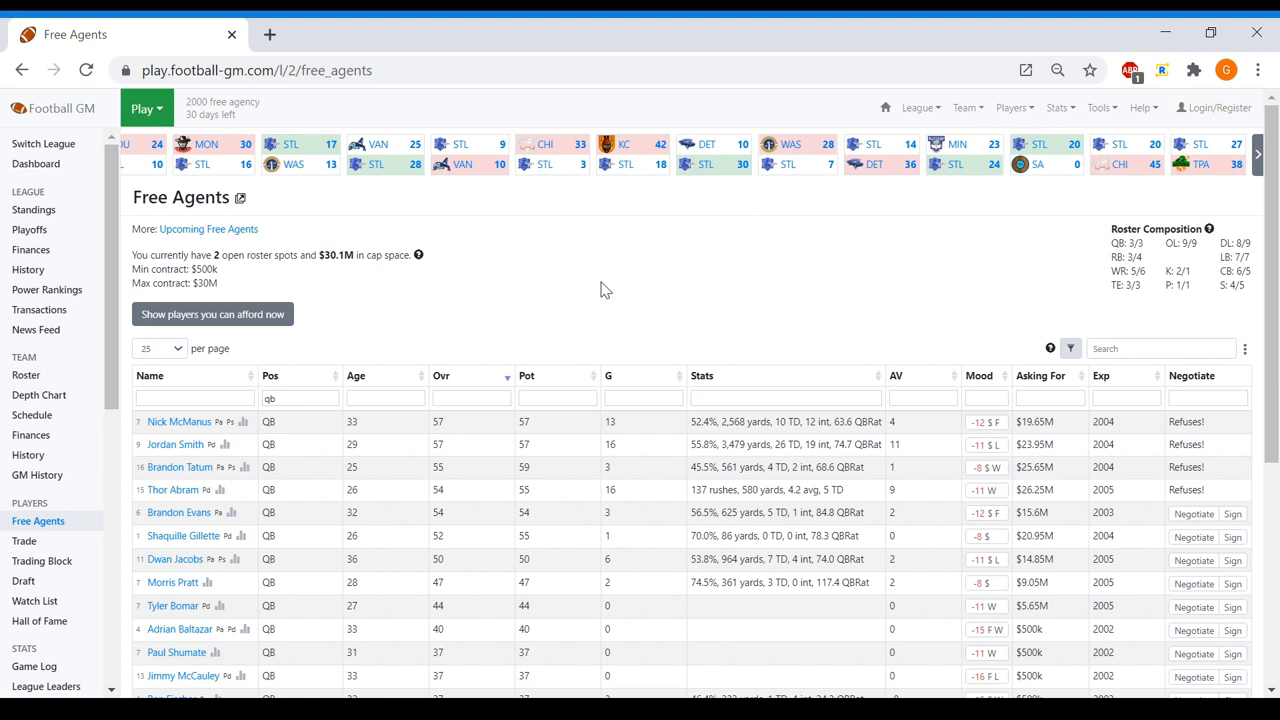
{"action": "scroll", "scroll_direction": "down", "scroll_amount": 3}
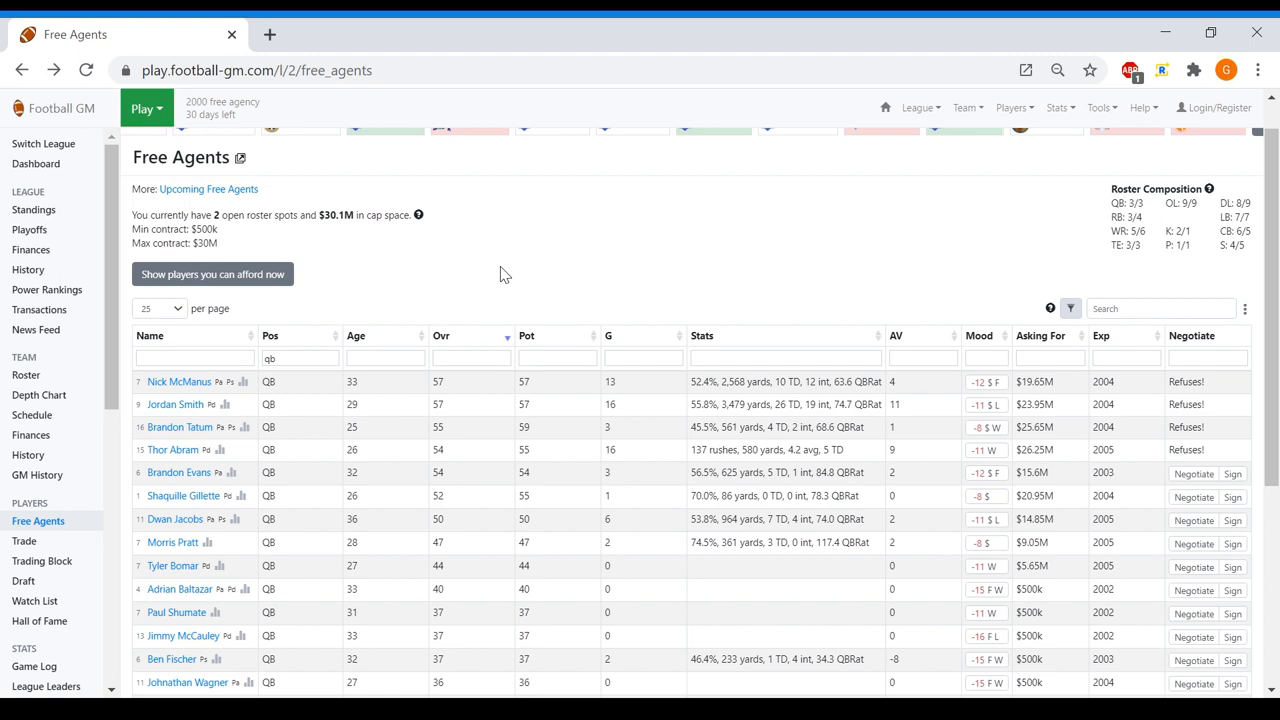
{"action": "scroll", "scroll_direction": "down", "scroll_amount": 3}
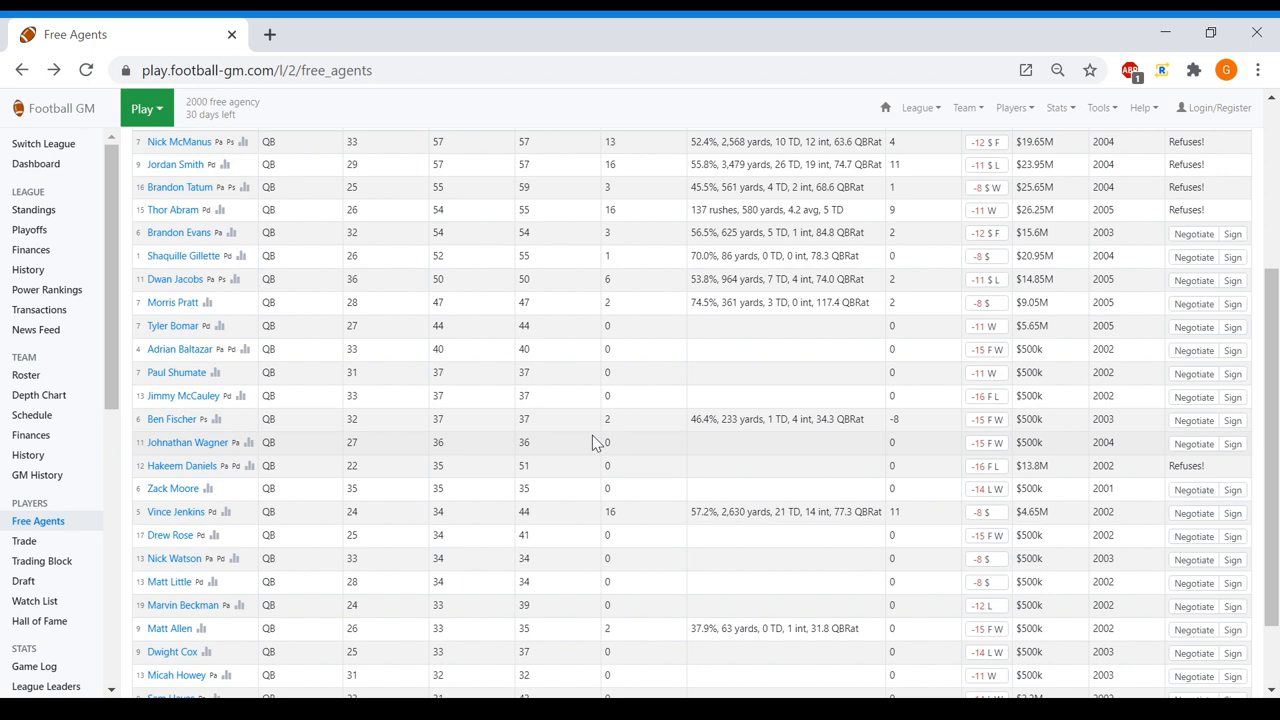
{"action": "left_click", "coordinate": [170, 535]}
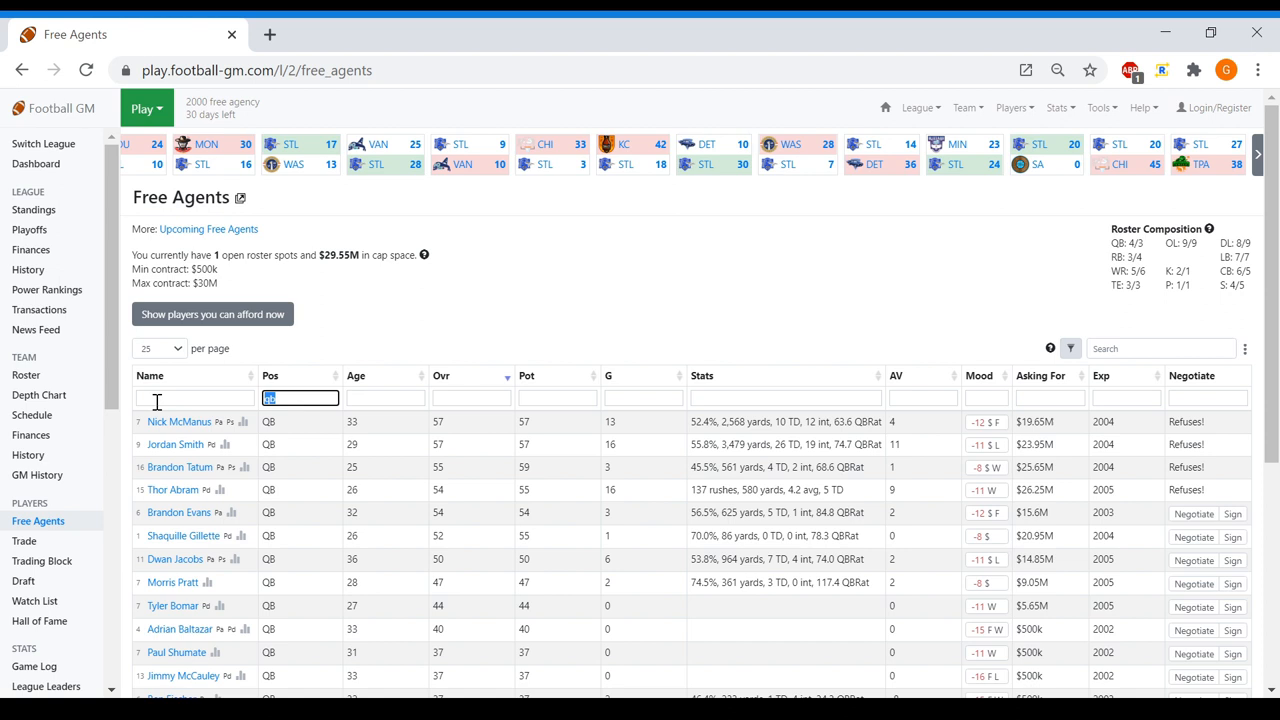
{"action": "type", "text": "rb"}
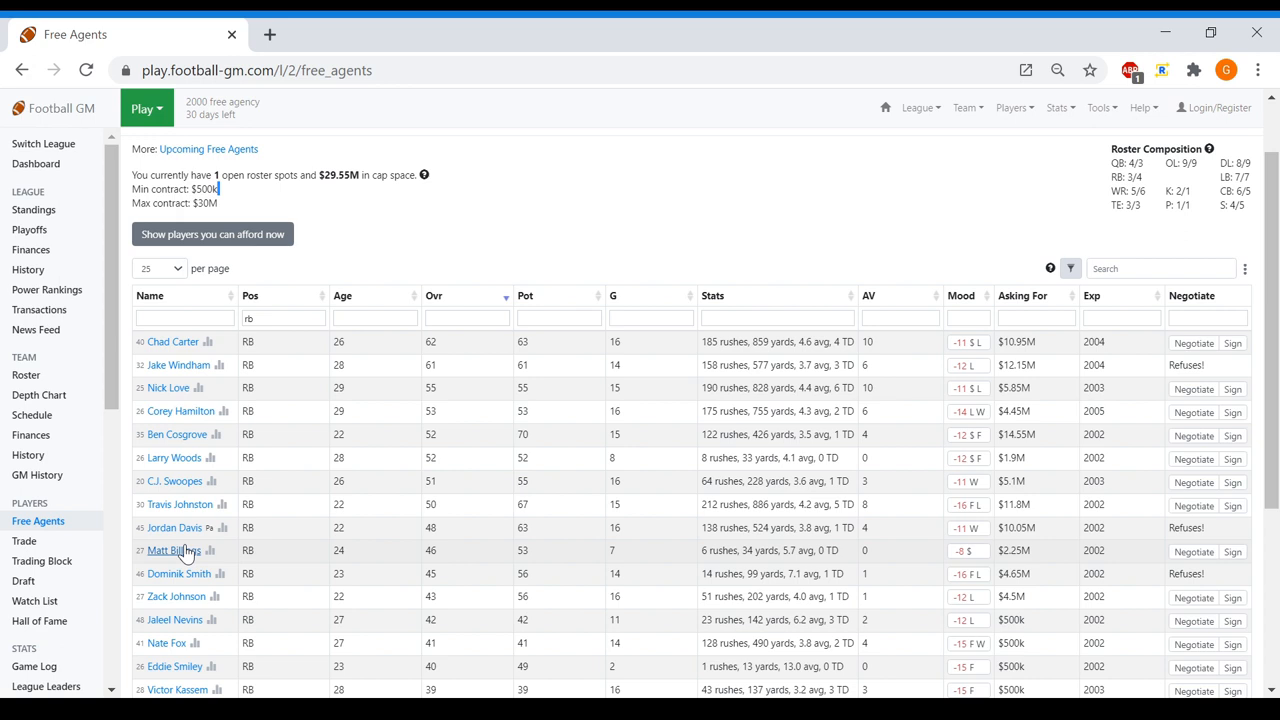
{"action": "scroll", "scroll_direction": "down", "scroll_amount": 3}
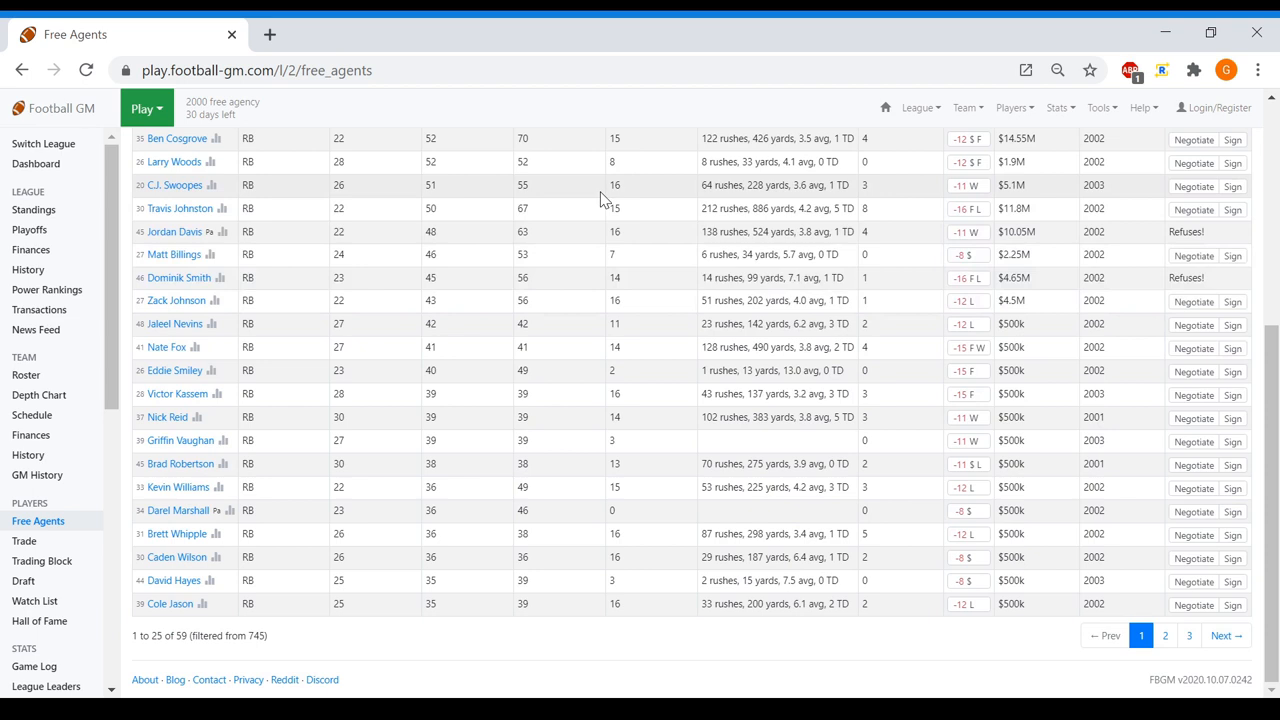
{"action": "left_click", "coordinate": [178, 510]}
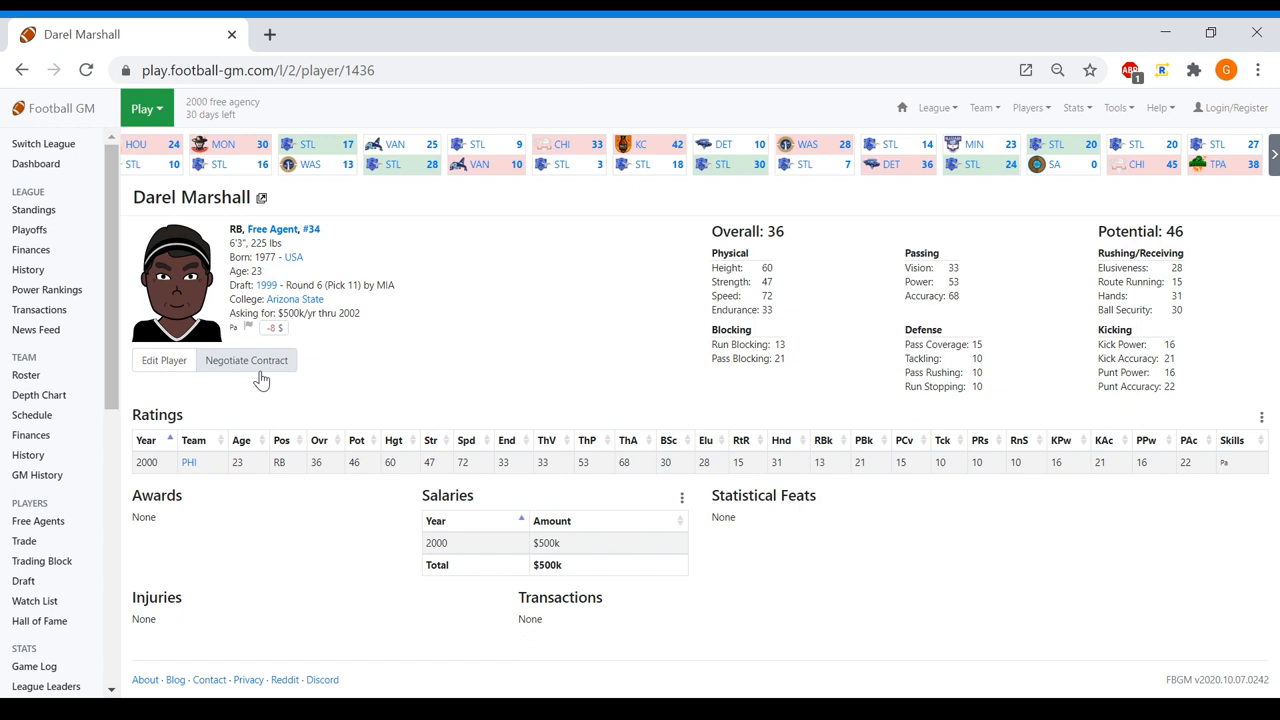